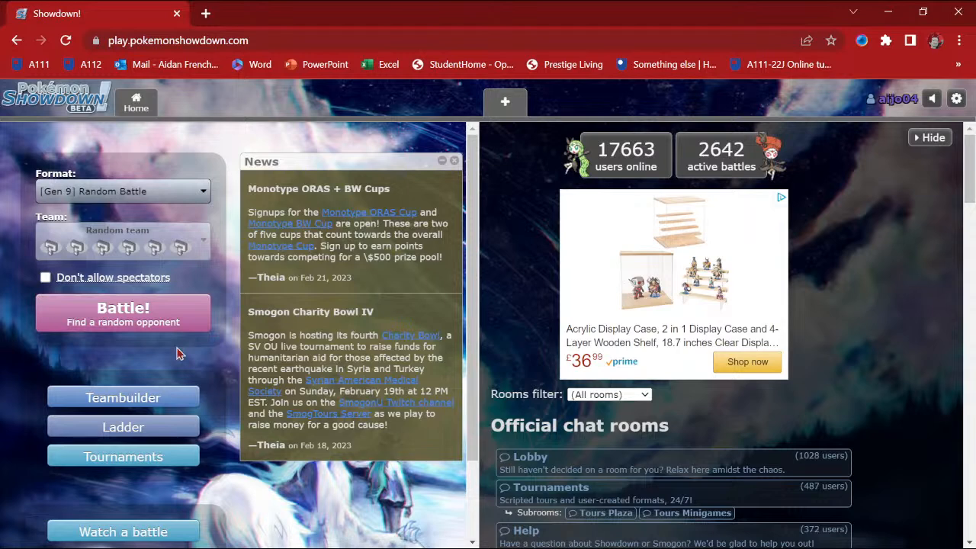
Step: Challenge BrainFree TS Real to a Gen 9 Random Battle and start it
scroll(down, 3)
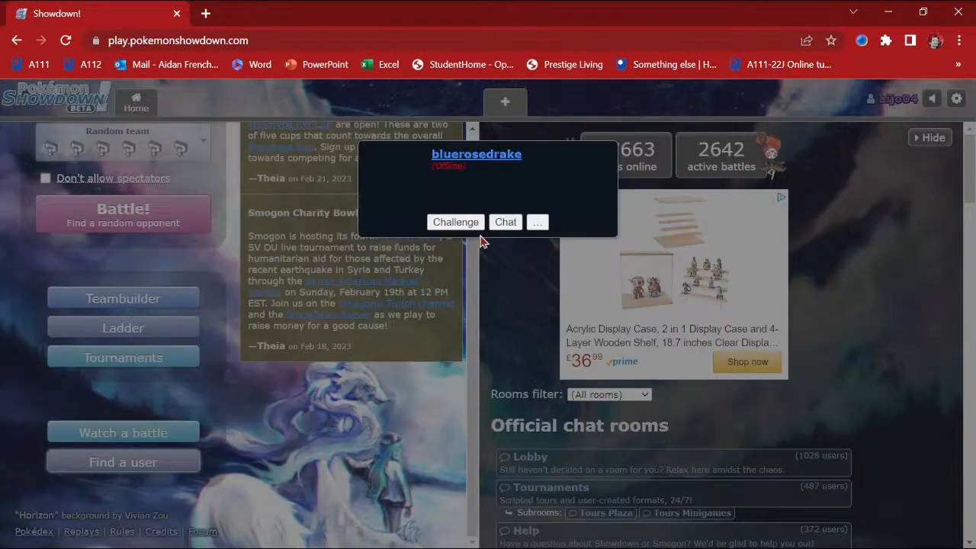
click(455, 222)
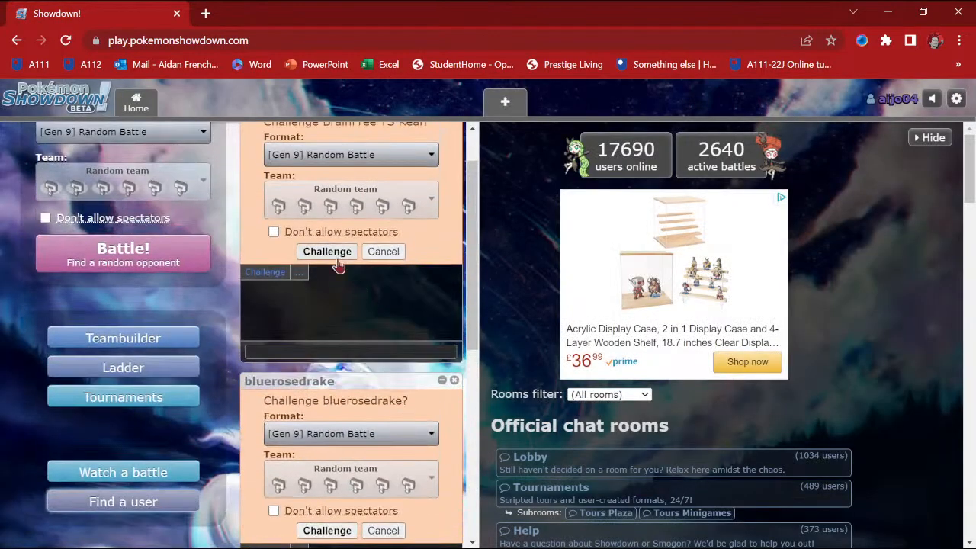
click(327, 250)
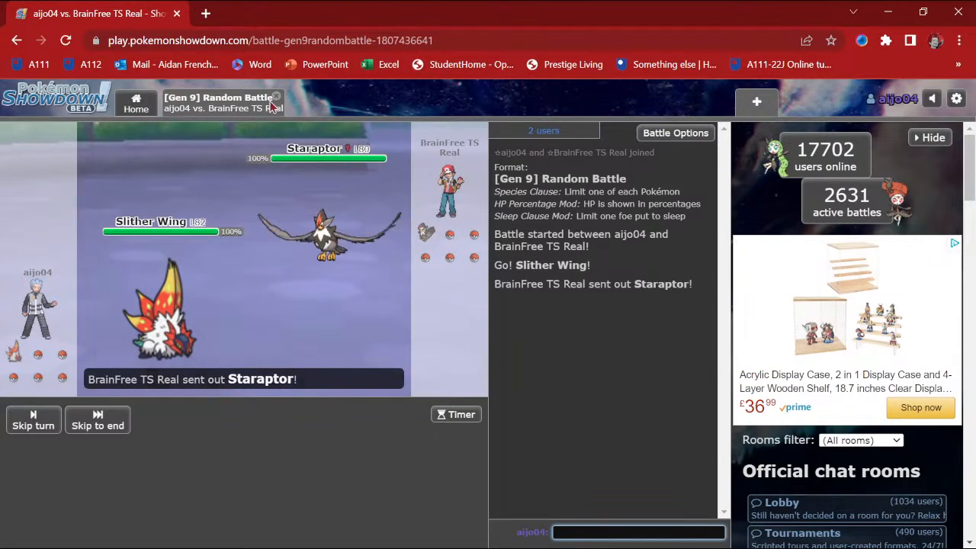
Step: Return to the lobby and start a new Free-For-All challenge to the same friend
click(136, 102)
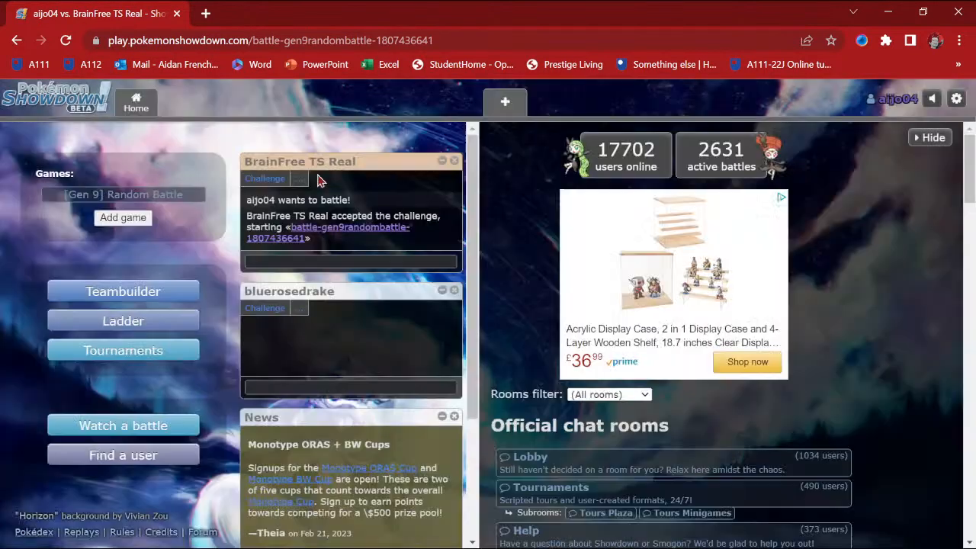
click(266, 177)
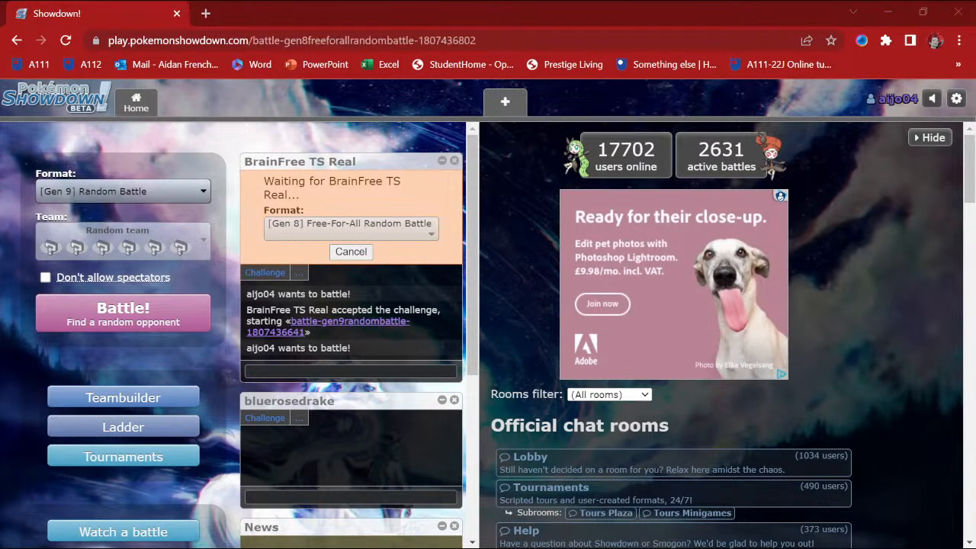
Step: Add BlueRoseDrake and BC Text stories as Players 3 and 4 so the free-for-all begins
click(328, 326)
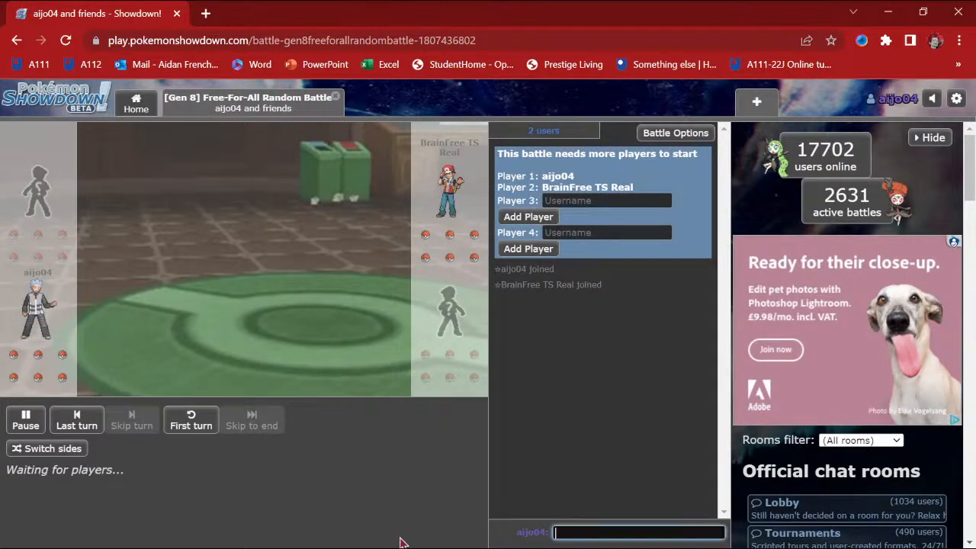
click(607, 199)
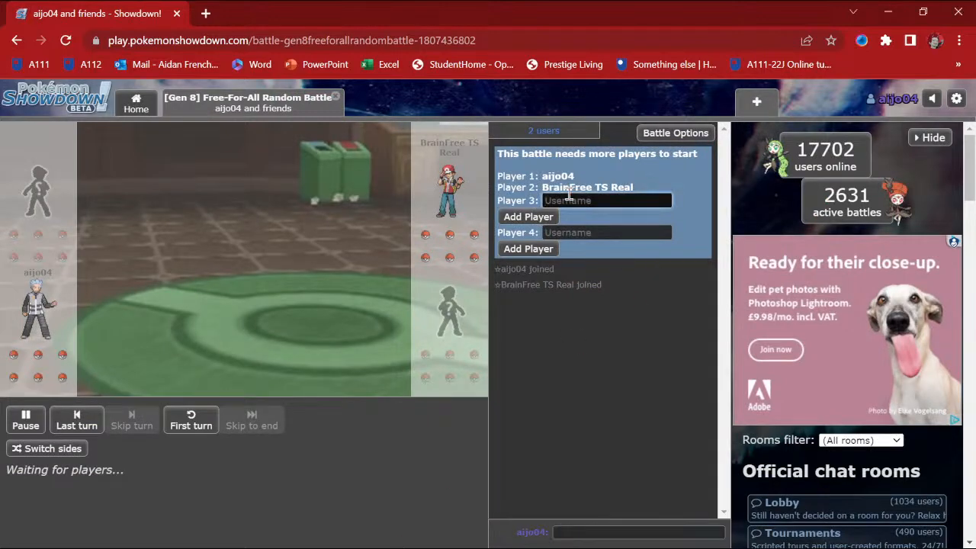
click(528, 217)
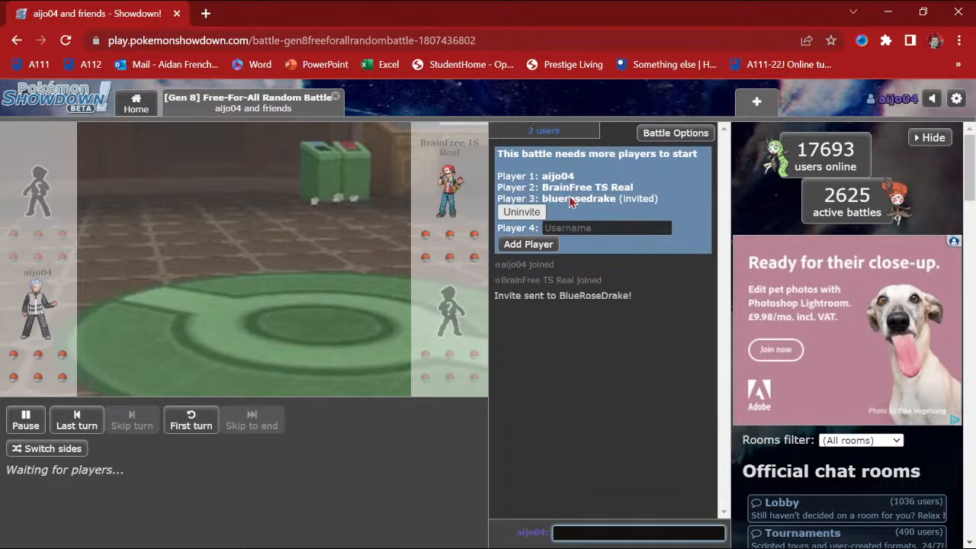
click(607, 227)
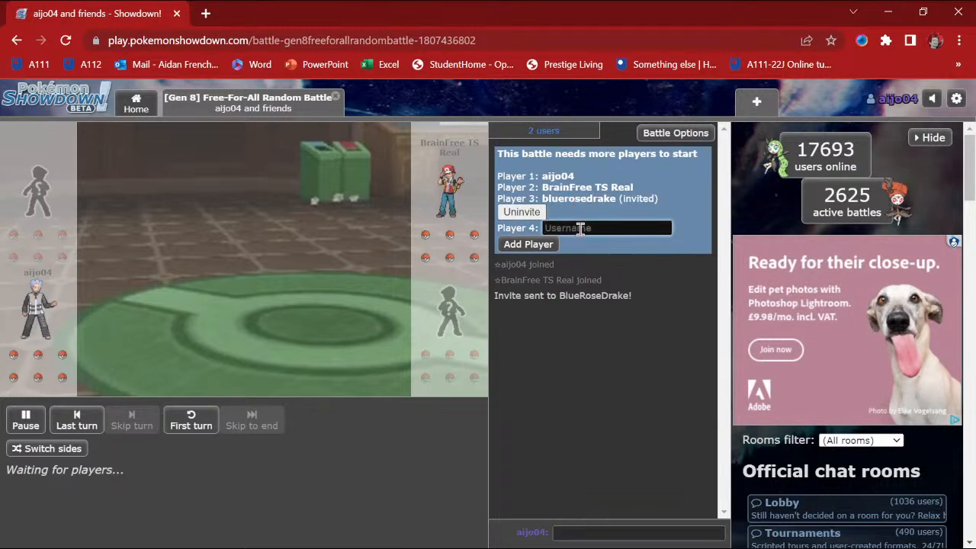
click(527, 244)
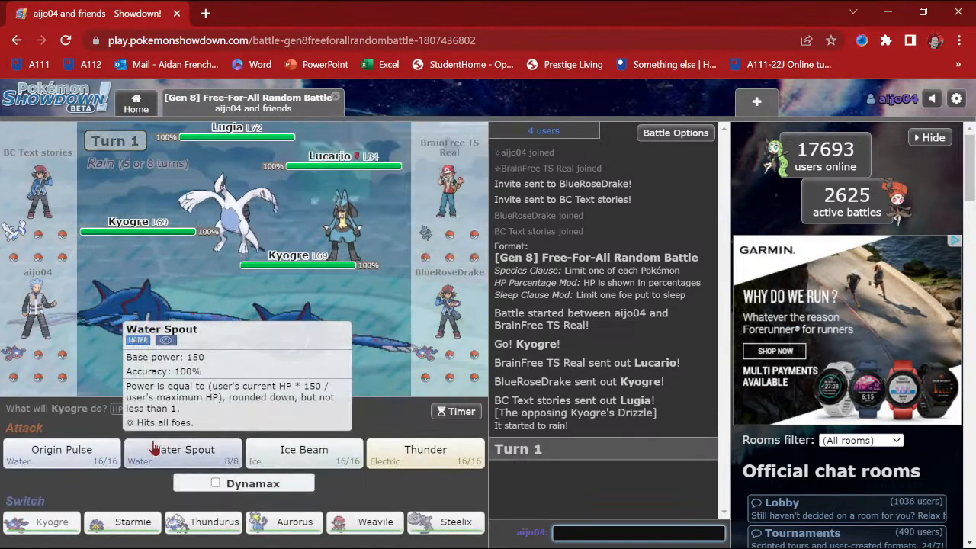
Step: Lock in Kyogre's Thunder aimed at the opposing Kyogre for Turn 1
click(424, 448)
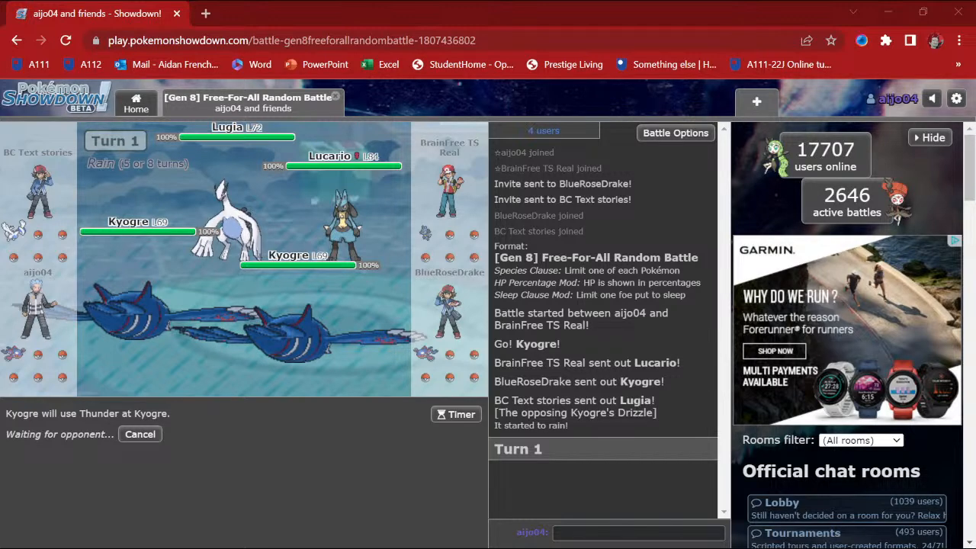
click(637, 532)
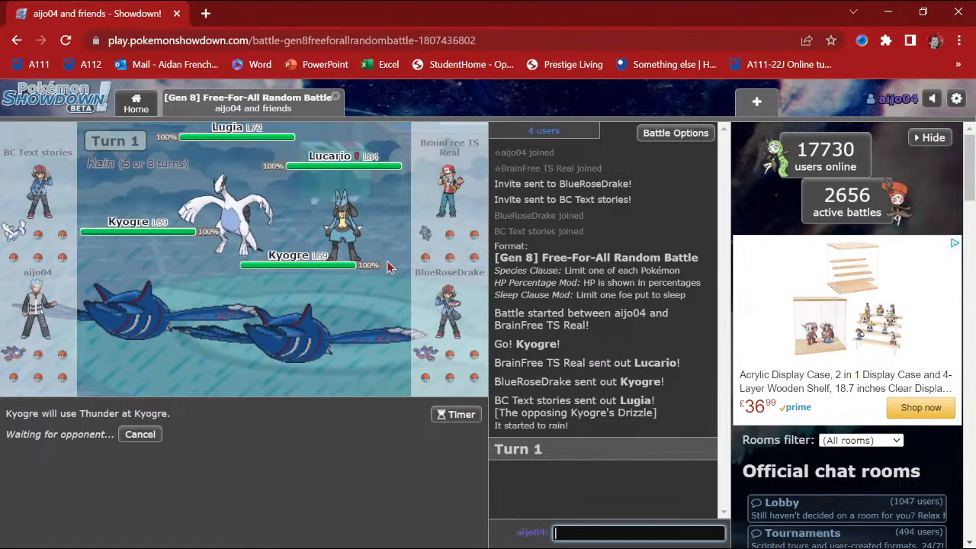
mouse_move(343, 206)
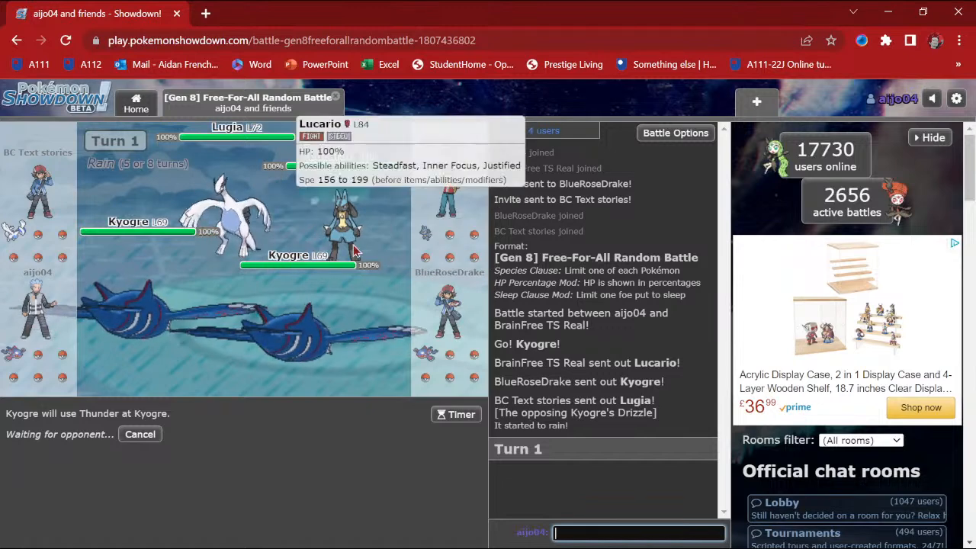
mouse_move(351, 221)
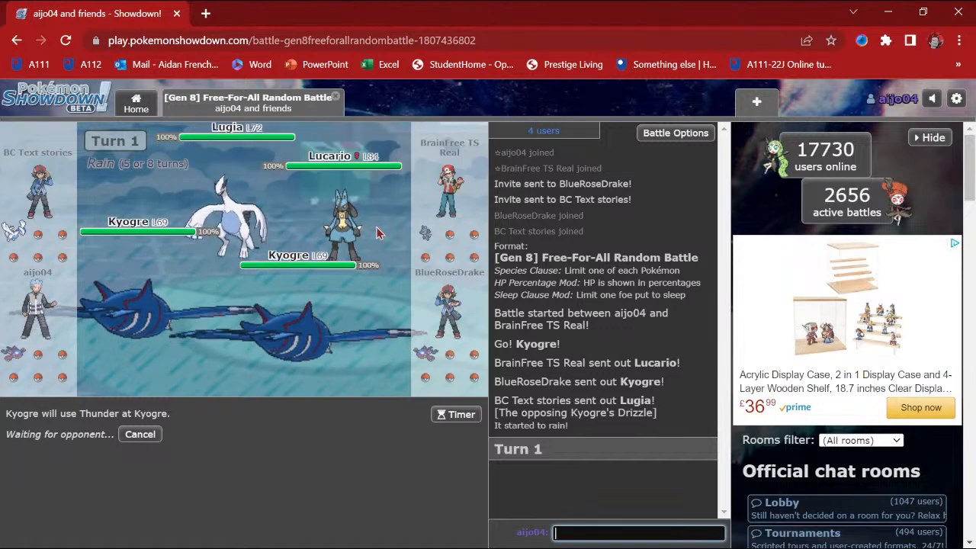
mouse_move(343, 214)
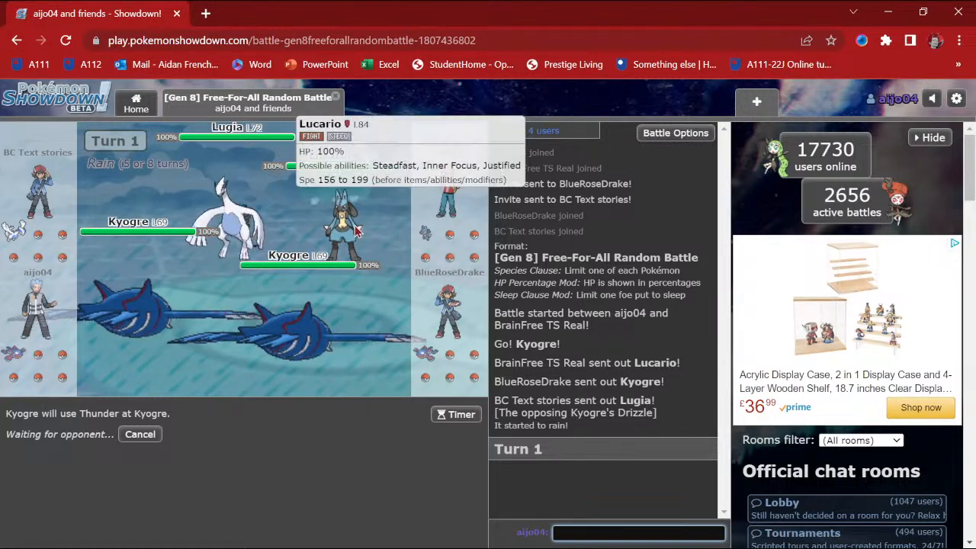
mouse_move(167, 241)
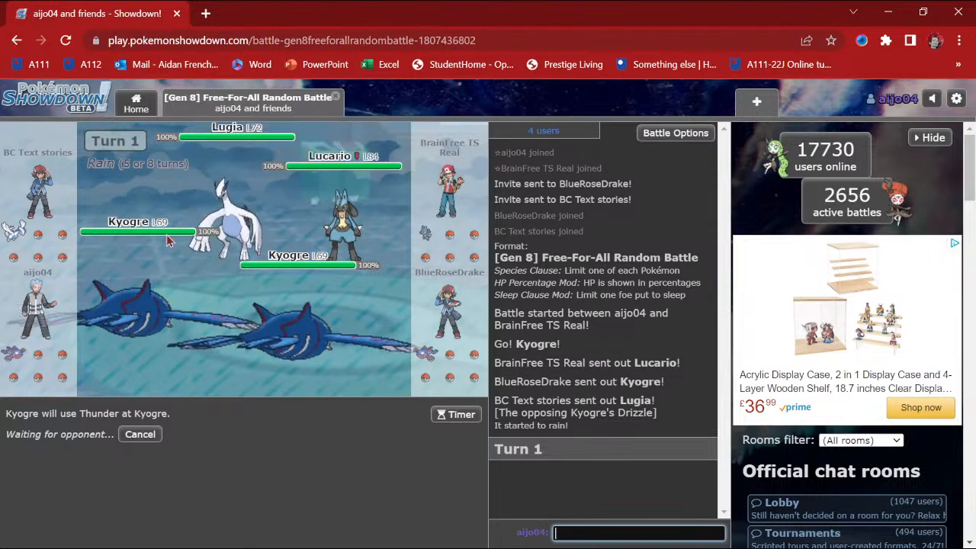
mouse_move(221, 214)
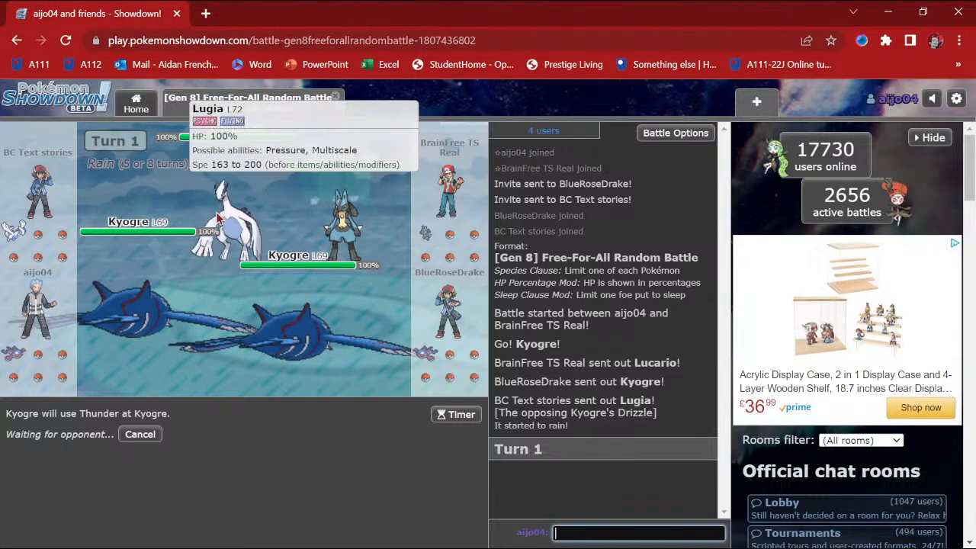
mouse_move(343, 229)
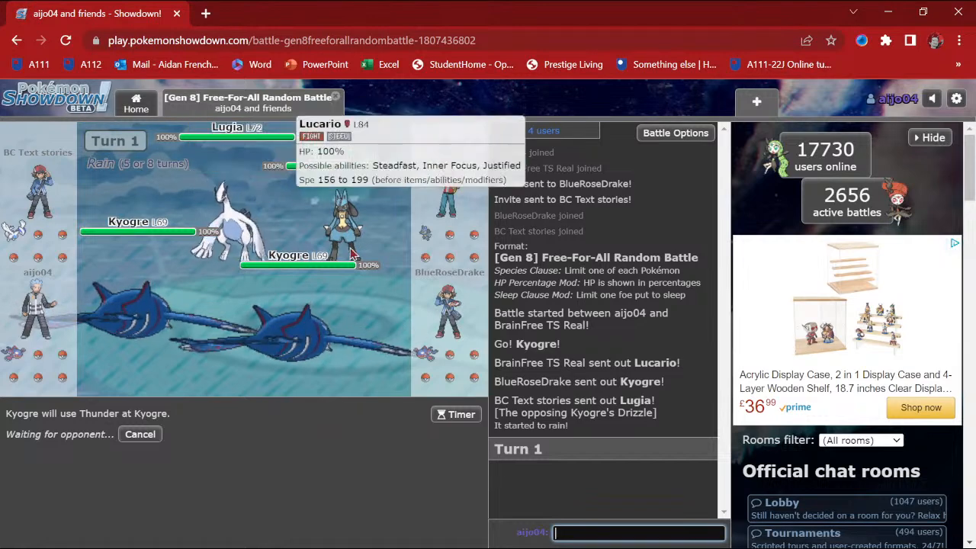
mouse_move(415, 290)
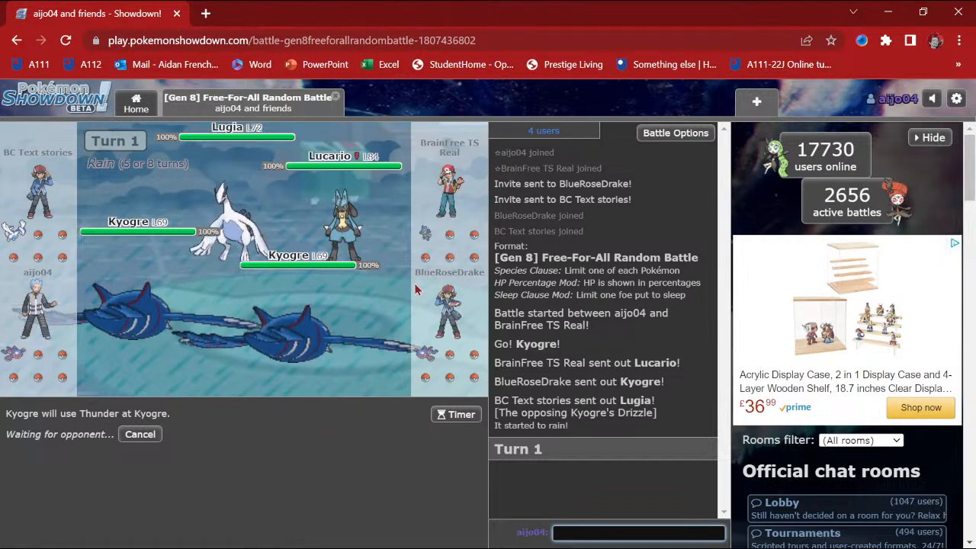
mouse_move(320, 339)
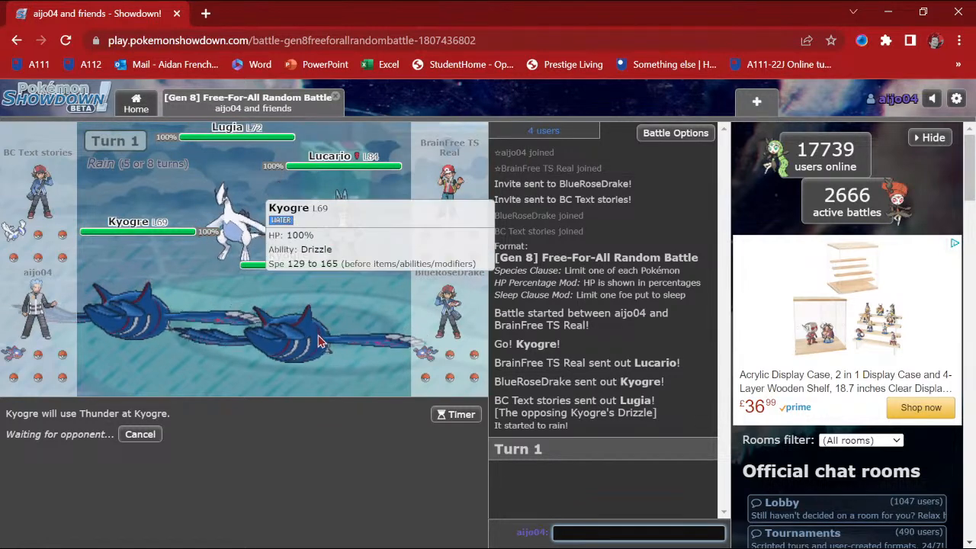
mouse_move(338, 217)
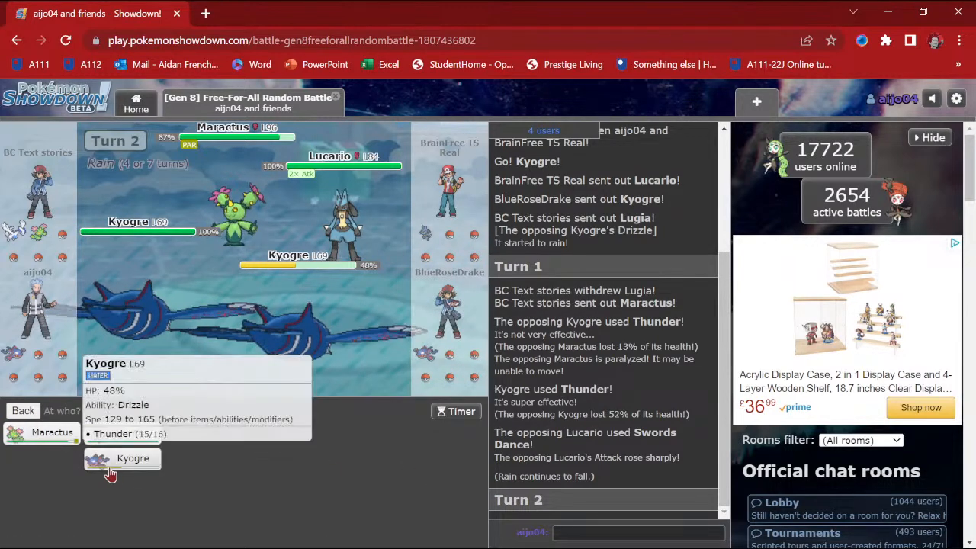
Step: Aim Kyogre's Thunder at the opposing Kyogre for Turn 2
click(133, 458)
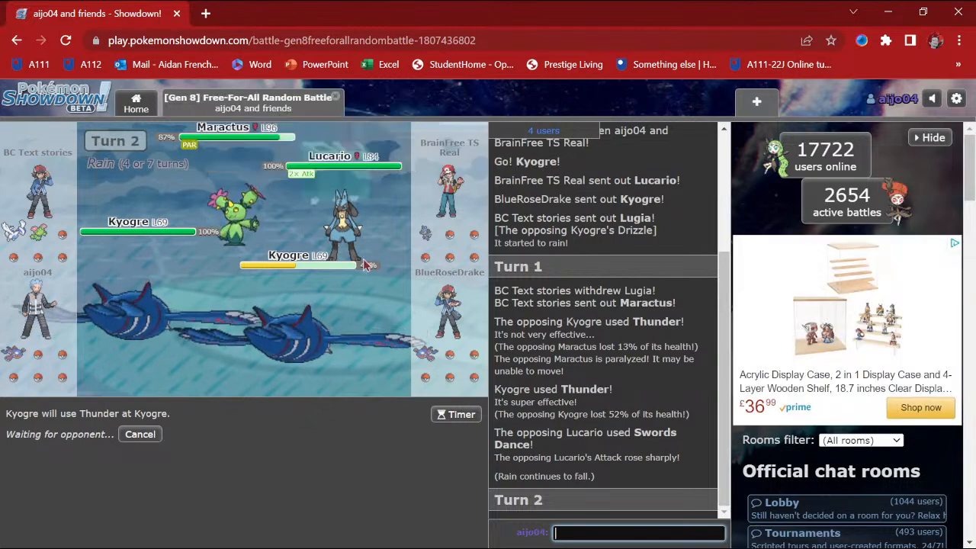
mouse_move(231, 206)
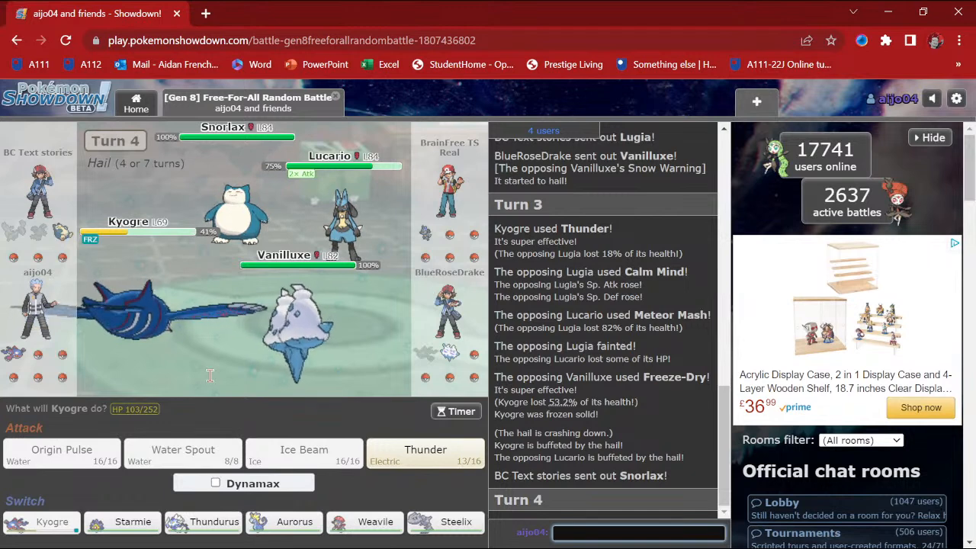
Step: Comment 'Frozen F' in chat and lock in Kyogre's Thunder at Vanilluxe for Turn 5
text(Frozen F)
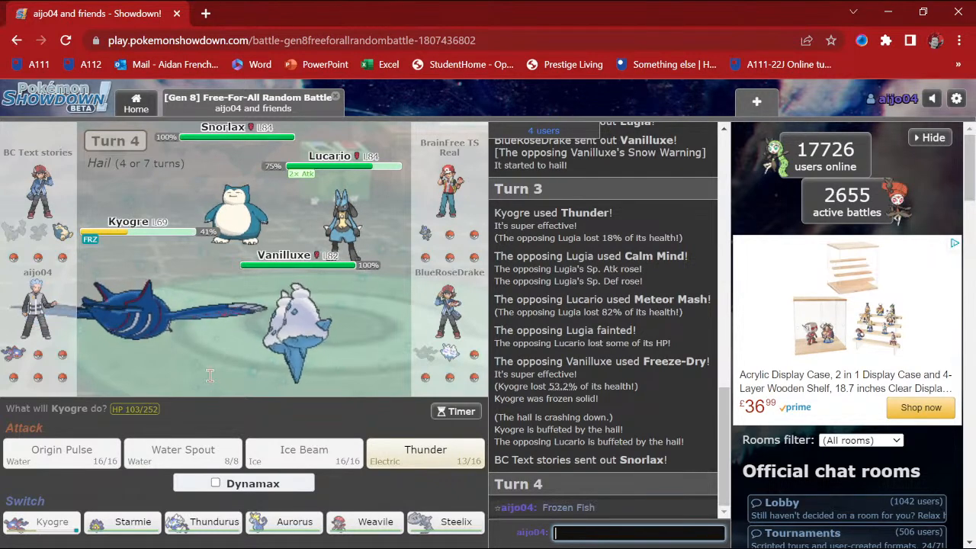
mouse_move(373, 503)
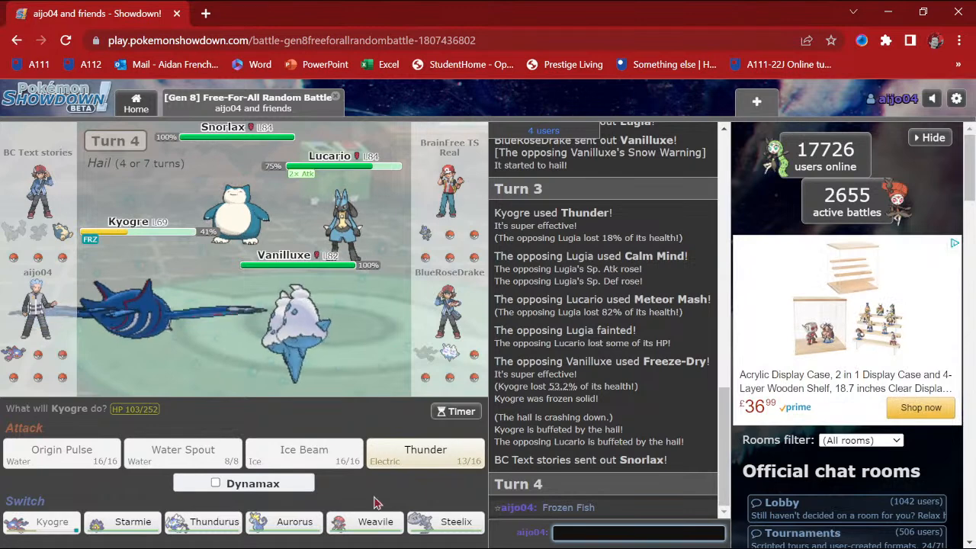
click(424, 455)
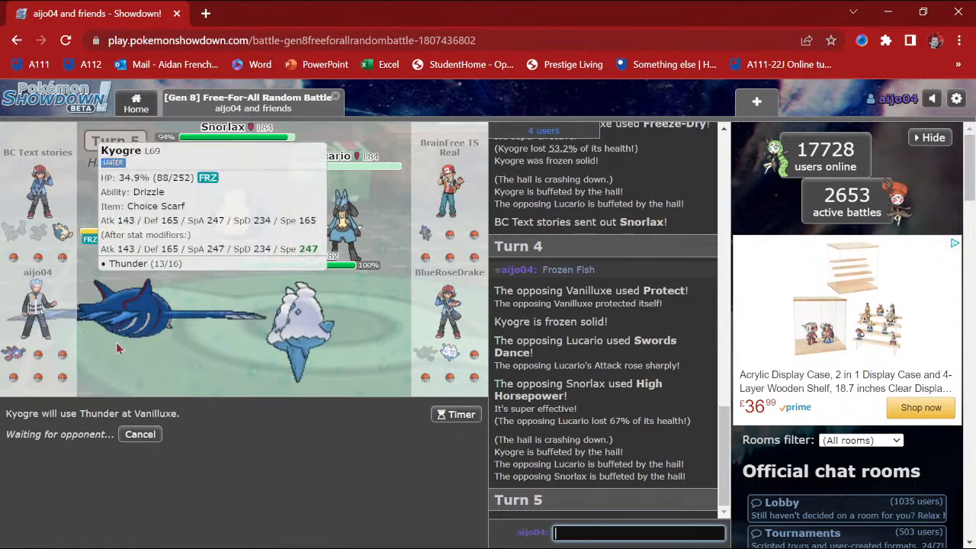
mouse_move(472, 537)
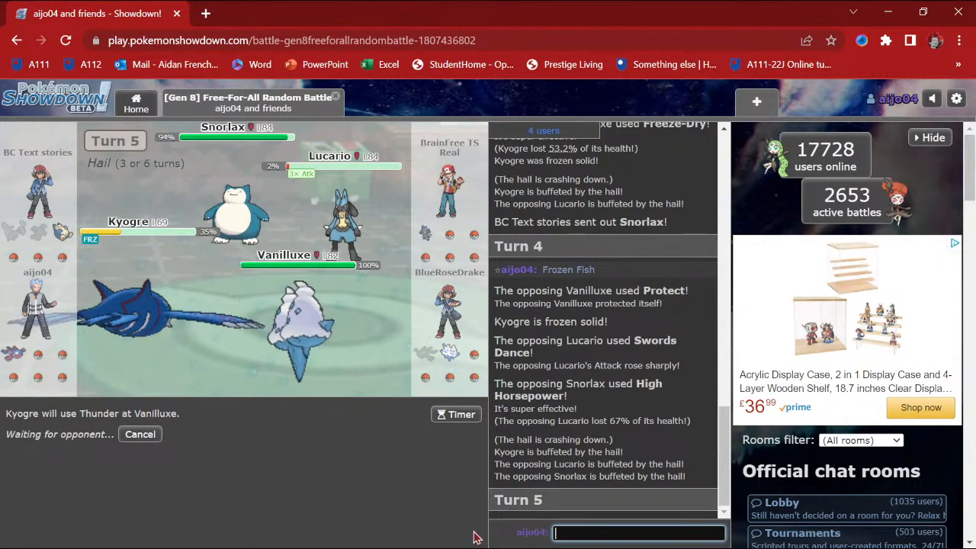
mouse_move(382, 448)
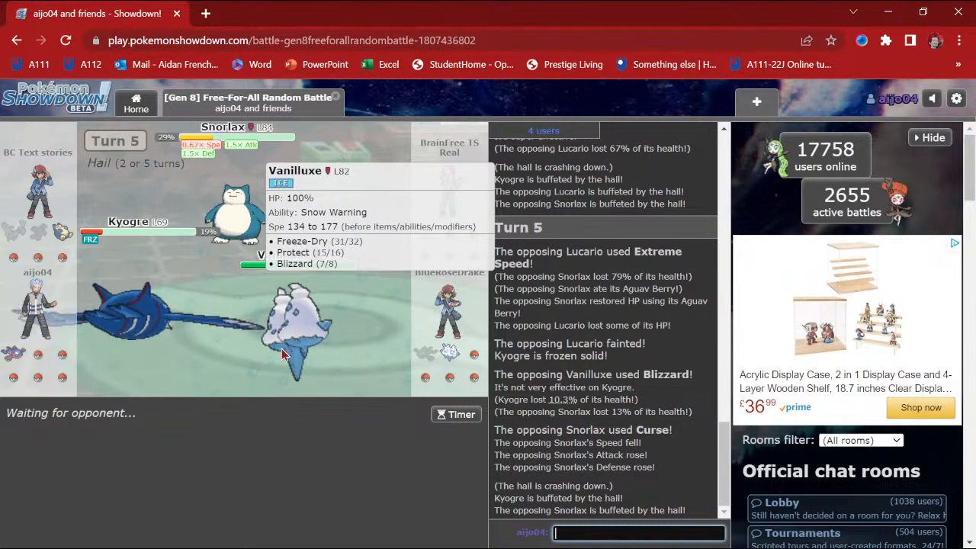
mouse_move(397, 350)
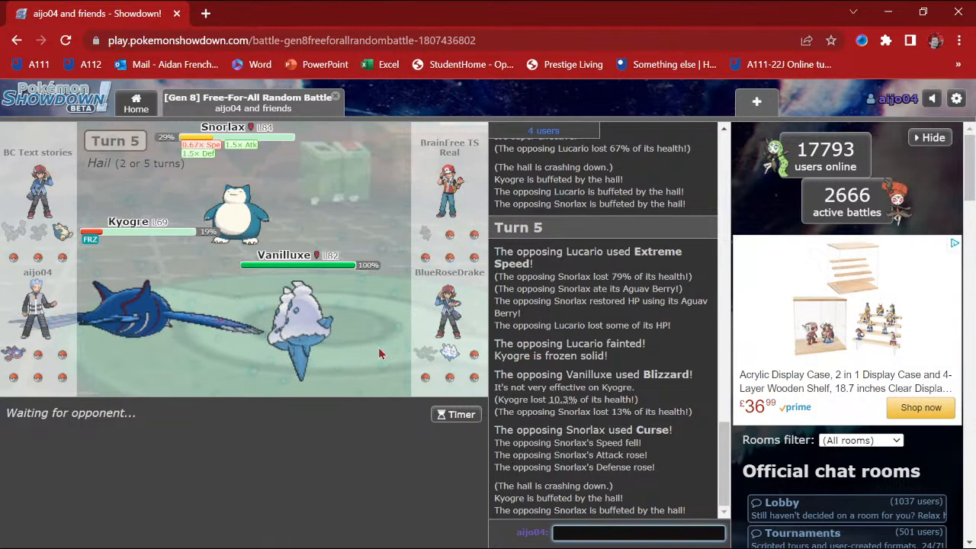
mouse_move(449, 353)
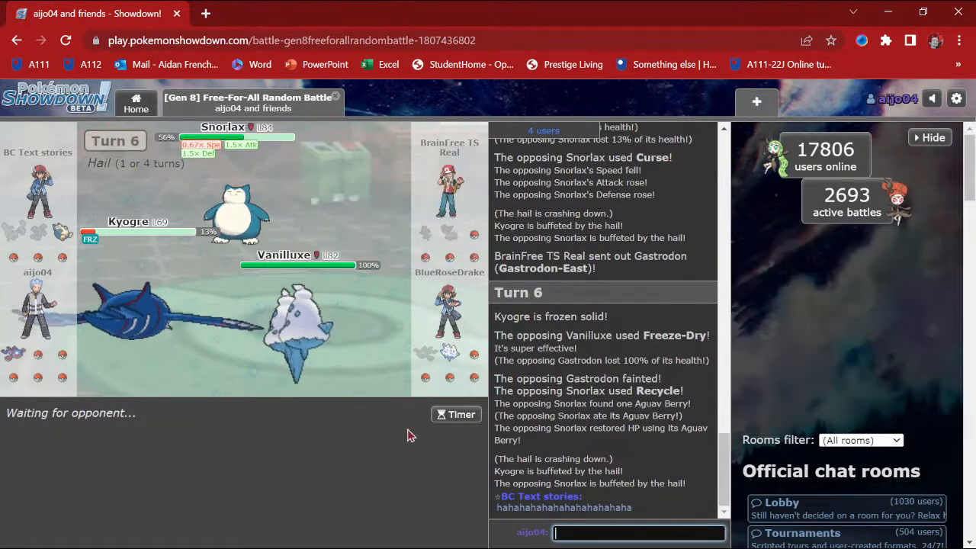
mouse_move(297, 328)
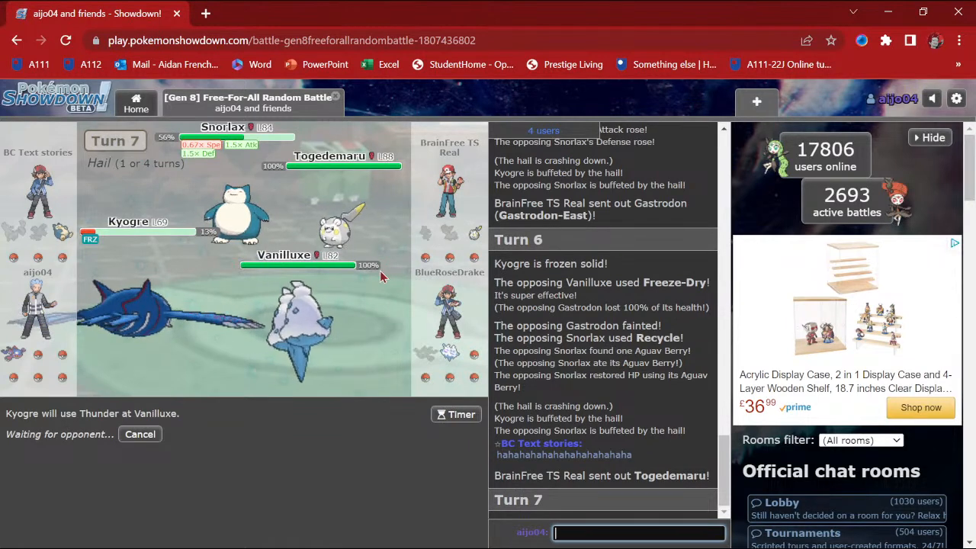
mouse_move(114, 313)
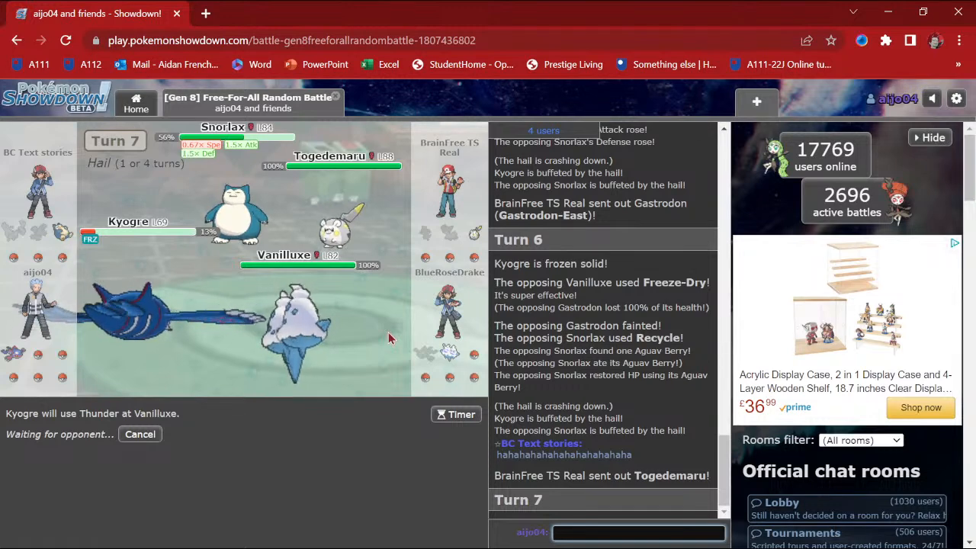
mouse_move(297, 328)
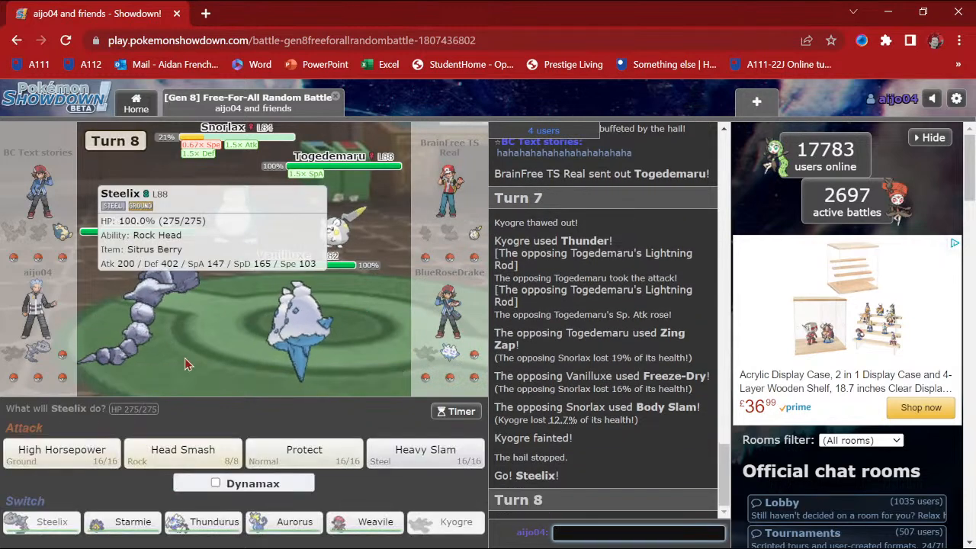
mouse_move(61, 454)
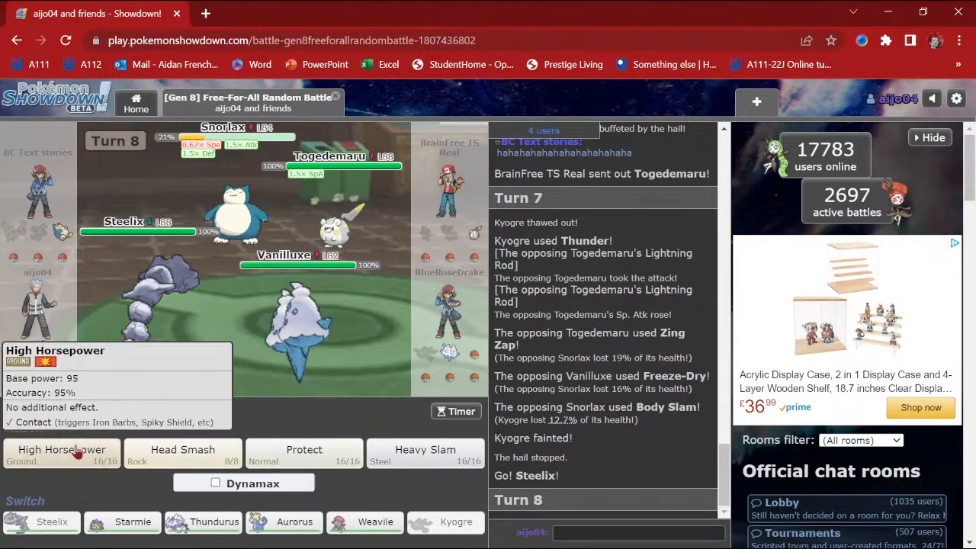
Step: Lock in Steelix's High Horsepower at Togedemaru for Turn 8
click(61, 454)
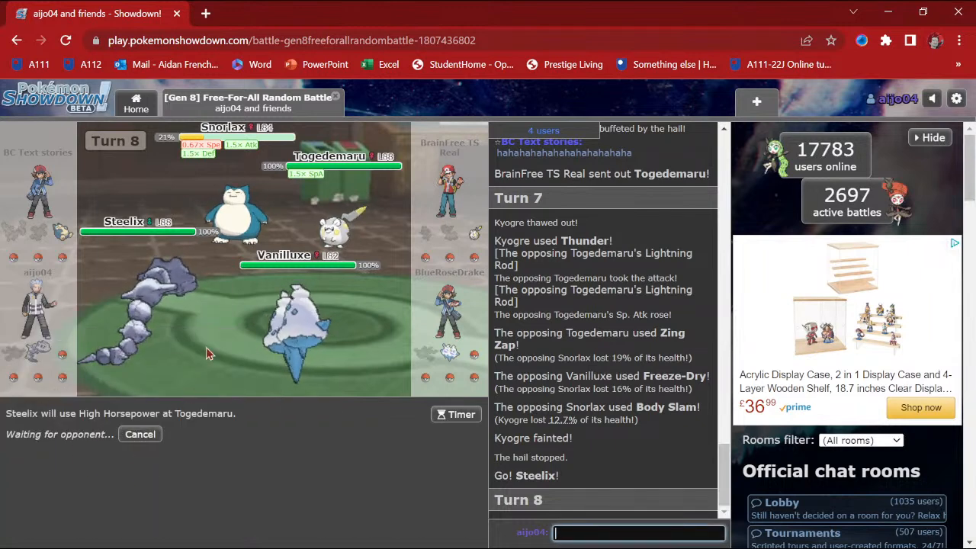
mouse_move(183, 308)
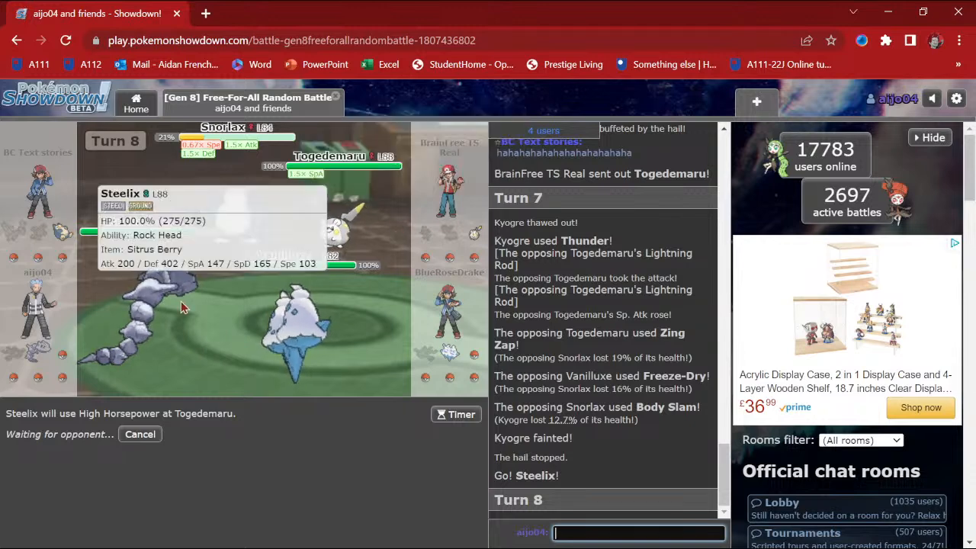
mouse_move(238, 373)
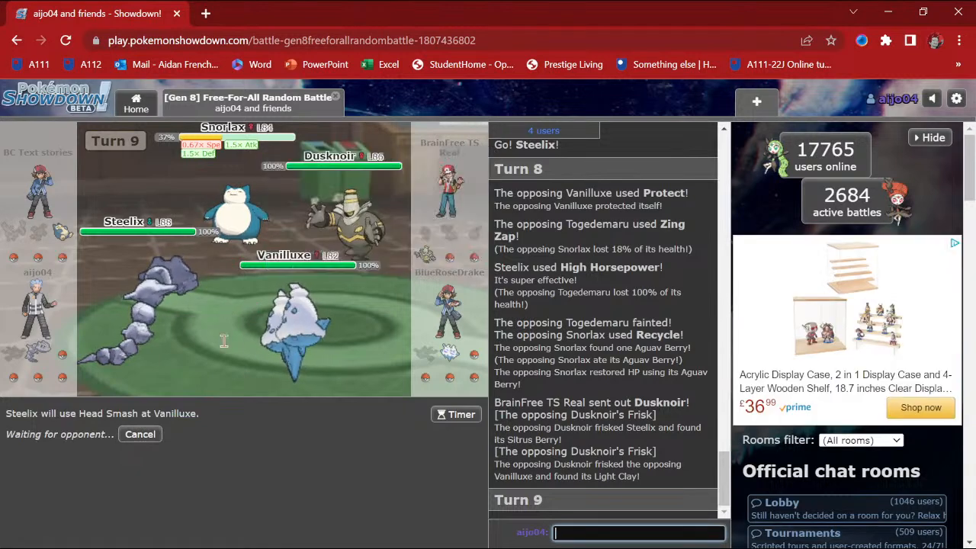
mouse_move(418, 319)
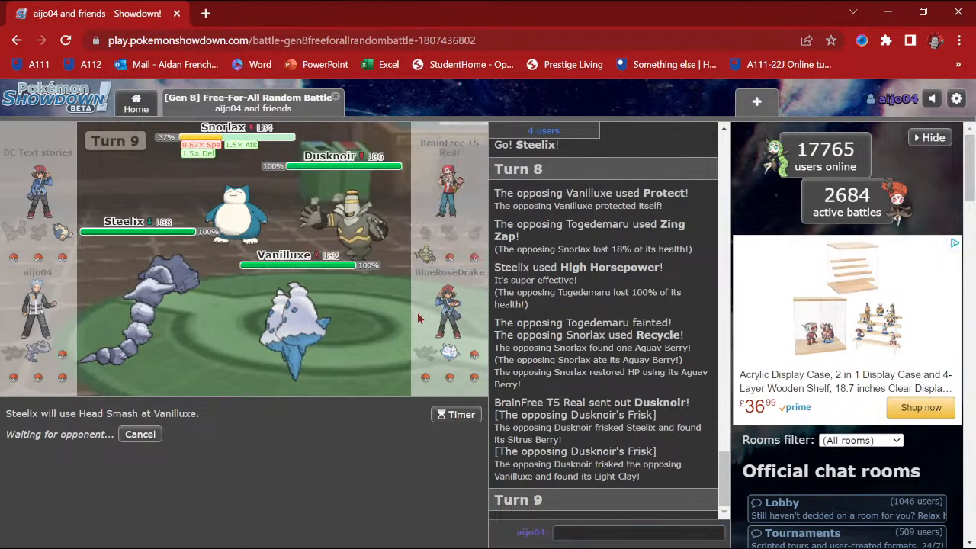
mouse_move(297, 328)
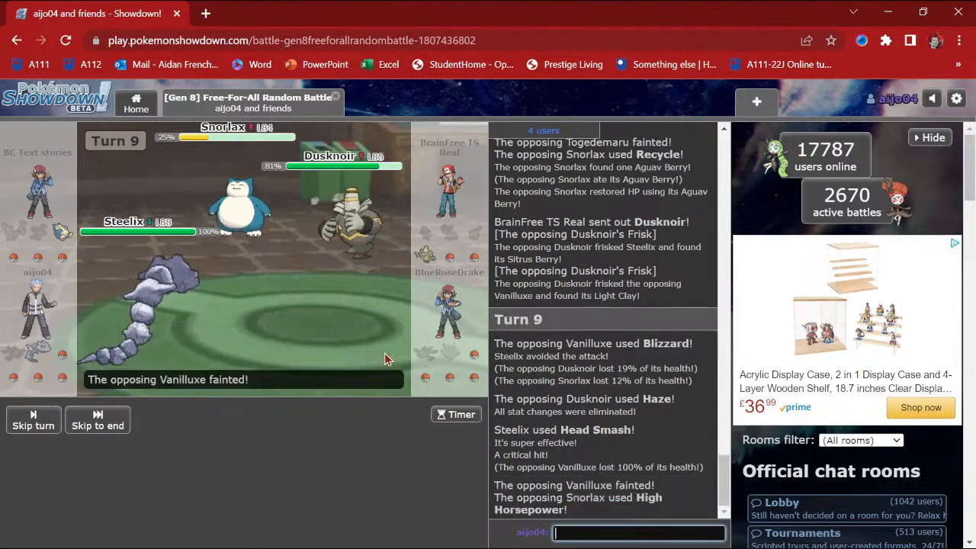
mouse_move(237, 214)
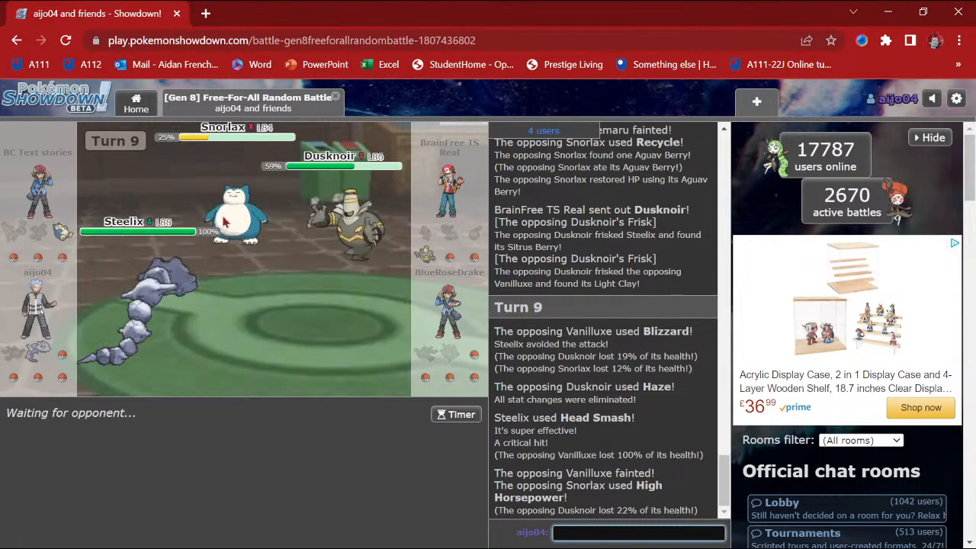
mouse_move(282, 339)
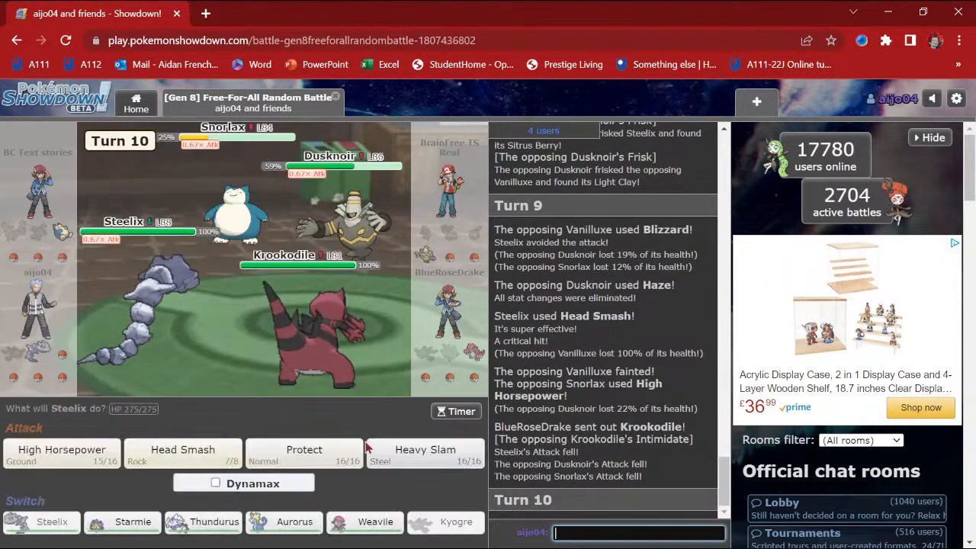
mouse_move(203, 521)
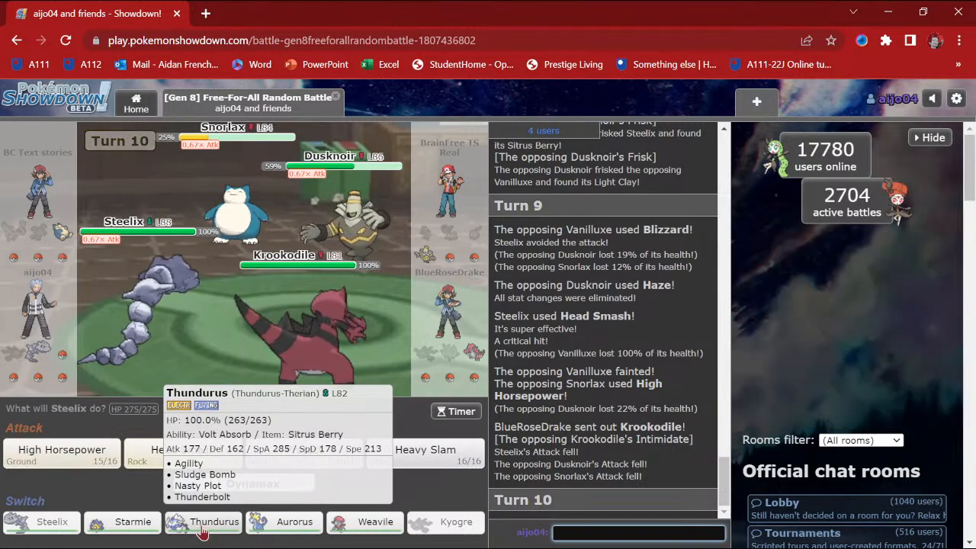
Step: Switch Steelix out for Thundurus-Therian on Turn 10
click(213, 522)
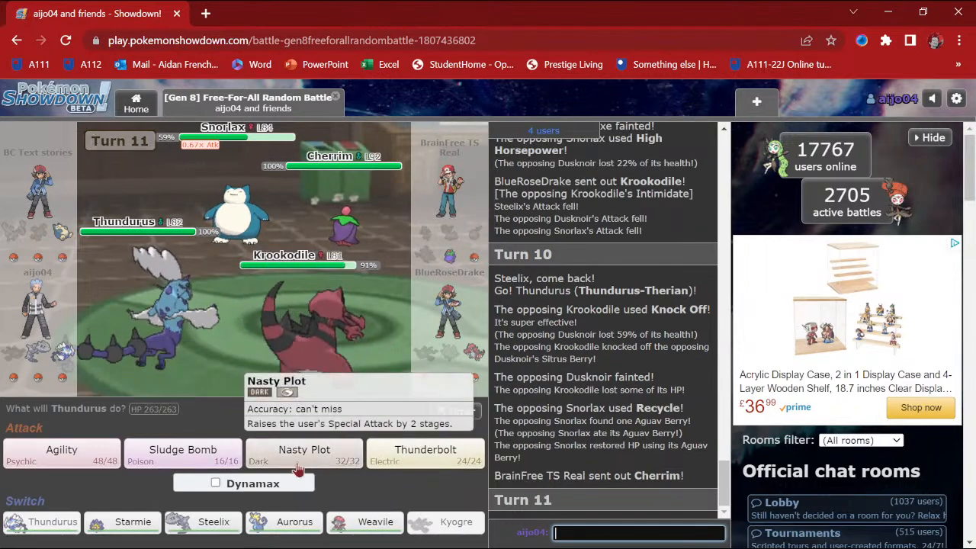
Step: Lock in Nasty Plot as Thundurus-Therian's Turn 11 move
click(61, 448)
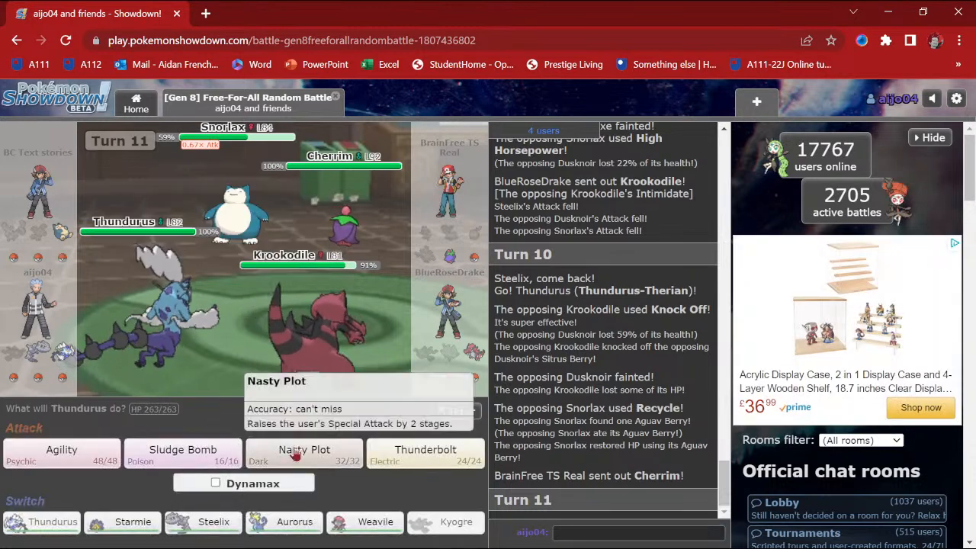
click(303, 454)
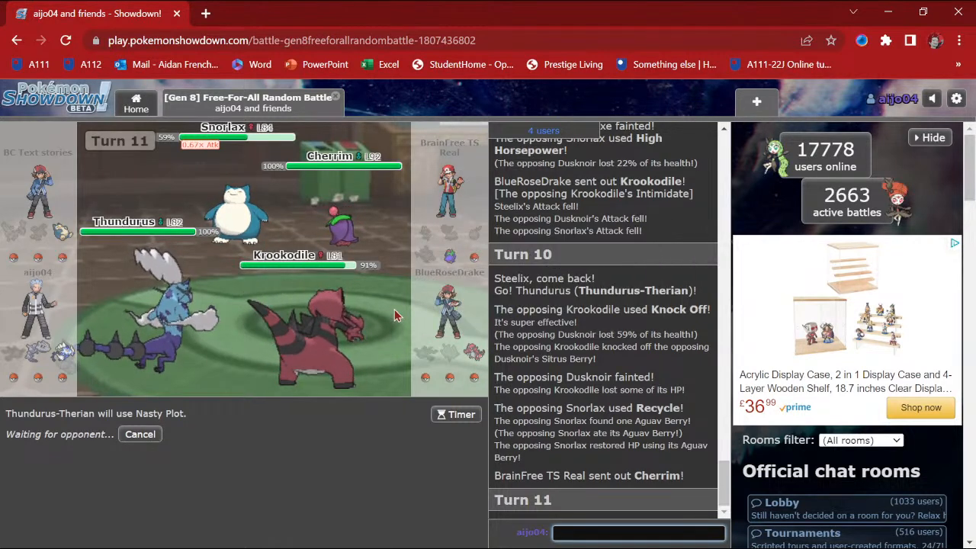
mouse_move(160, 336)
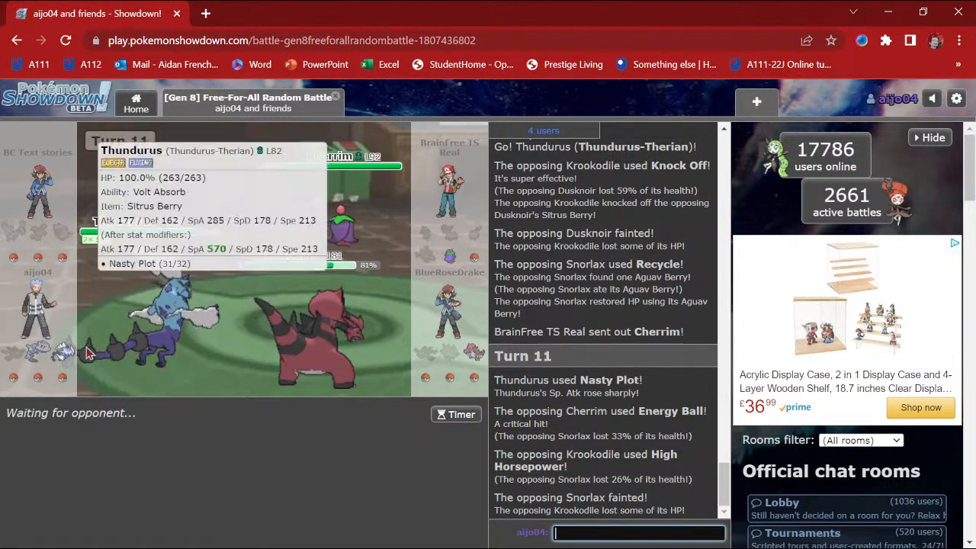
mouse_move(216, 303)
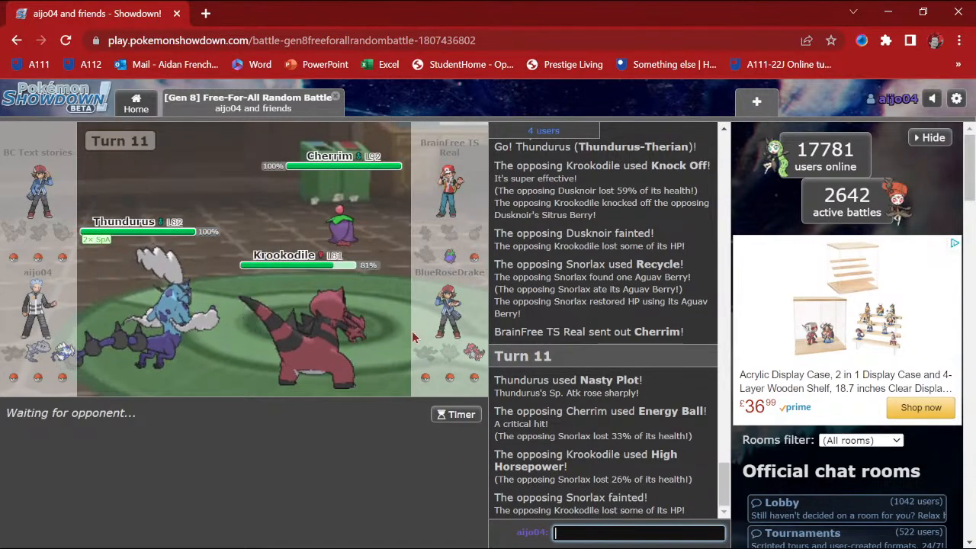
mouse_move(475, 352)
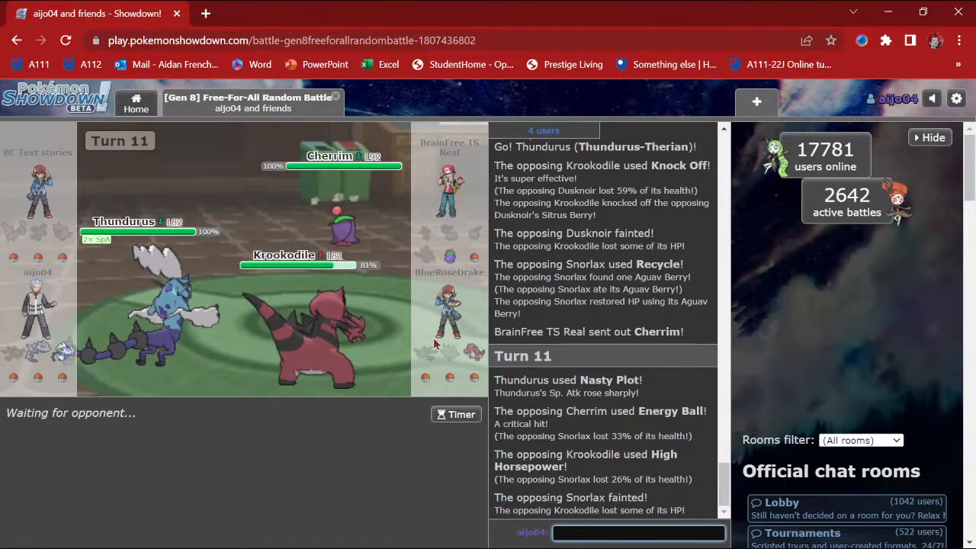
mouse_move(449, 256)
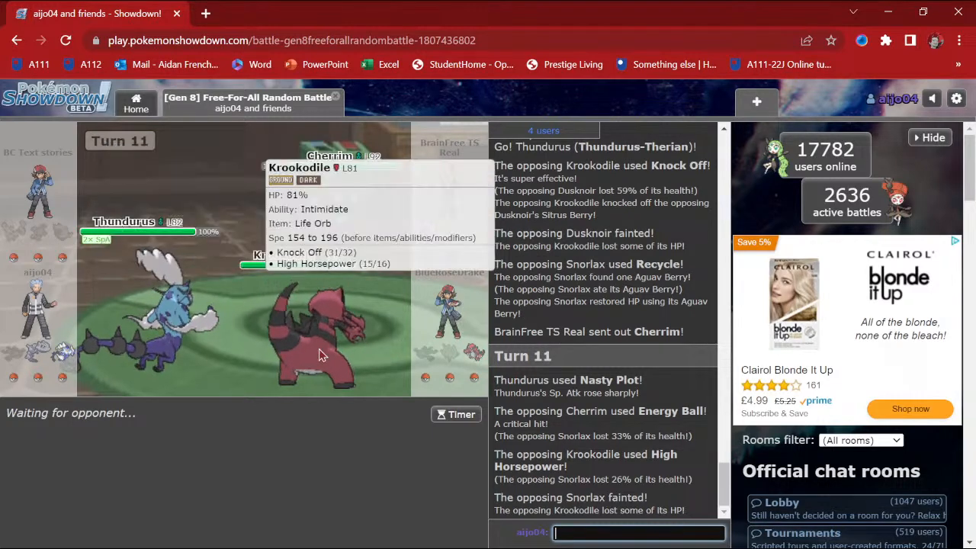
mouse_move(201, 337)
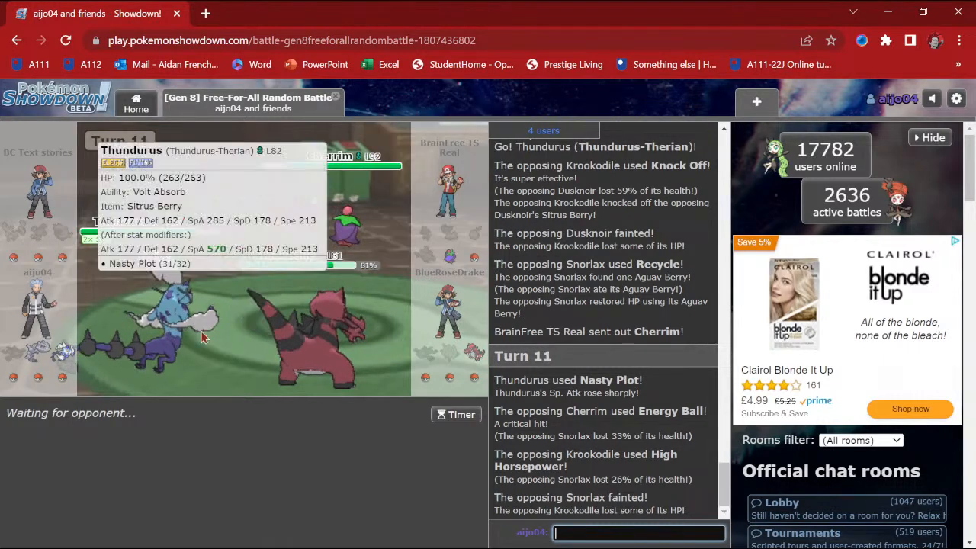
mouse_move(384, 353)
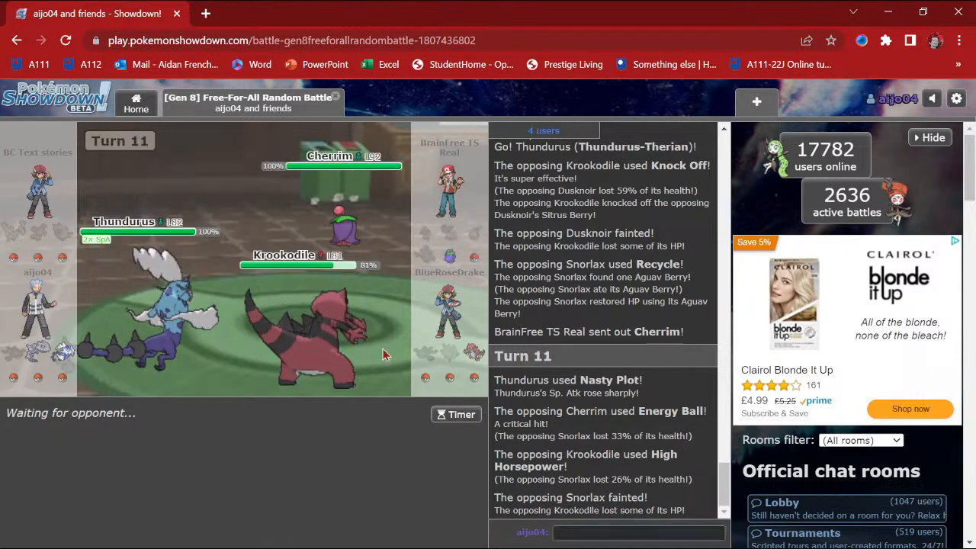
mouse_move(297, 320)
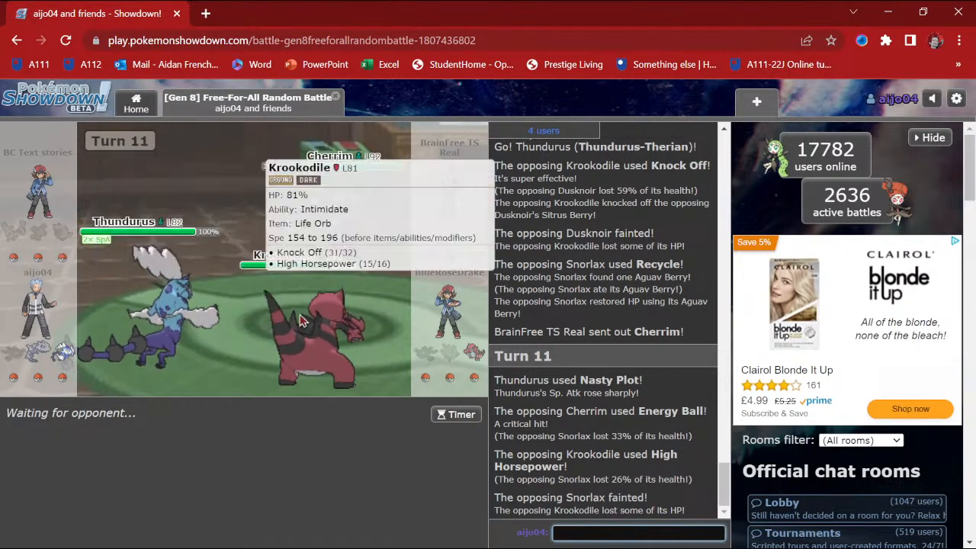
mouse_move(232, 358)
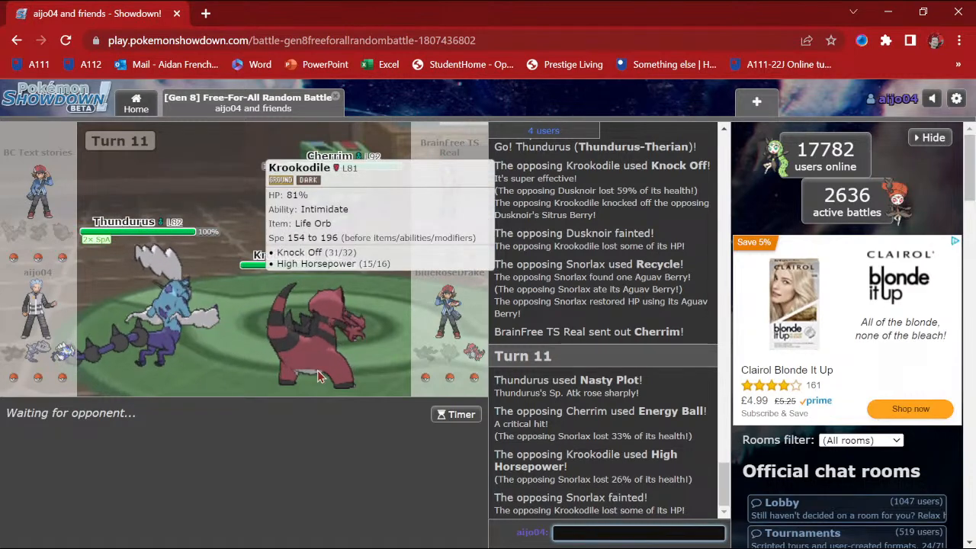
mouse_move(226, 244)
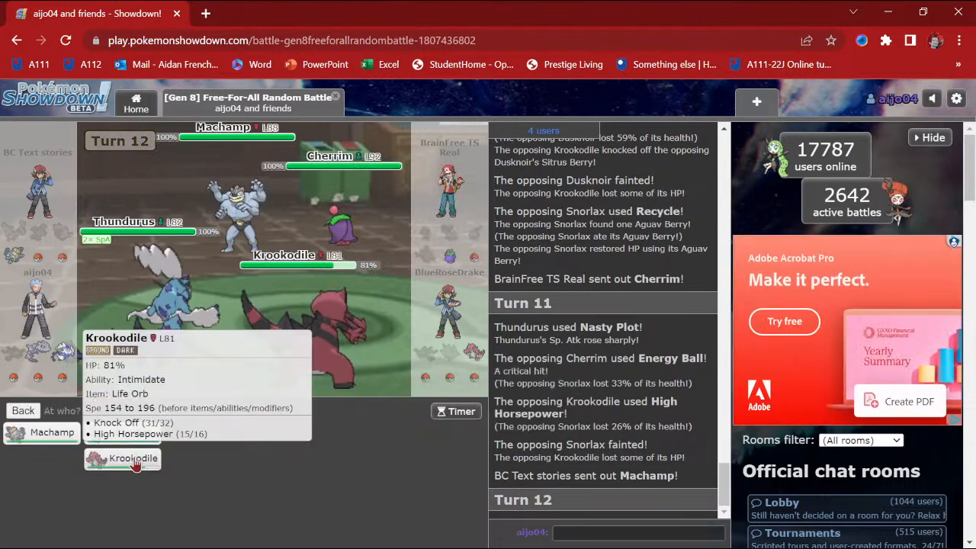
Step: Aim Thundurus's attack at Krookodile, then lock in Sludge Bomb at Krookodile for Turn 13
click(122, 457)
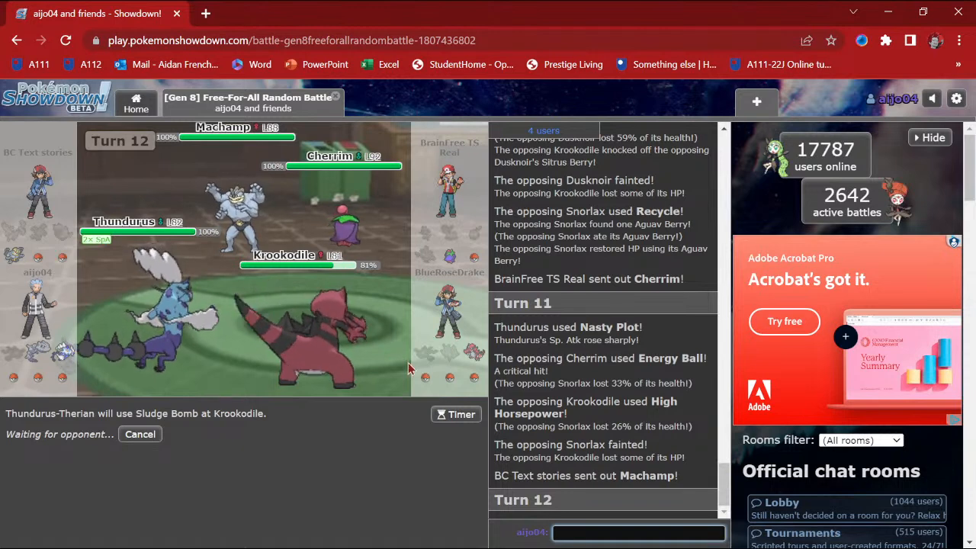
mouse_move(39, 351)
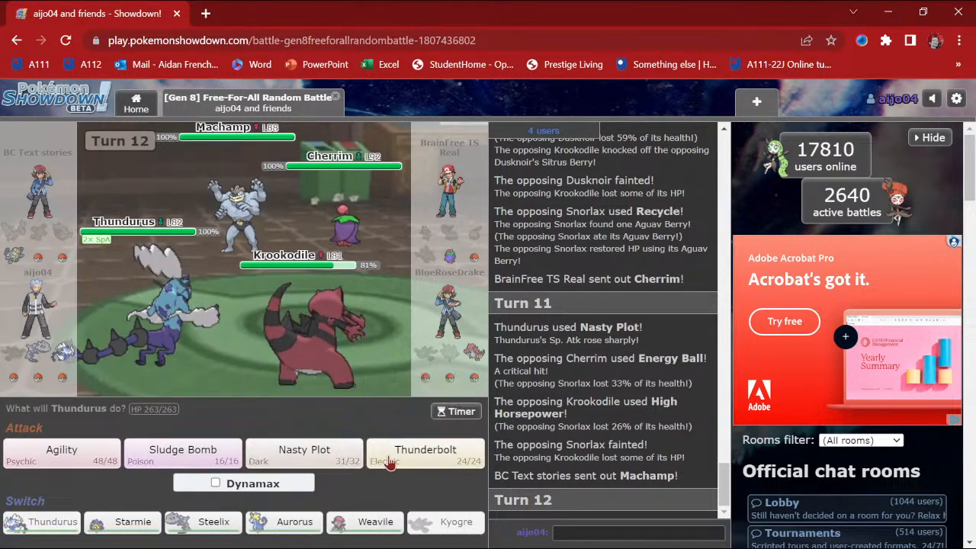
mouse_move(424, 454)
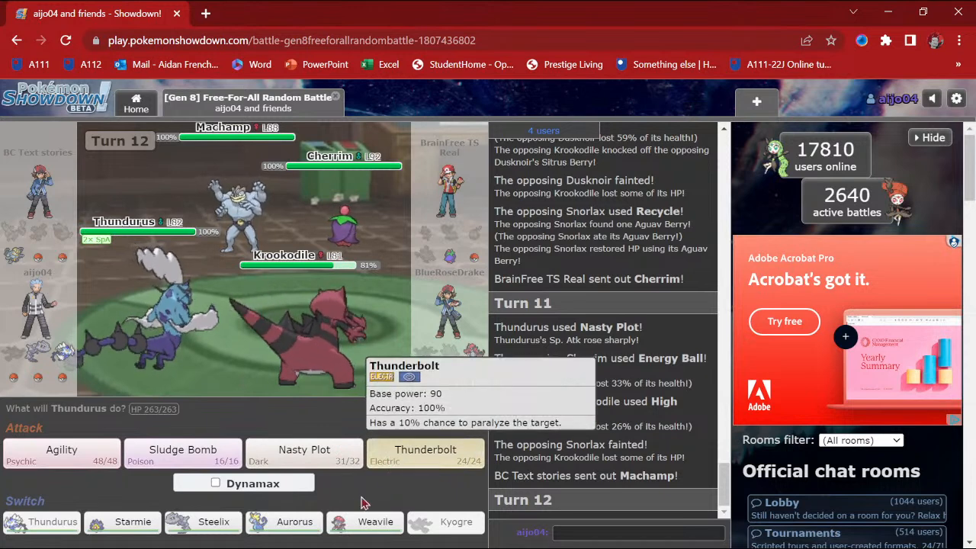
click(183, 454)
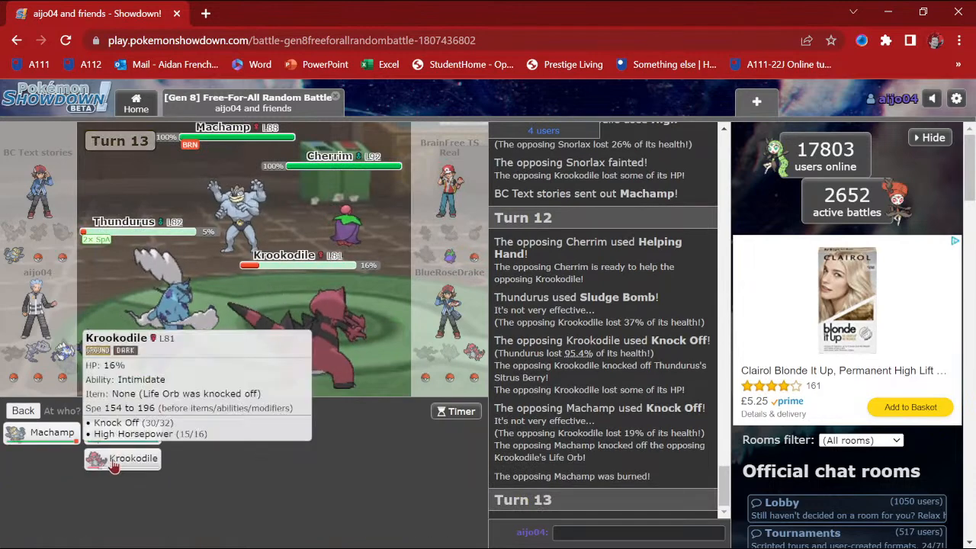
click(122, 457)
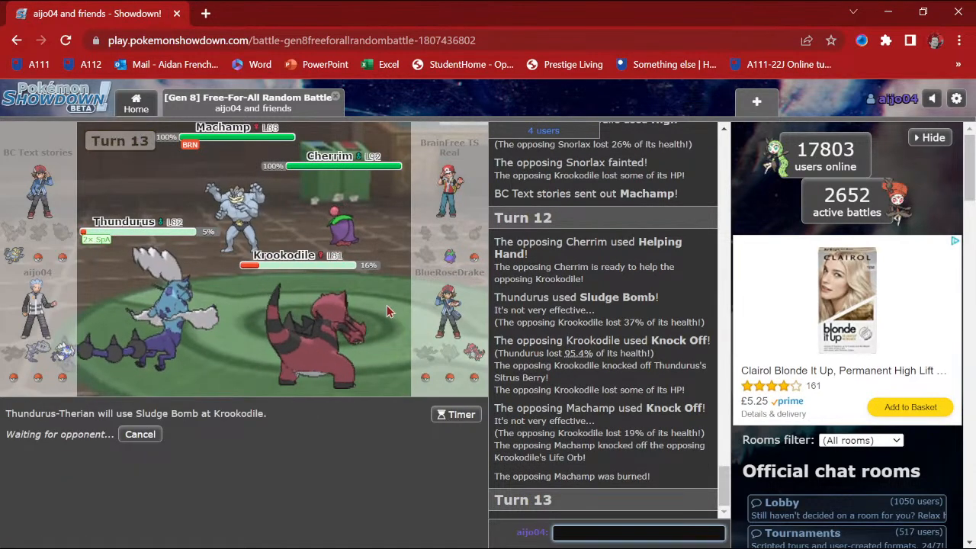
mouse_move(324, 282)
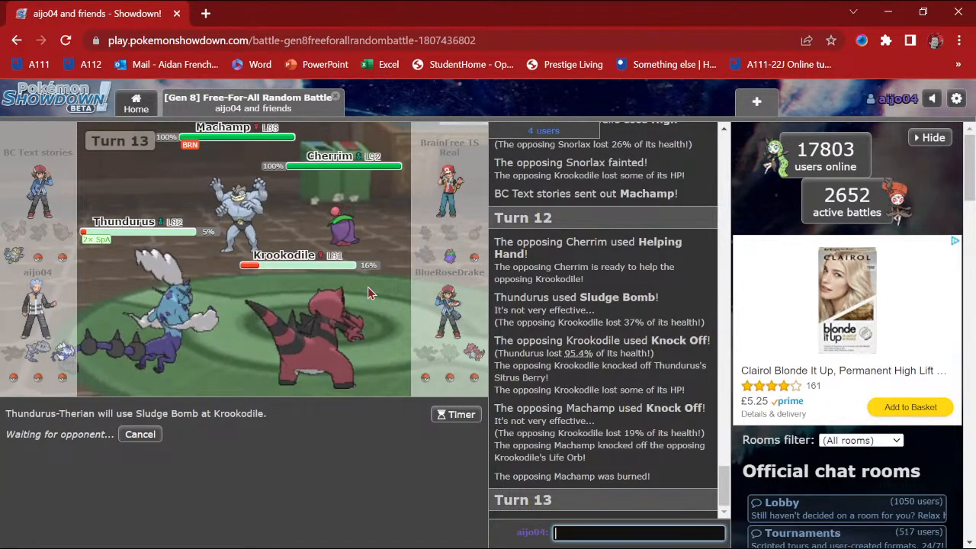
mouse_move(317, 353)
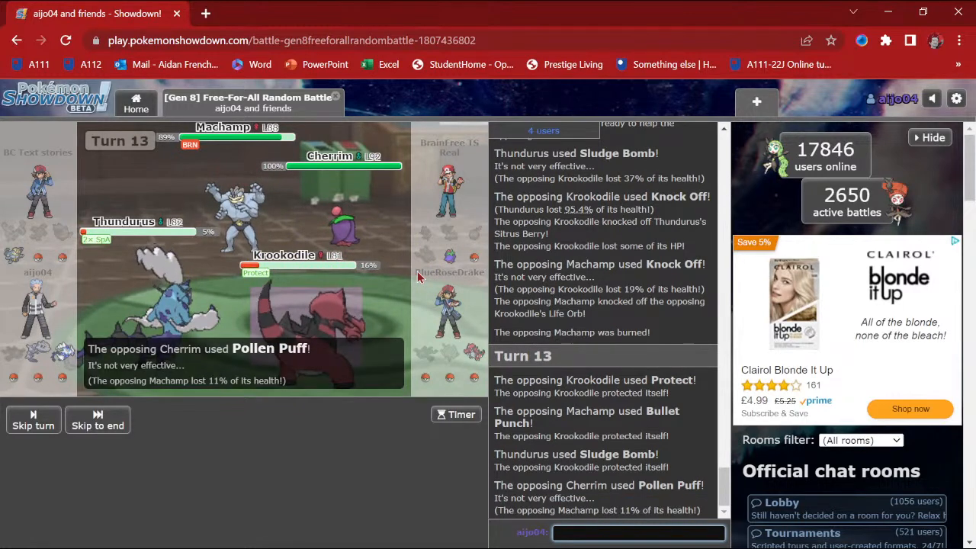
mouse_move(339, 221)
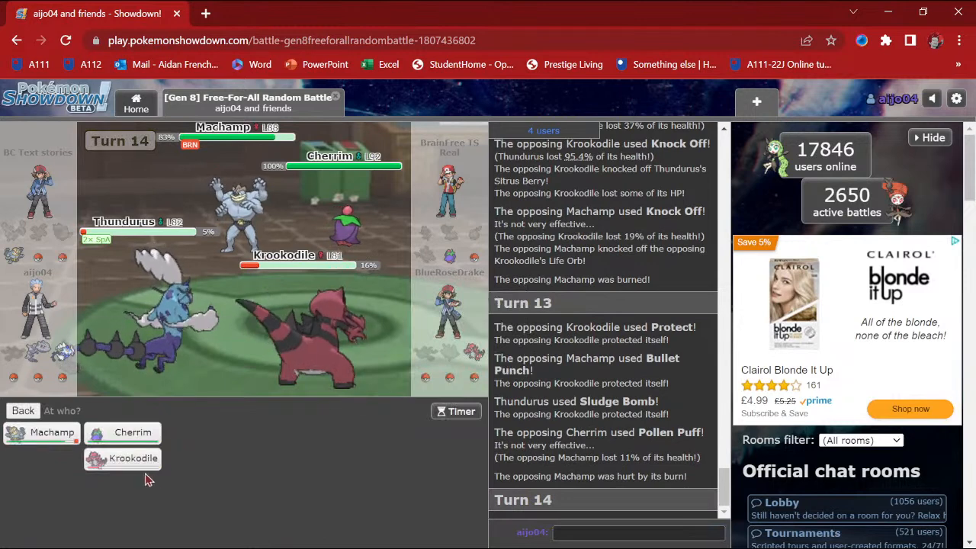
Step: Aim Thundurus's Sludge Bomb at Krookodile on turn 14, then at Carbink on turn 15
click(122, 457)
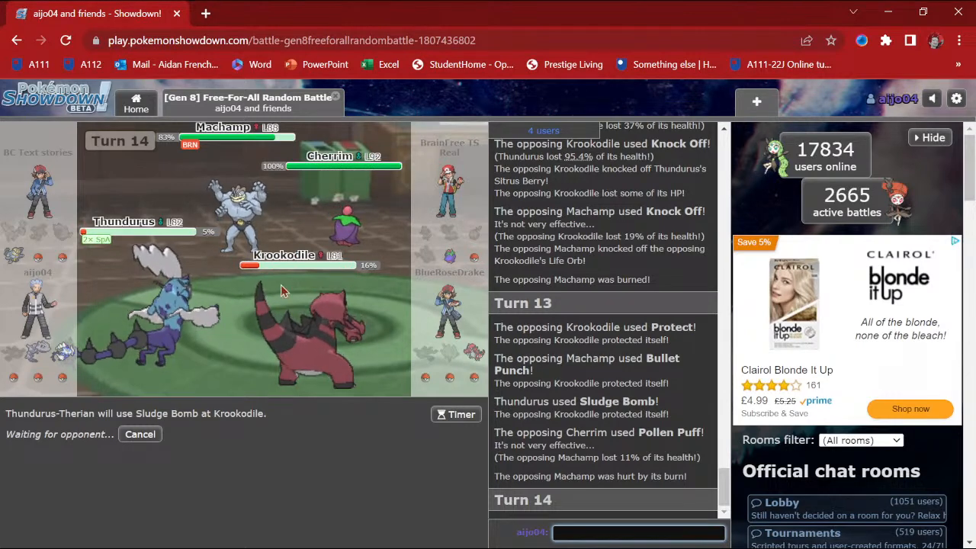
mouse_move(345, 221)
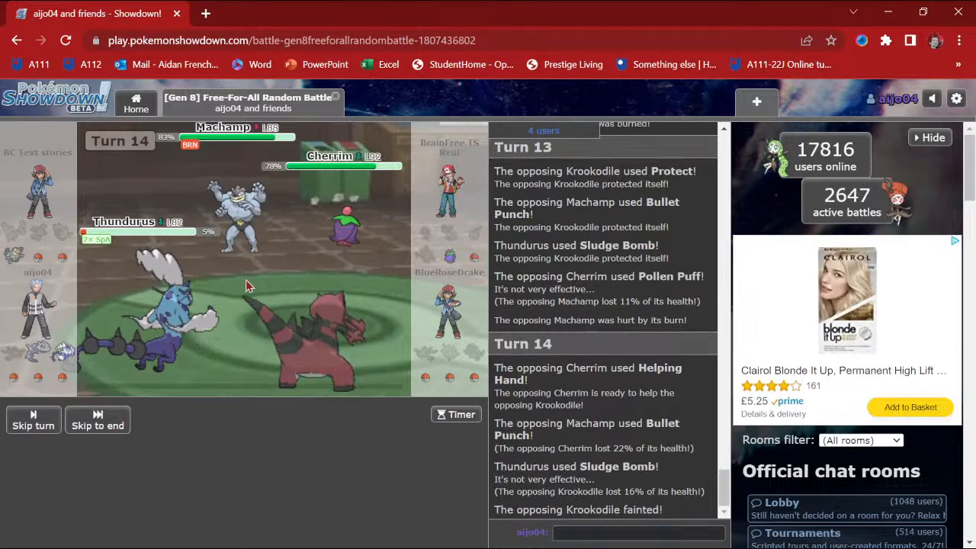
mouse_move(344, 221)
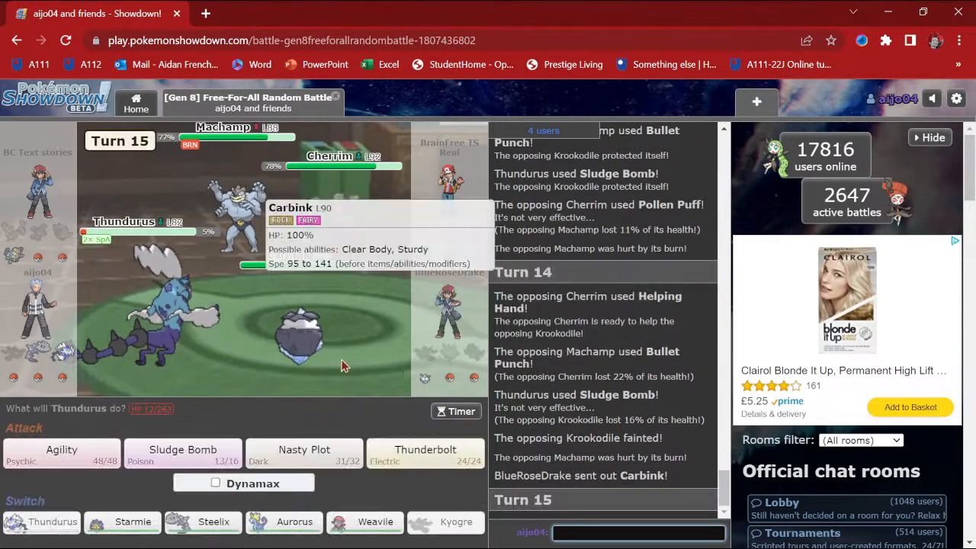
click(183, 448)
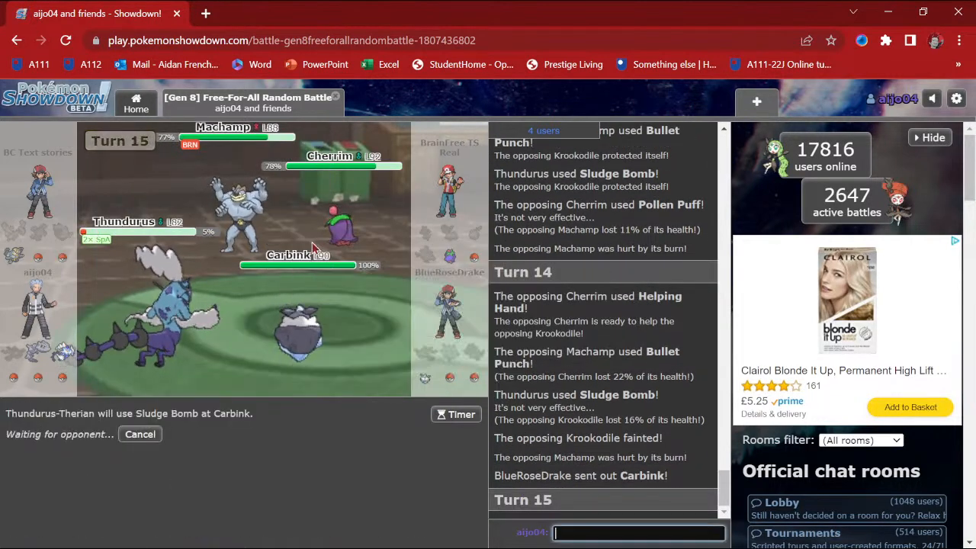
mouse_move(381, 323)
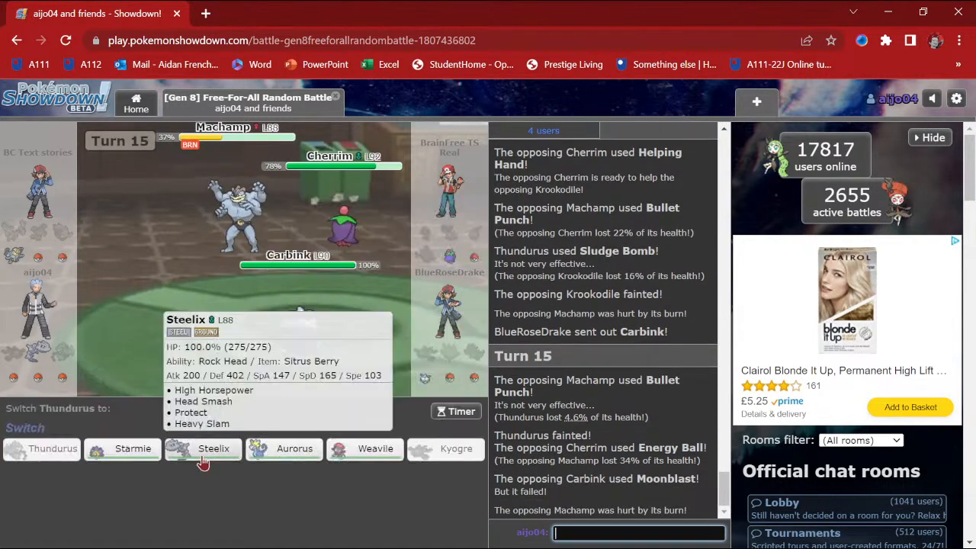
Step: Send Steelix in for fainted Thundurus and Heavy Slam the opposing Carbink
click(214, 448)
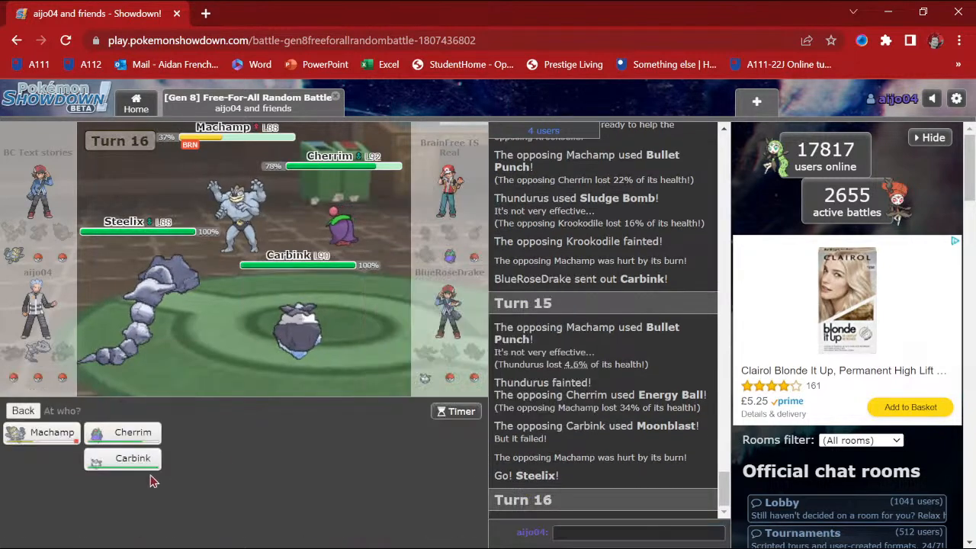
click(133, 458)
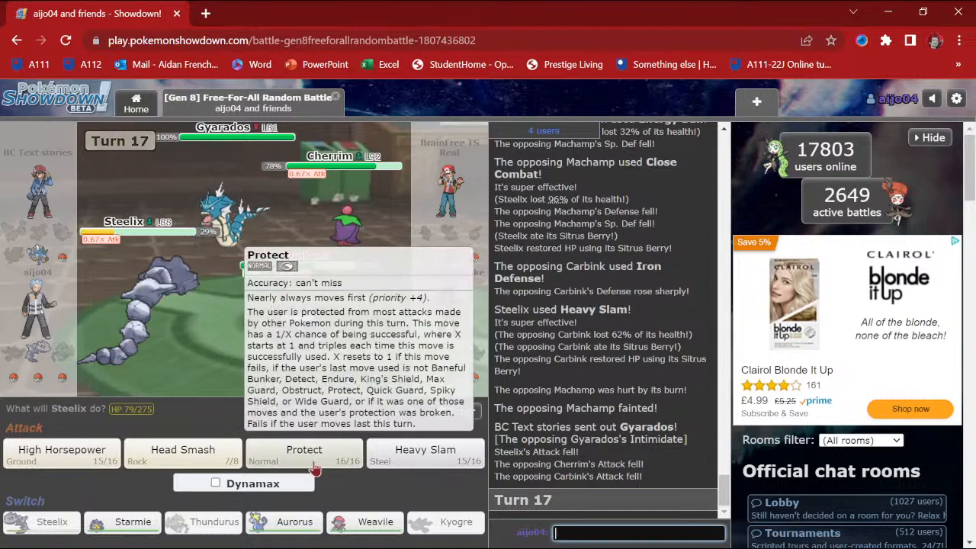
Step: Have Steelix use Protect on turn 17, then Heavy Slam Carbink on turn 18
click(304, 455)
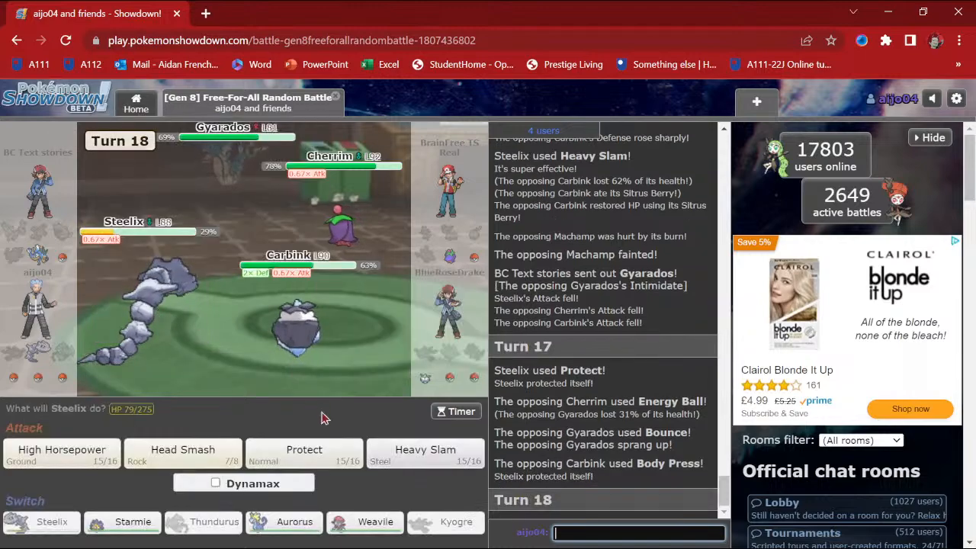
mouse_move(133, 457)
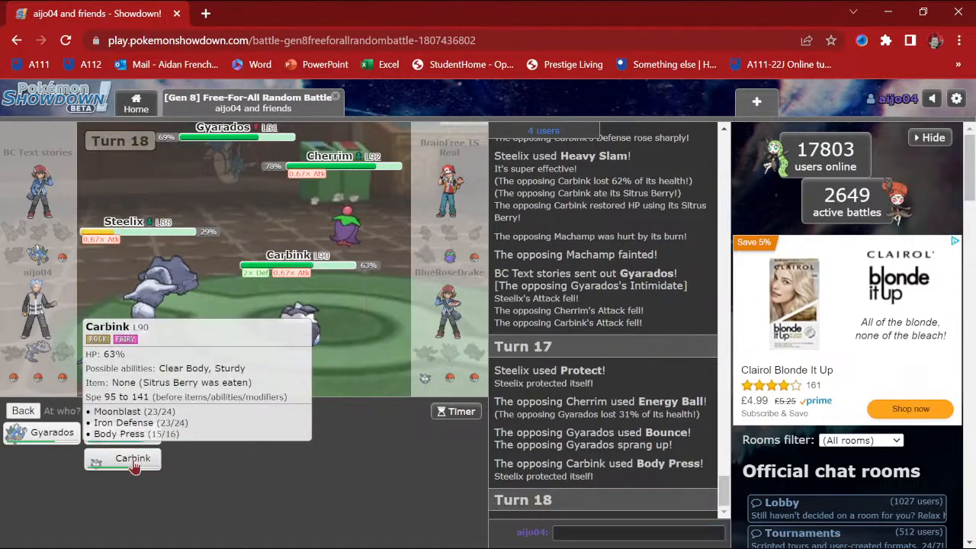
click(131, 457)
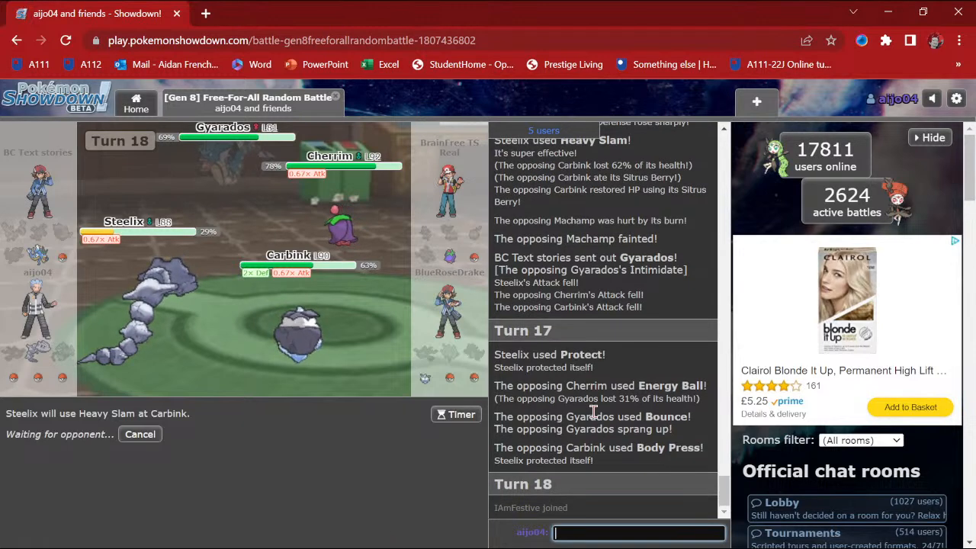
mouse_move(384, 374)
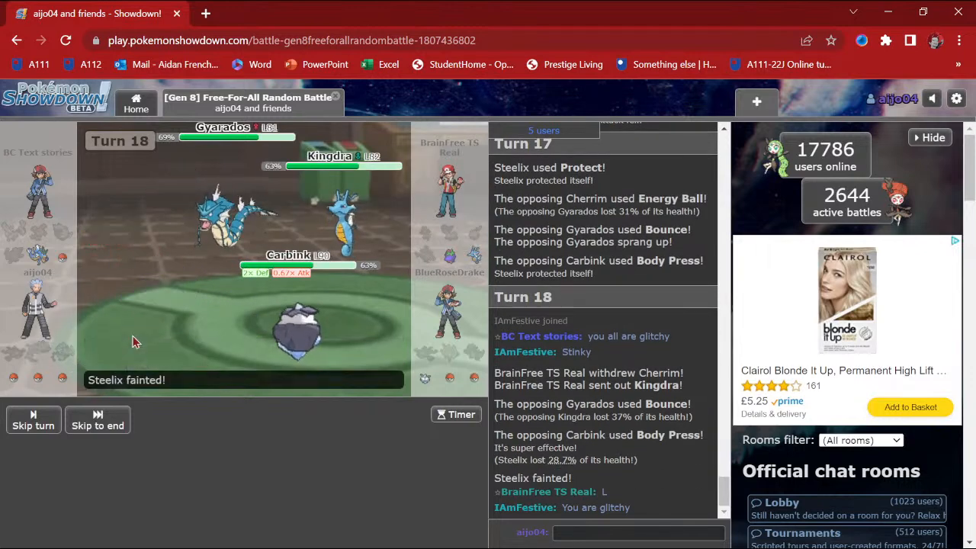
mouse_move(132, 448)
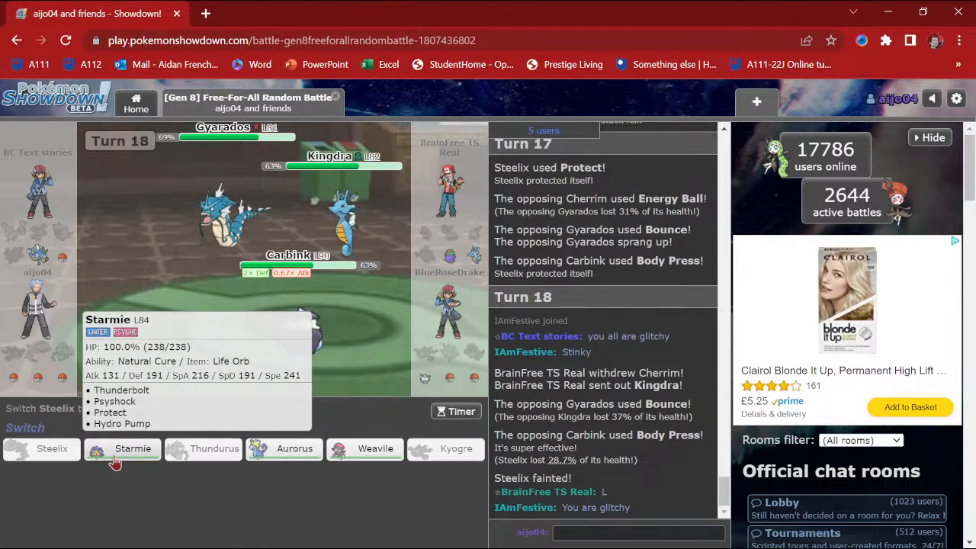
Step: Send in Starmie for fainted Steelix, Hydro Pump Carbink, then Thunderbolt Gyarados
click(133, 448)
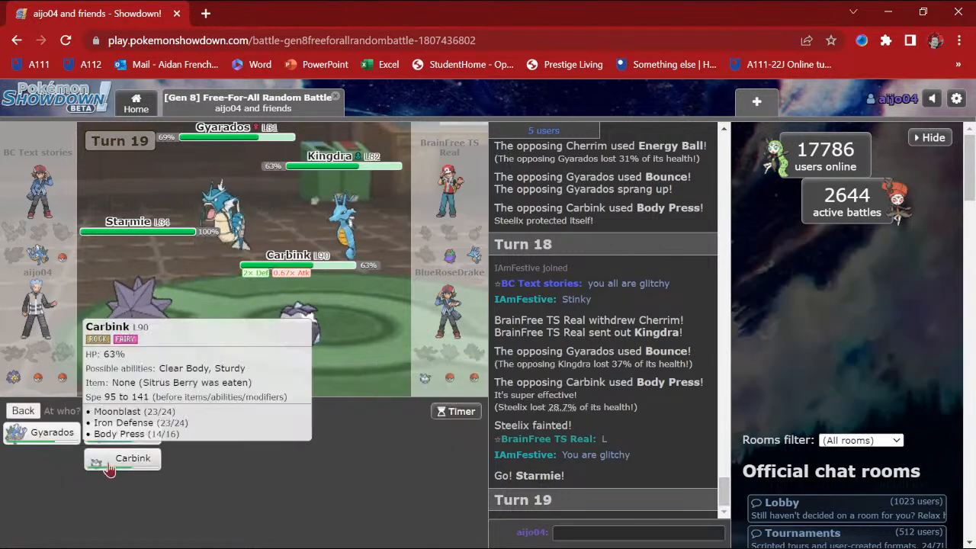
click(133, 457)
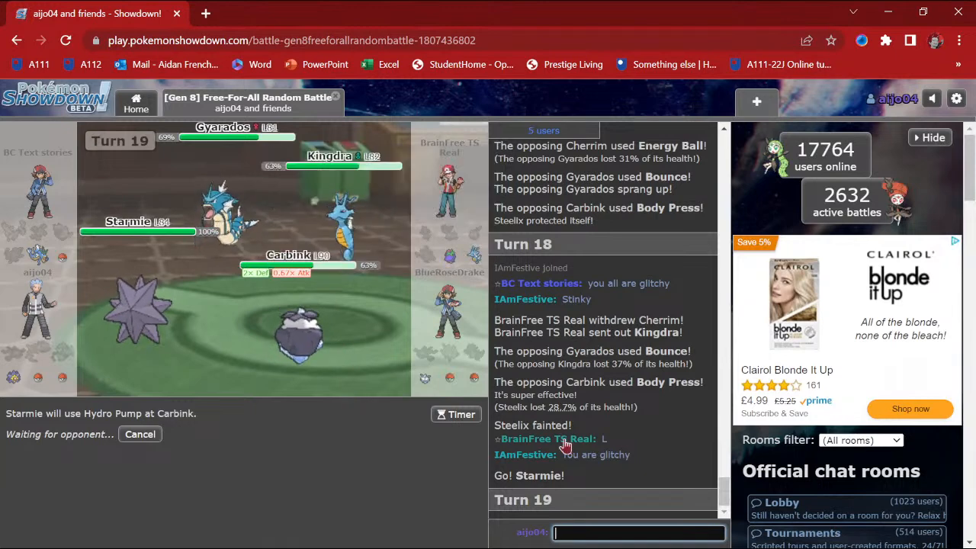
mouse_move(297, 328)
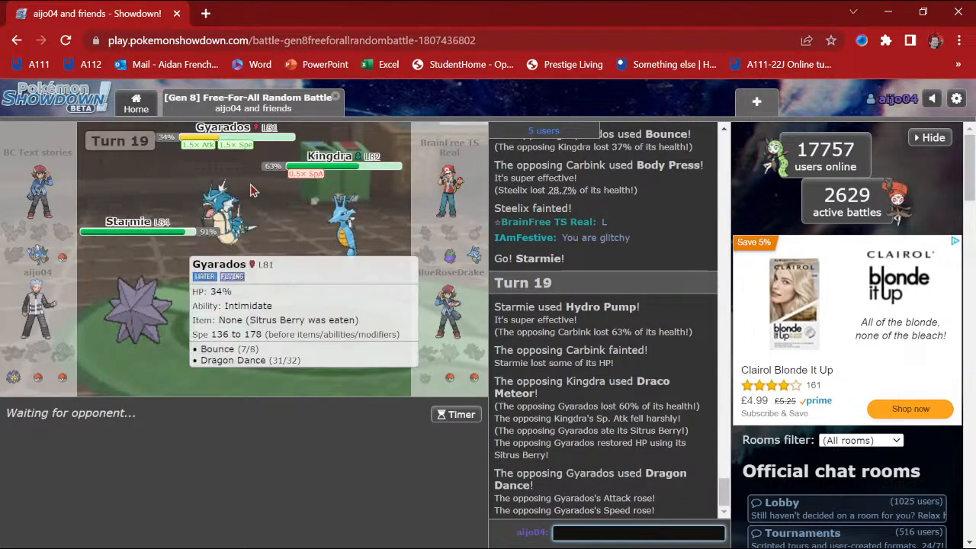
mouse_move(299, 375)
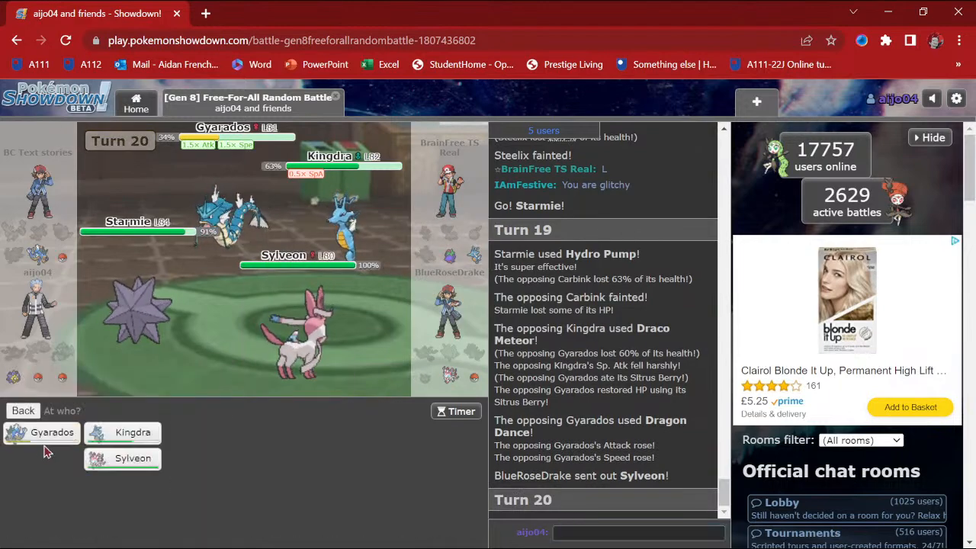
click(43, 433)
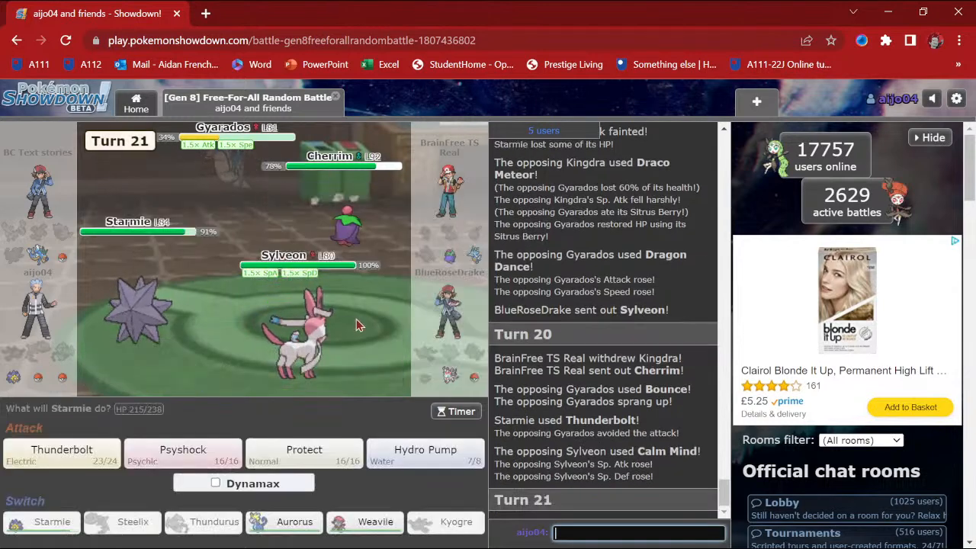
Step: Choose Starmie's Psyshock as its turn 21 attack, knocking out Sylveon
click(303, 449)
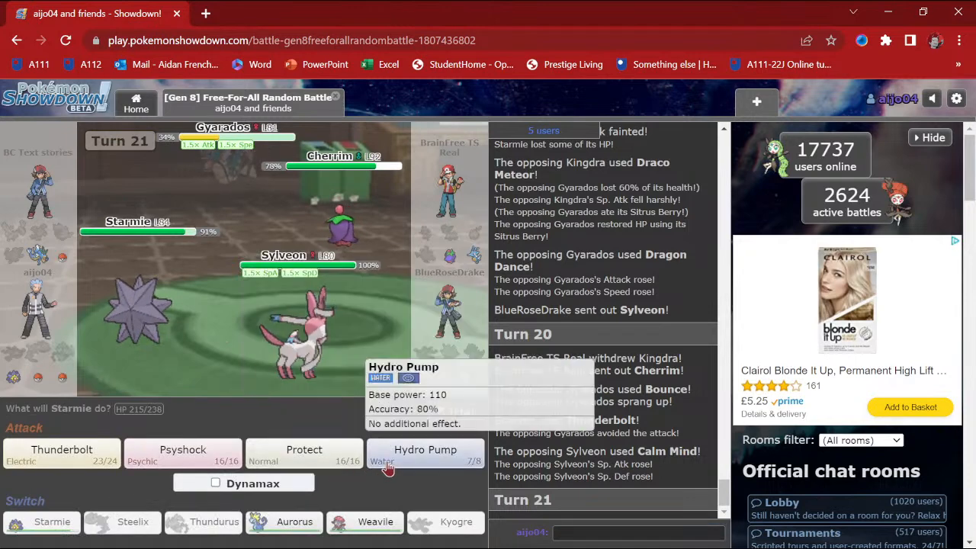
click(183, 448)
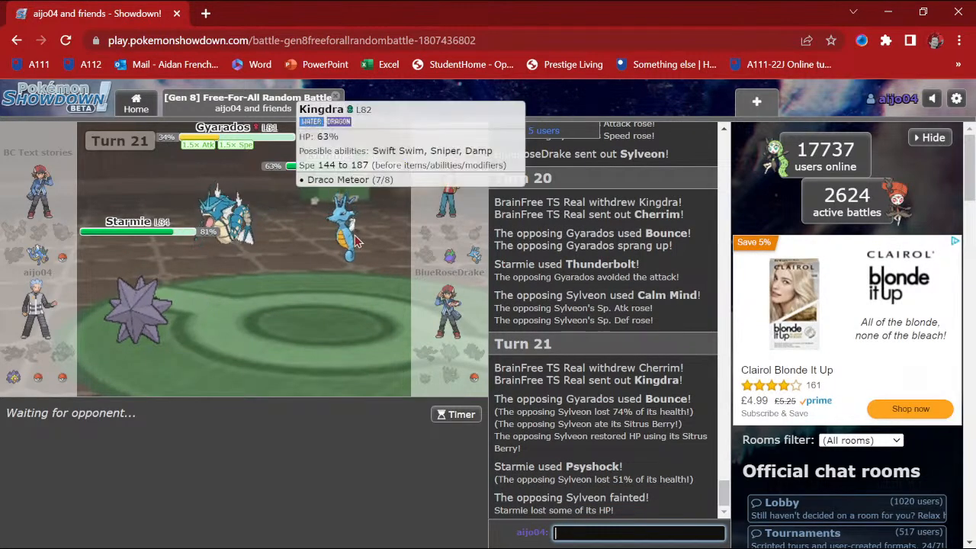
mouse_move(134, 313)
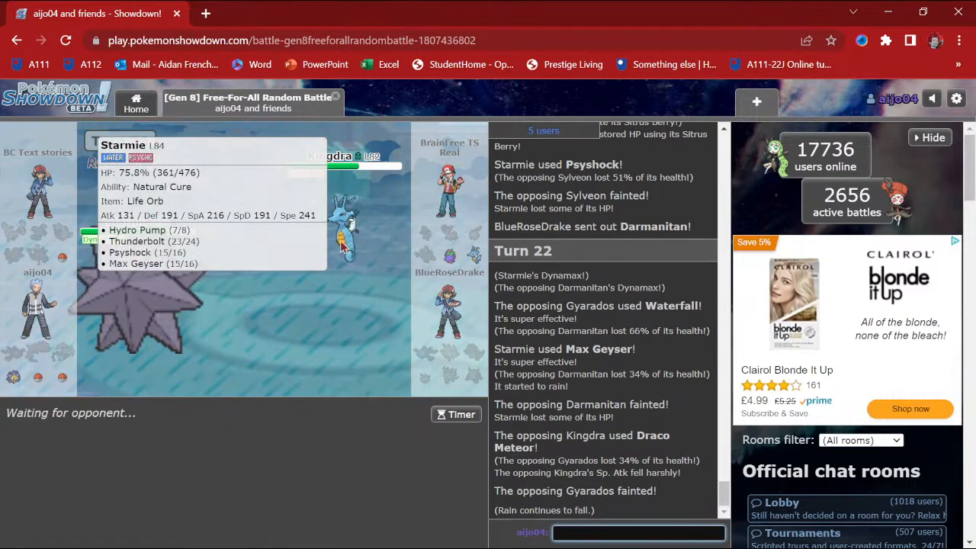
mouse_move(350, 241)
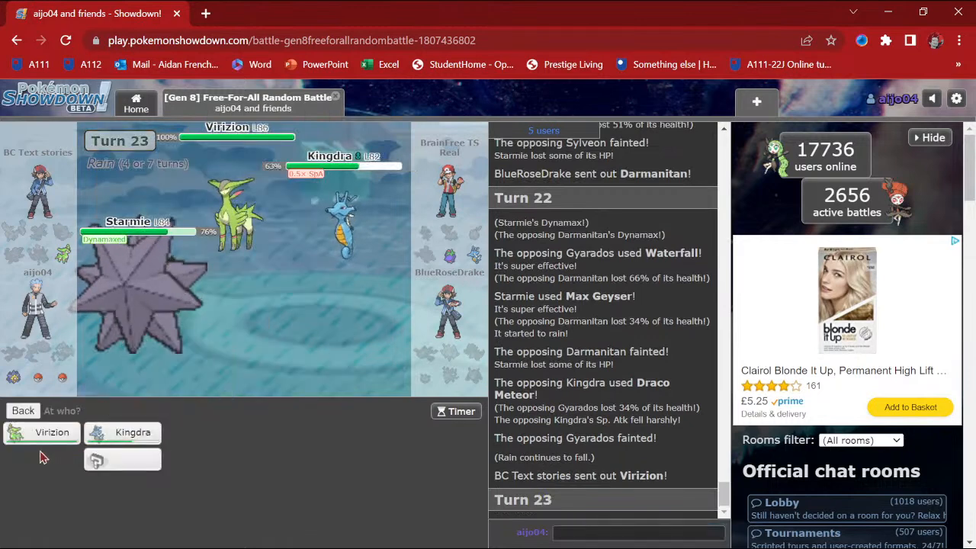
Step: Have Starmie hit Virizion with Max Mindstorm, use Psyshock, then Protect itself
click(52, 433)
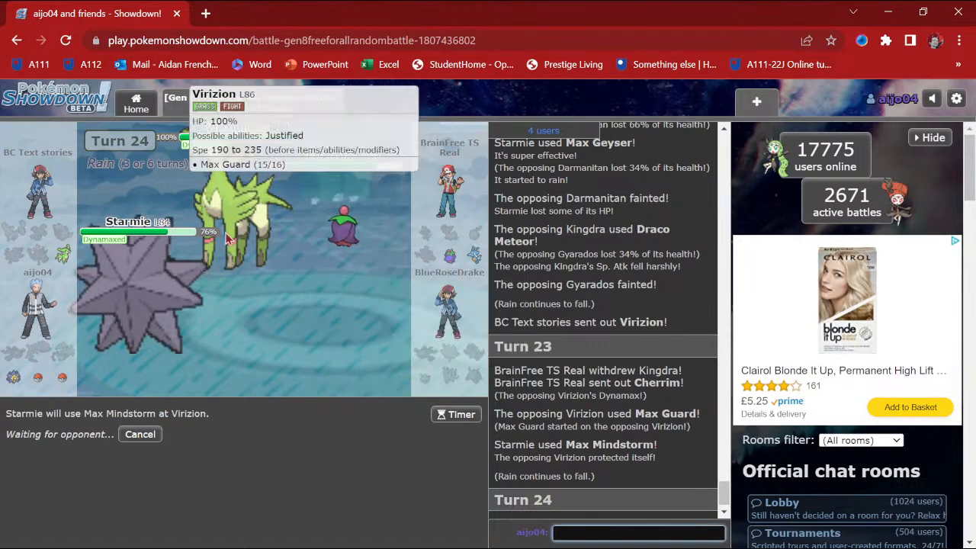
mouse_move(332, 349)
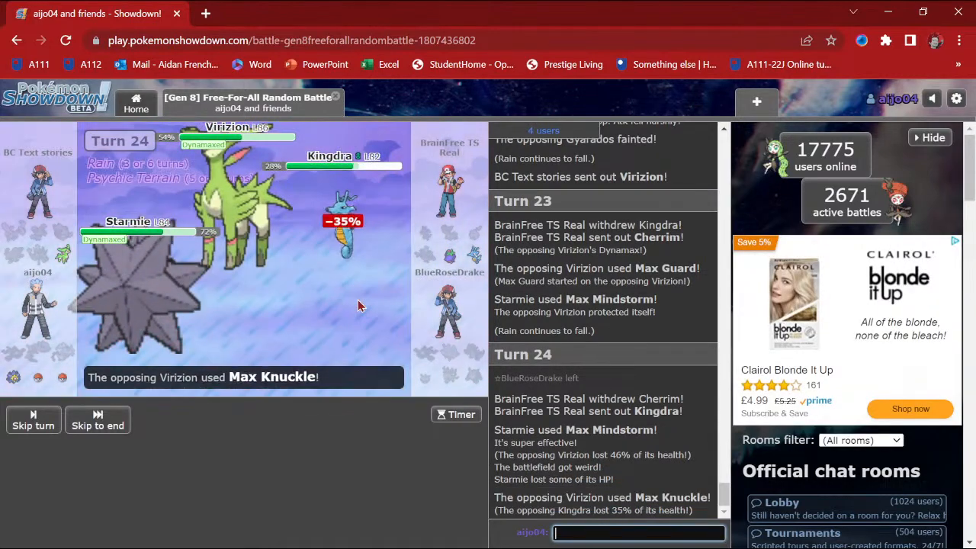
mouse_move(229, 213)
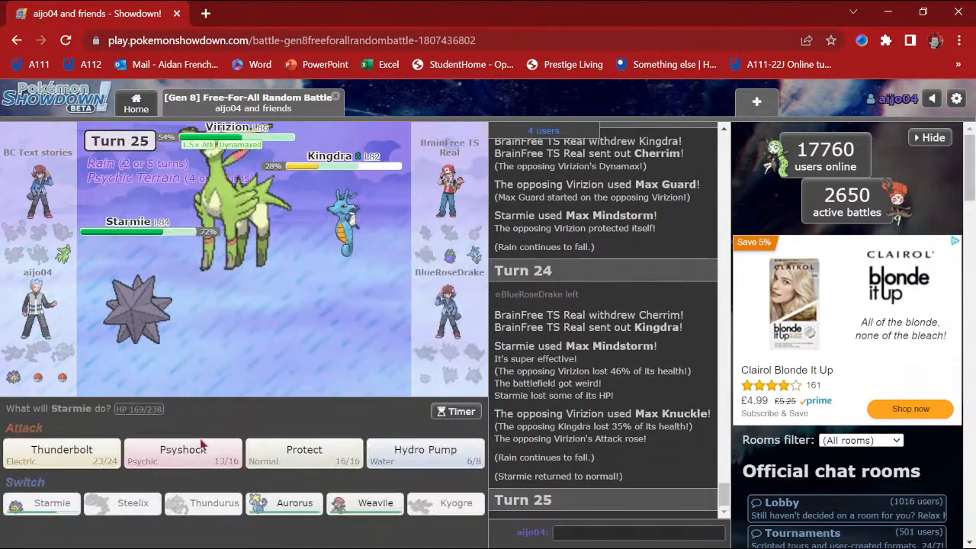
click(183, 450)
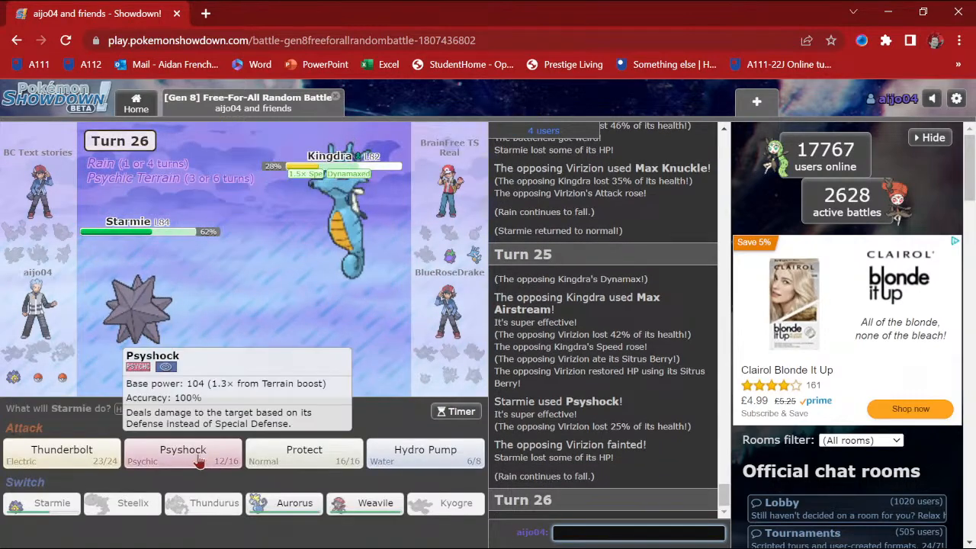
click(303, 449)
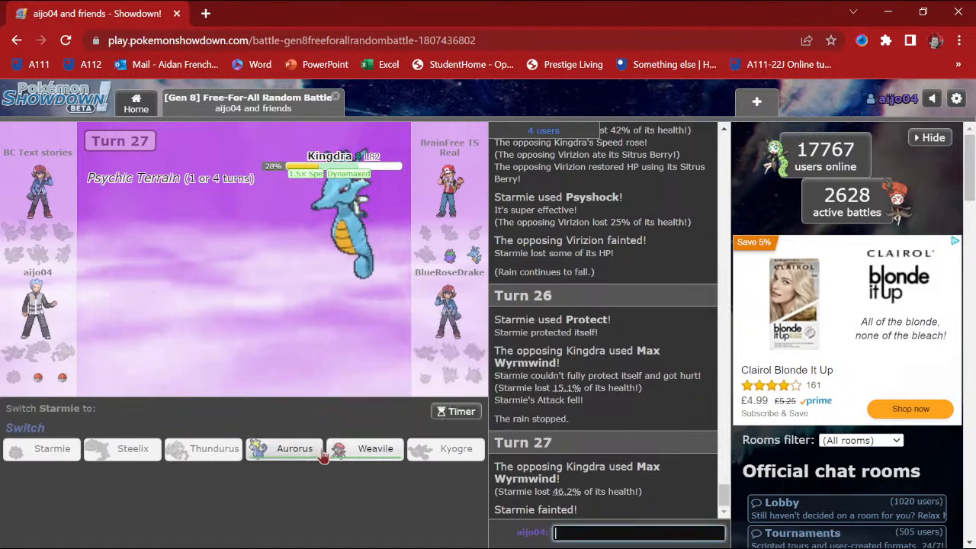
Step: Send in Weavile for fainted Starmie and aim Triple Axel at Kingdra
click(375, 448)
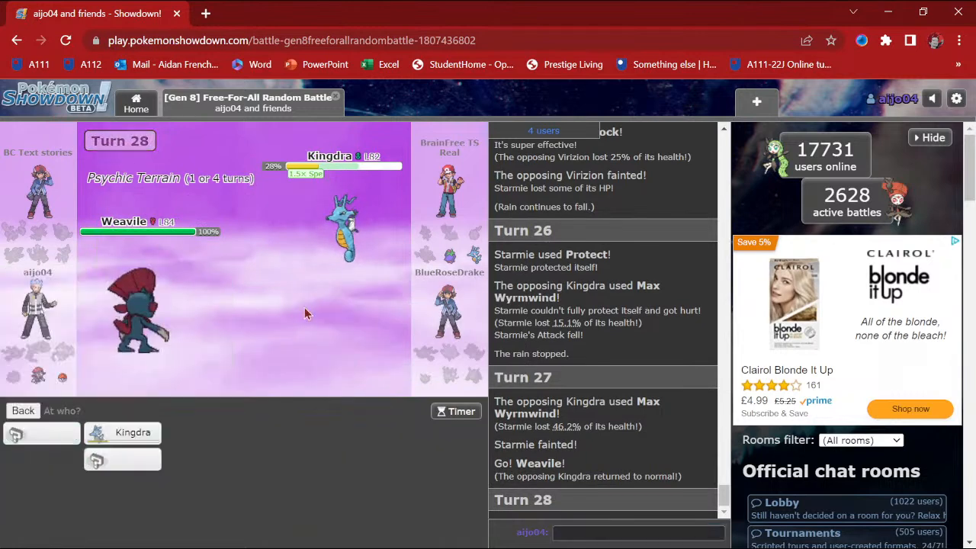
click(133, 433)
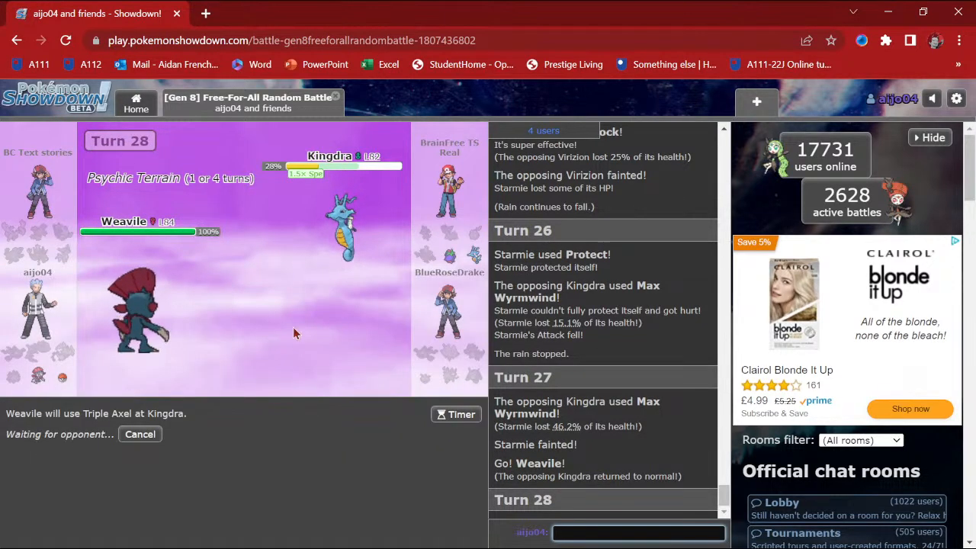
mouse_move(343, 229)
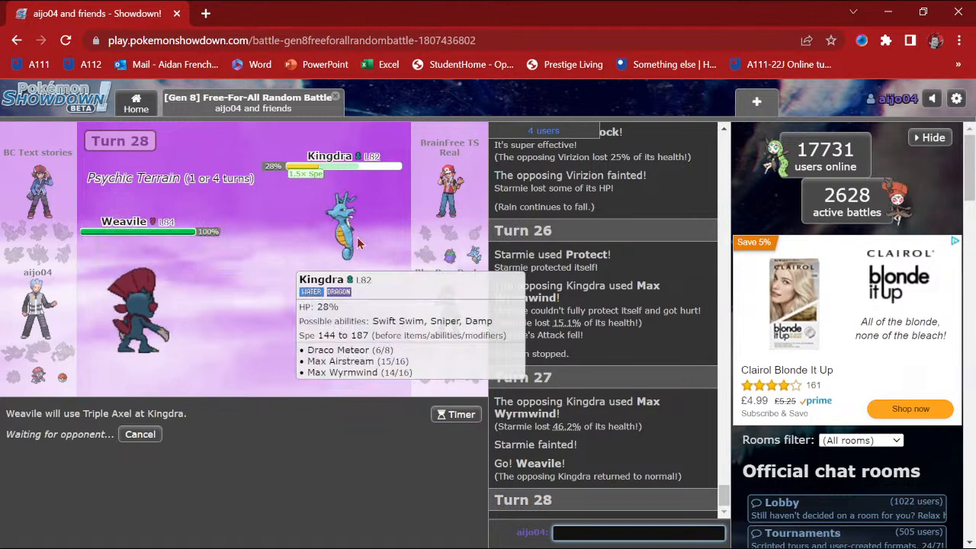
mouse_move(311, 274)
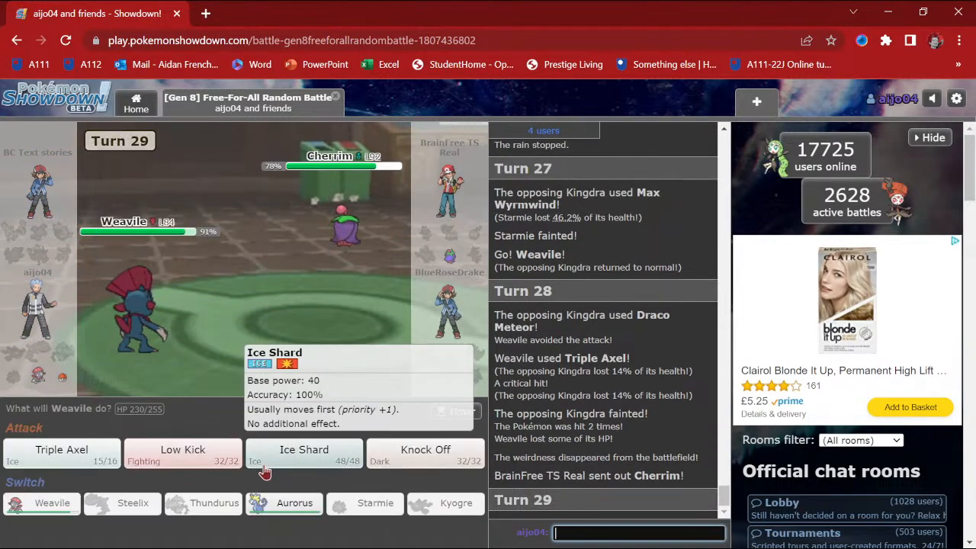
click(61, 448)
text(b)
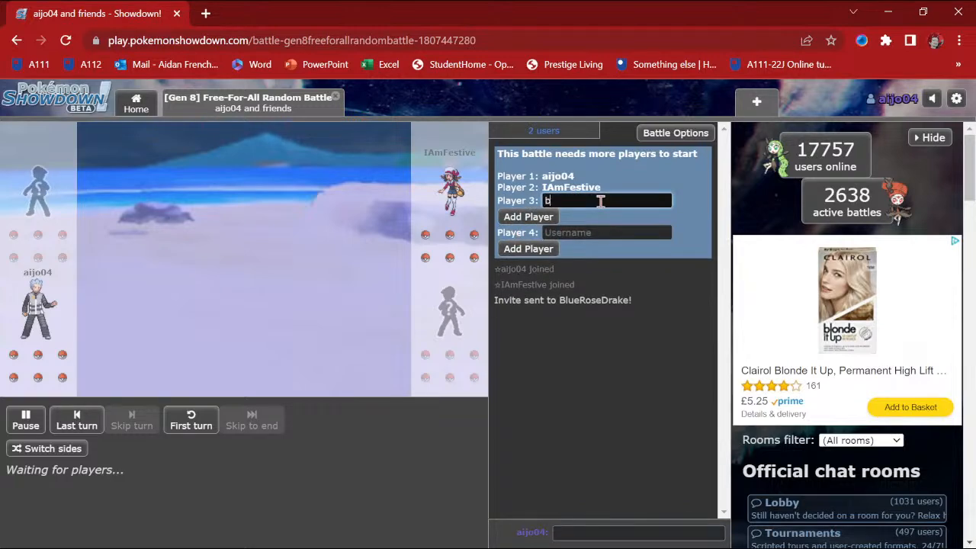
text(rainfreets real)
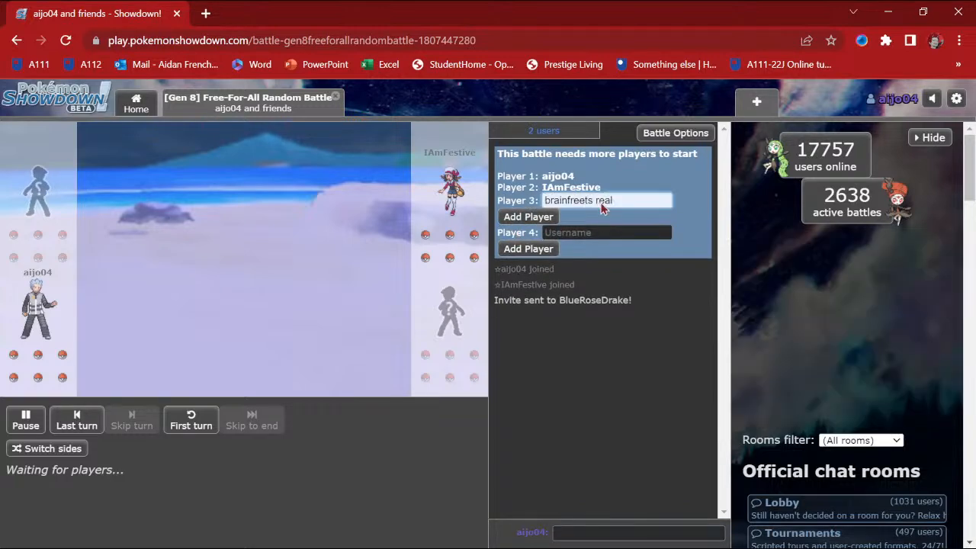
click(527, 216)
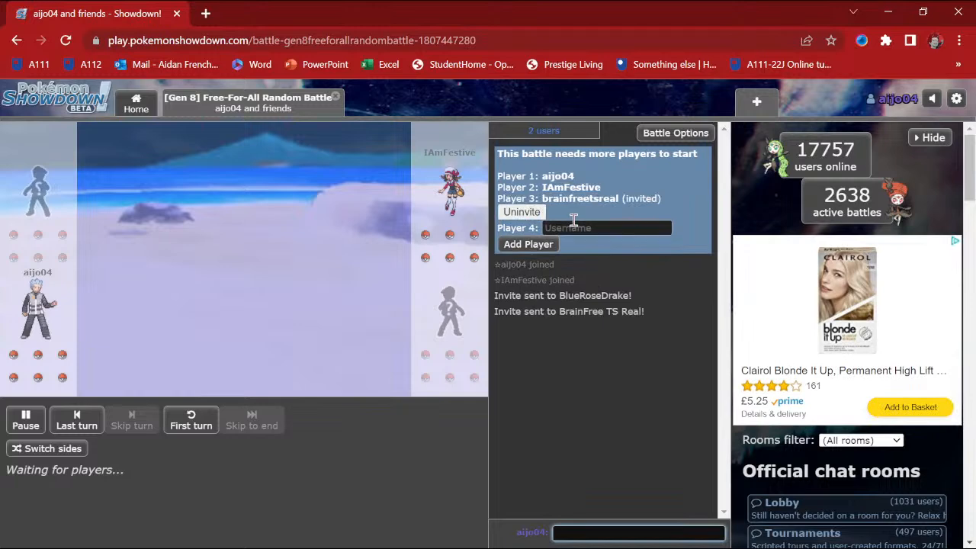
text(bctextstories)
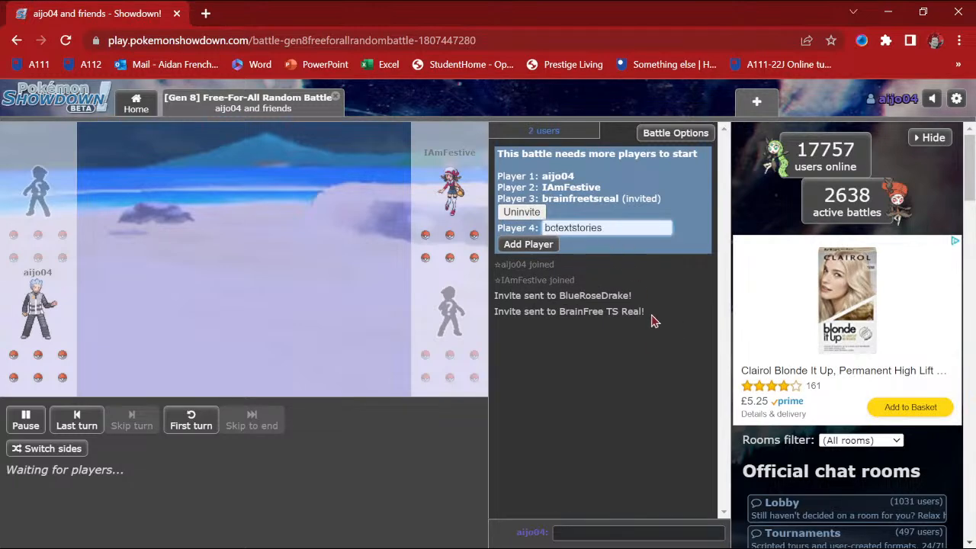
click(528, 244)
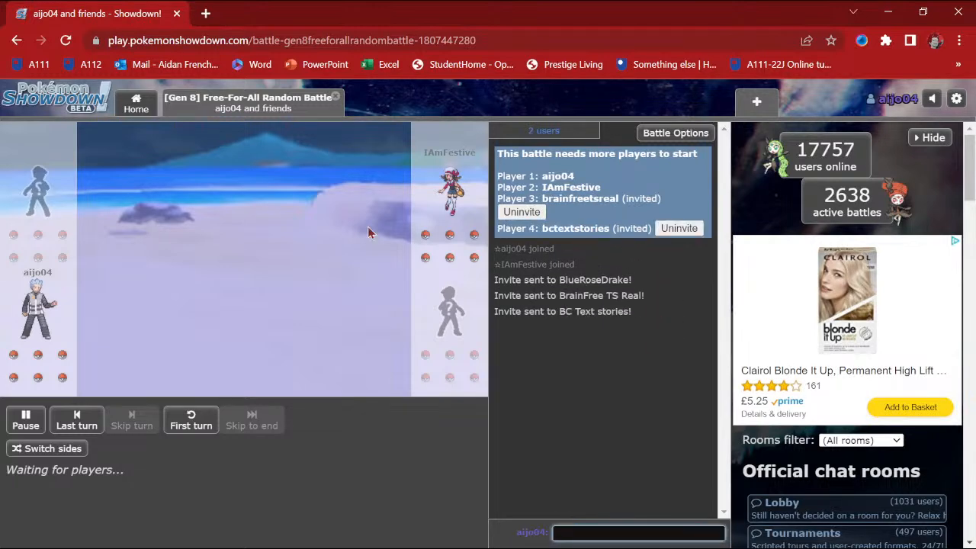
mouse_move(574, 259)
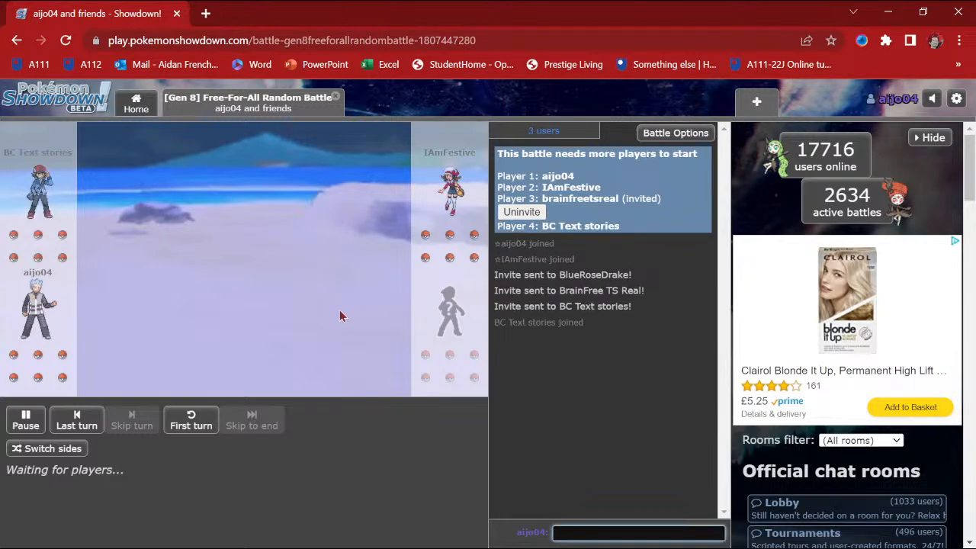
mouse_move(480, 253)
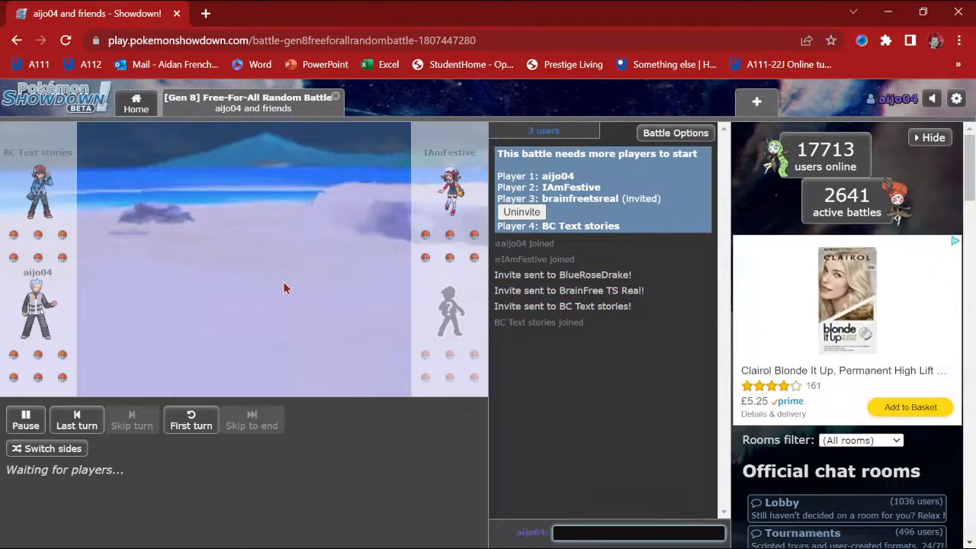
mouse_move(288, 308)
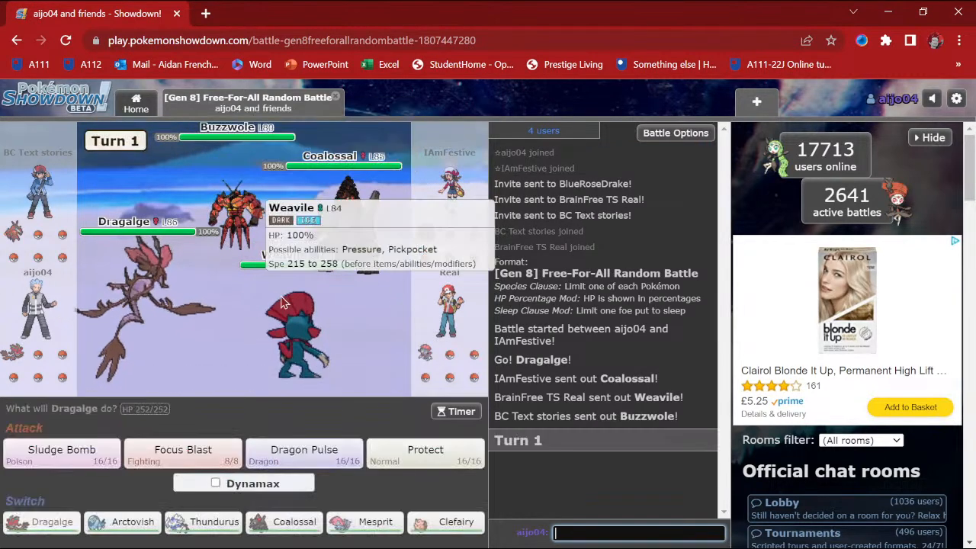
mouse_move(183, 454)
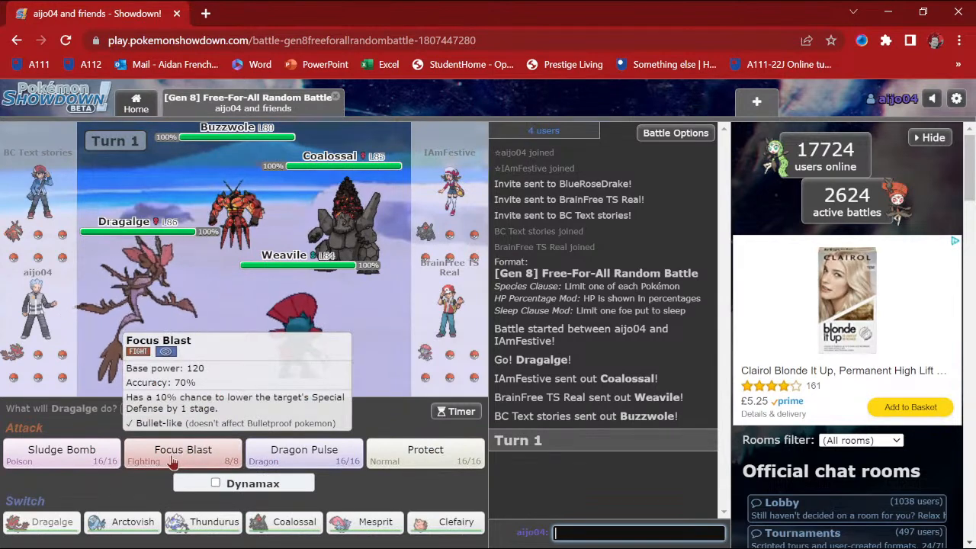
Step: Have Dragalge use Focus Blast on Weavile turn 1, then on Coalossal turn 2
click(183, 454)
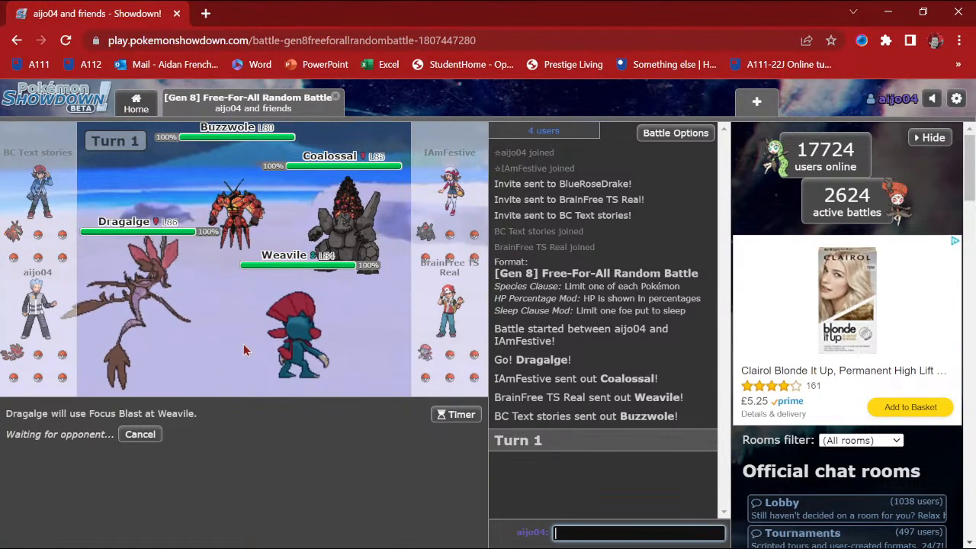
mouse_move(138, 260)
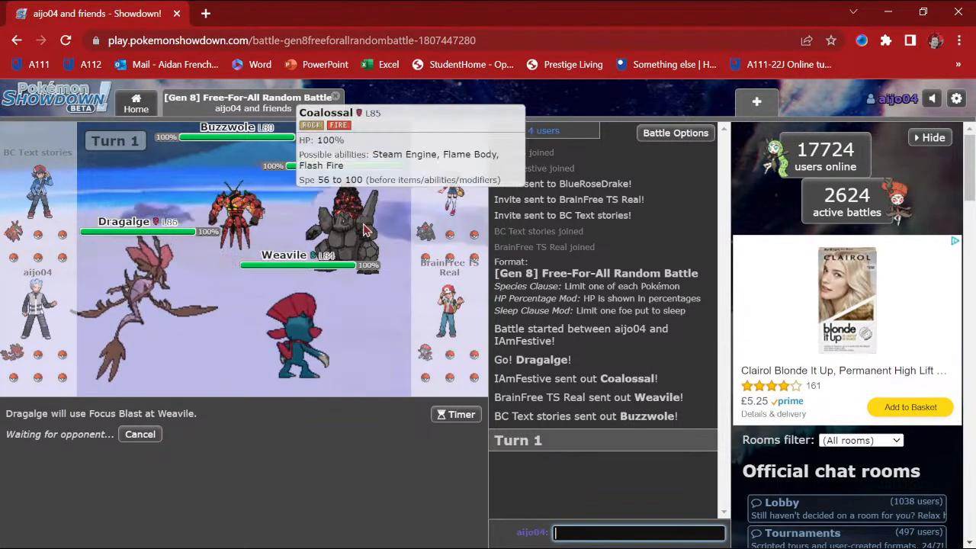
mouse_move(384, 359)
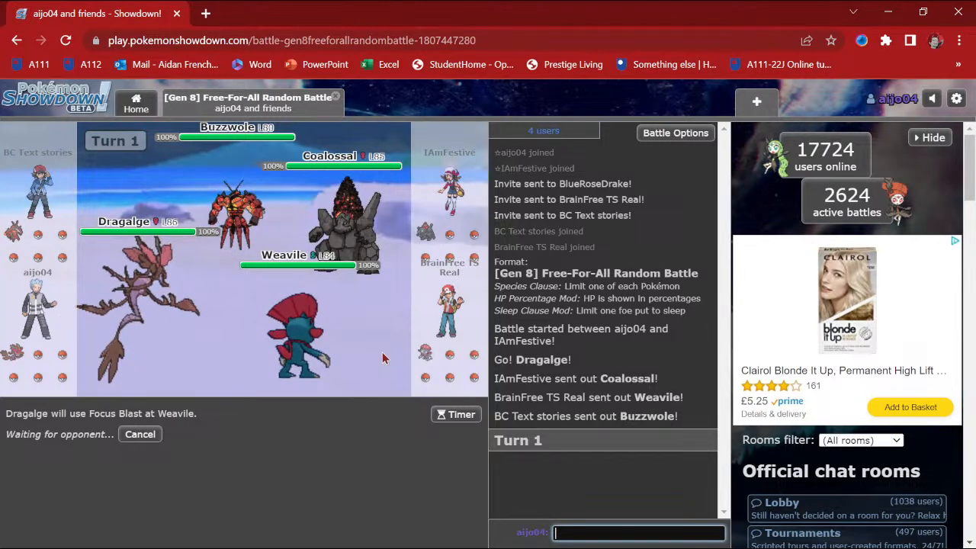
mouse_move(298, 343)
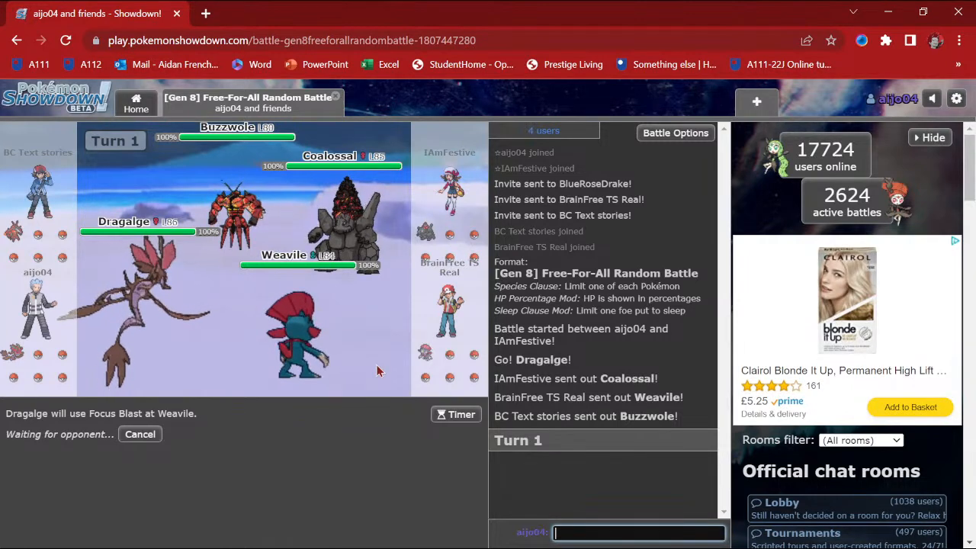
mouse_move(380, 349)
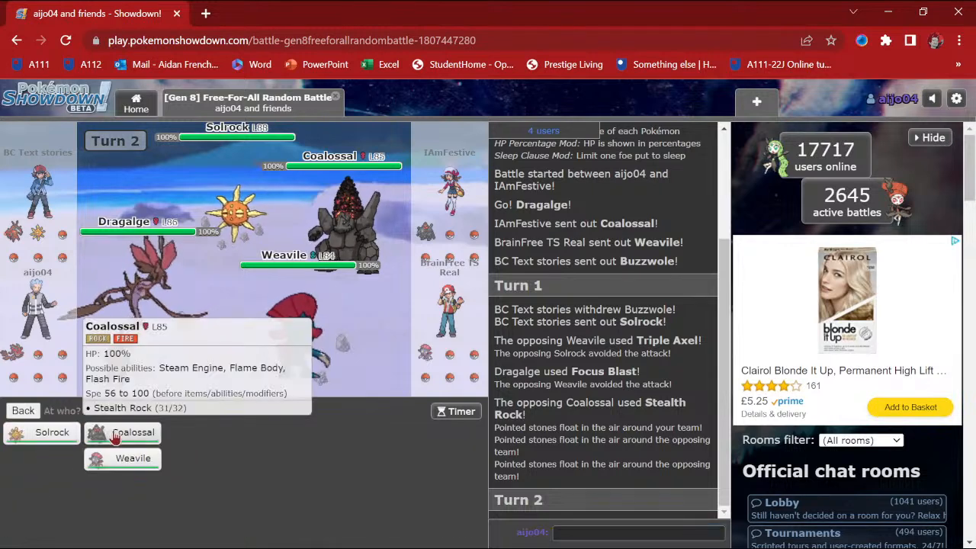
click(133, 433)
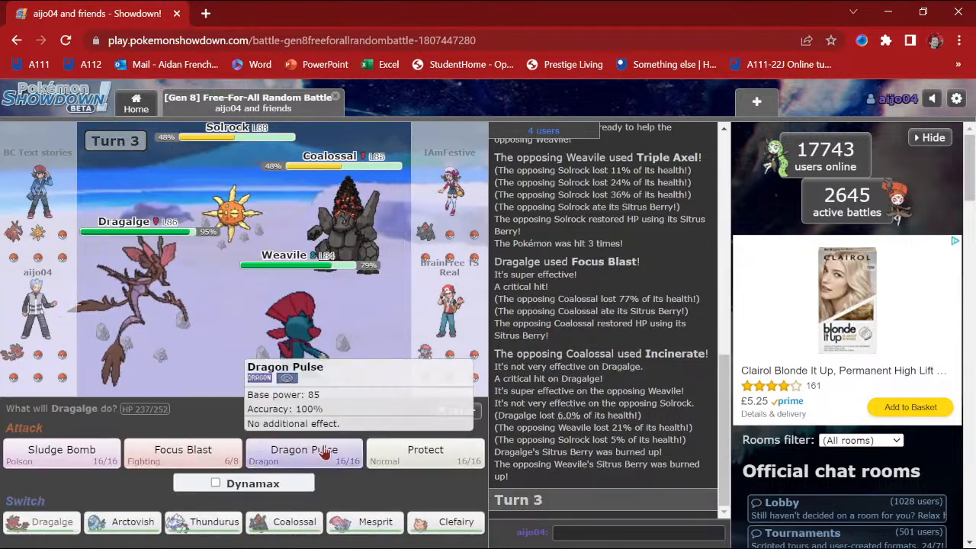
Step: Have Dragalge use Protect on turn 3
click(424, 453)
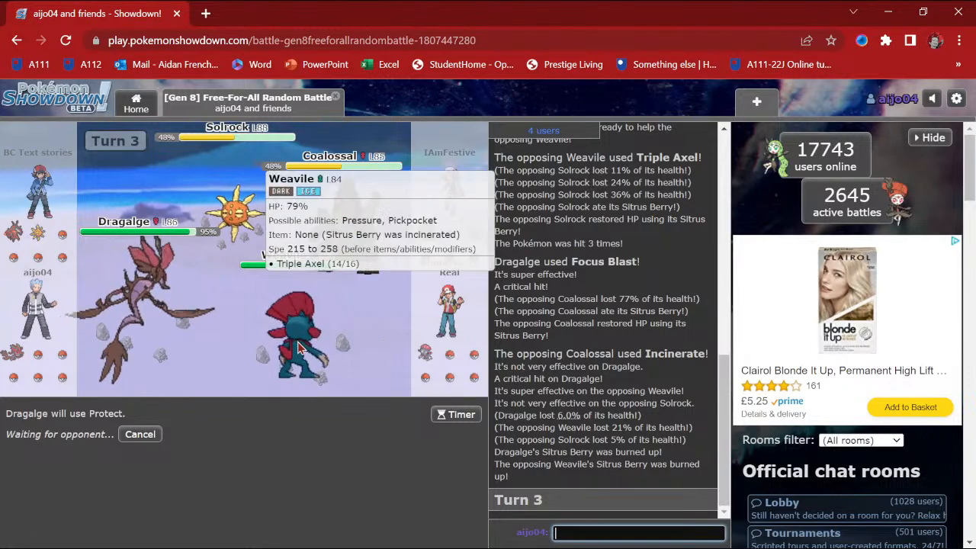
mouse_move(396, 321)
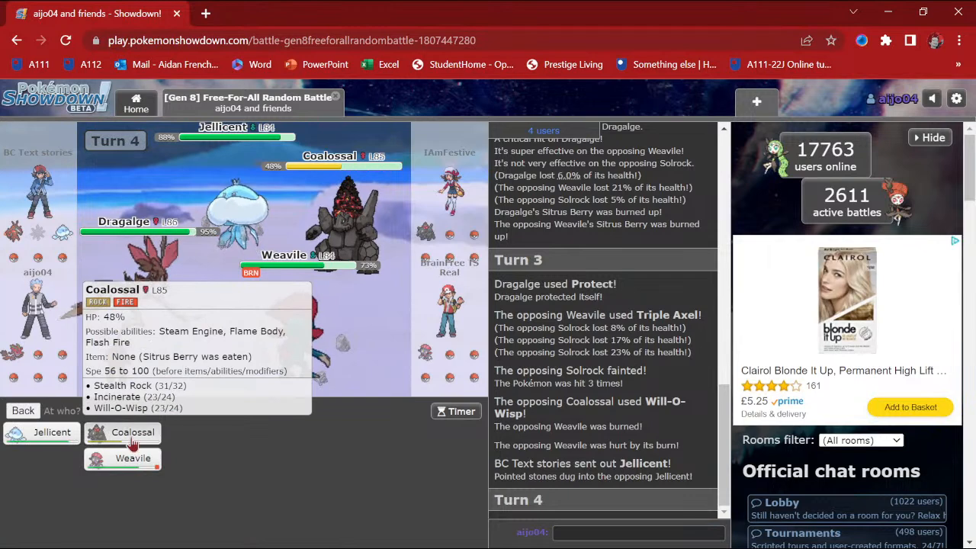
Step: Aim Dragalge's Focus Blast at the opposing Weavile on turn 4
click(132, 433)
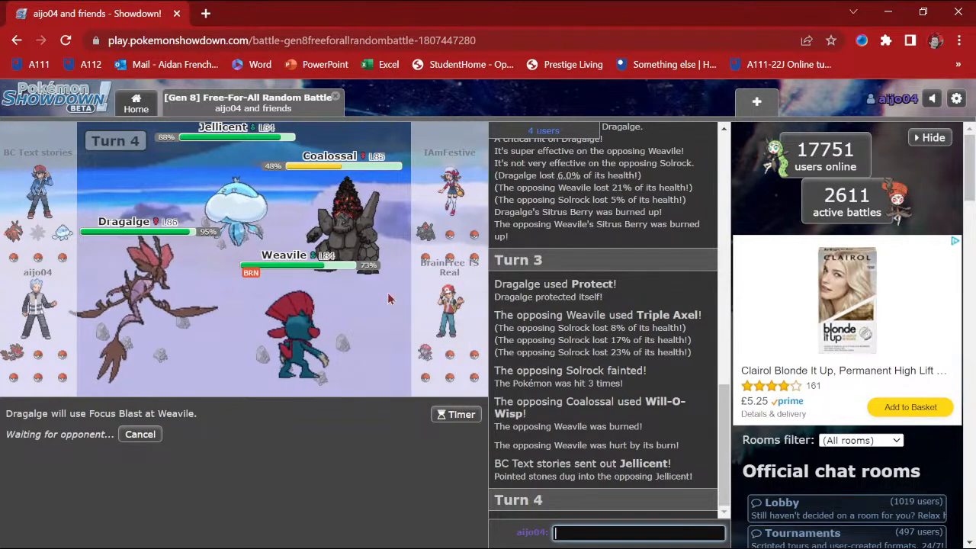
mouse_move(236, 221)
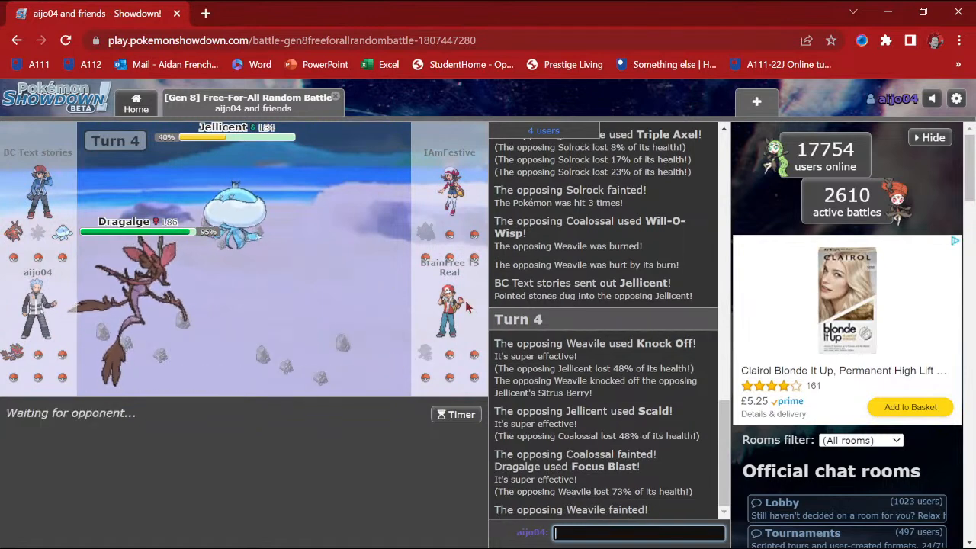
mouse_move(137, 305)
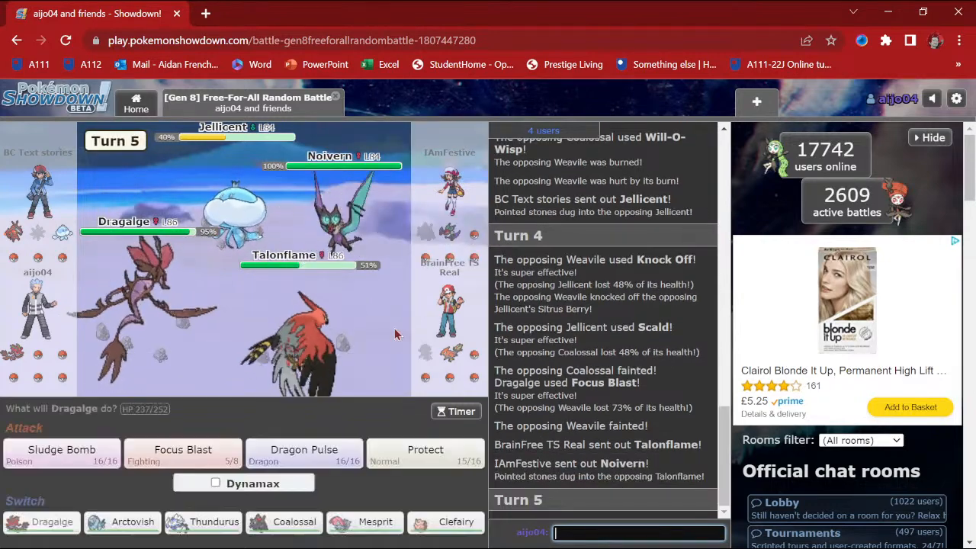
mouse_move(61, 449)
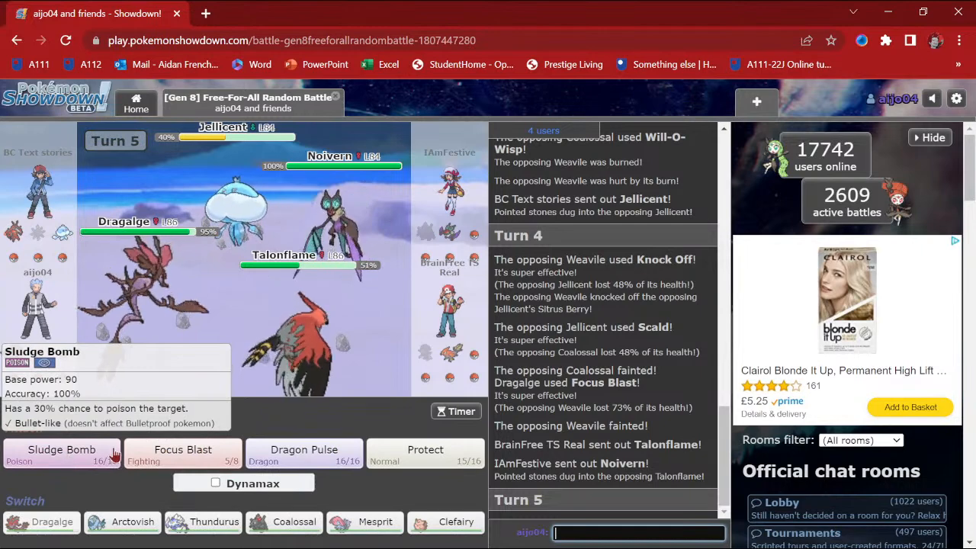
Step: Aim Dragalge's Draco Meteor at the opposing Noivern, then bring in Thundurus after Dragalge faints
click(303, 454)
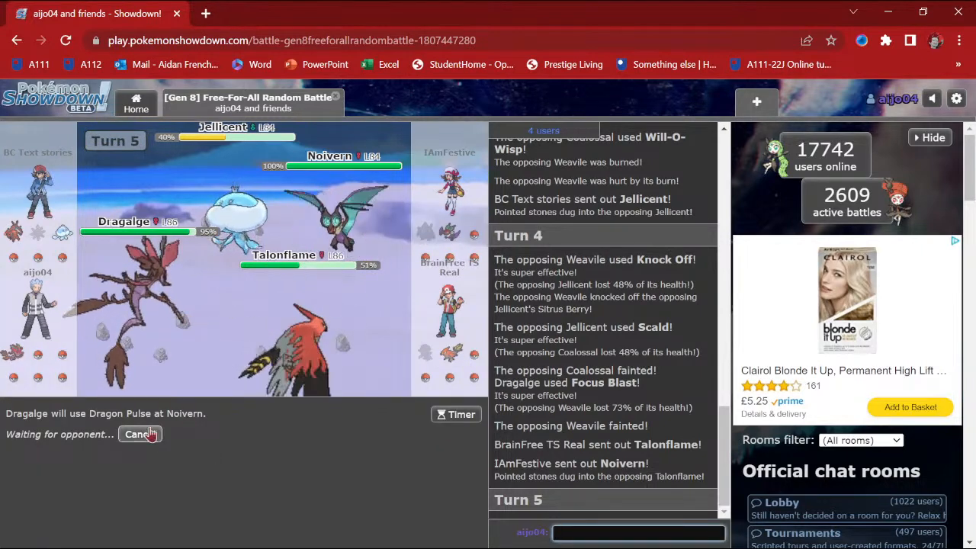
click(140, 433)
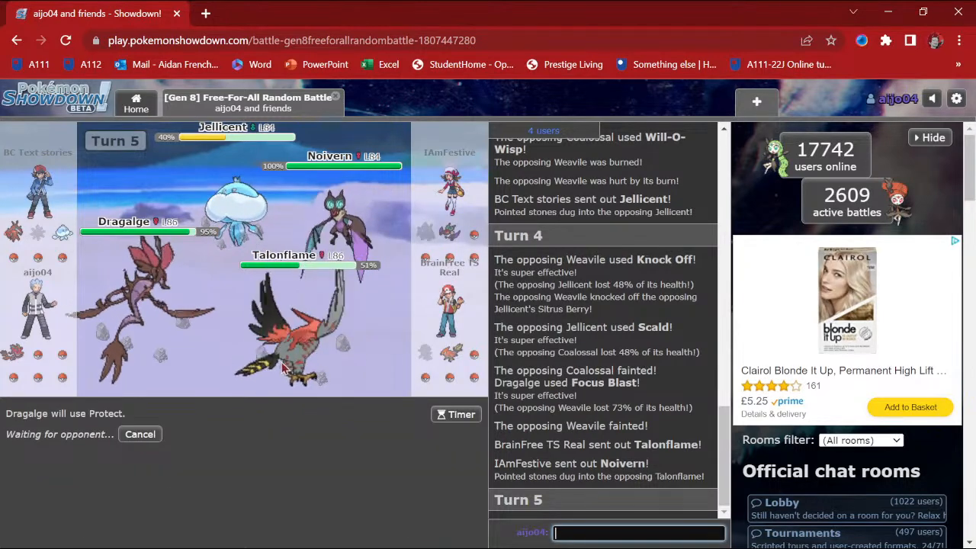
mouse_move(290, 343)
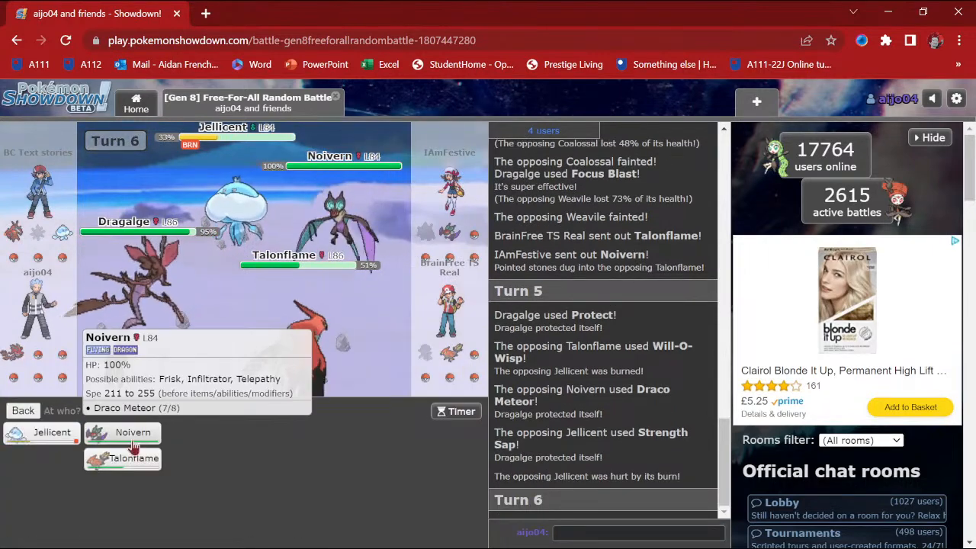
click(132, 433)
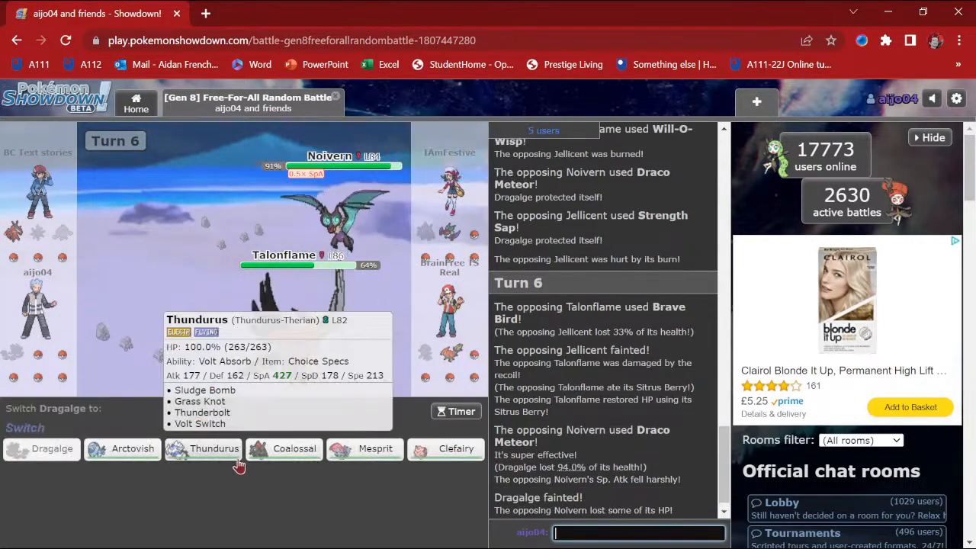
mouse_move(122, 448)
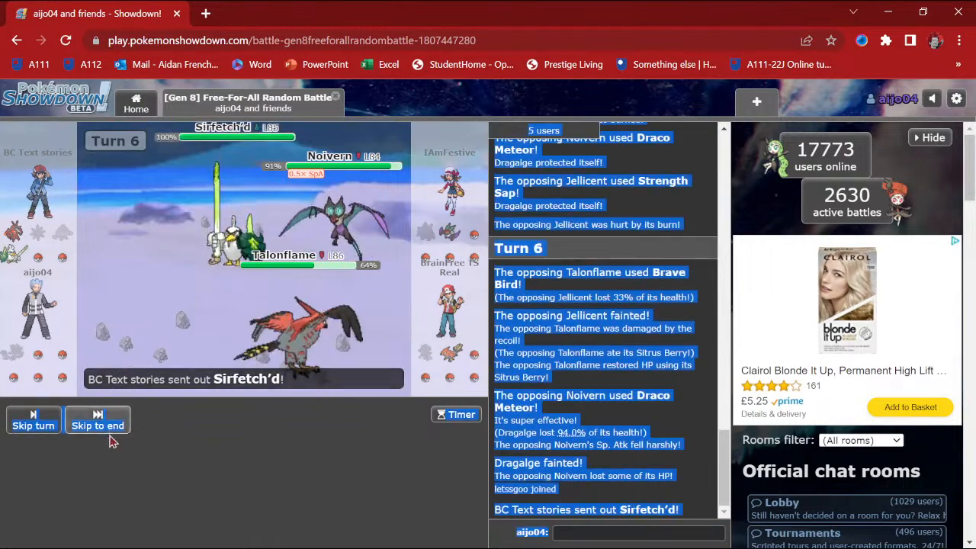
click(97, 424)
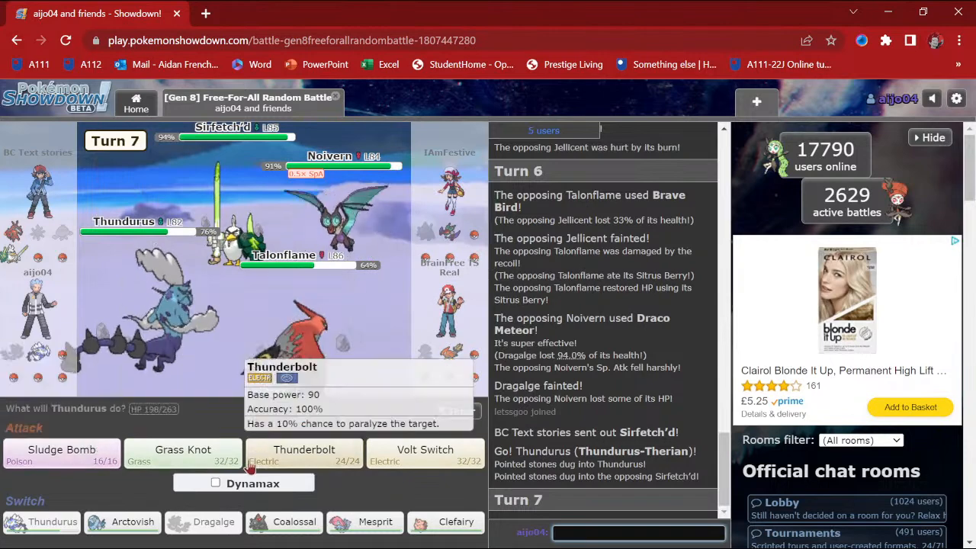
mouse_move(424, 454)
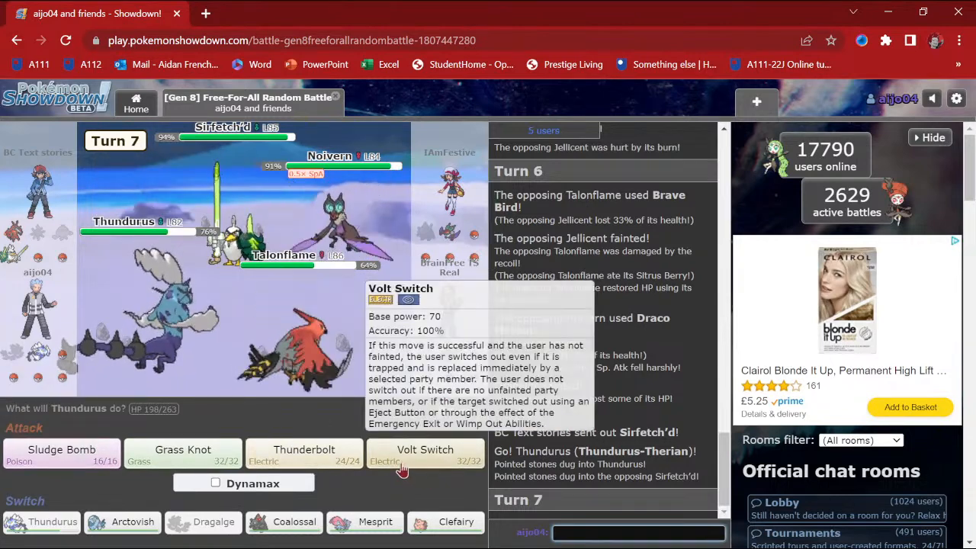
mouse_move(375, 521)
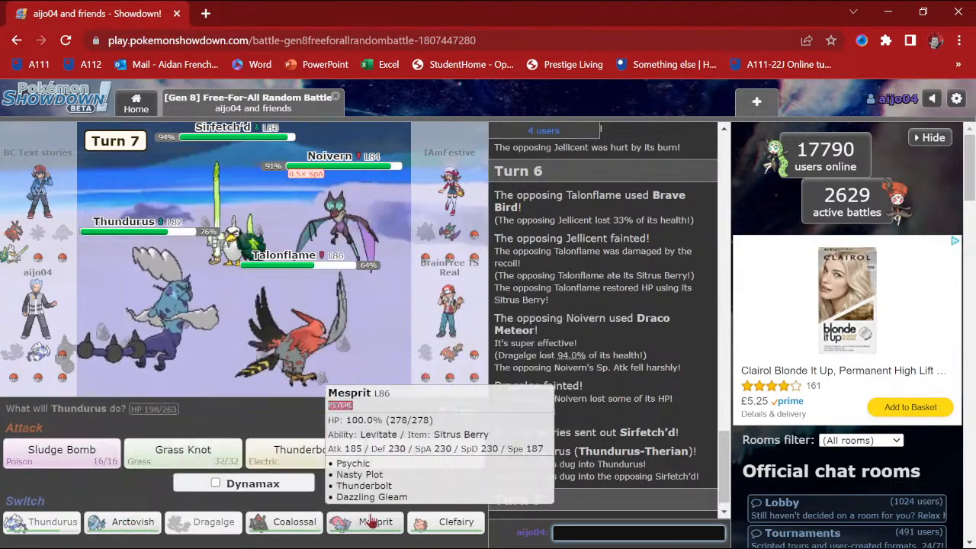
mouse_move(293, 522)
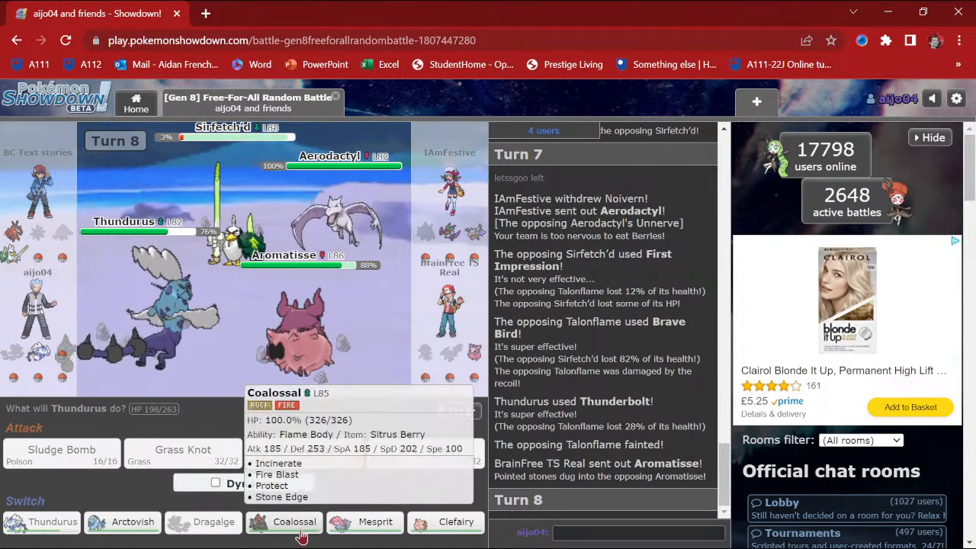
Step: Dynamax Thundurus with Max Lightning, then send in Mesprit once Thundurus faints
click(217, 482)
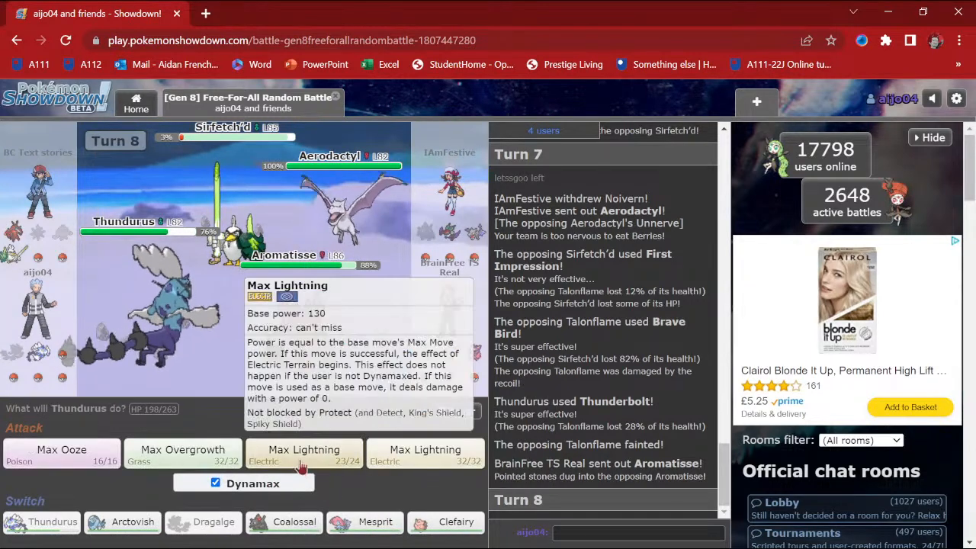
click(303, 454)
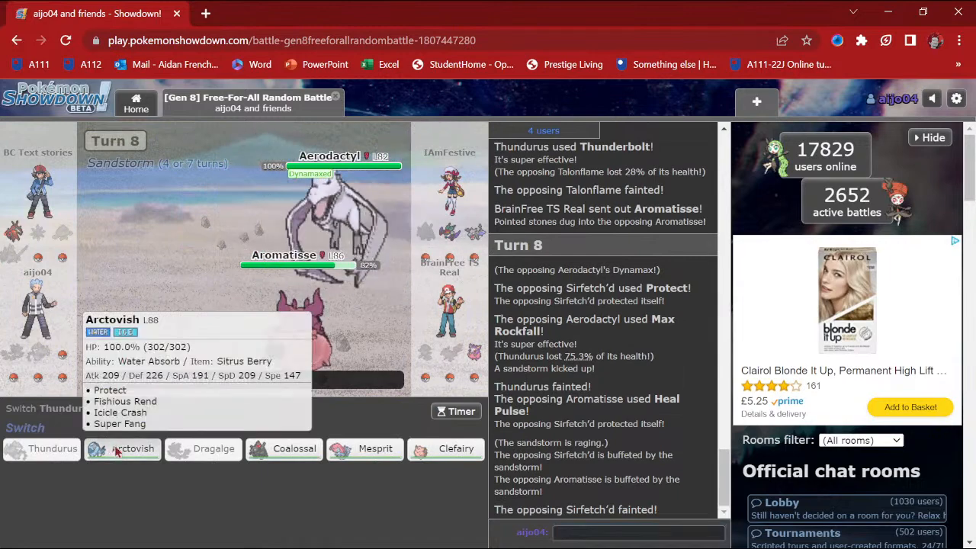
mouse_move(375, 448)
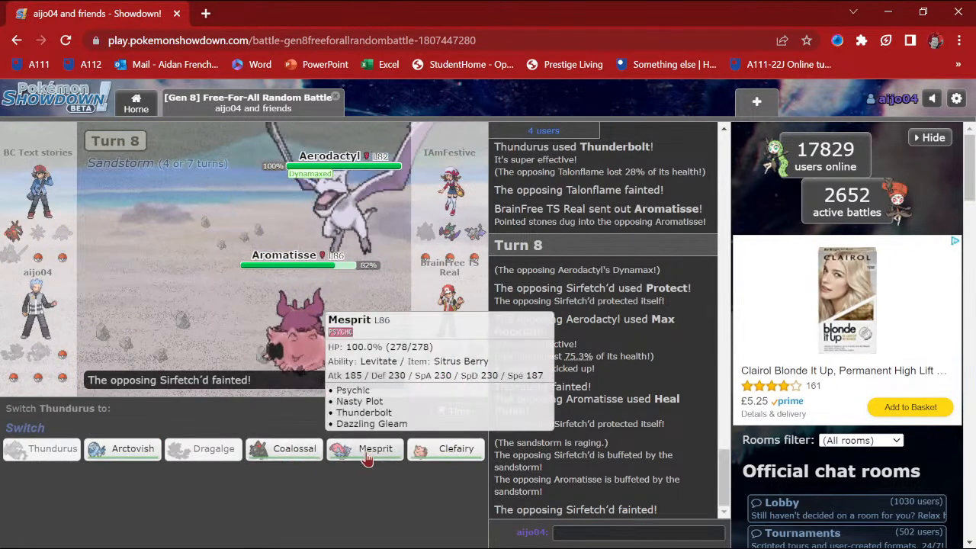
click(375, 449)
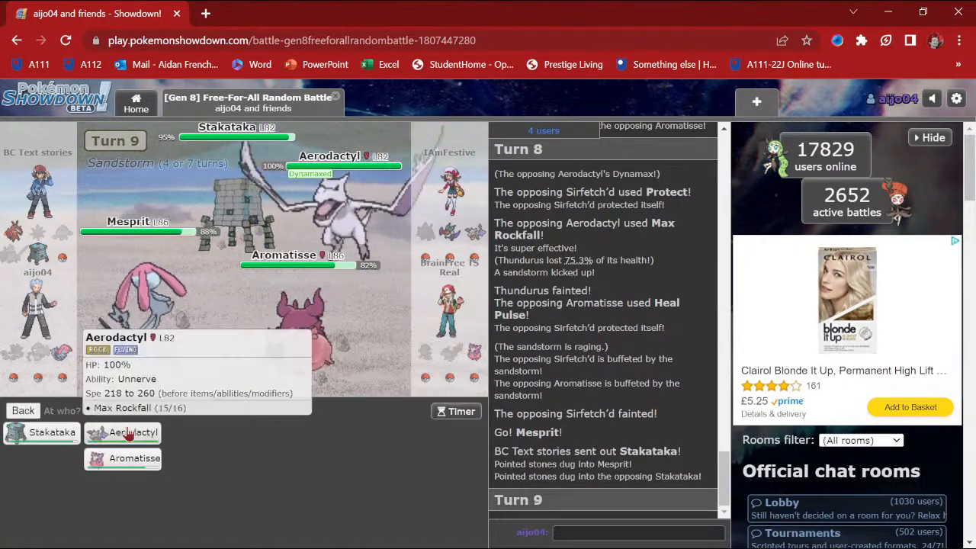
Step: Hit the opposing Aerodactyl with Mesprit's Max Lightning on turns 9 and 10
click(133, 434)
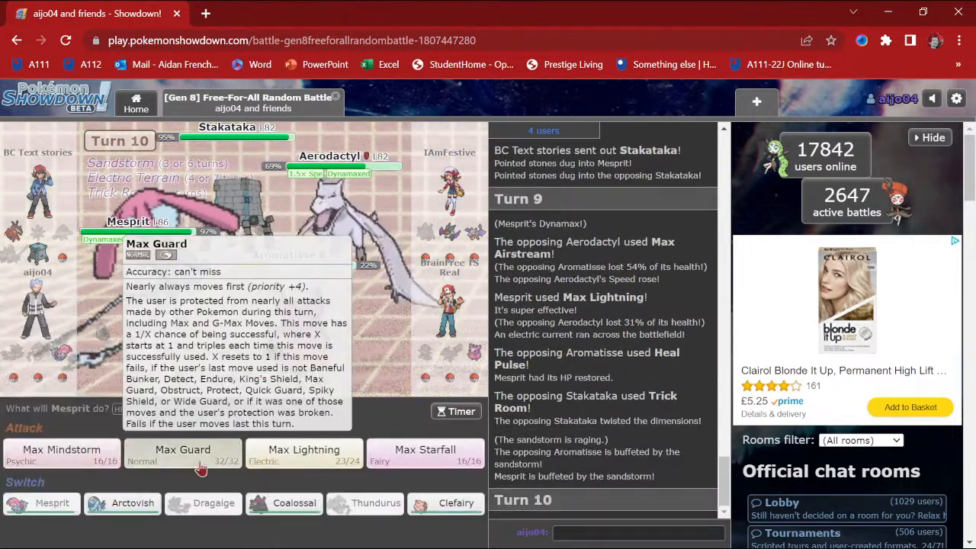
click(183, 449)
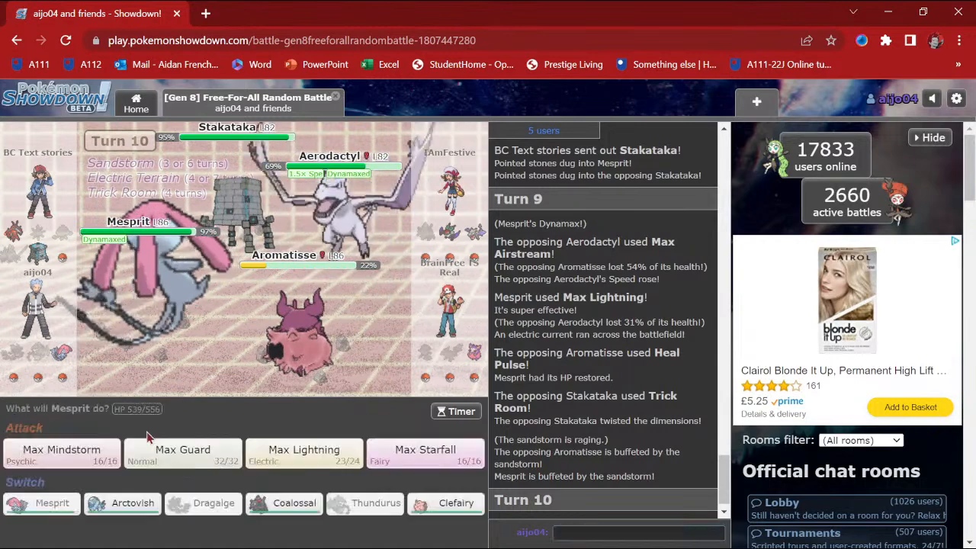
click(303, 450)
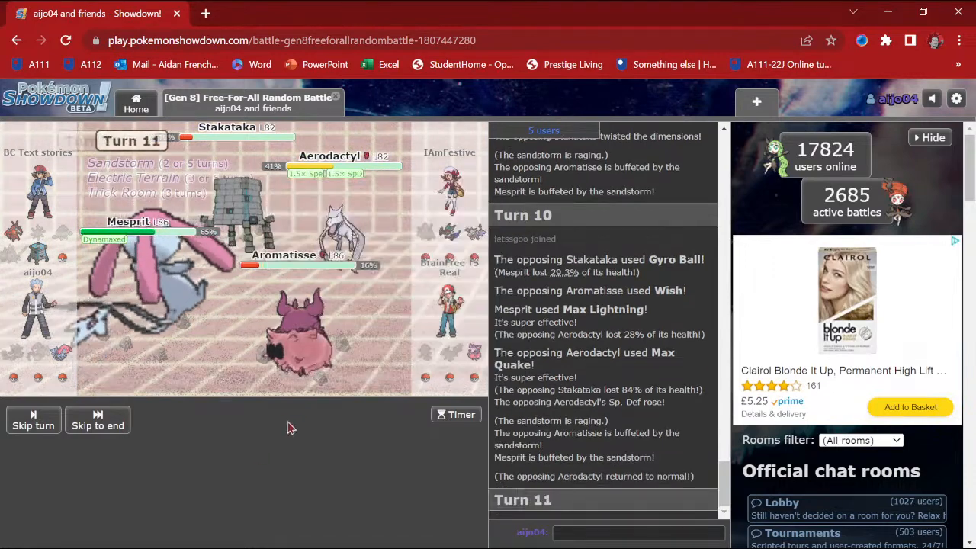
click(34, 419)
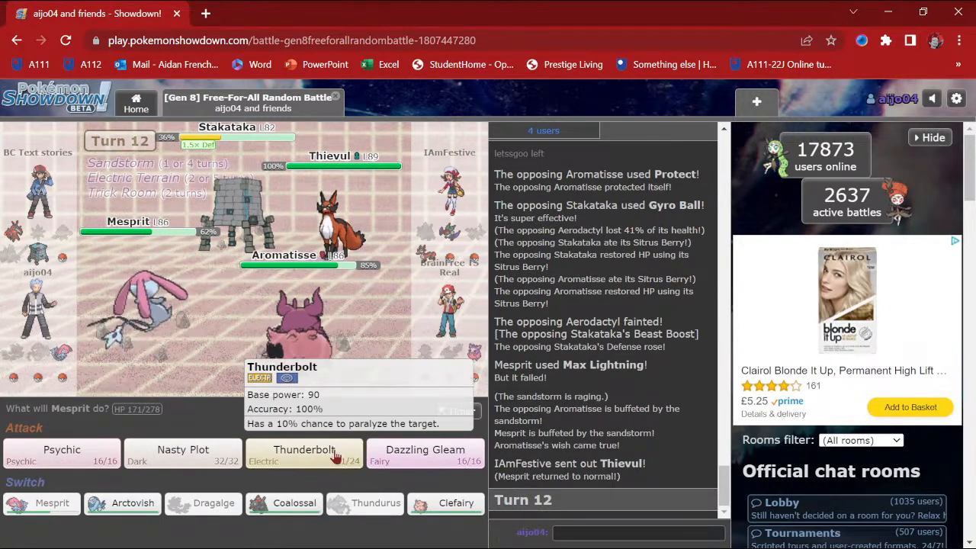
Step: Have Mesprit use Dazzling Gleam on turn 12, then Thunderbolt on turn 13
click(303, 449)
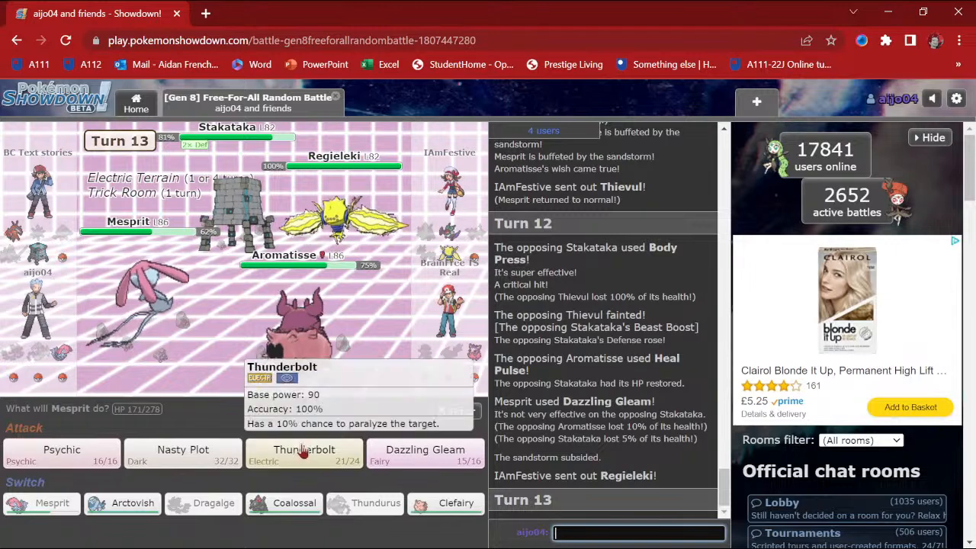
click(303, 448)
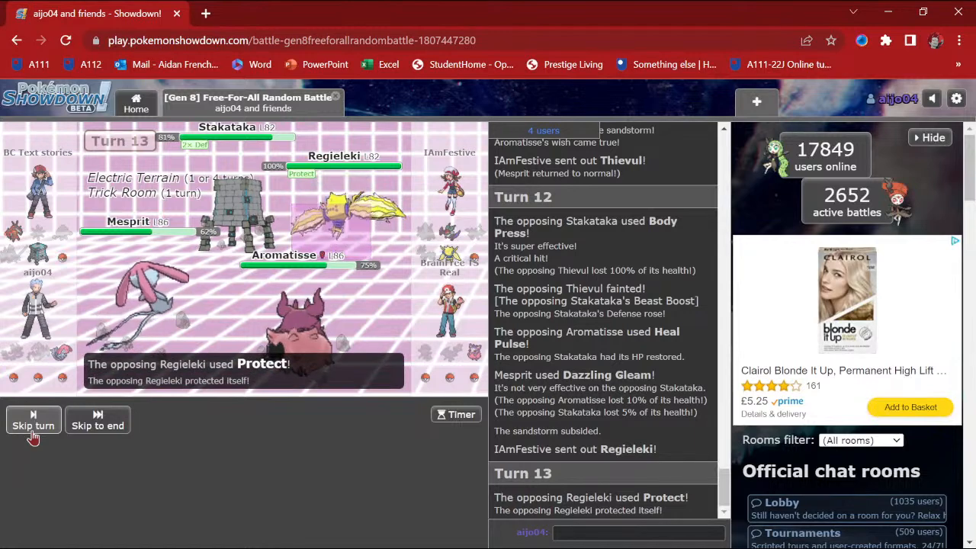
Step: Skip through turn 13's replay and boost Mesprit's Special Attack with Nasty Plot
click(33, 419)
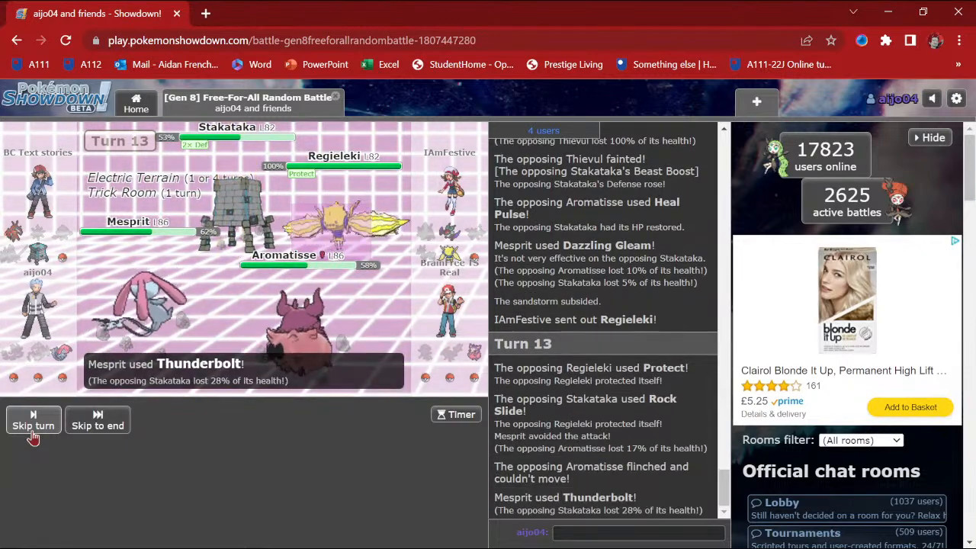
click(33, 425)
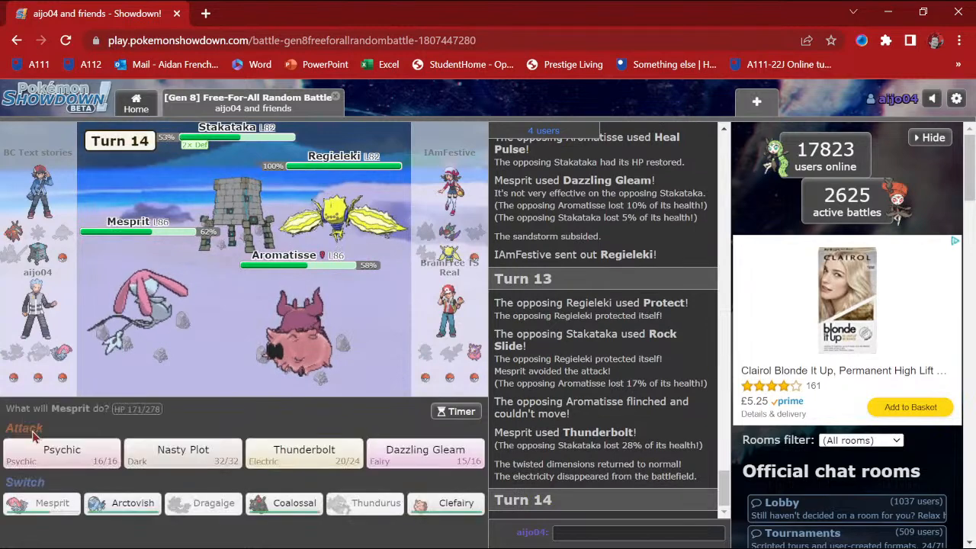
click(183, 448)
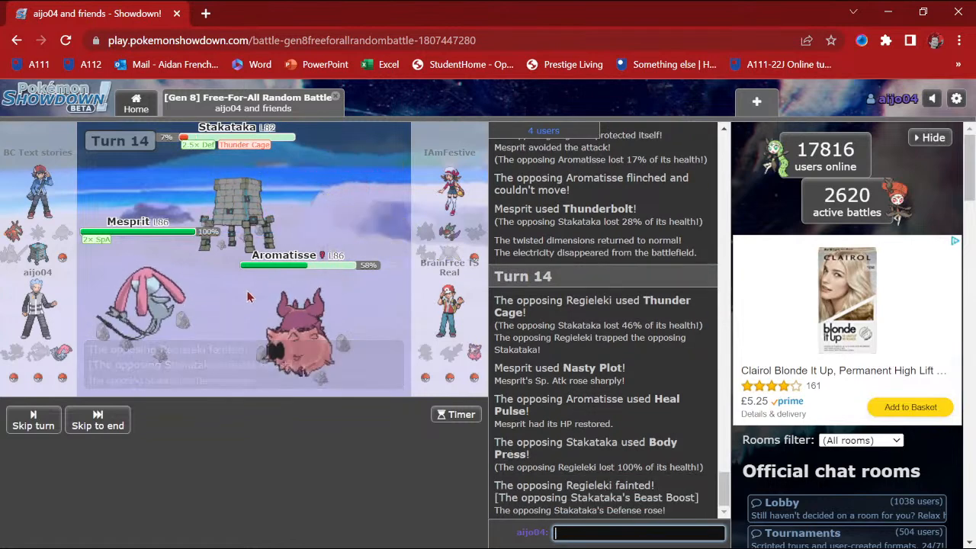
mouse_move(138, 305)
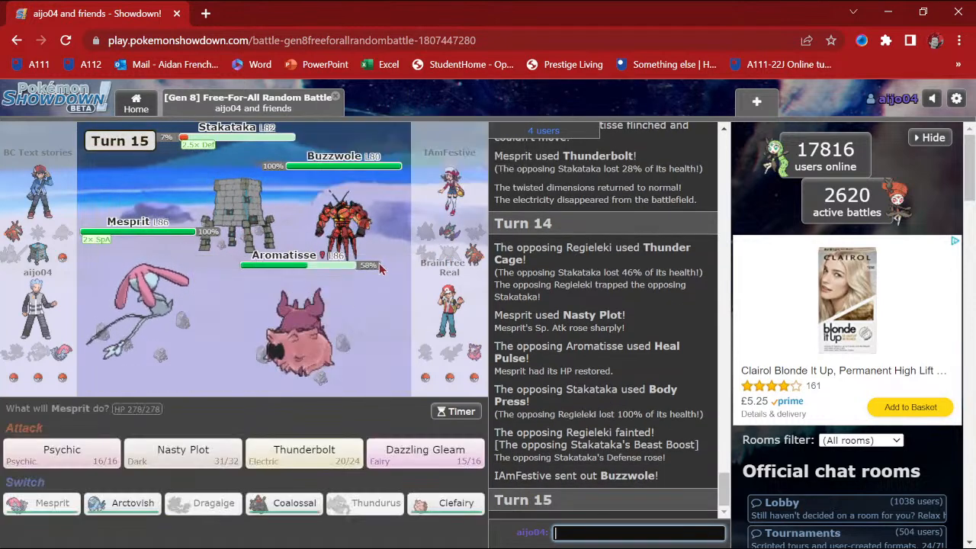
mouse_move(305, 450)
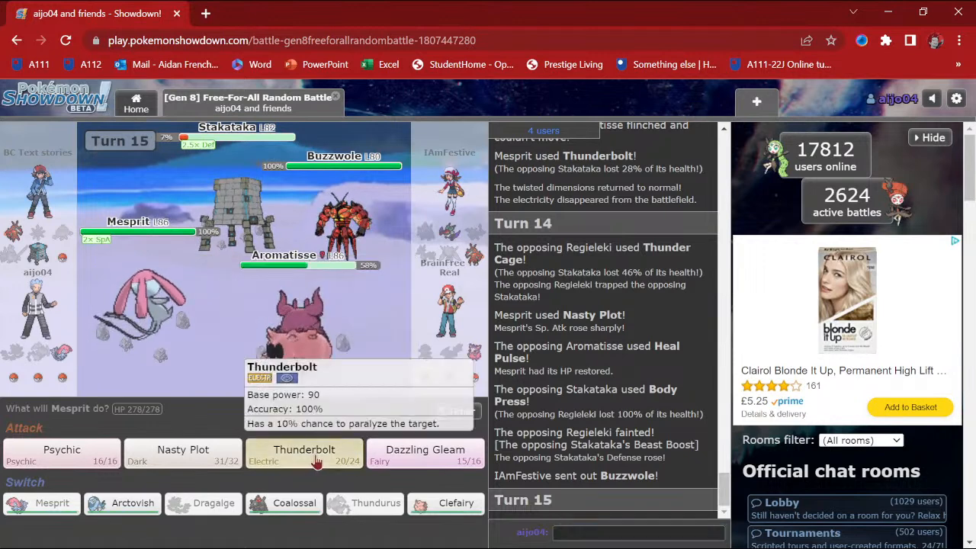
Step: Have Mesprit use Thunderbolt on turn 15, then Psychic to knock out the opposing Buzzwole
click(303, 454)
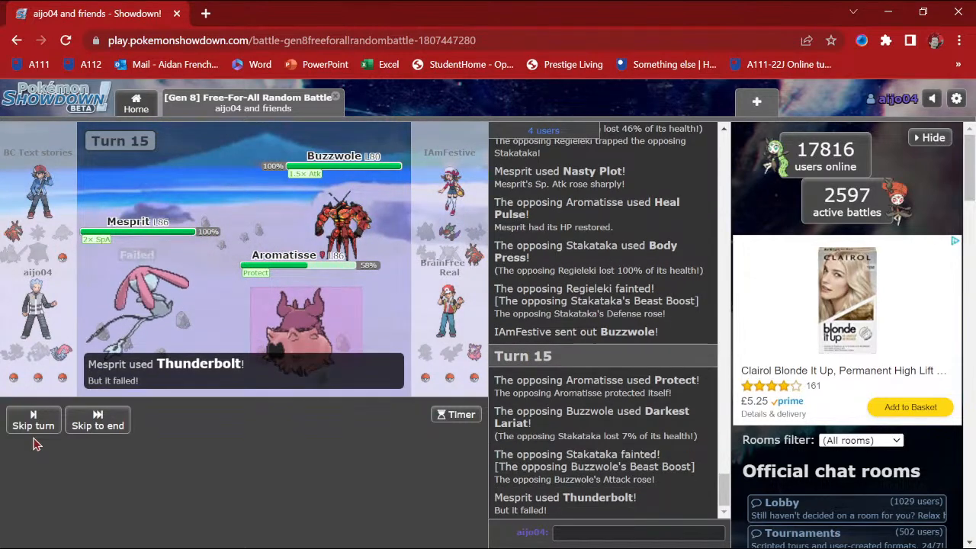
mouse_move(343, 229)
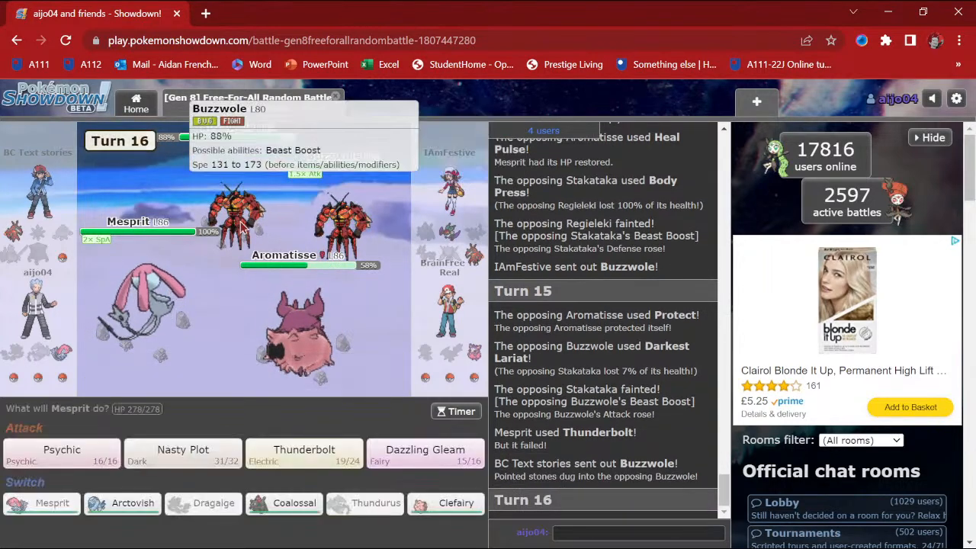
click(61, 448)
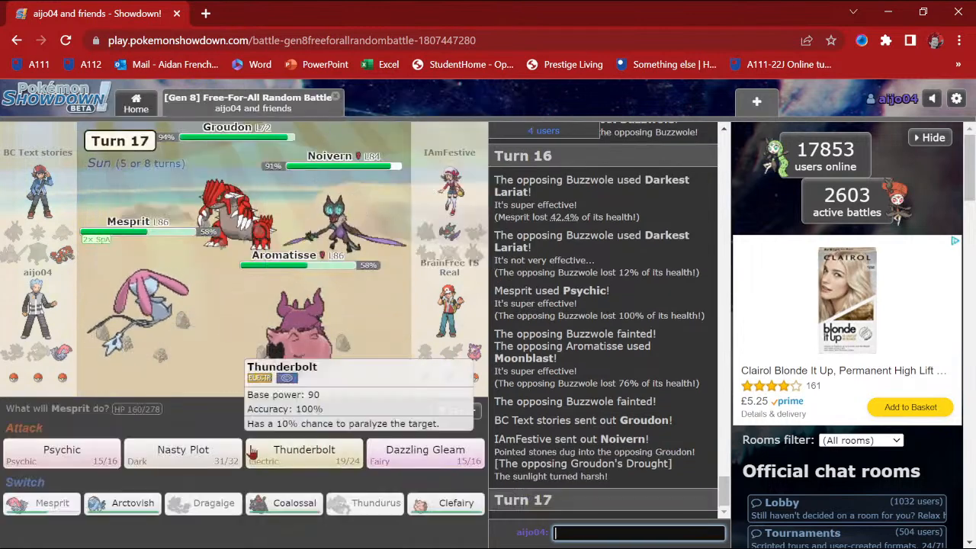
click(61, 449)
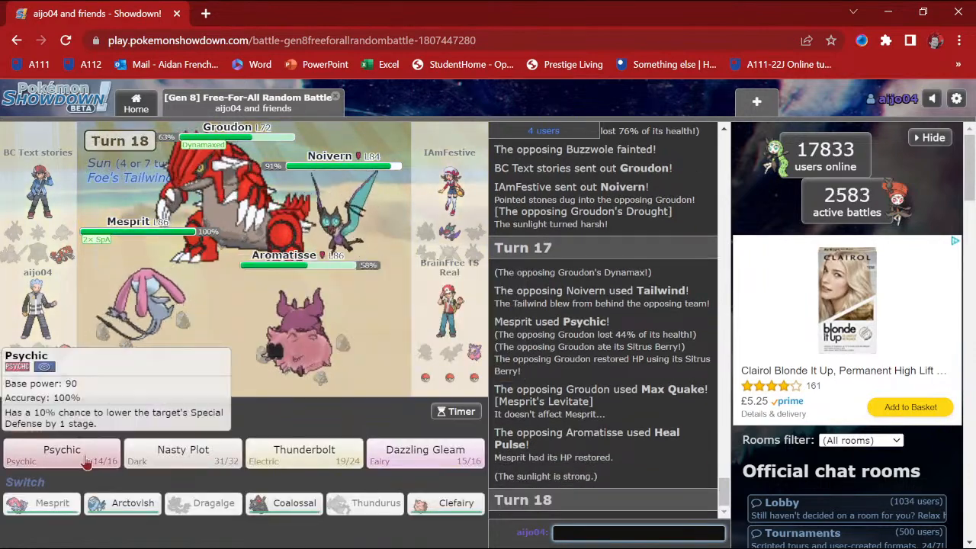
Step: Have Mesprit use Psychic on Groudon for turn 18
click(61, 454)
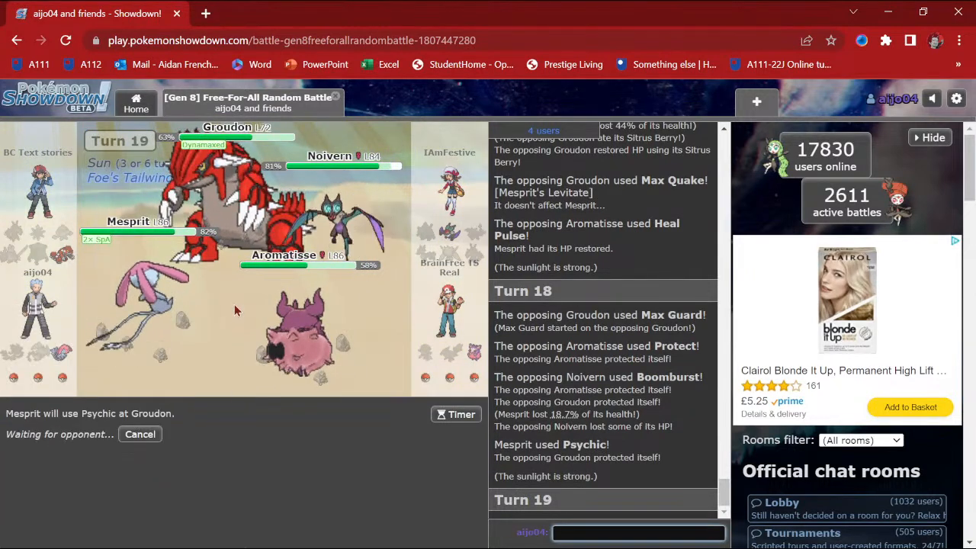
mouse_move(229, 199)
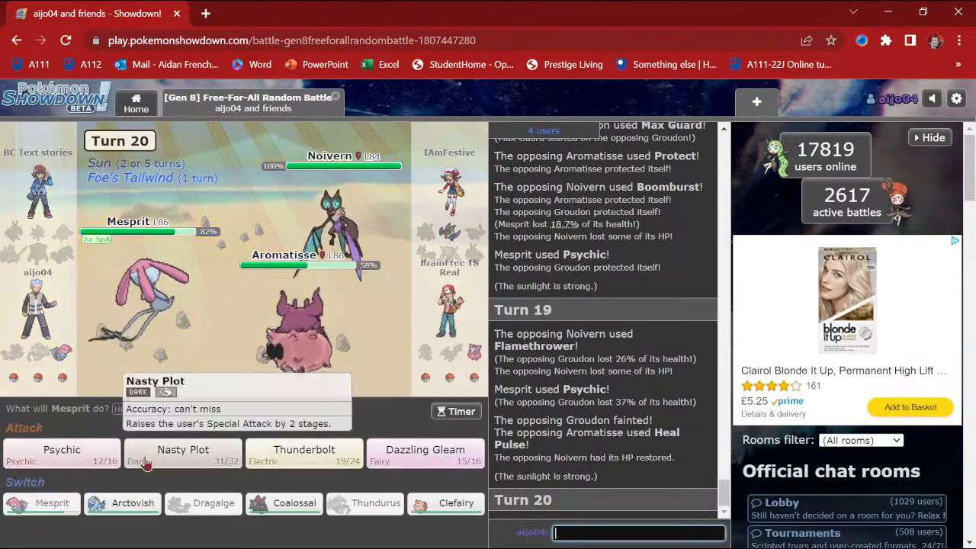
Step: Check Nasty Plot's description, then aim Mesprit's Psychic at the opposing Aromatisse
click(61, 449)
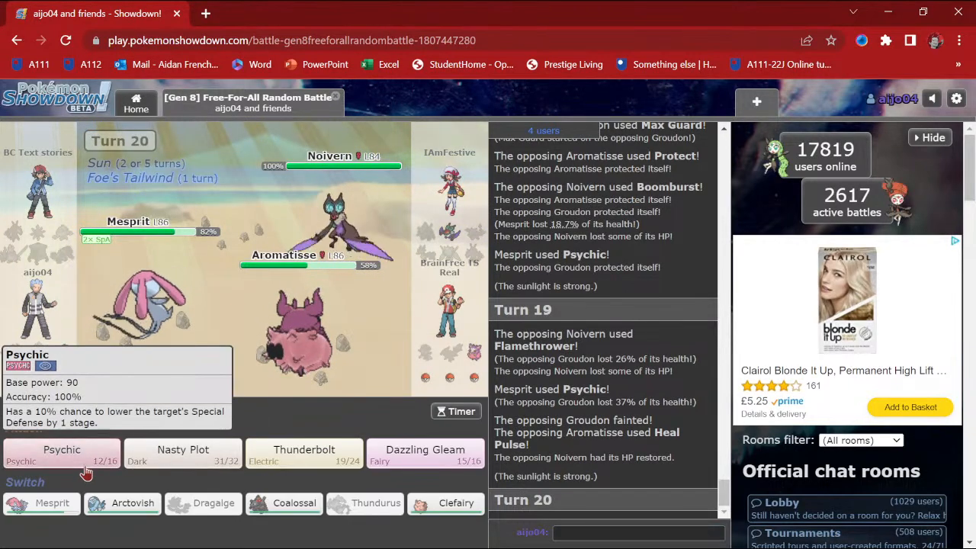
click(61, 454)
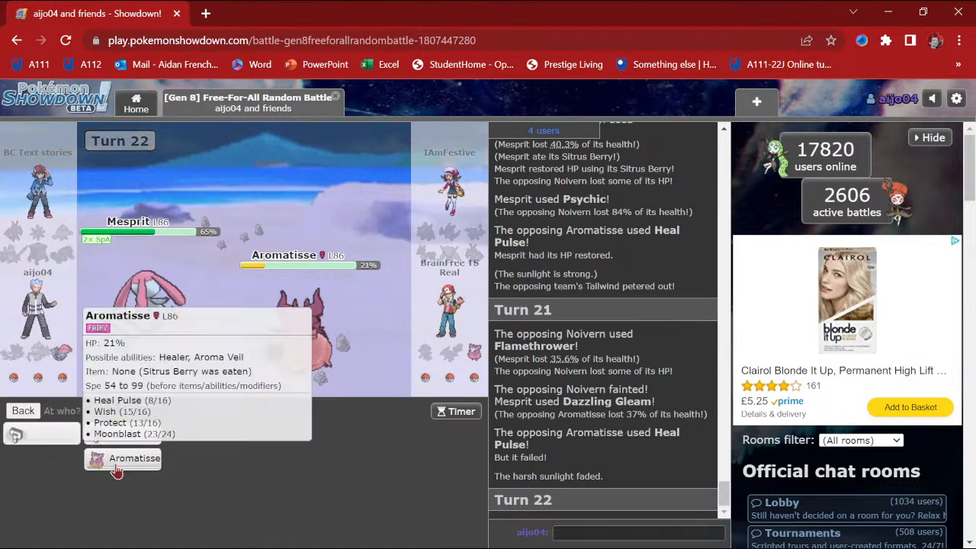
click(122, 458)
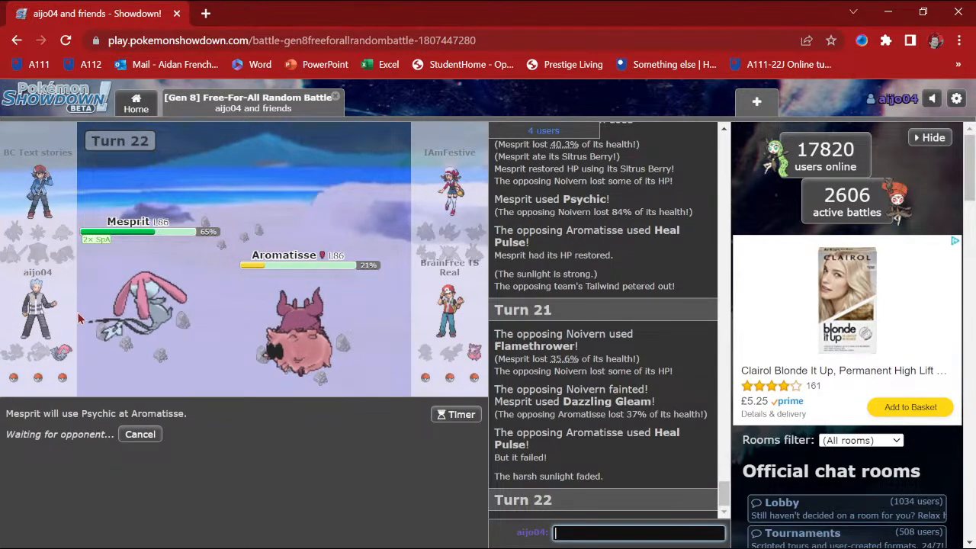
mouse_move(137, 305)
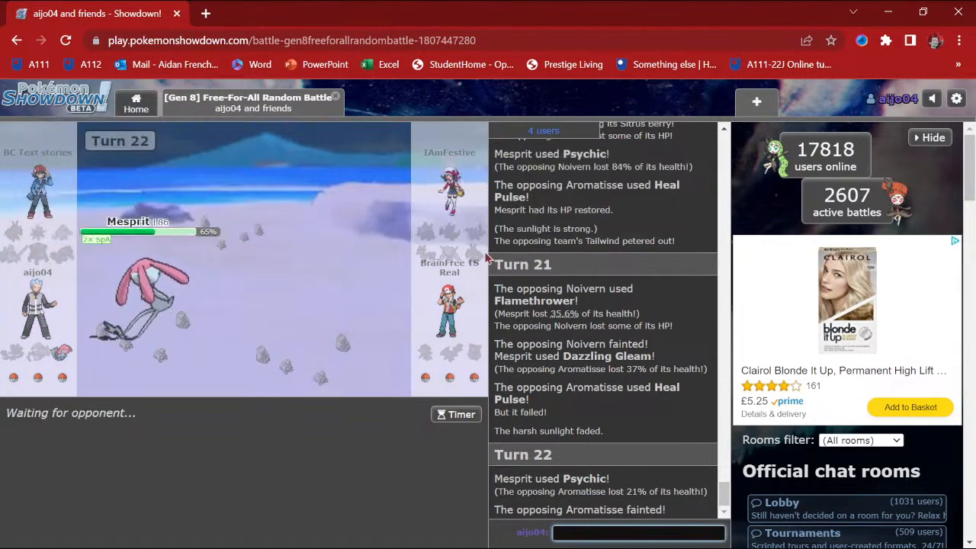
mouse_move(455, 262)
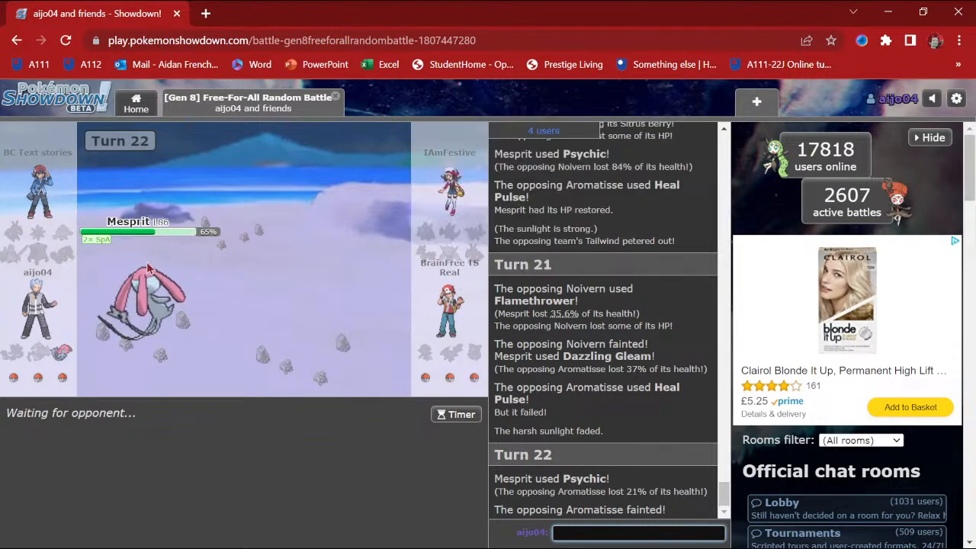
mouse_move(145, 305)
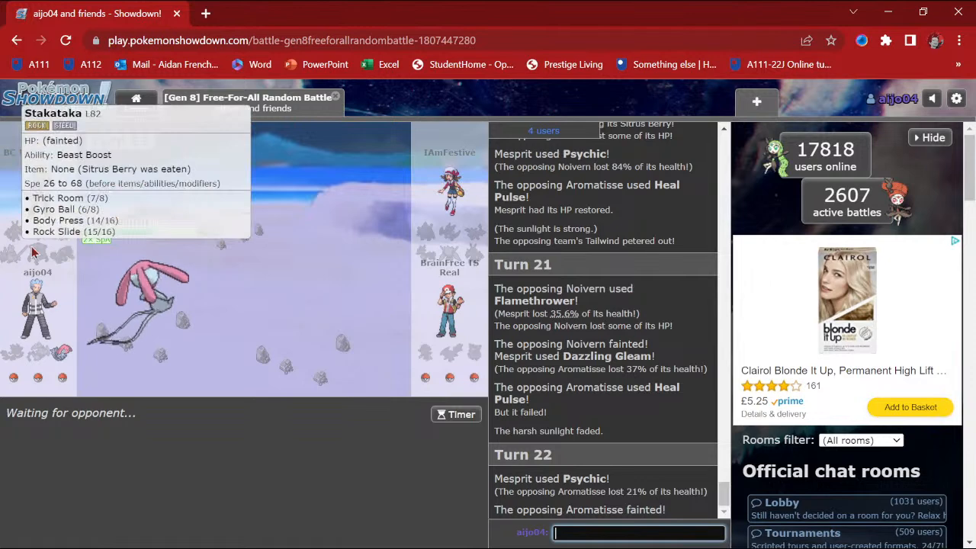
mouse_move(347, 308)
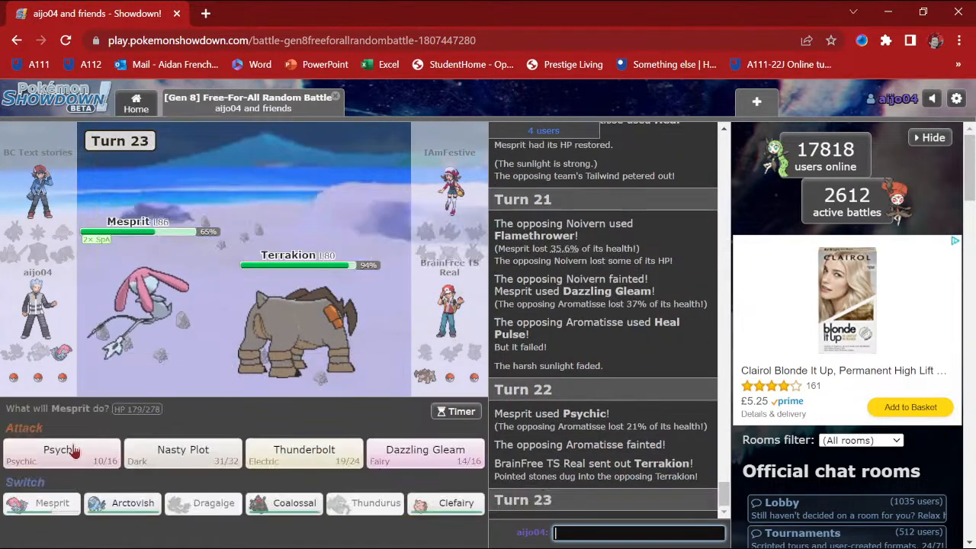
Step: Have Mesprit use Psychic on Terrakion
click(61, 448)
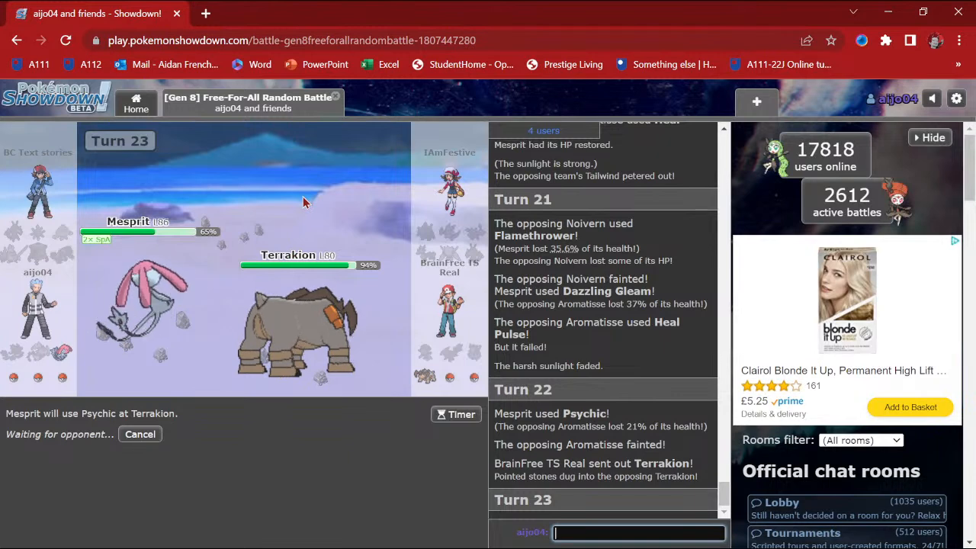
mouse_move(137, 298)
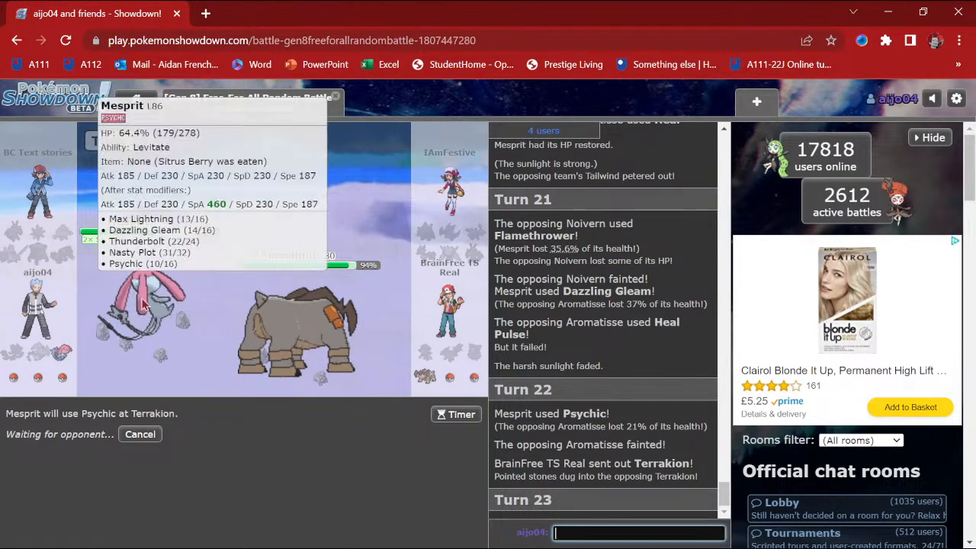
mouse_move(328, 246)
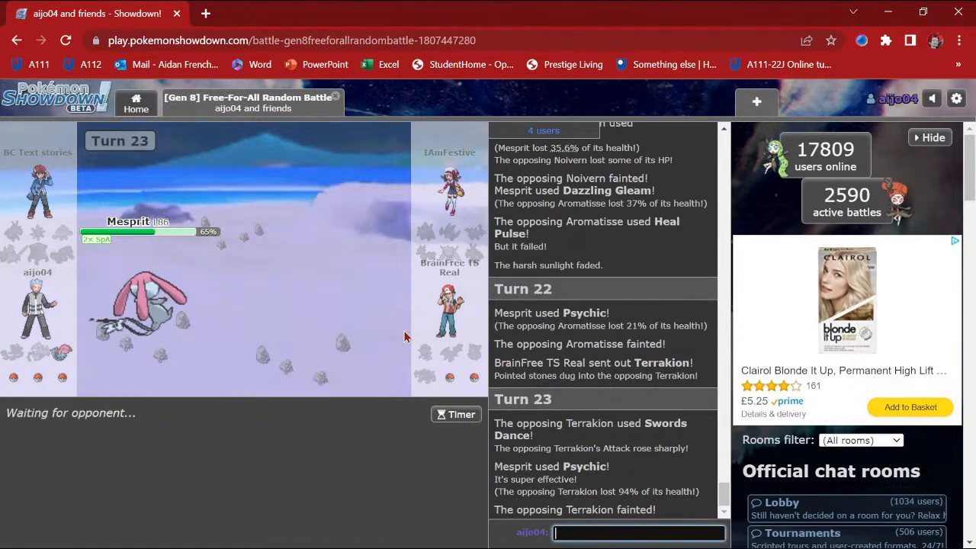
mouse_move(385, 276)
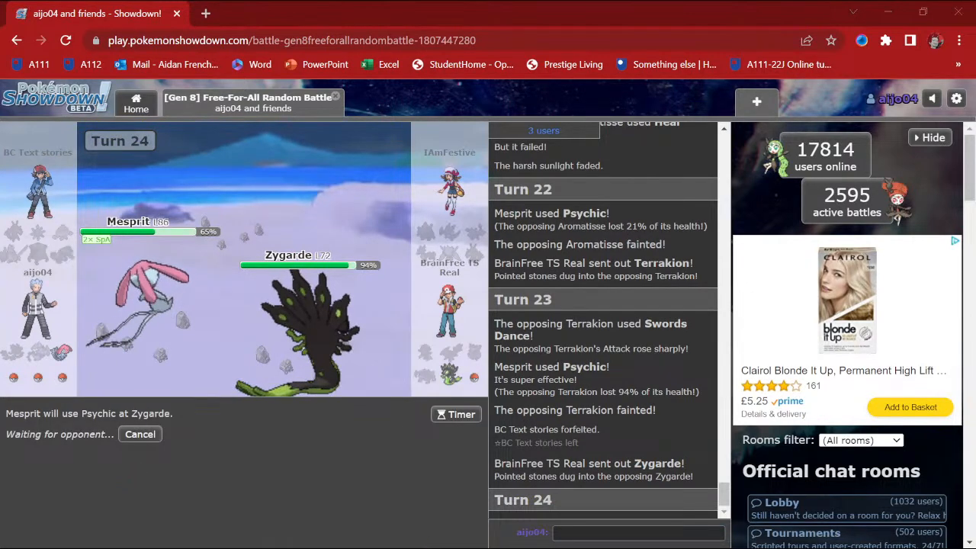
mouse_move(348, 351)
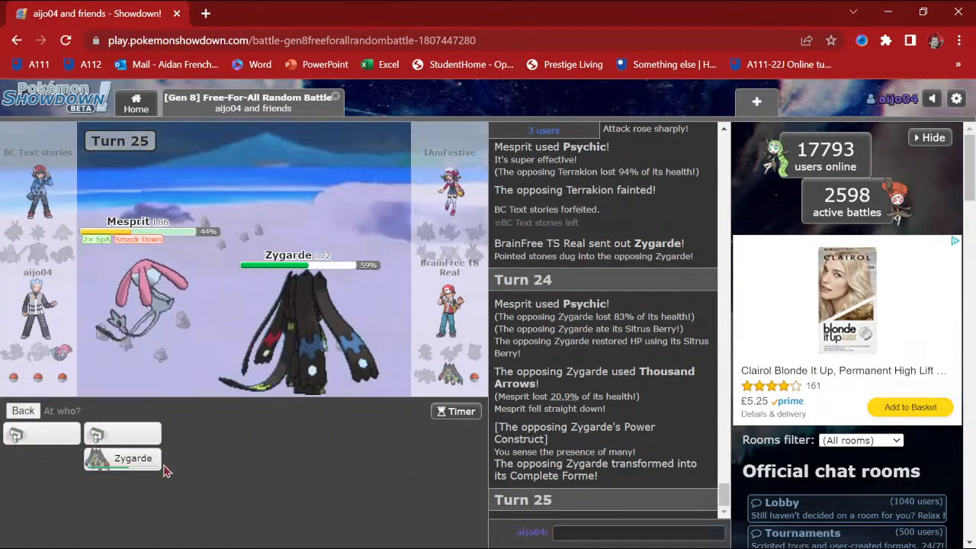
Step: Aim Mesprit's Psychic at the opposing Zygarde
click(122, 457)
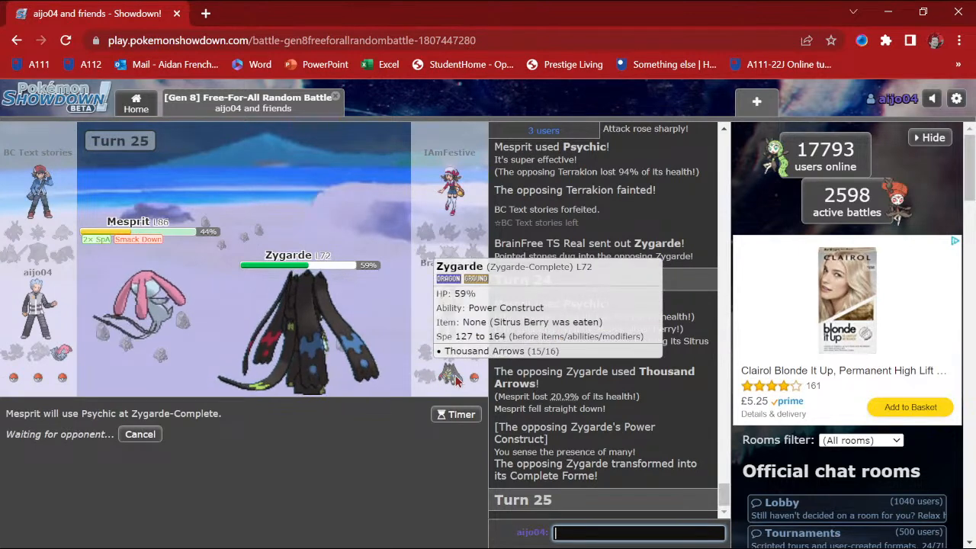
mouse_move(359, 221)
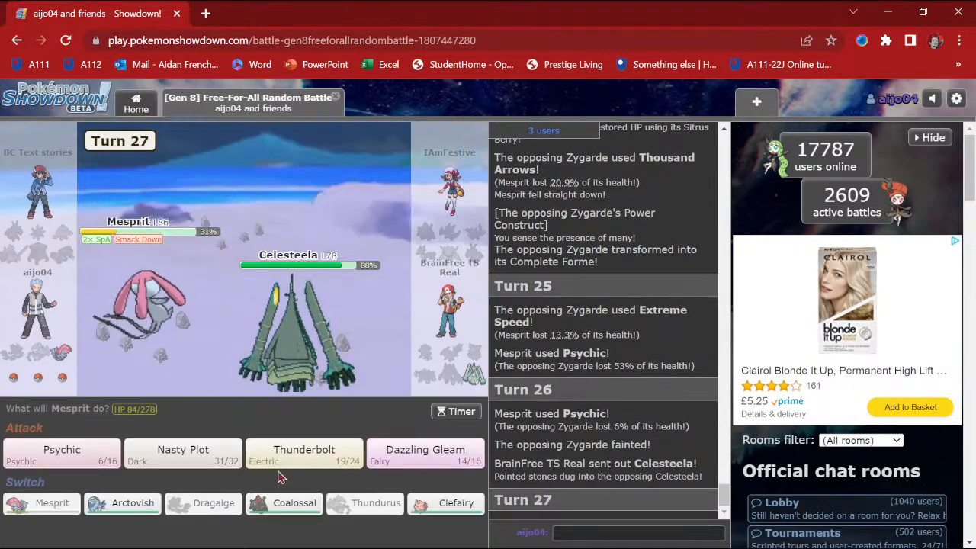
Step: Have Mesprit use Thunderbolt on Celesteela, then send in Coalossal after Clefairy faints
click(304, 454)
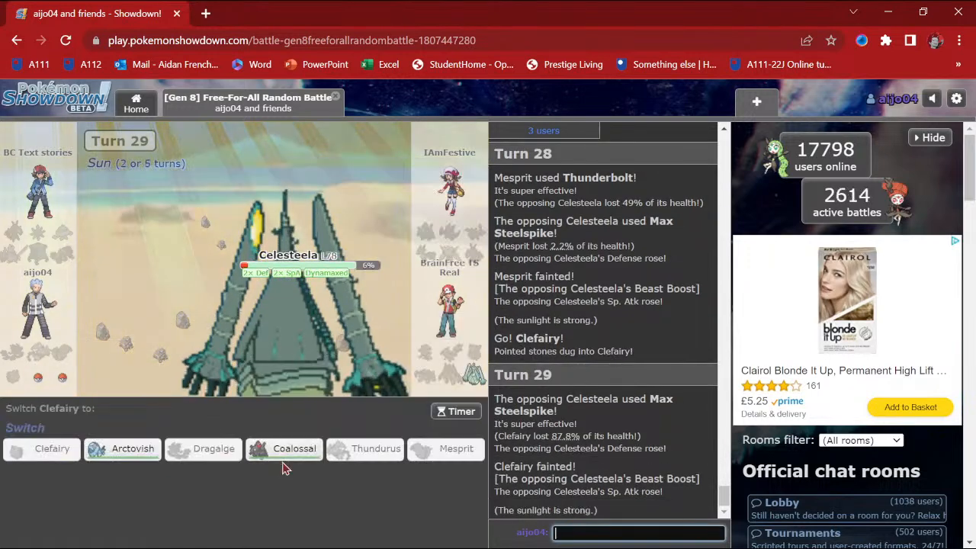
click(293, 448)
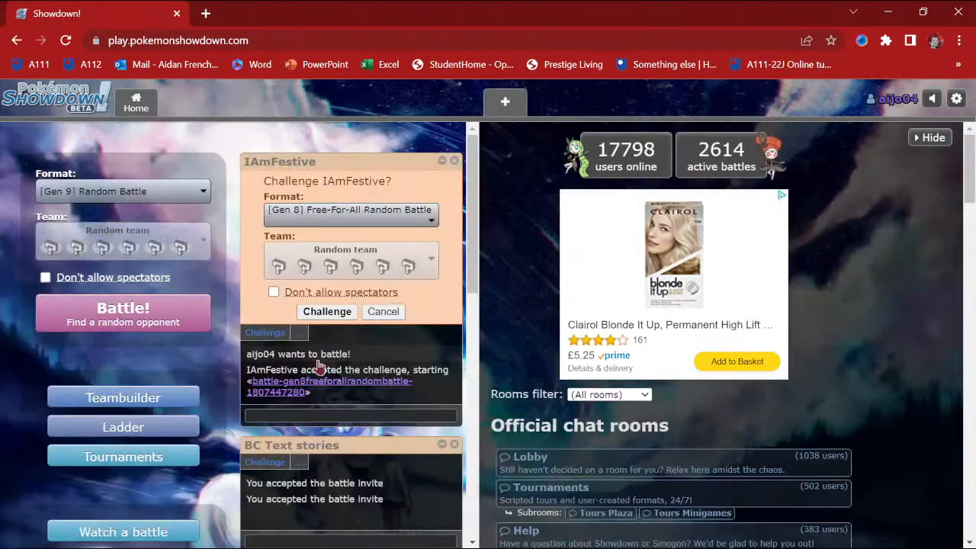
click(326, 311)
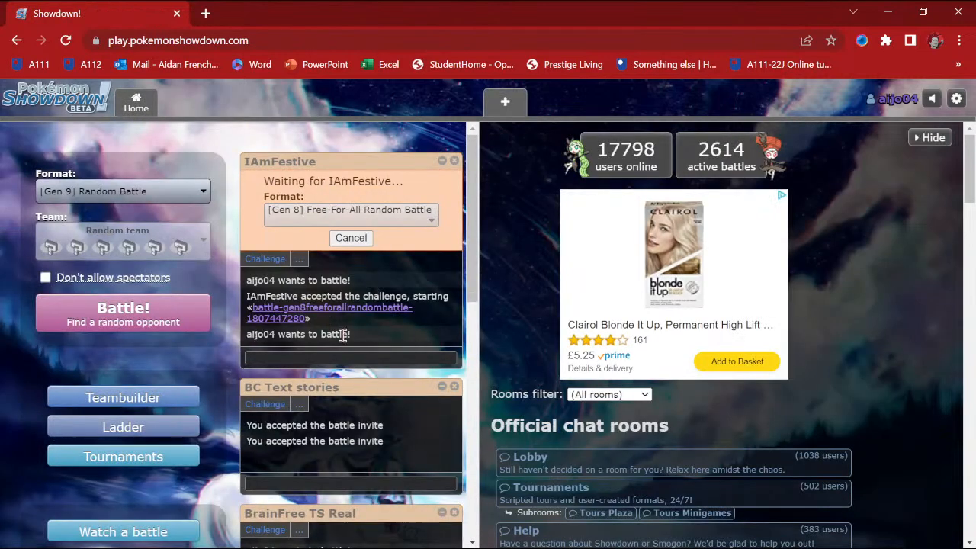
click(351, 357)
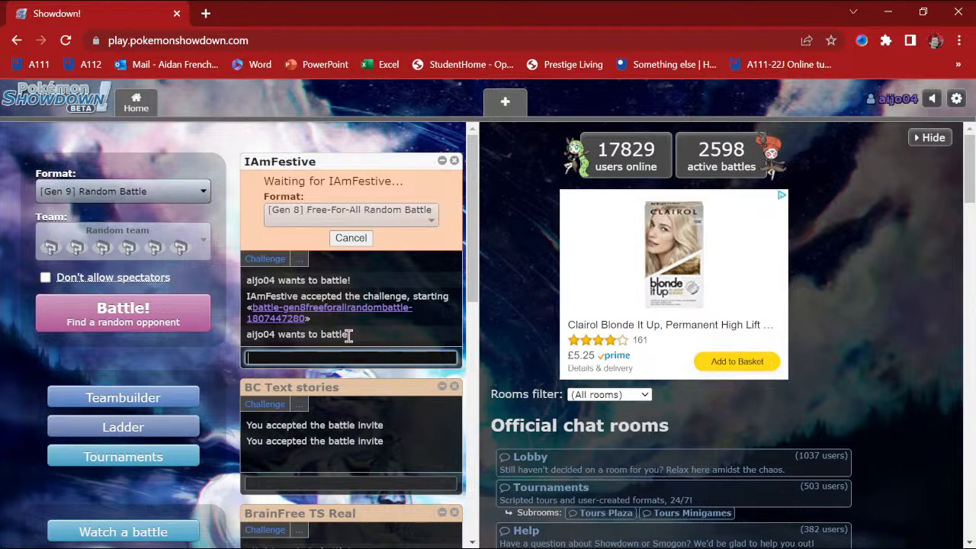
click(330, 313)
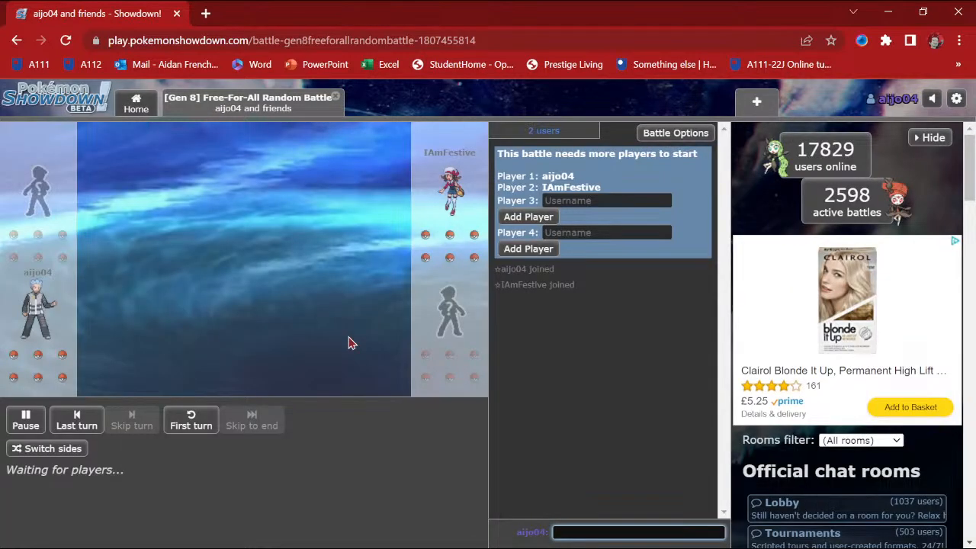
click(602, 201)
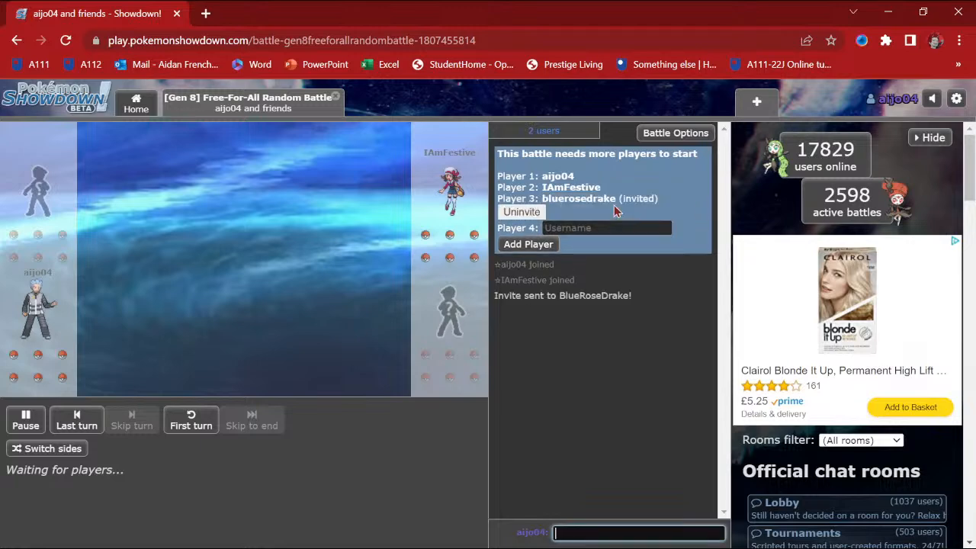
click(607, 227)
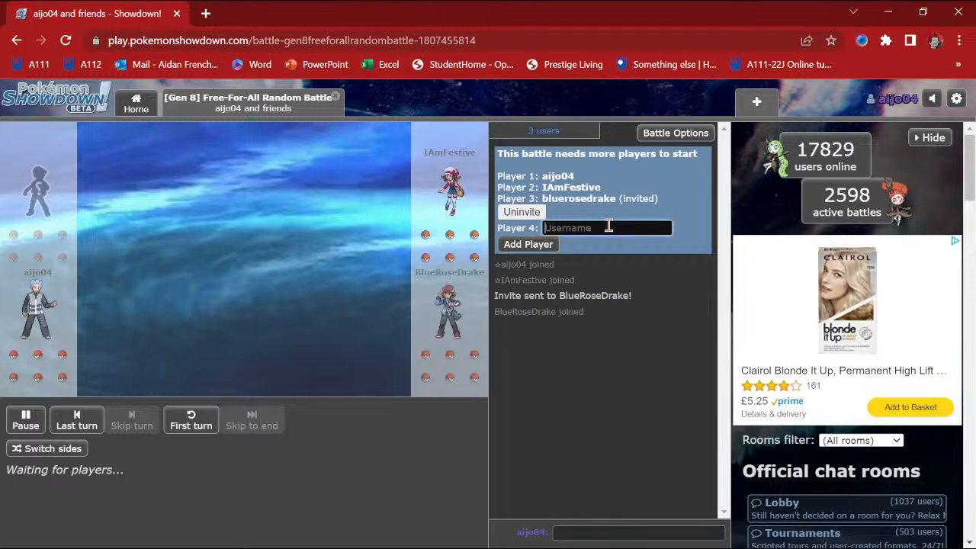
text(brainfreets real)
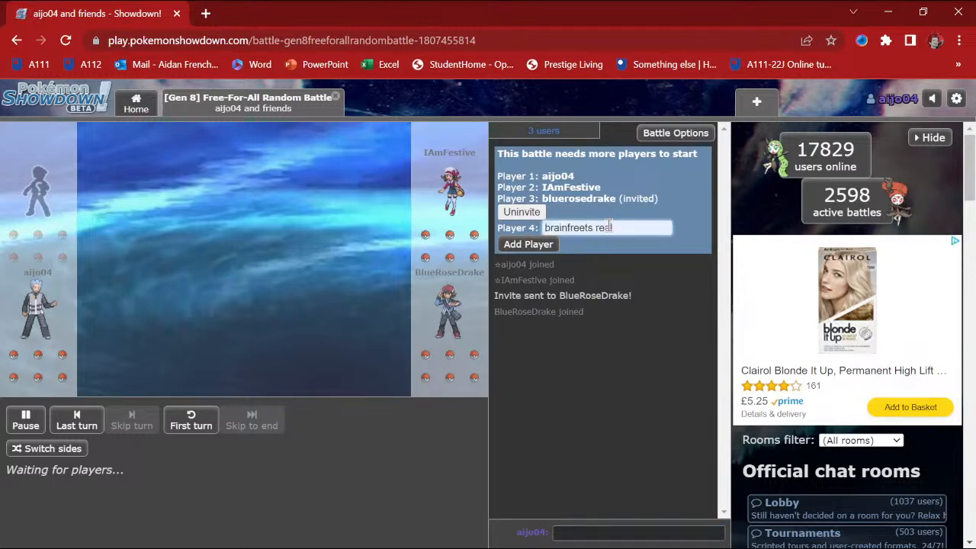
click(528, 244)
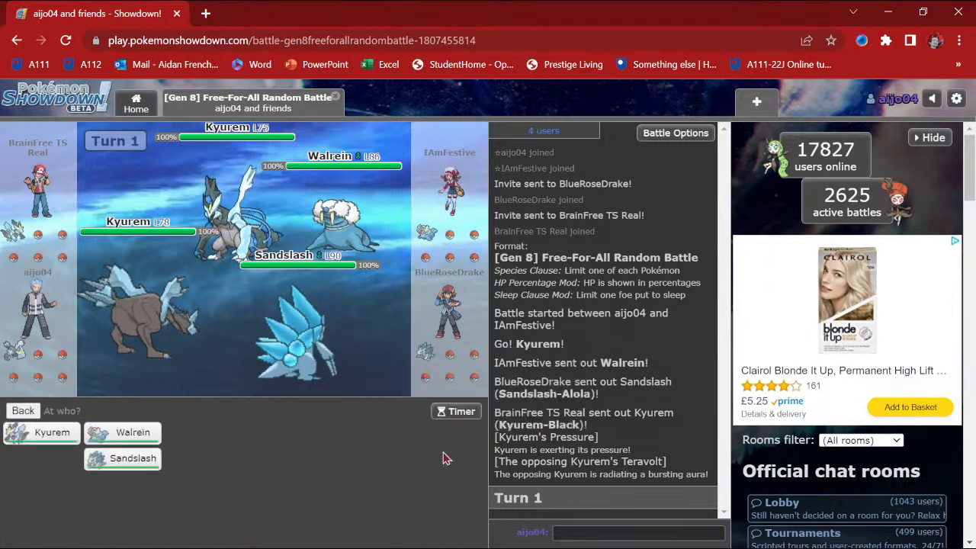
Step: Hit the opposing Sandslash with Kyurem's Earth Power on turns 1 and 2
click(122, 457)
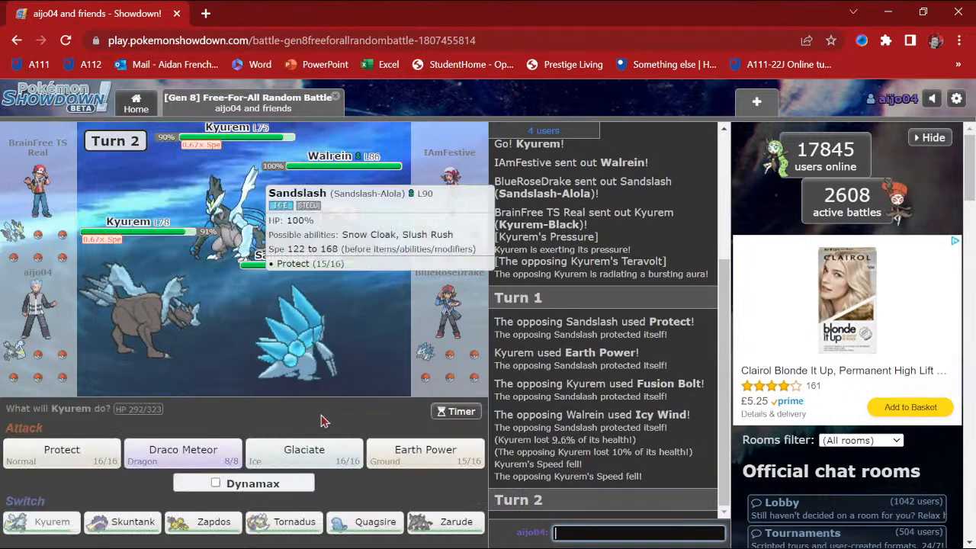
click(424, 454)
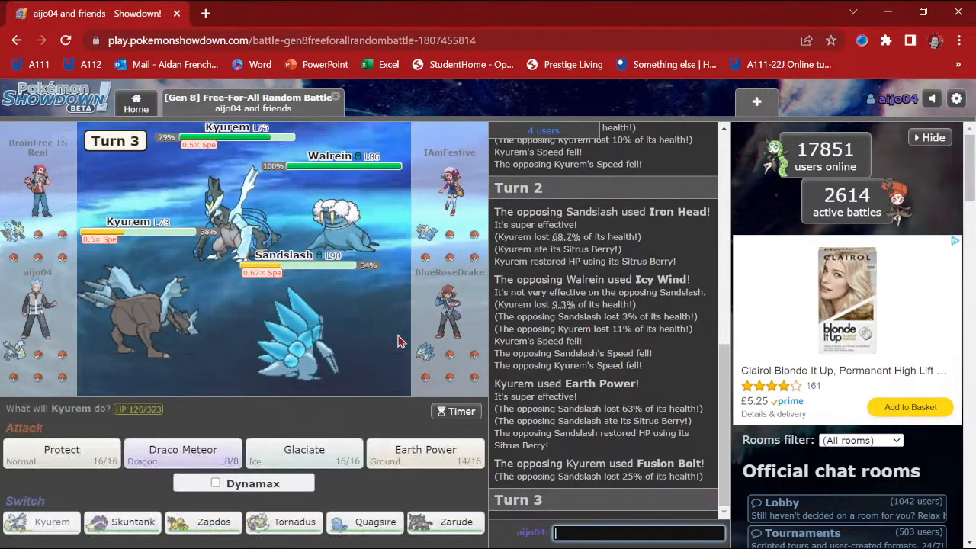
mouse_move(304, 450)
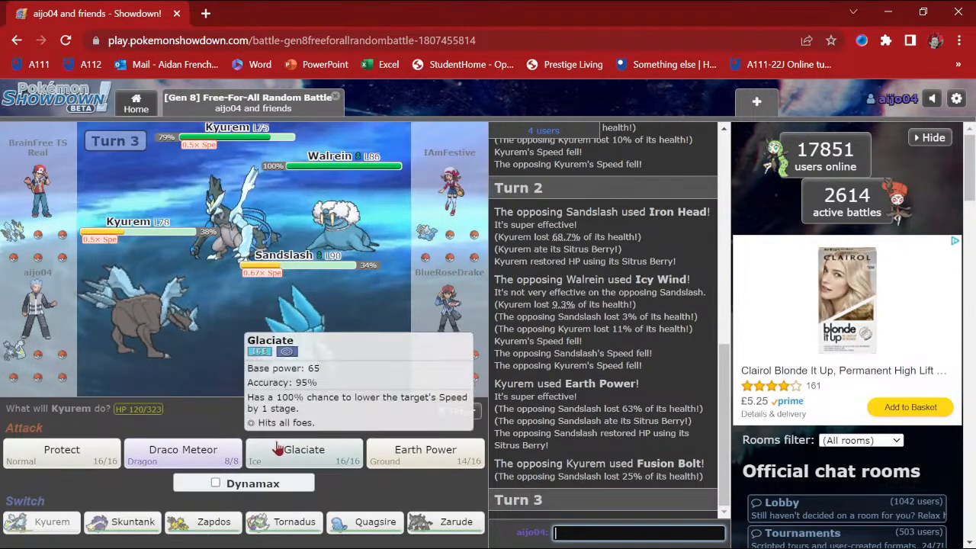
Step: Use Protect with Kyurem on turns 3 and 4 until it faints to Sandslash's Iron Head
click(424, 448)
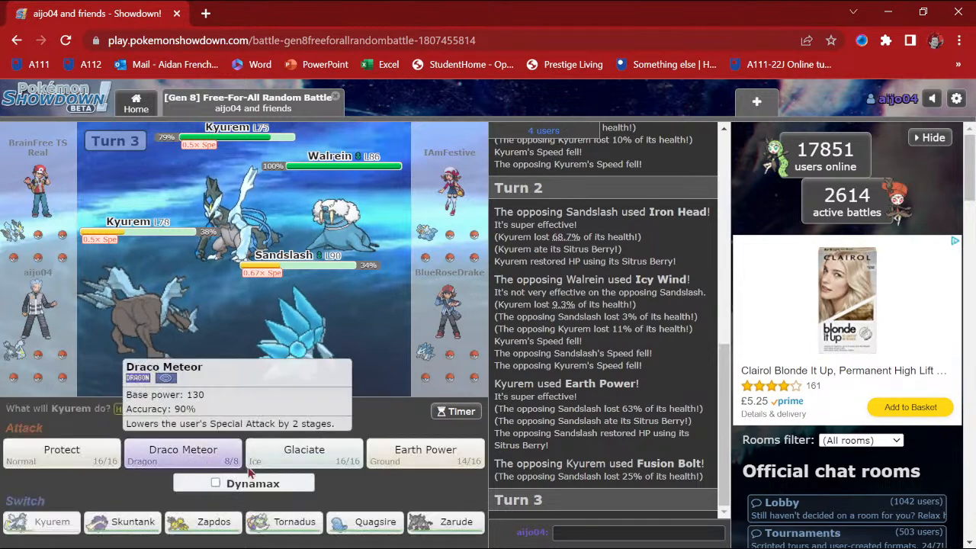
click(61, 448)
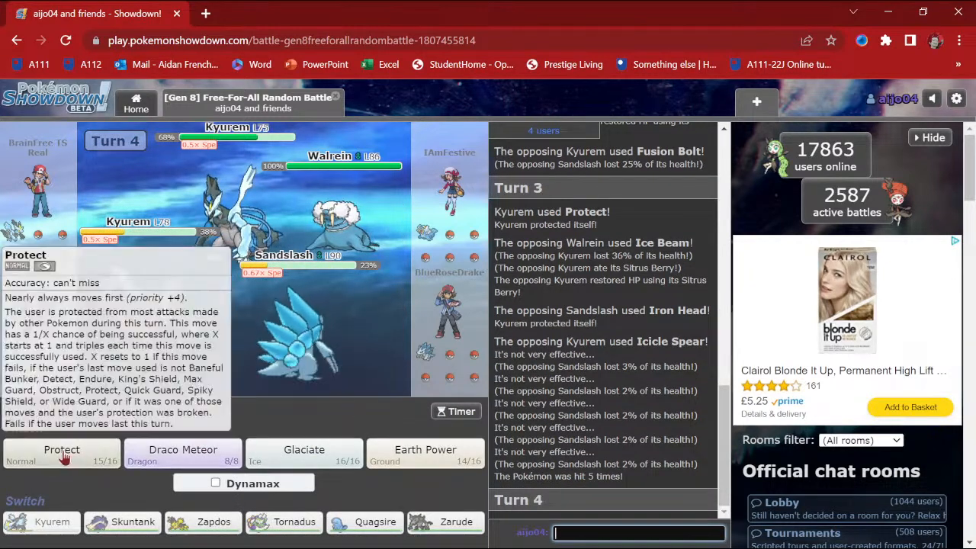
click(61, 453)
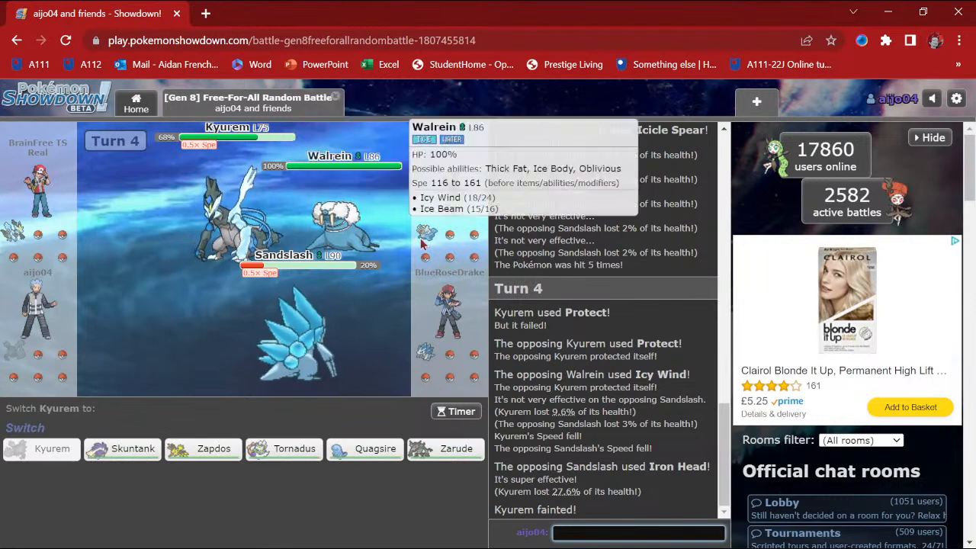
mouse_move(293, 448)
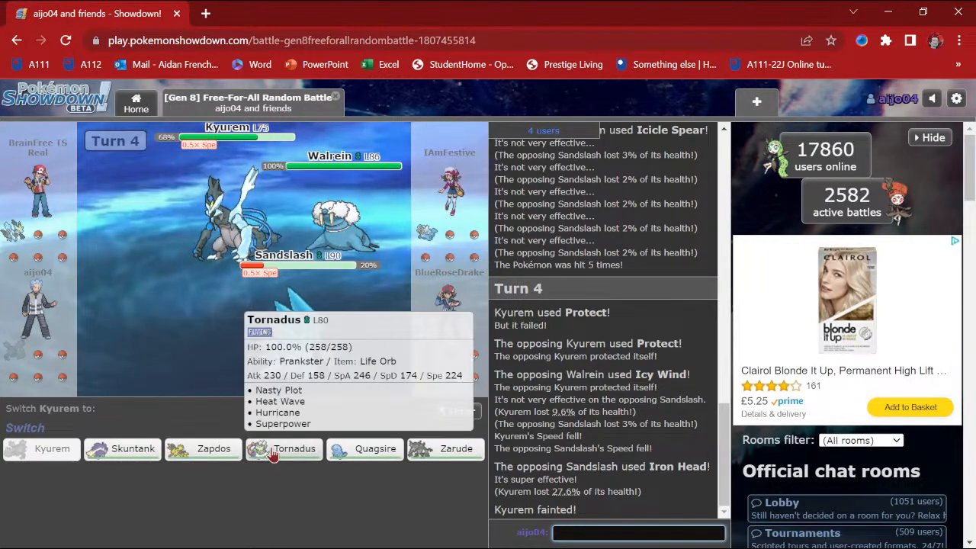
mouse_move(455, 449)
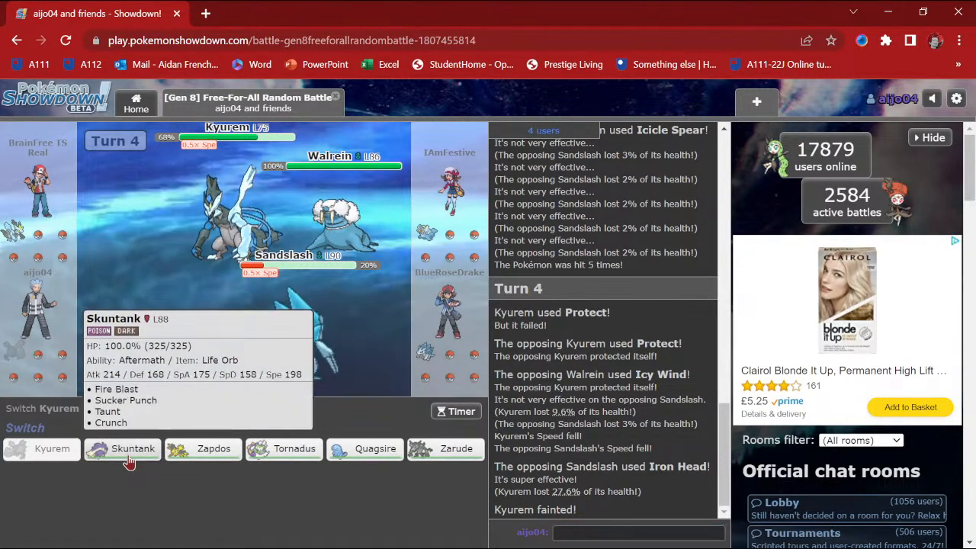
Step: Send Skuntank in for the fainted Kyurem, then switch Skuntank out for Zarude
click(132, 448)
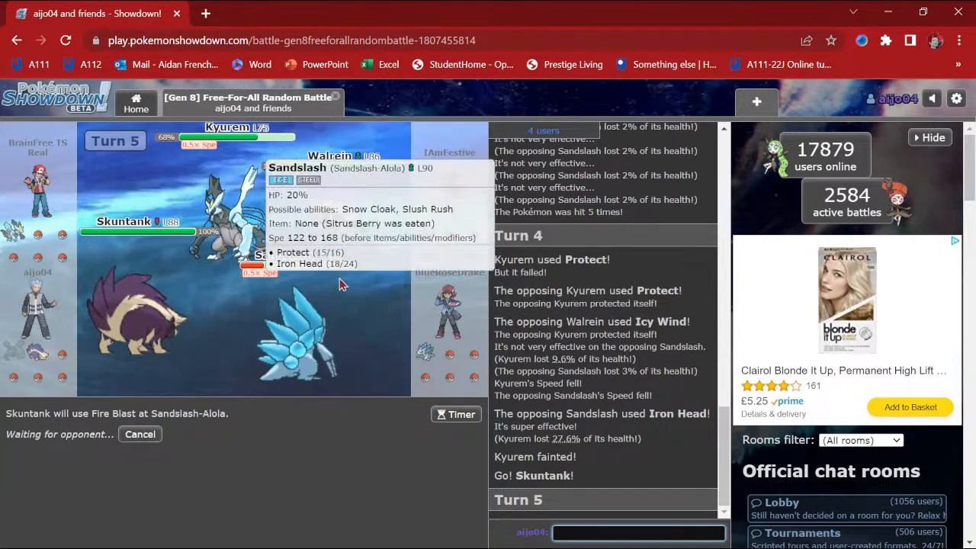
mouse_move(144, 343)
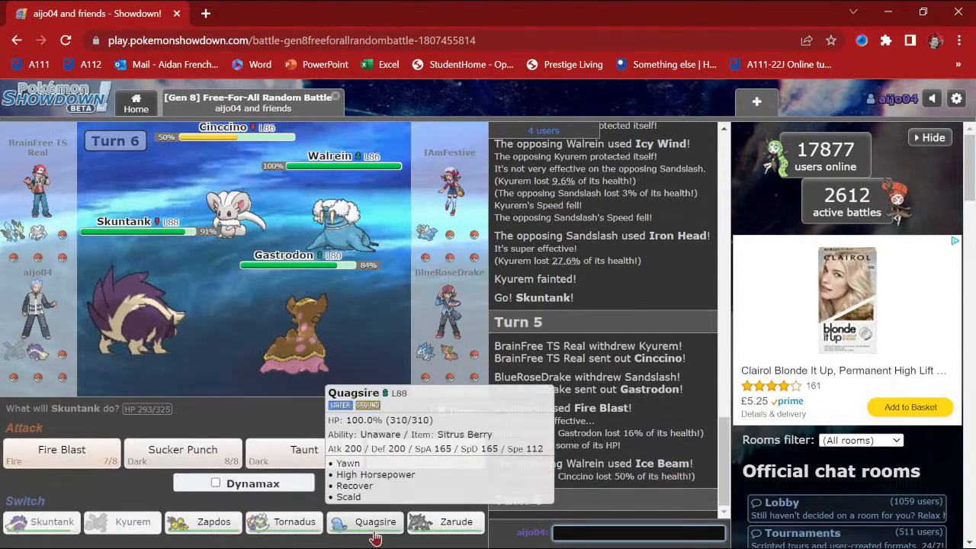
click(456, 522)
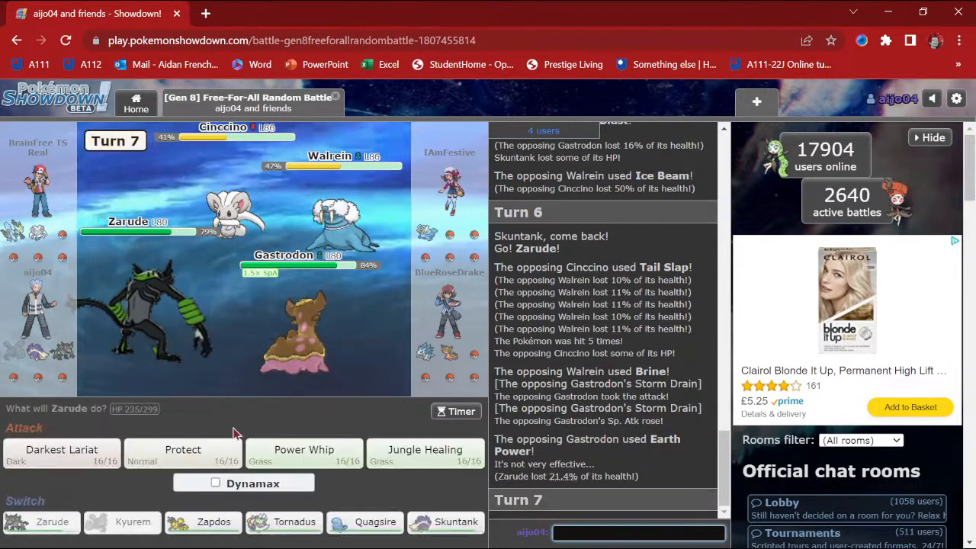
Step: Have Zarude use Power Whip on Gastrodon, then aim Darkest Lariat at Cherrim
click(303, 448)
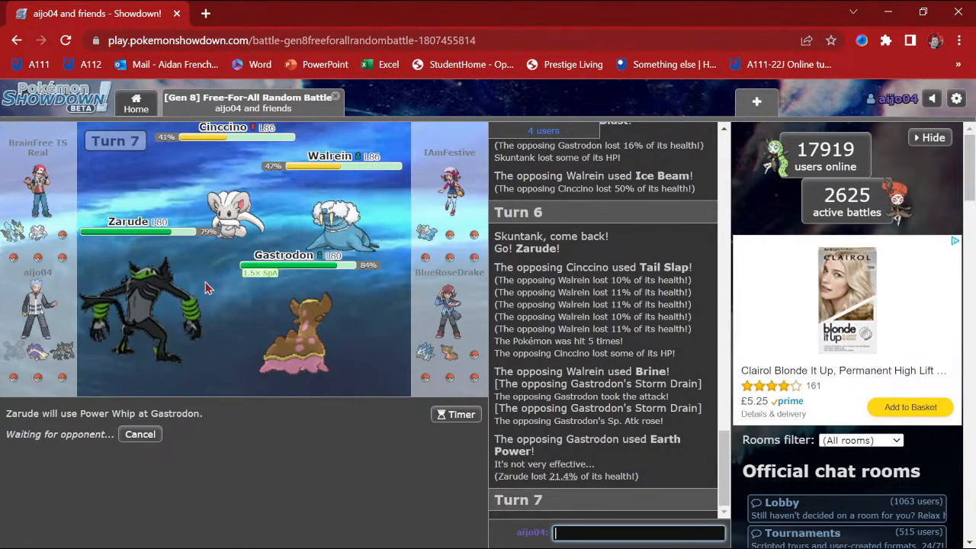
mouse_move(152, 312)
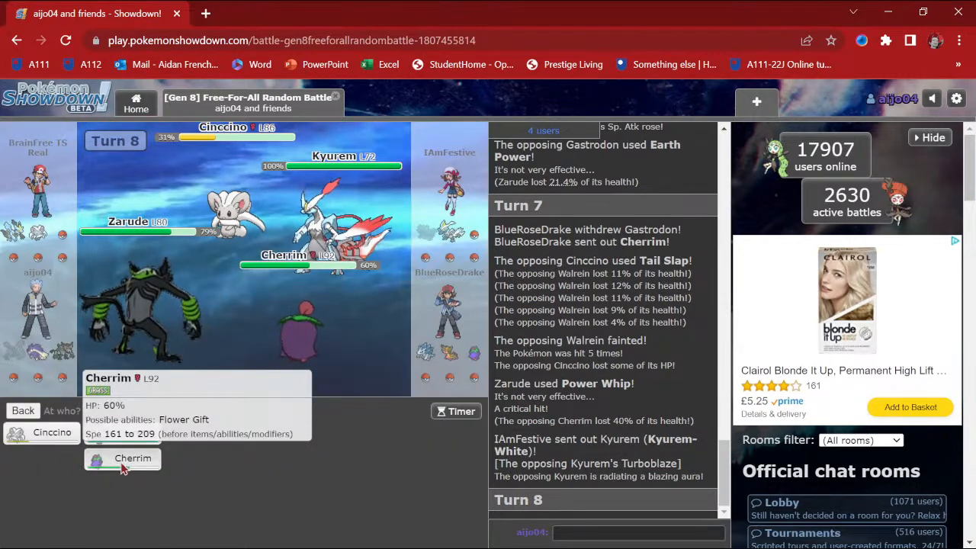
click(133, 457)
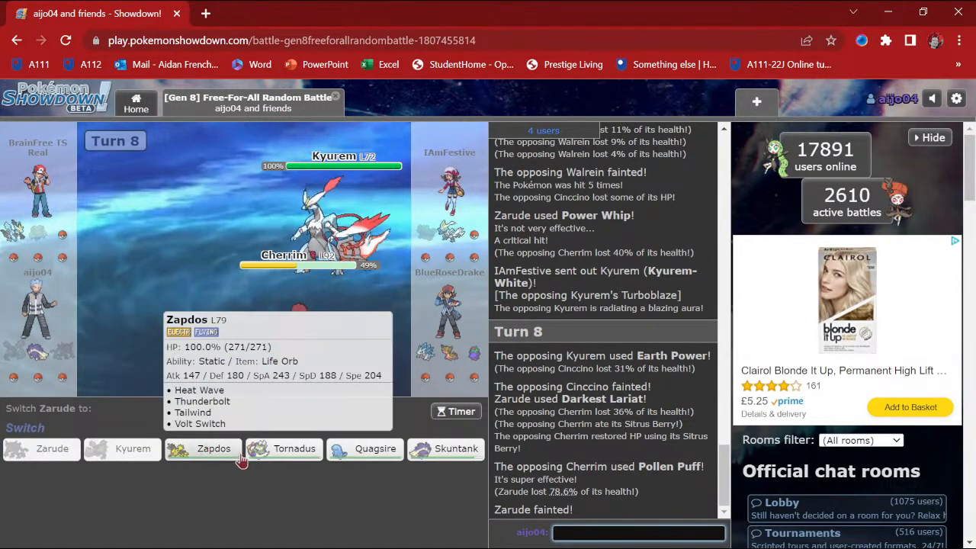
mouse_move(454, 449)
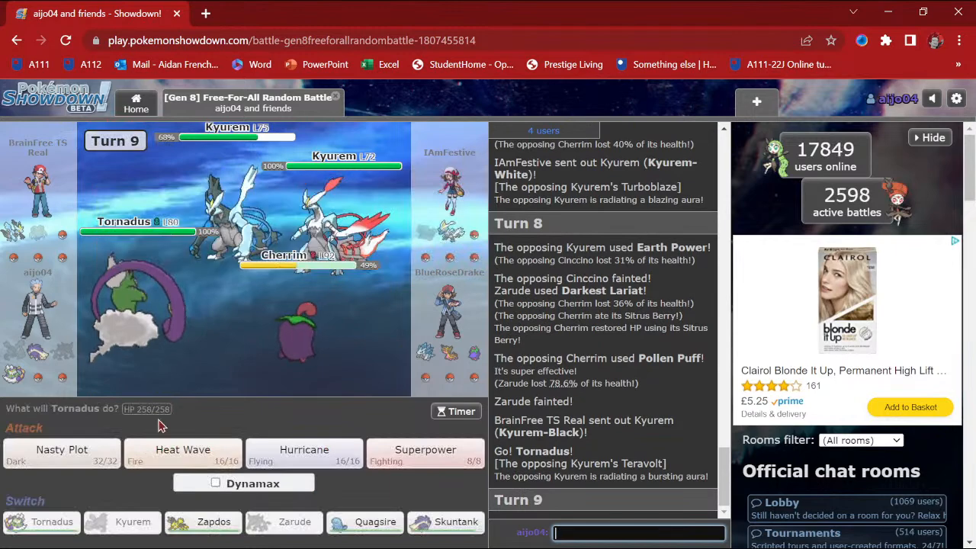
Step: Have Tornadus boost its Special Attack with Nasty Plot on turn 9
click(61, 454)
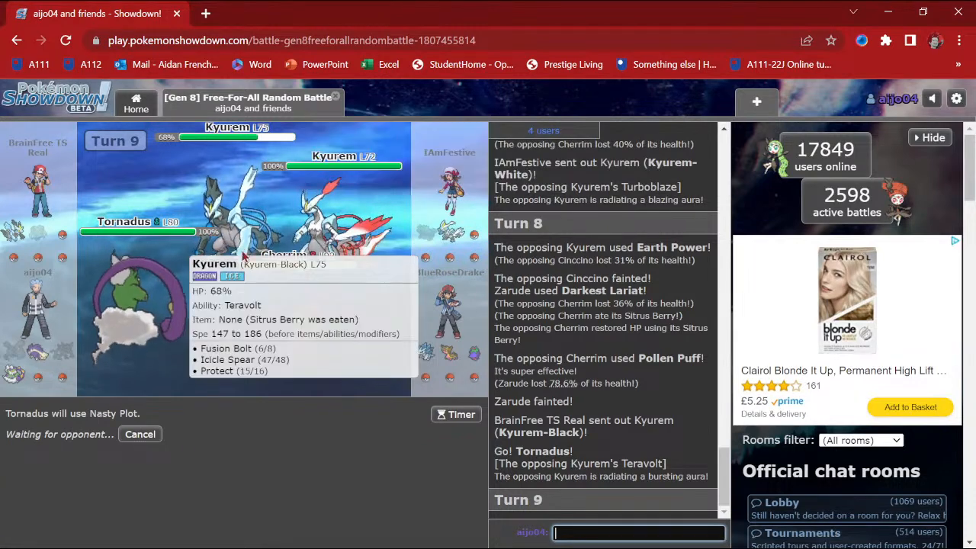
mouse_move(404, 380)
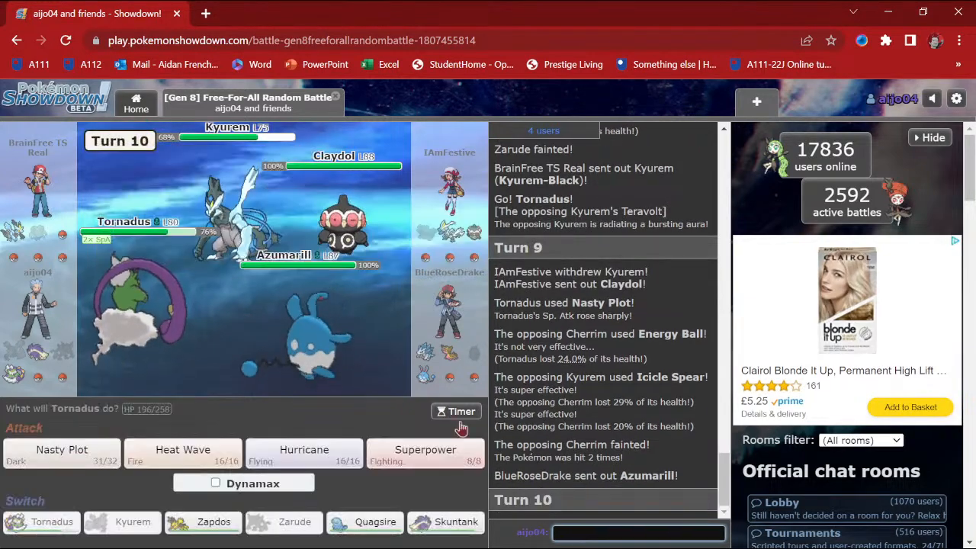
Step: Dynamax Tornadus and target Azumarill with Max Airstream
click(216, 482)
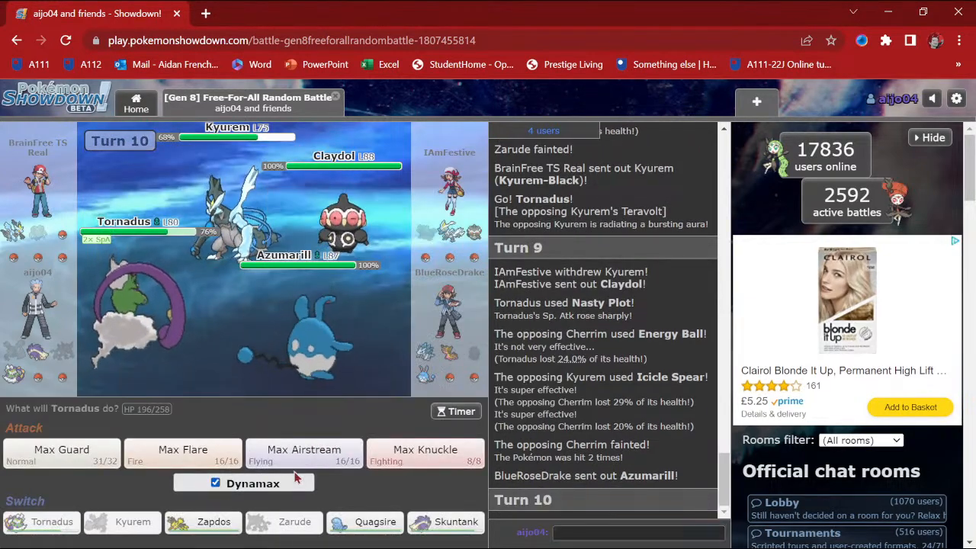
click(304, 454)
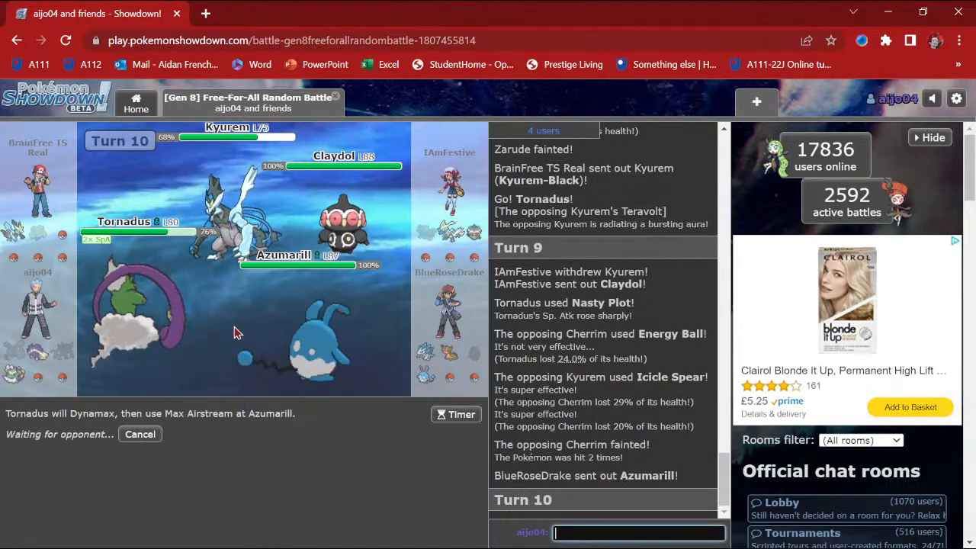
mouse_move(343, 214)
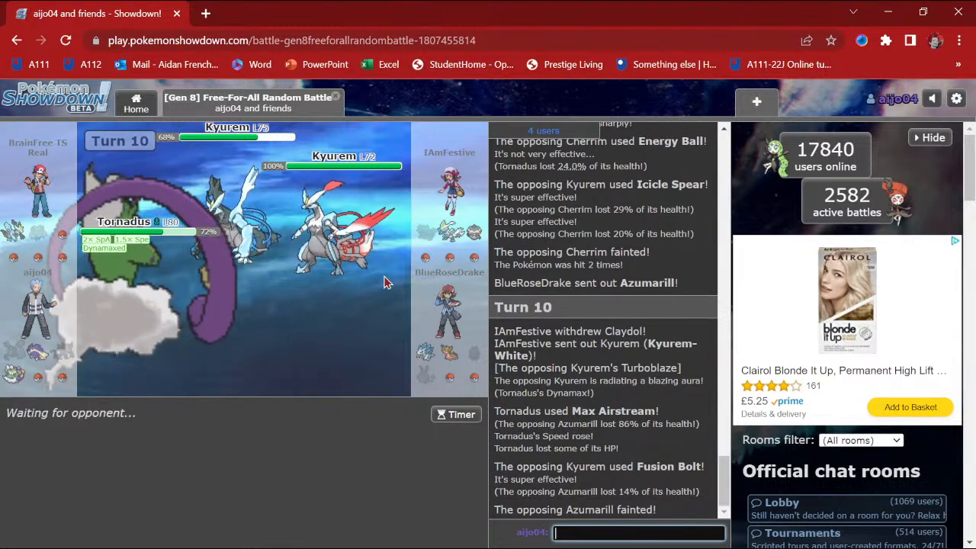
mouse_move(363, 305)
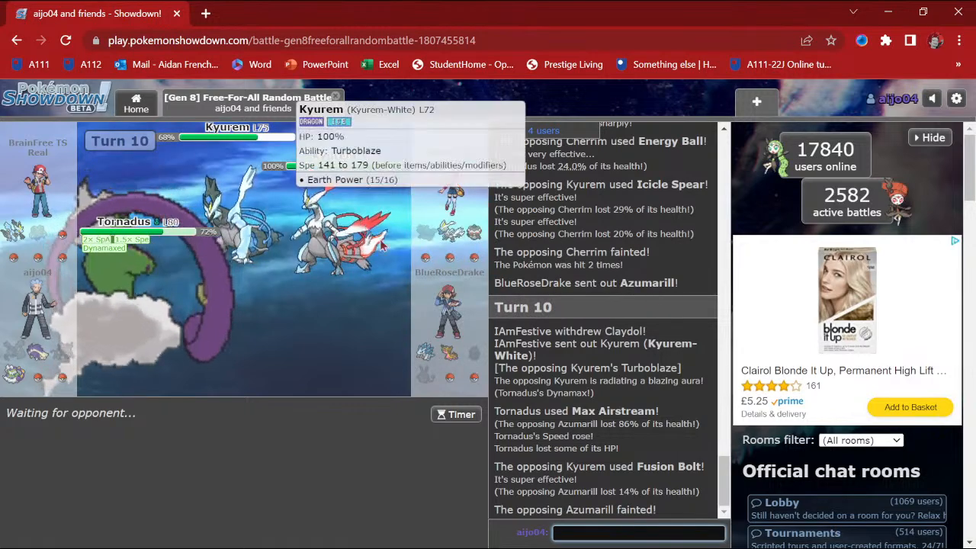
mouse_move(448, 352)
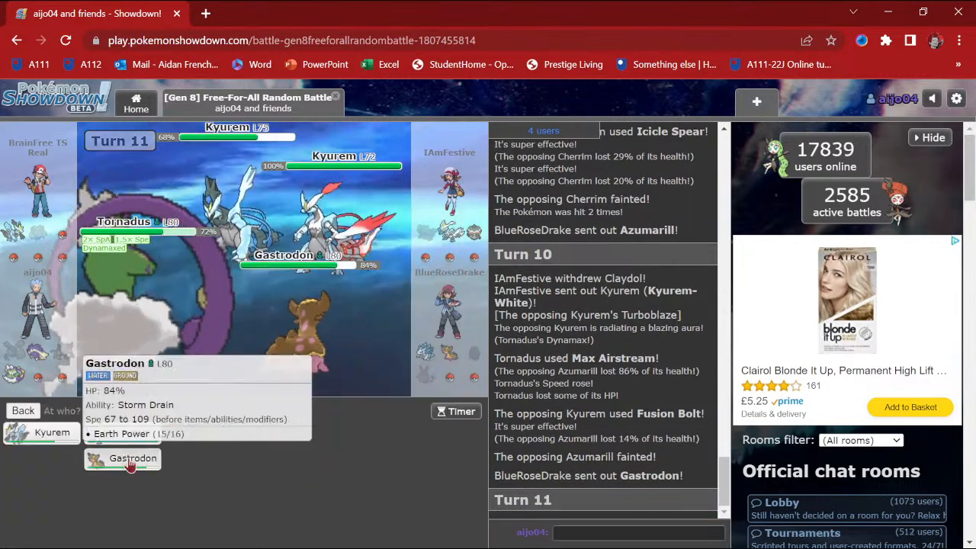
Step: Aim Tornadus's Max Airstream at Gastrodon, knocking it out
click(131, 457)
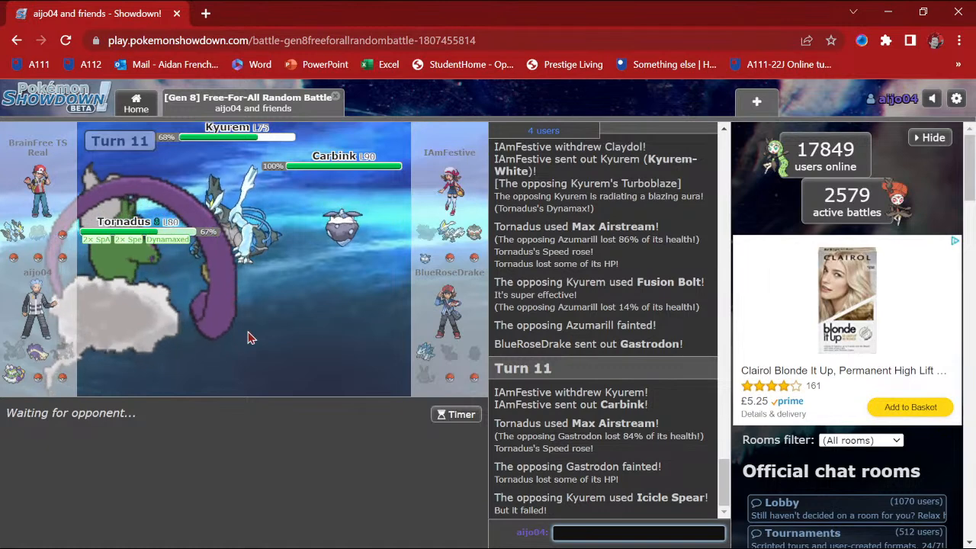
mouse_move(425, 354)
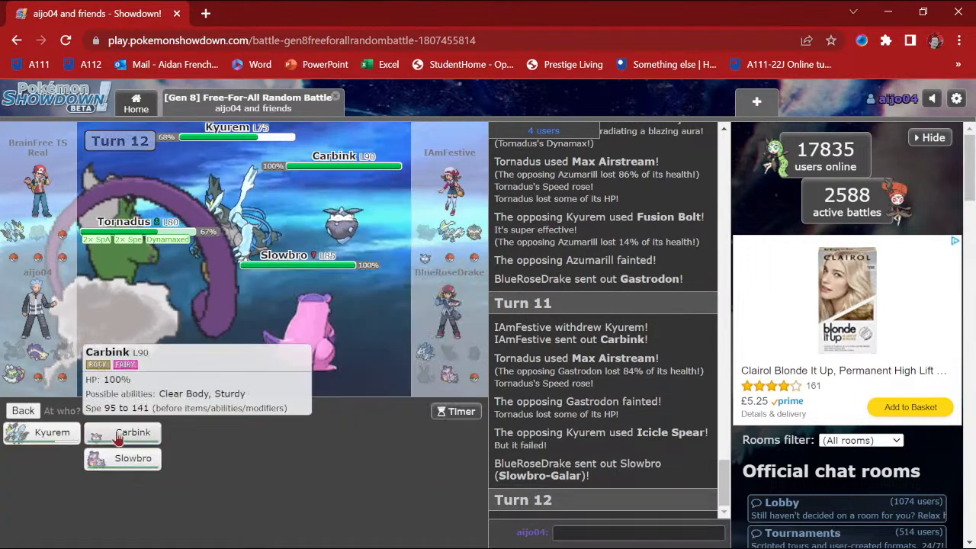
Step: Aim Tornadus's Max Airstream at the opposing Slowbro-Galar
click(133, 433)
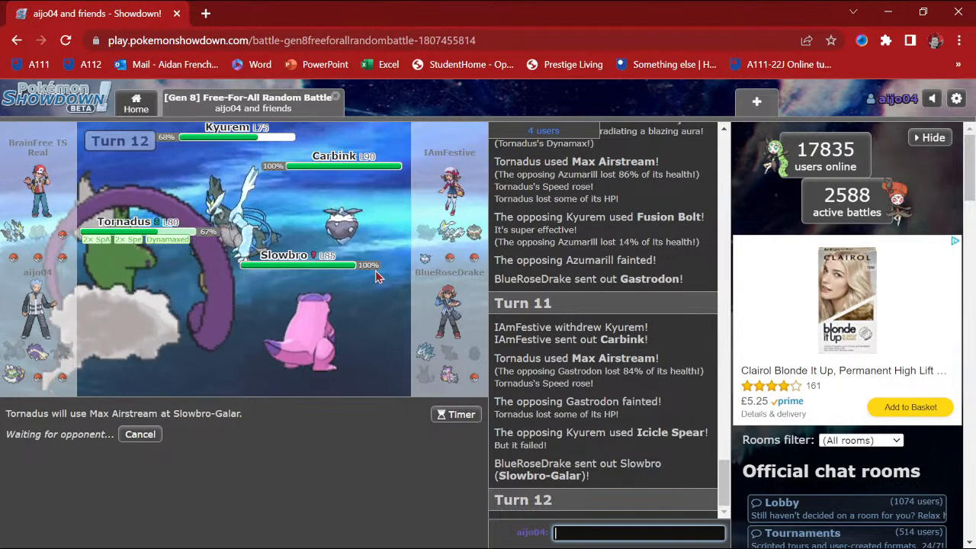
mouse_move(124, 221)
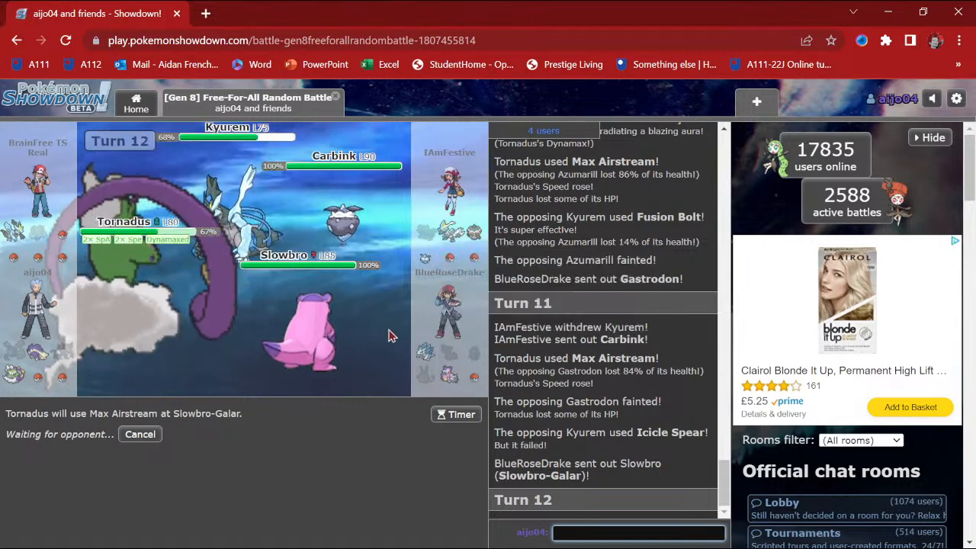
mouse_move(298, 335)
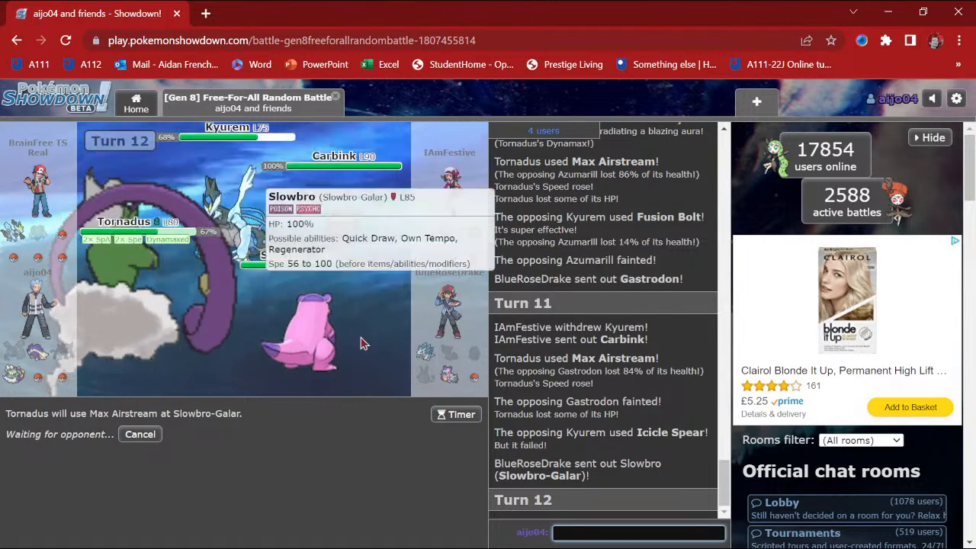
mouse_move(397, 332)
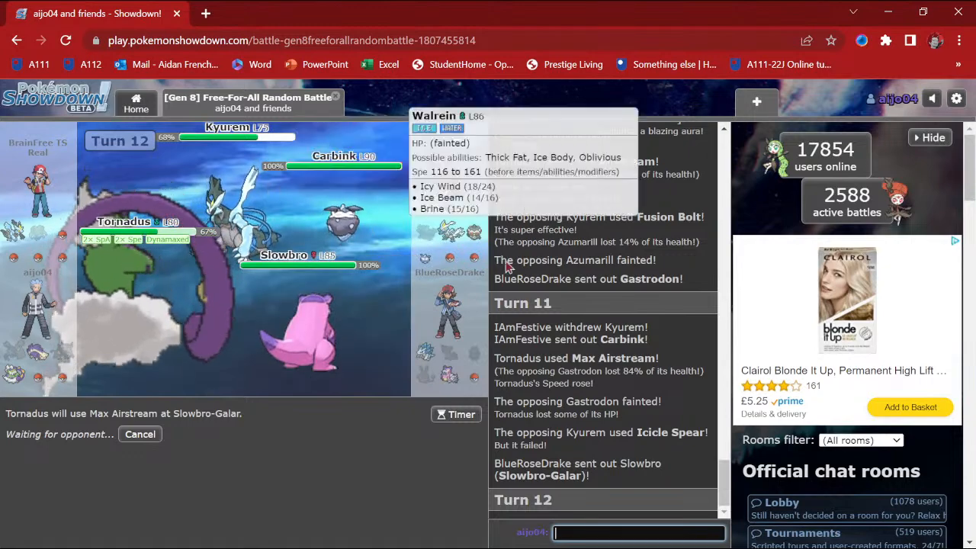
mouse_move(475, 371)
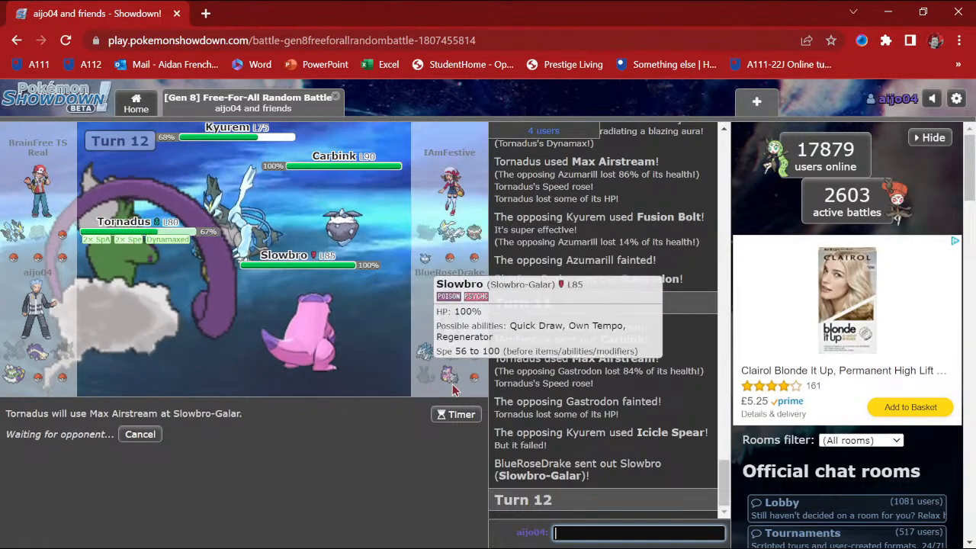
mouse_move(427, 370)
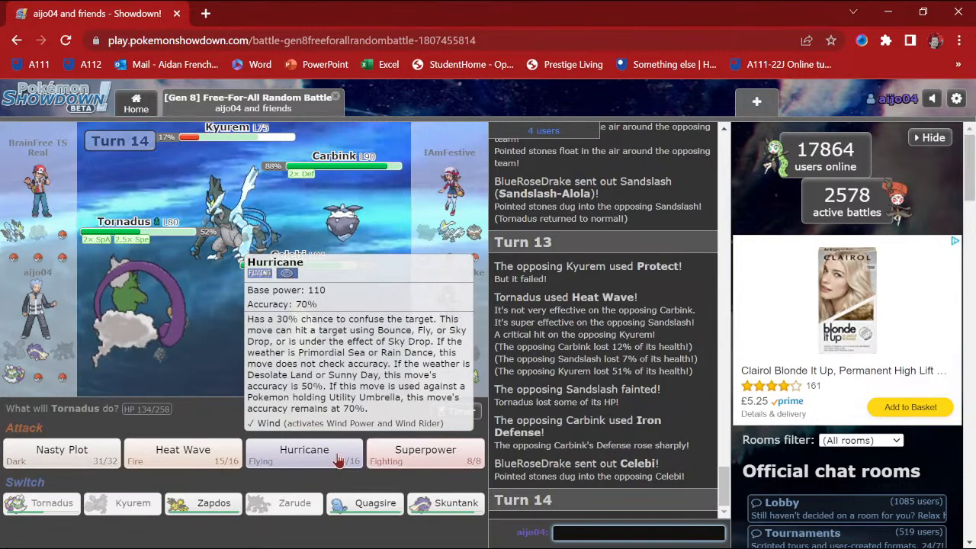
mouse_move(140, 434)
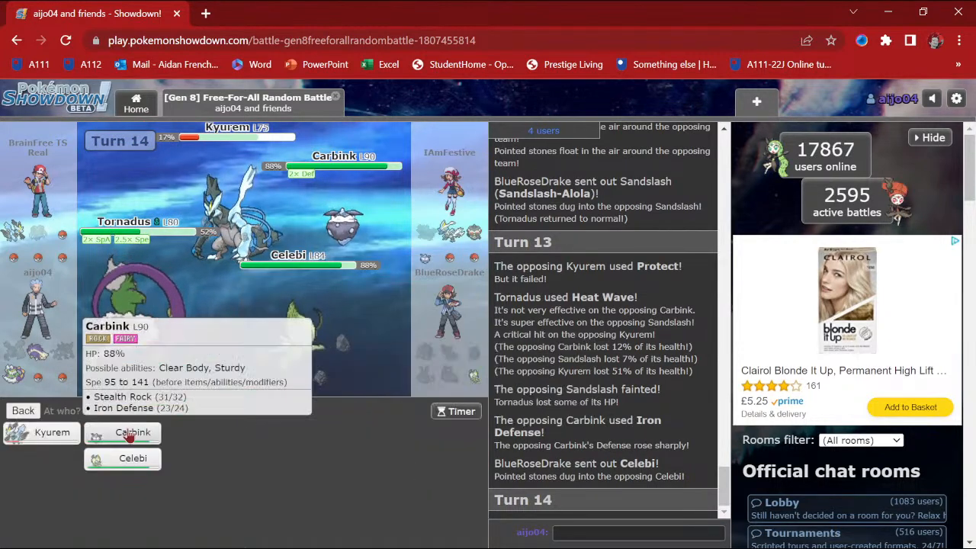
mouse_move(297, 455)
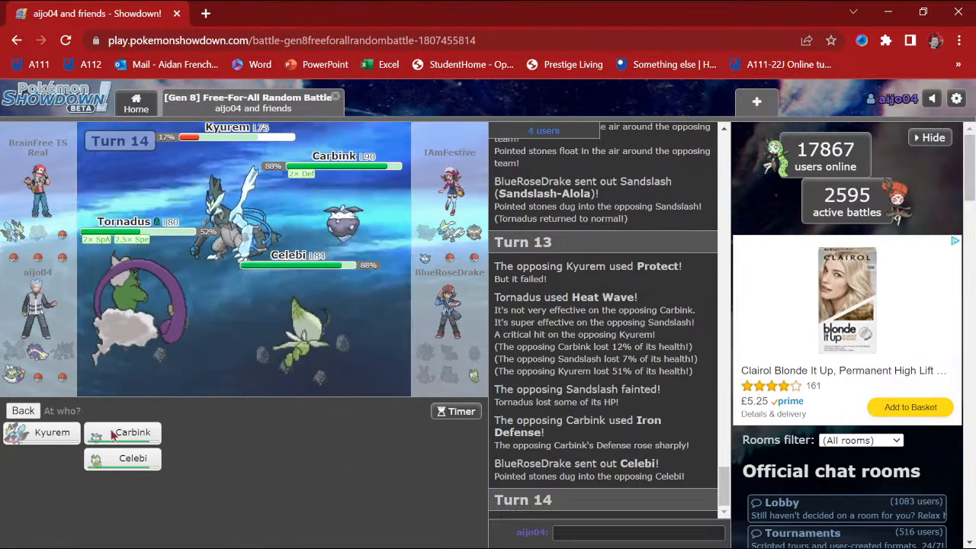
mouse_move(52, 433)
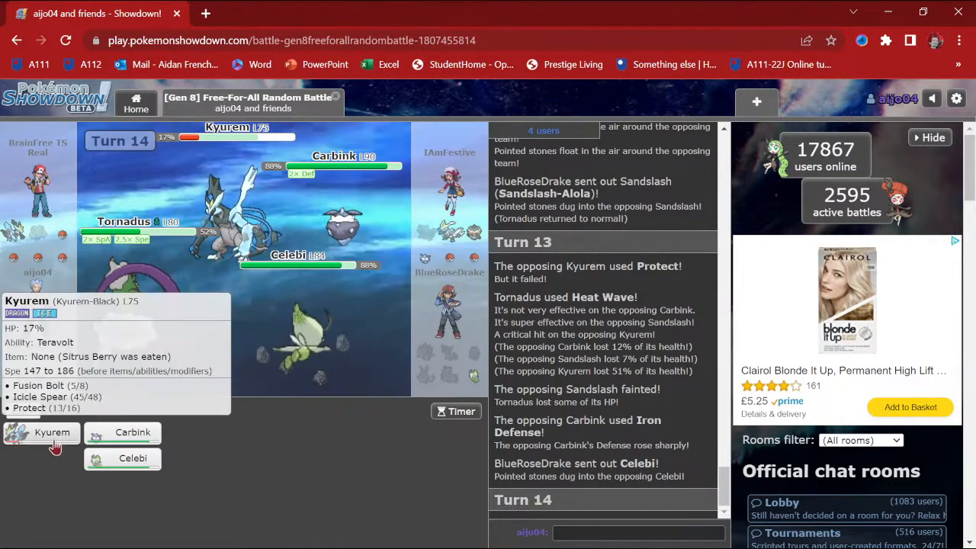
Step: Aim Tornadus's attack at the opposing Kyurem and let the turn resolve
click(51, 433)
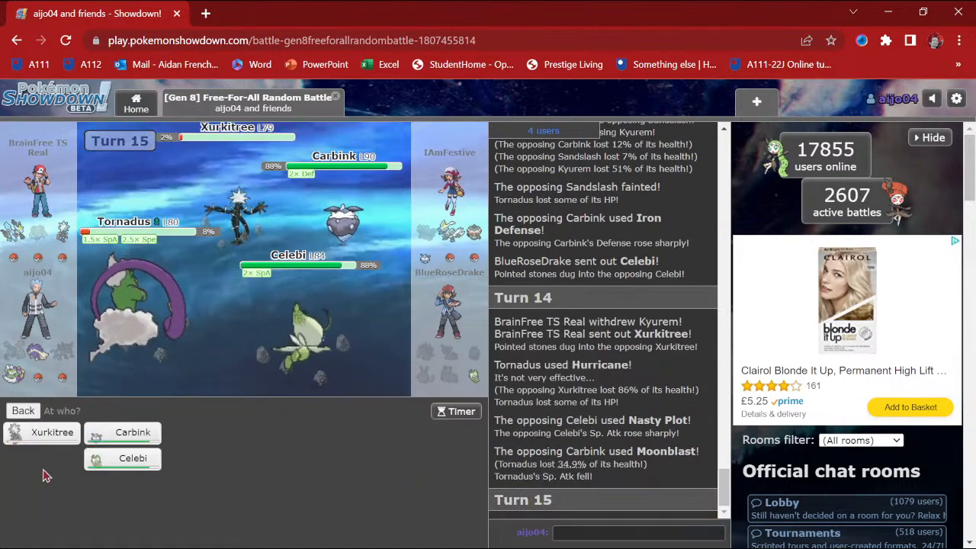
Step: Hit Xurkitree with Superpower, then replace fainted Tornadus with Quagsire using High Horsepower
click(52, 433)
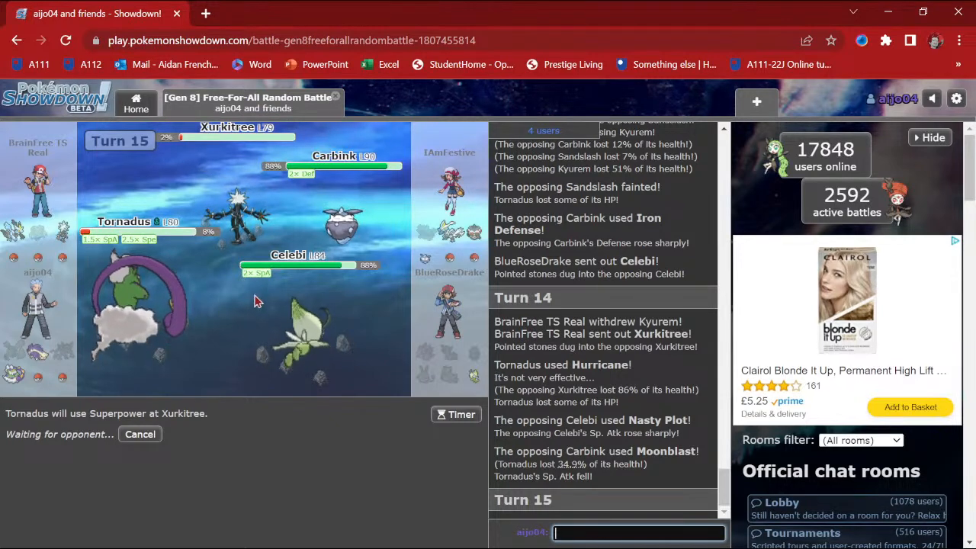
mouse_move(196, 276)
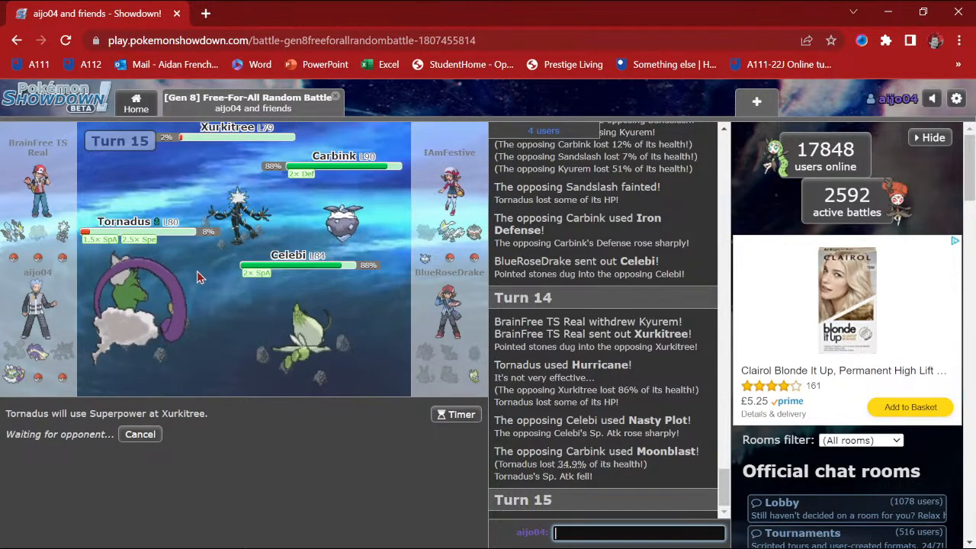
mouse_move(312, 229)
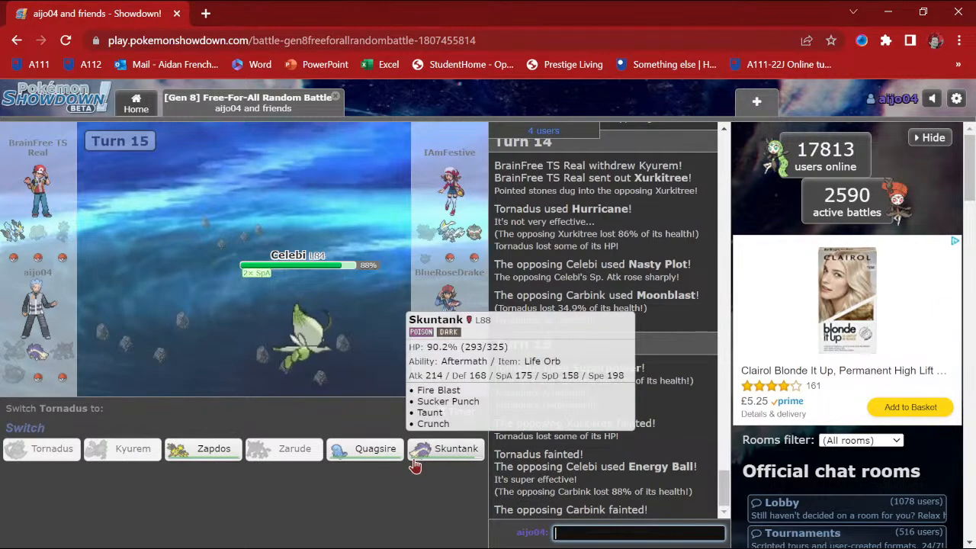
click(375, 448)
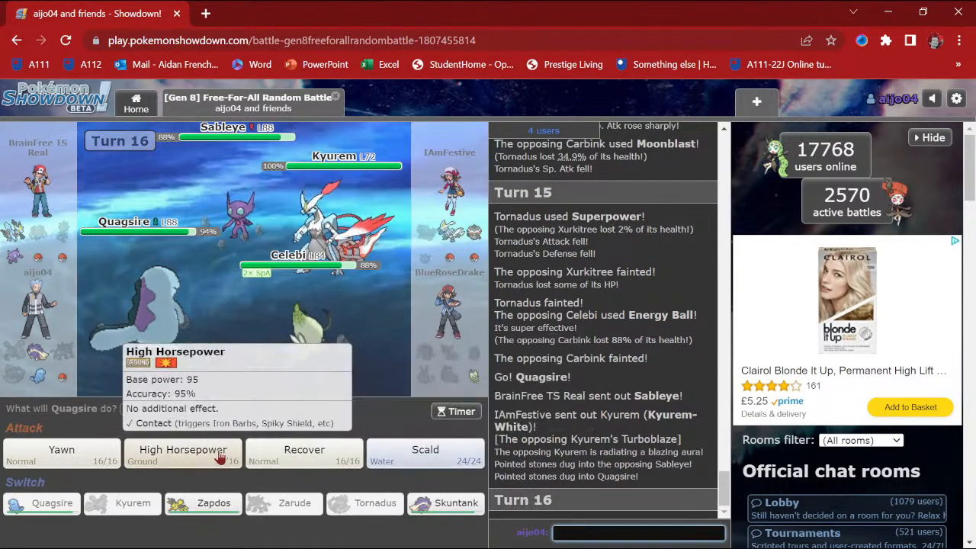
click(61, 449)
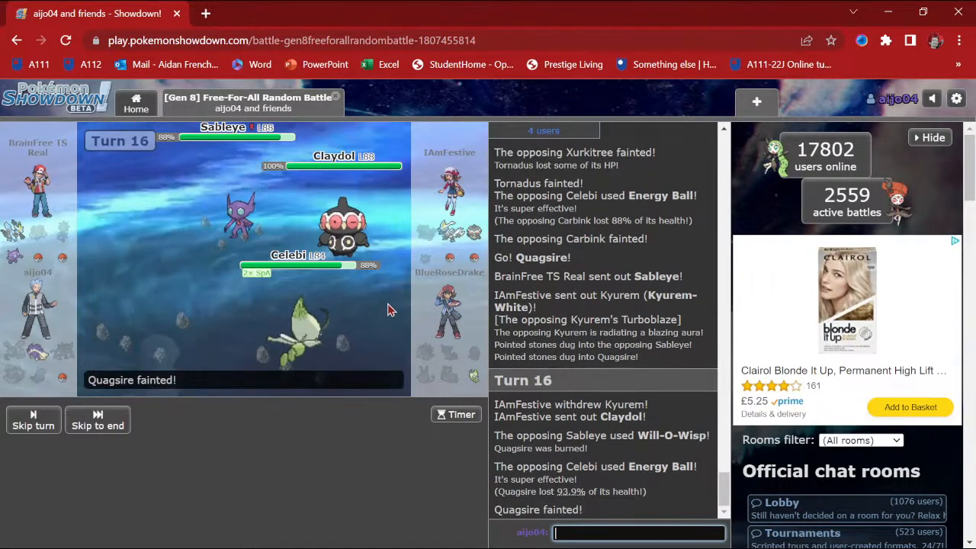
mouse_move(205, 448)
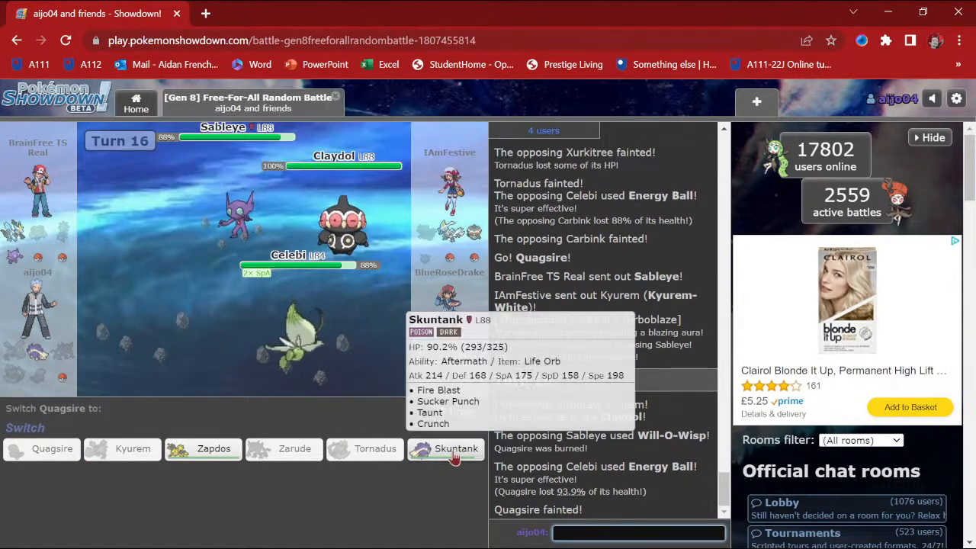
Step: Send in Skuntank for the fainted Quagsire and have it Crunch Claydol
click(455, 448)
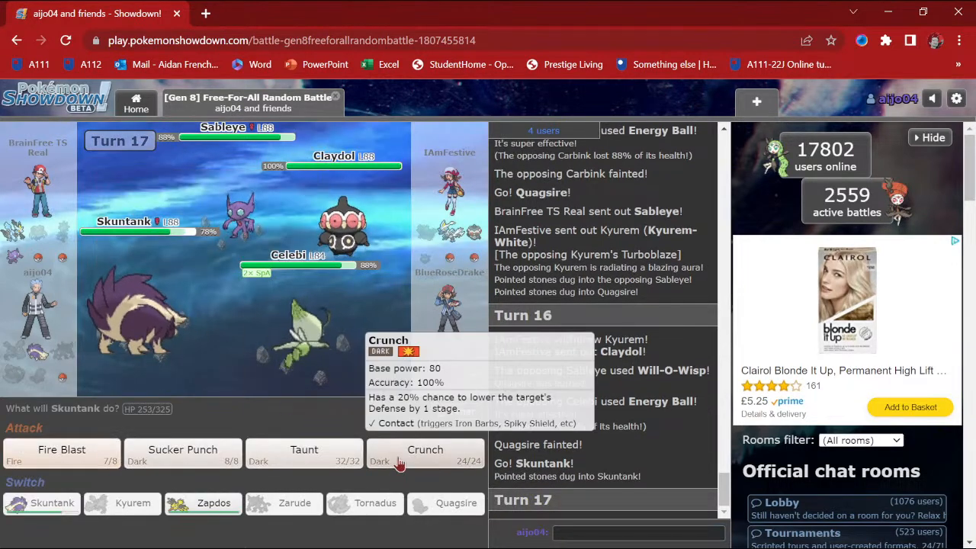
click(424, 448)
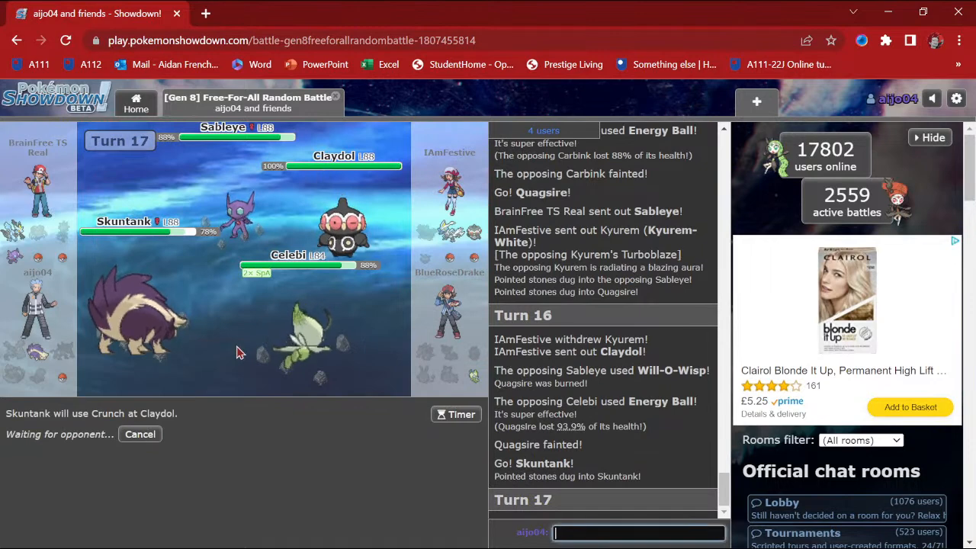
mouse_move(125, 328)
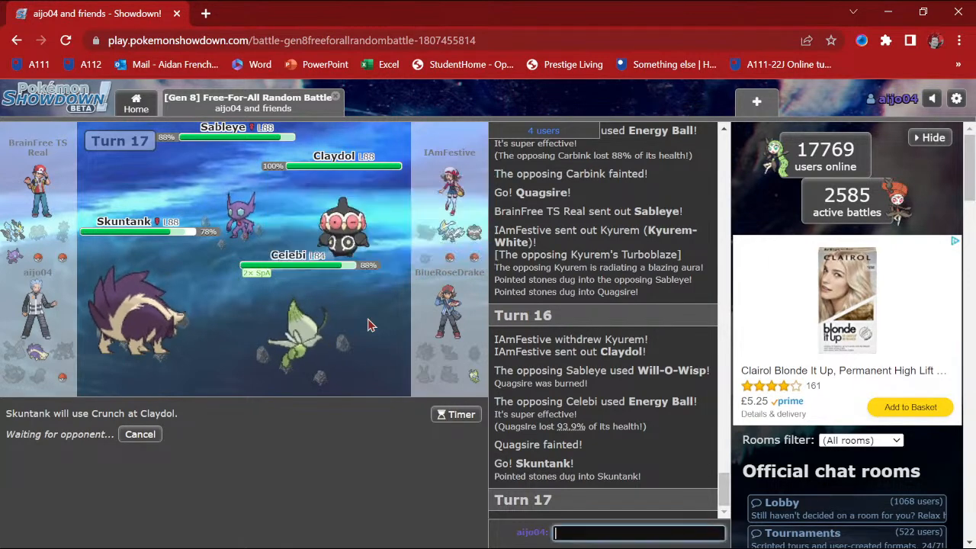
mouse_move(145, 328)
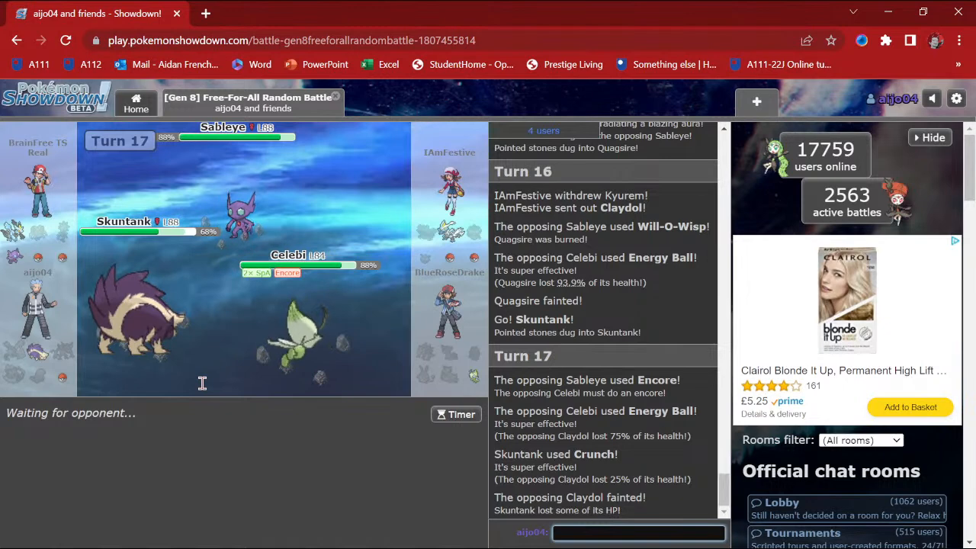
mouse_move(302, 335)
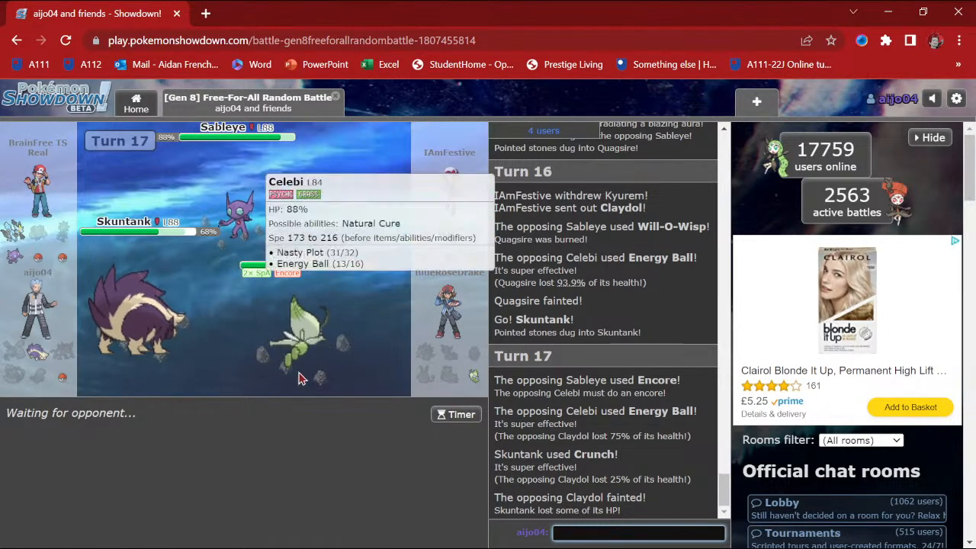
mouse_move(339, 314)
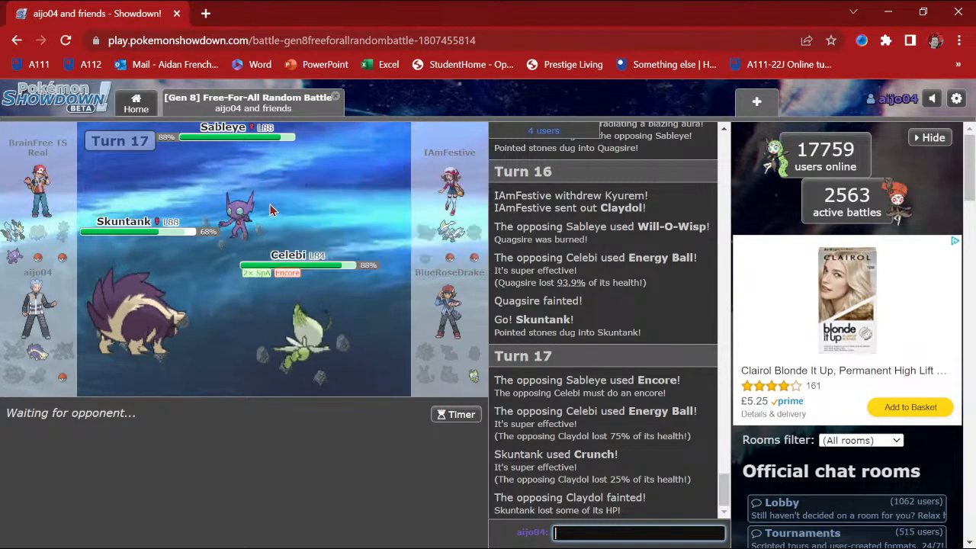
mouse_move(450, 229)
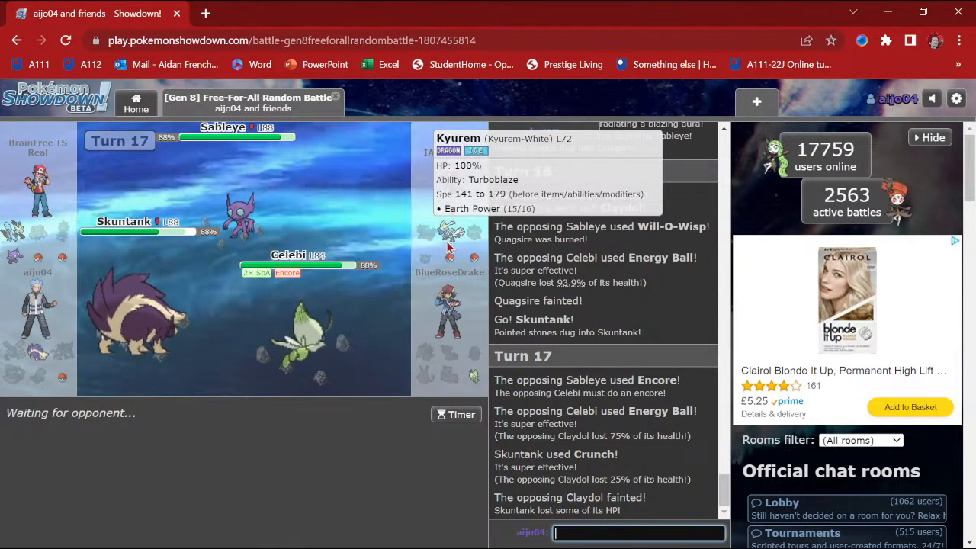
mouse_move(134, 320)
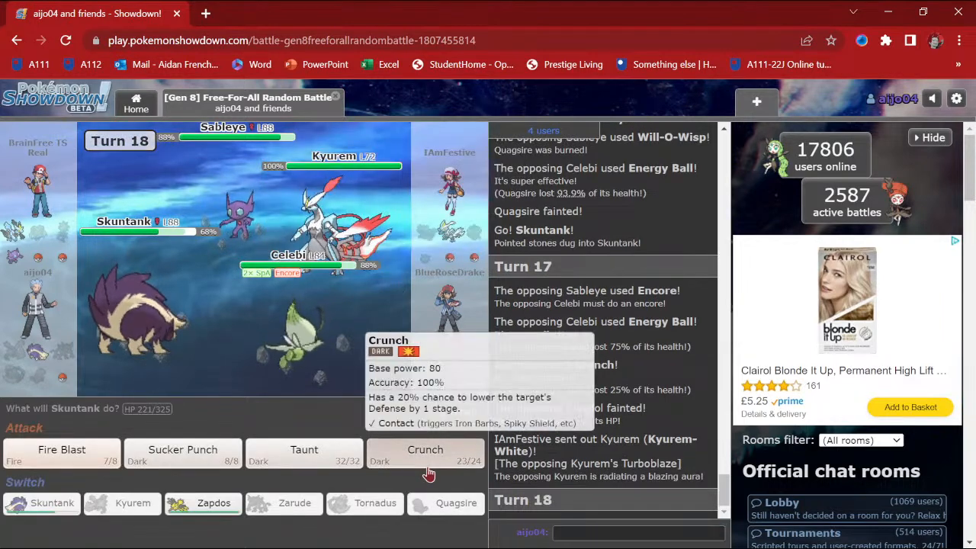
Step: Have Skuntank use Taunt aimed at the opposing Sableye
click(424, 448)
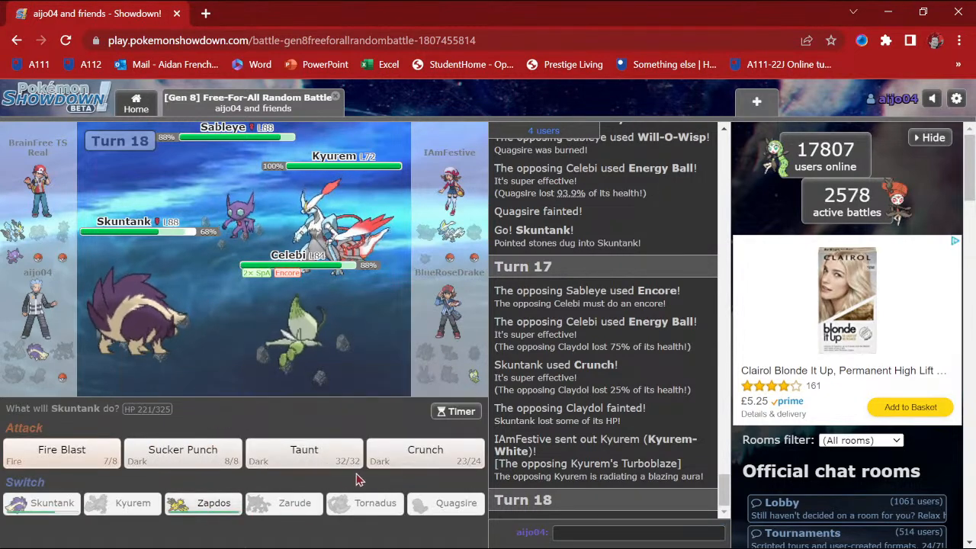
click(303, 449)
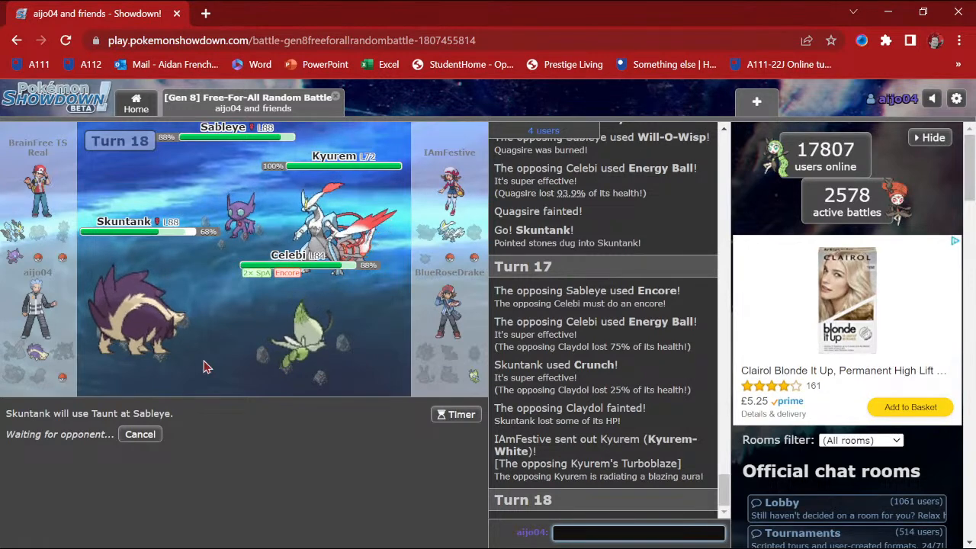
mouse_move(152, 313)
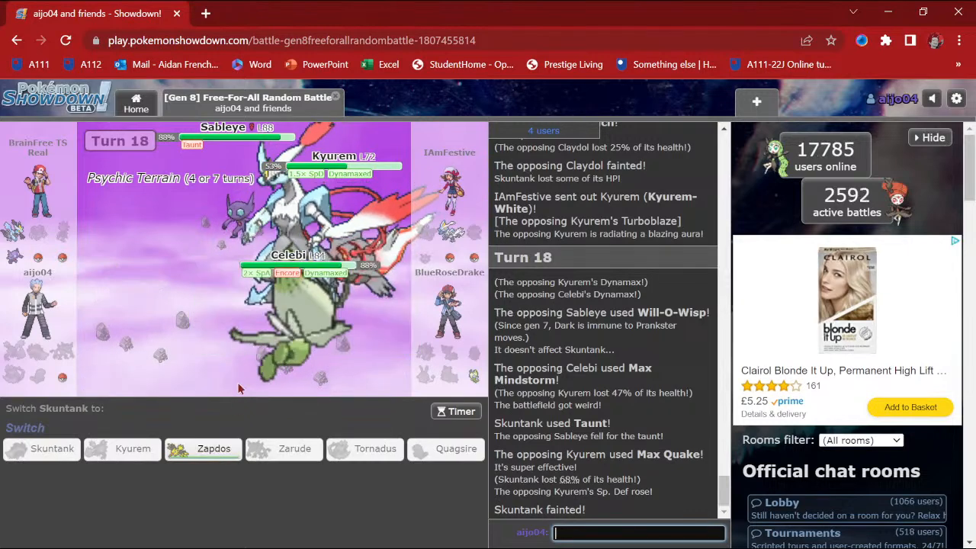
mouse_move(214, 449)
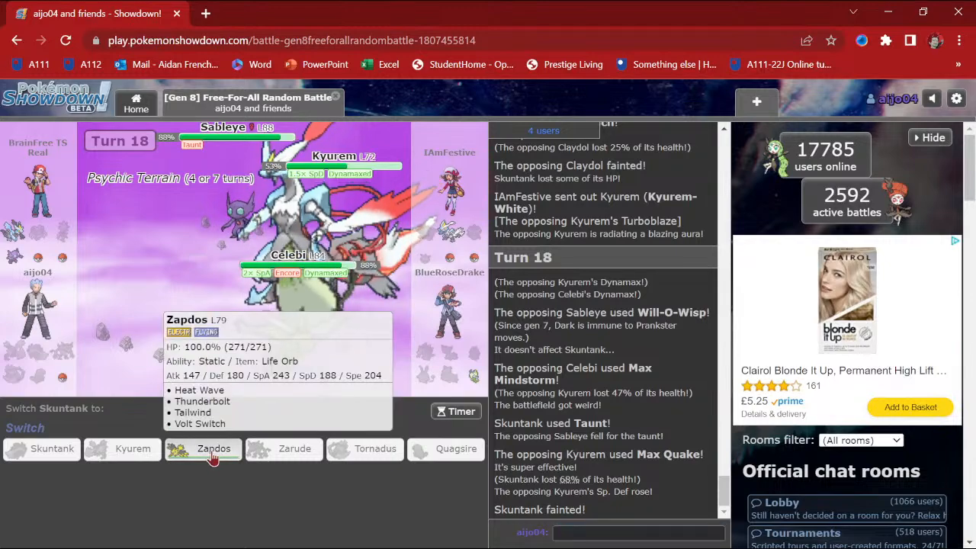
Step: Send in Zapdos for the fainted Skuntank and have it set up Tailwind
click(213, 448)
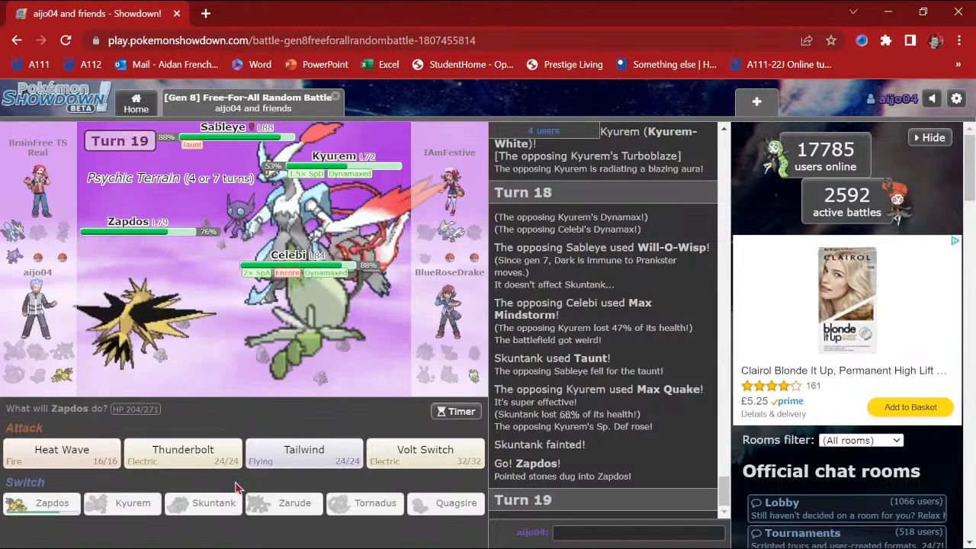
click(304, 455)
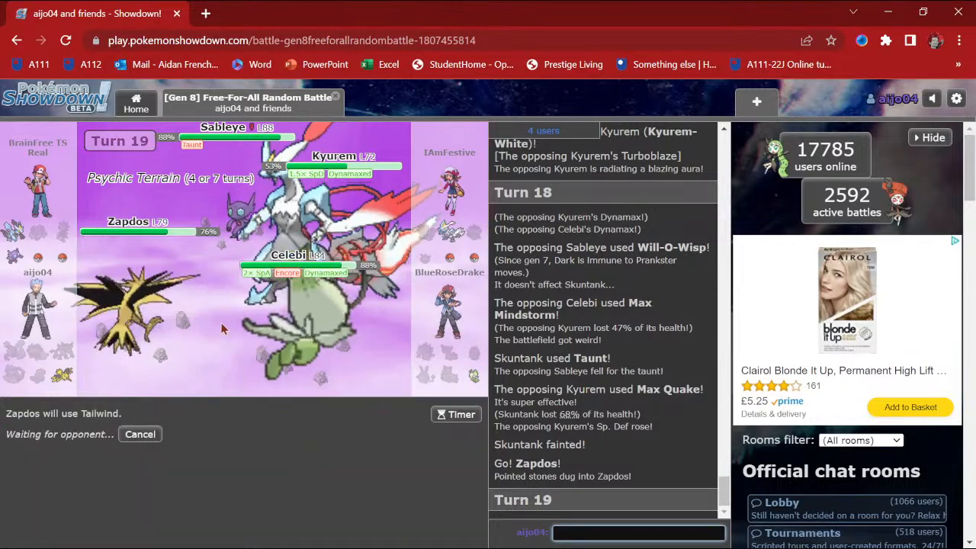
mouse_move(134, 320)
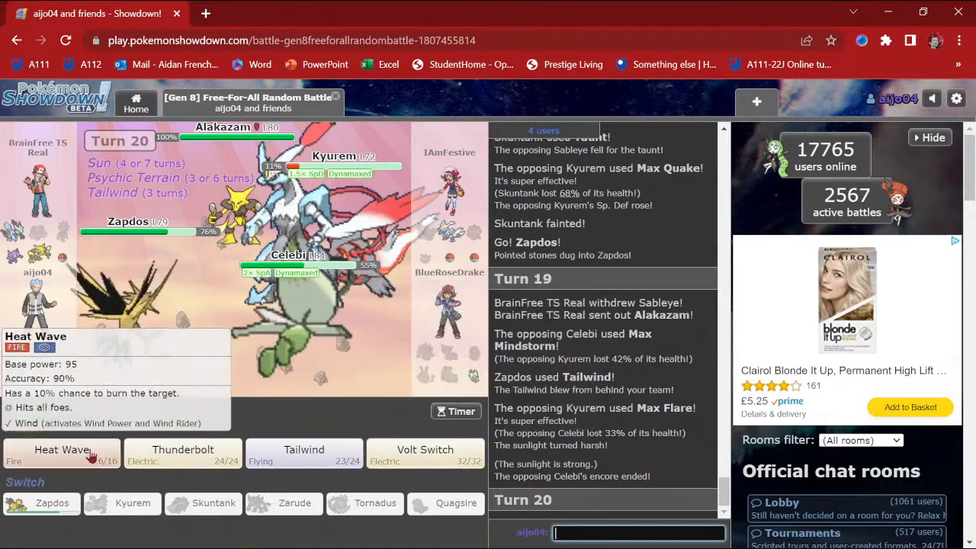
Step: Take back Zapdos's Heat Wave choice and lock in Thunderbolt instead
click(61, 448)
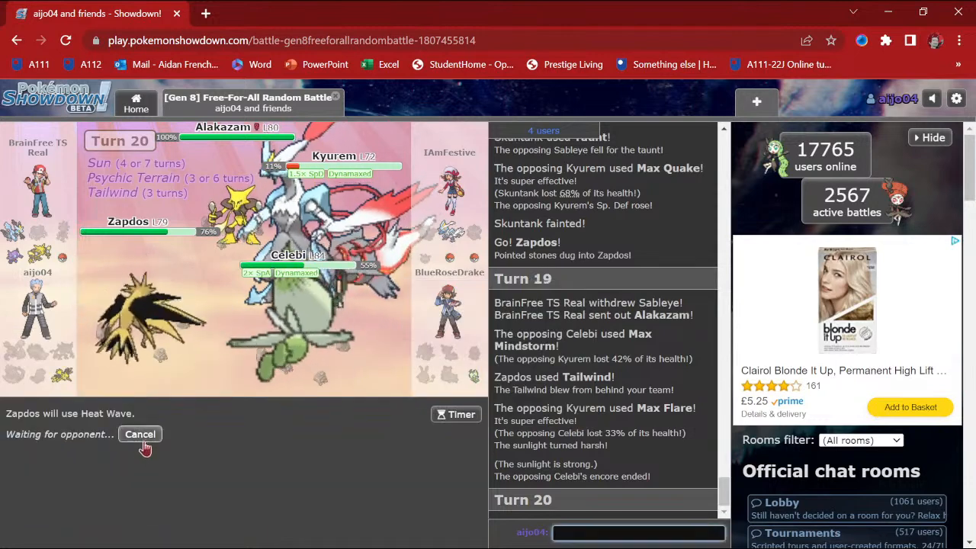
click(140, 433)
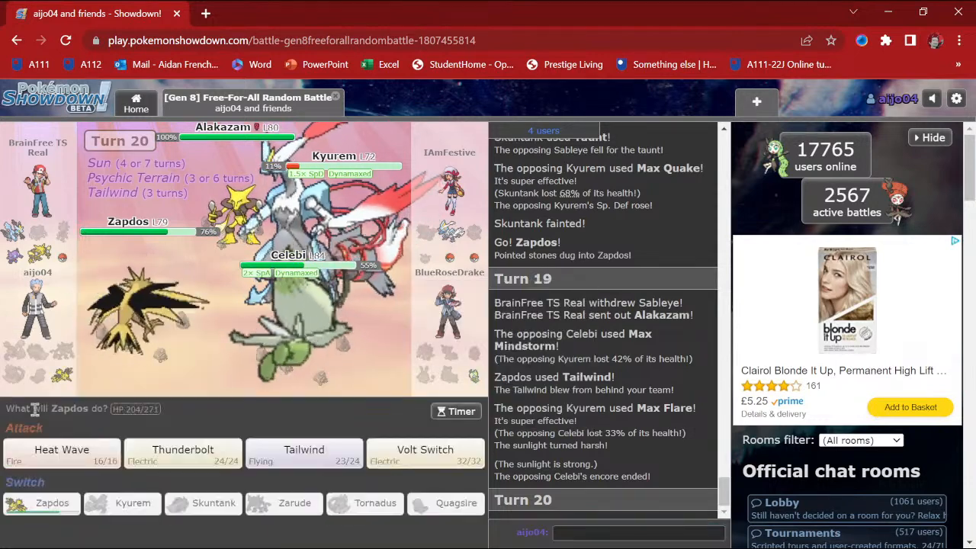
click(183, 448)
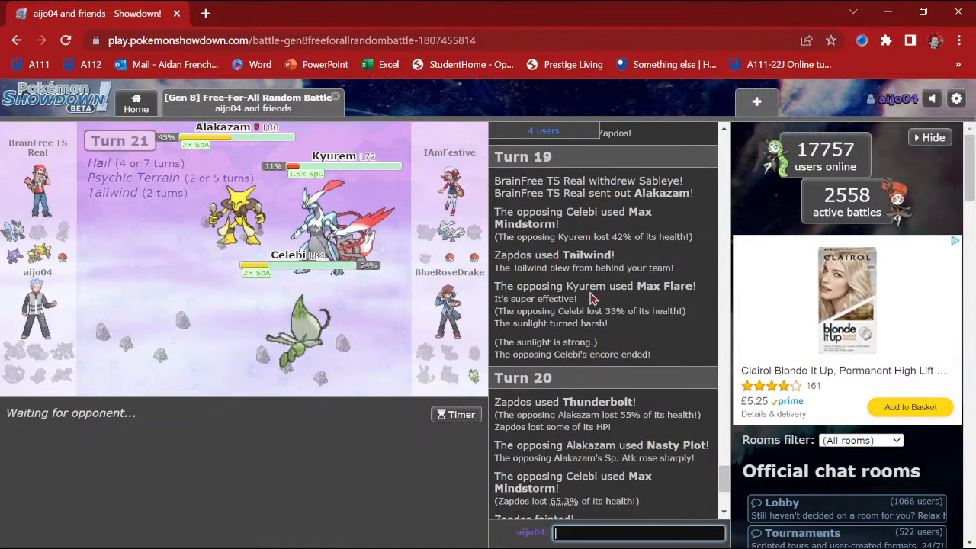
Step: Scroll down the battle log as the final turns resolve
scroll(down, 3)
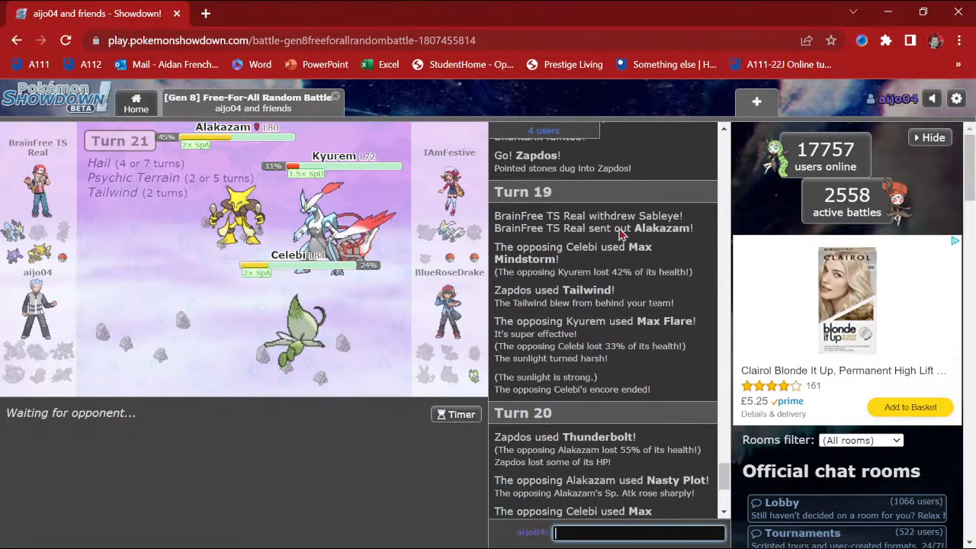
scroll(down, 3)
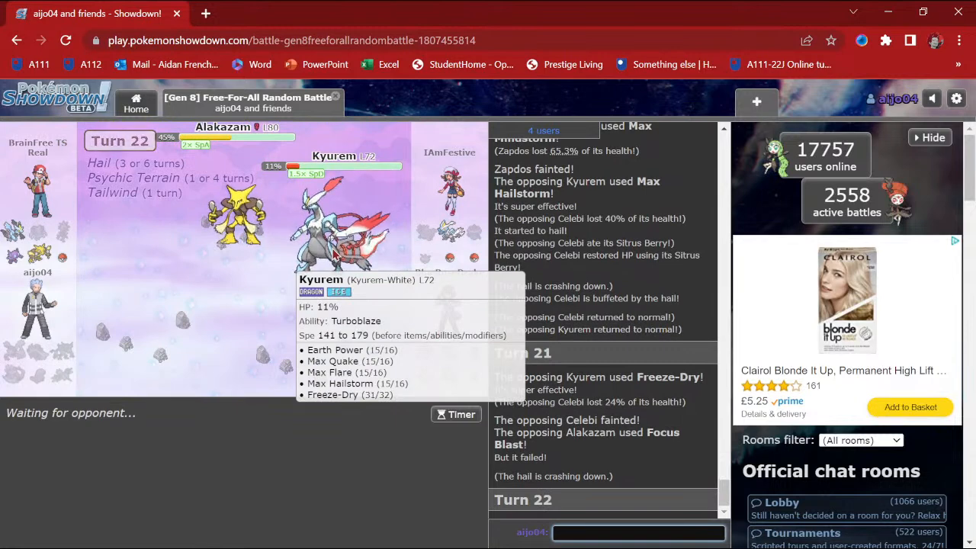
mouse_move(236, 221)
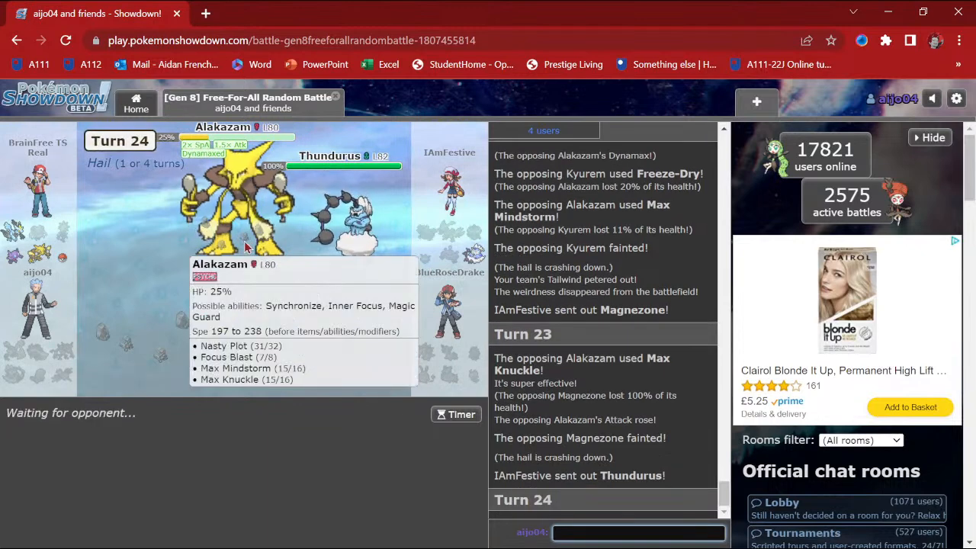
mouse_move(159, 232)
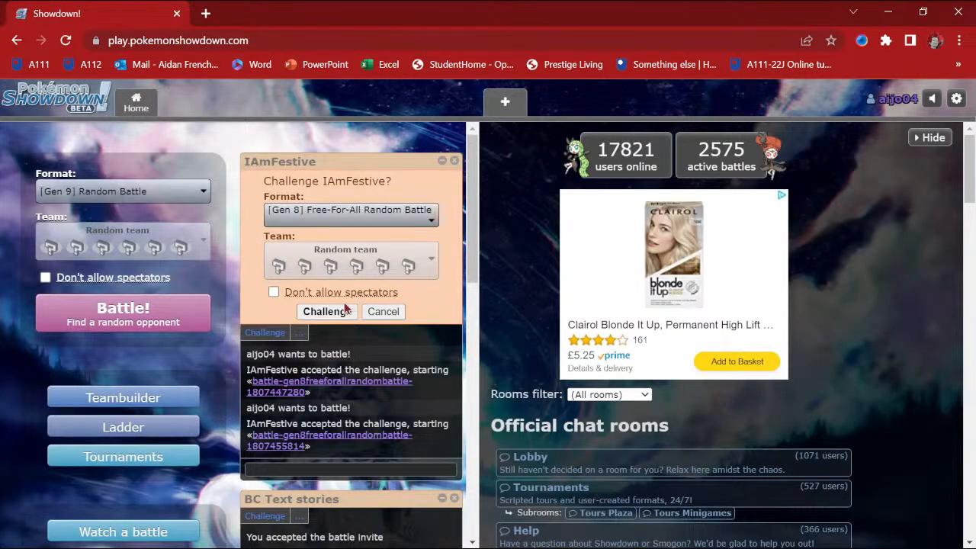
Step: Withdraw the Free-For-All challenge and send IAmFestive a Gen 8 Random Doubles Battle challenge
click(326, 311)
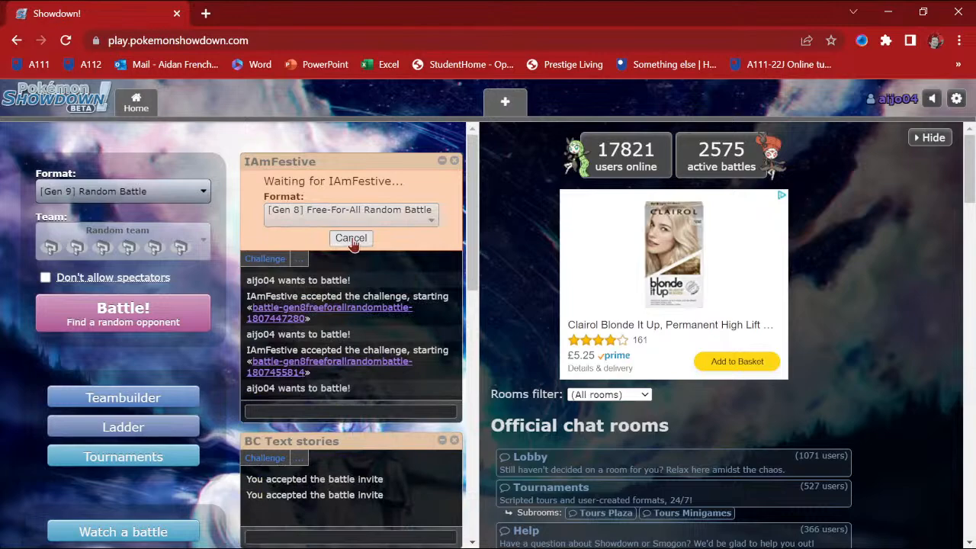
click(351, 238)
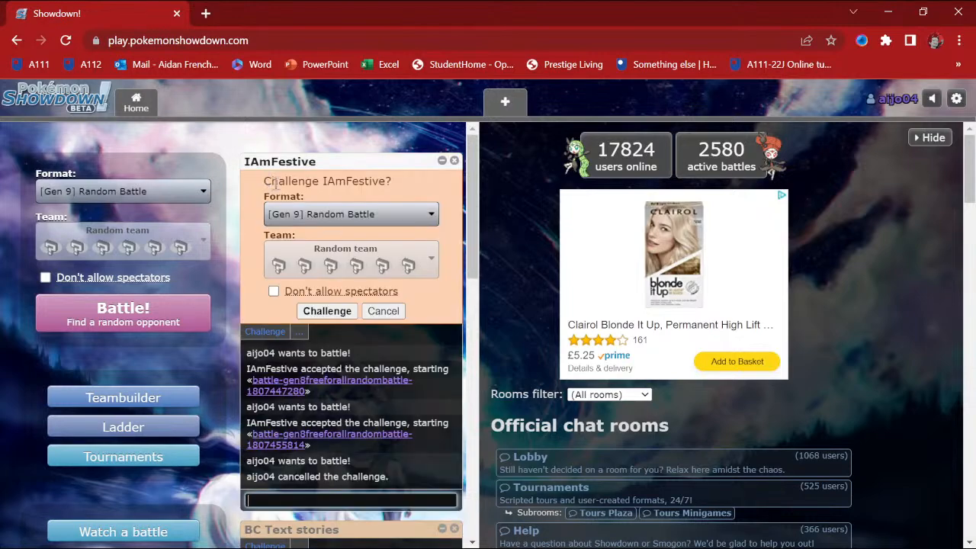
click(122, 191)
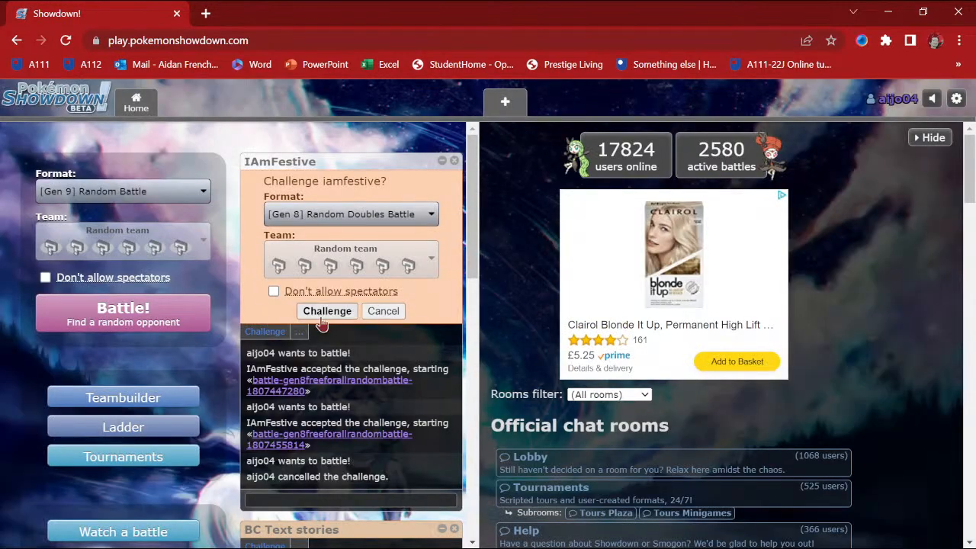
click(326, 311)
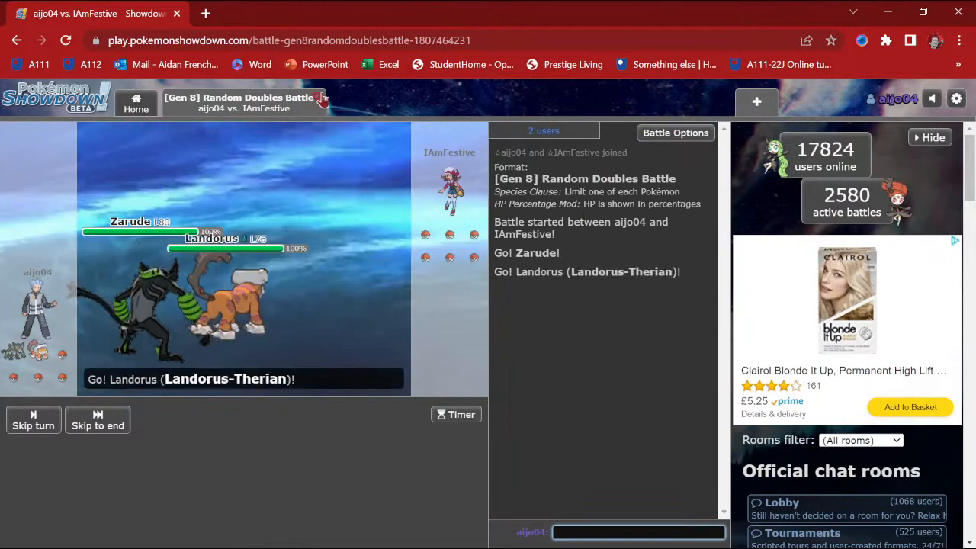
click(320, 98)
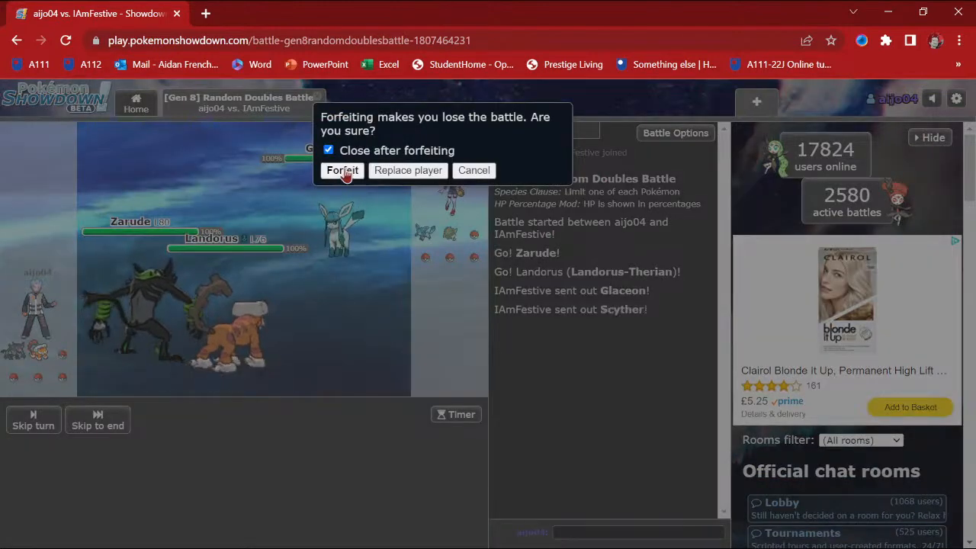
click(342, 171)
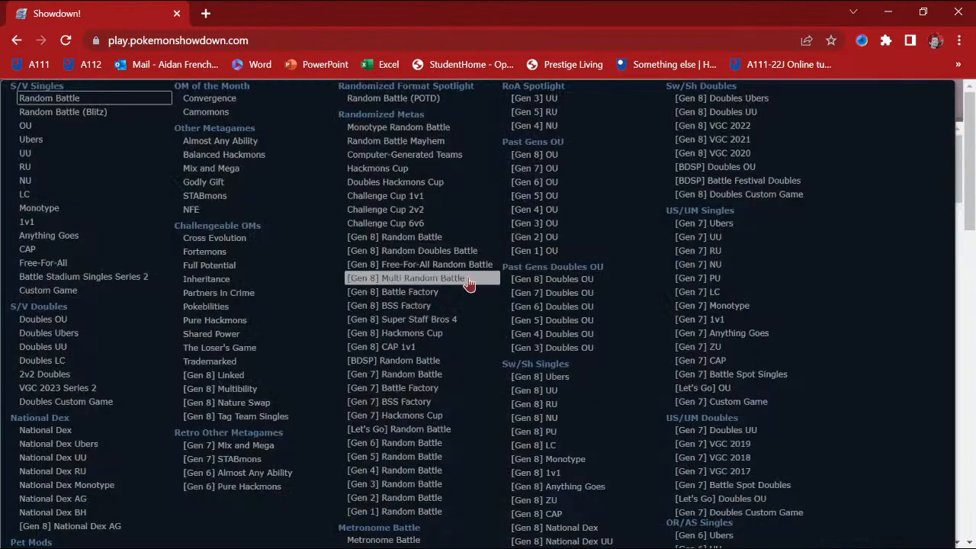
click(406, 277)
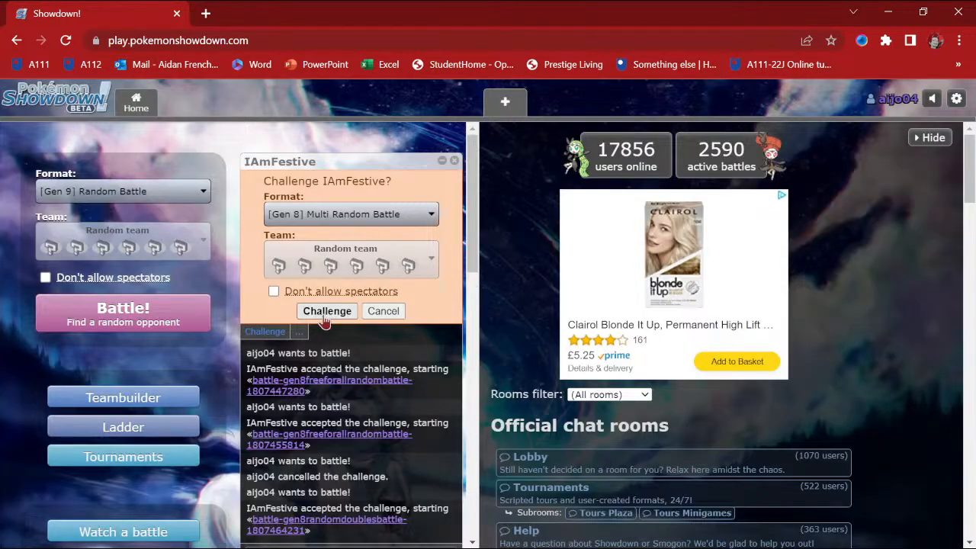
click(327, 311)
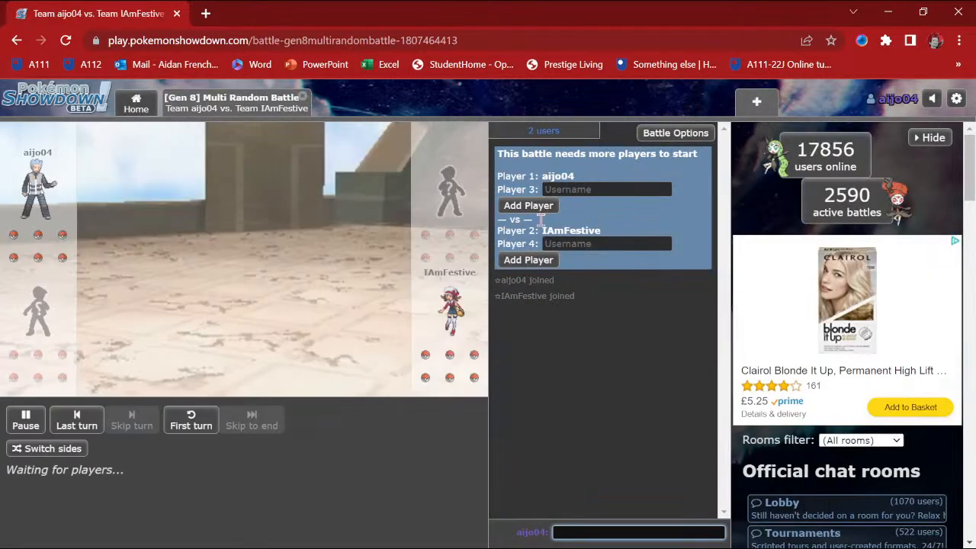
text(bluerosedrake)
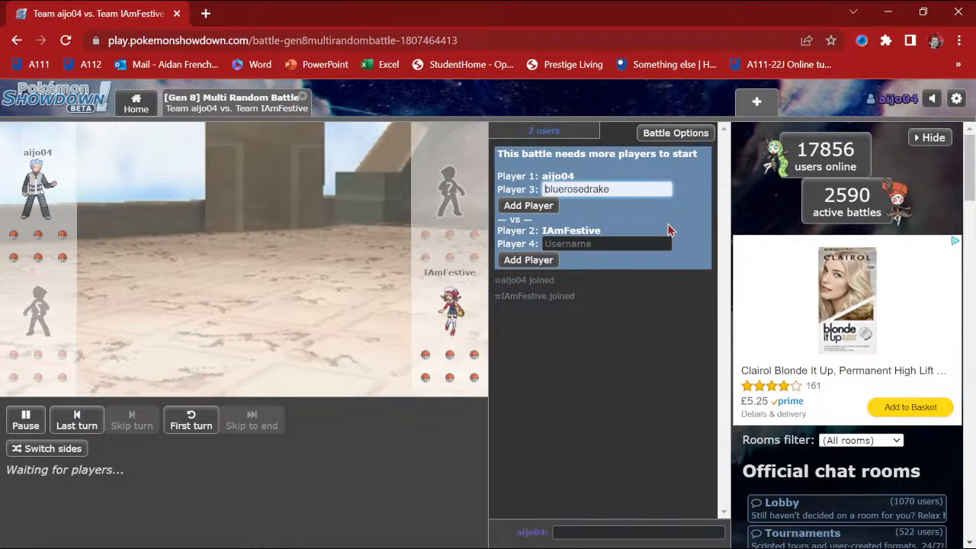
mouse_move(644, 226)
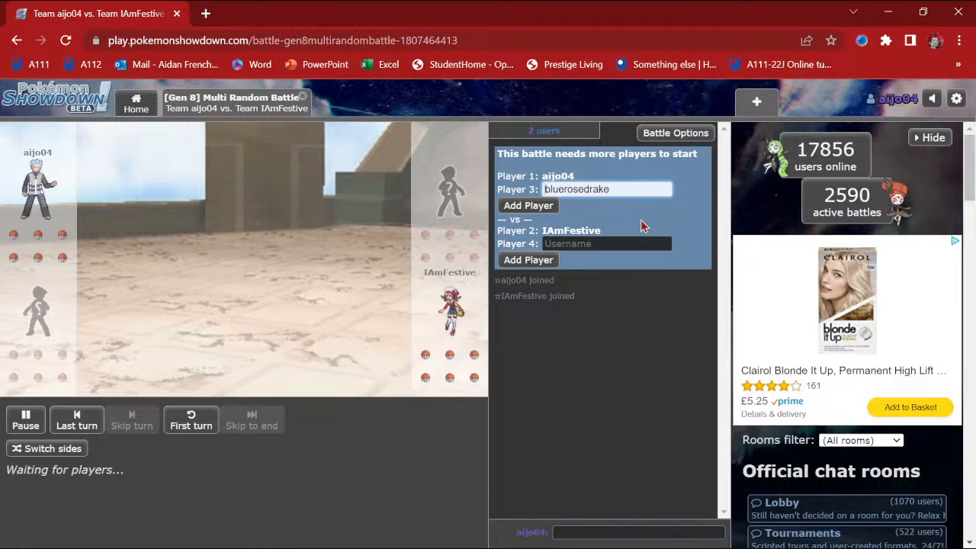
click(527, 204)
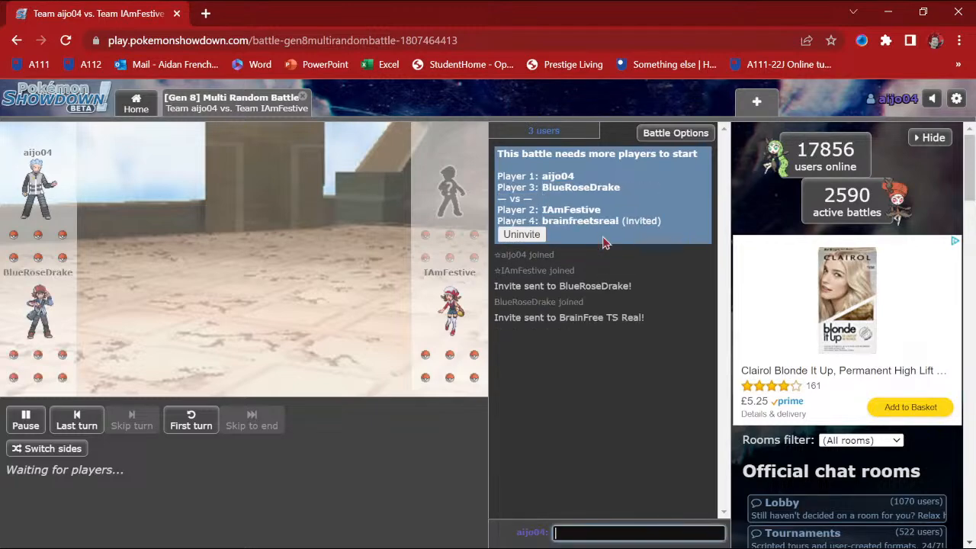
mouse_move(311, 293)
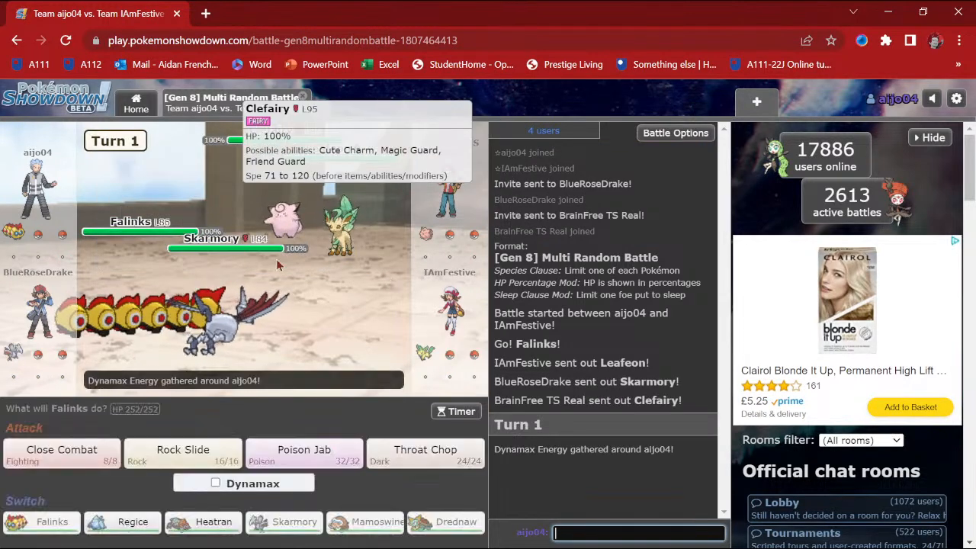
mouse_move(294, 521)
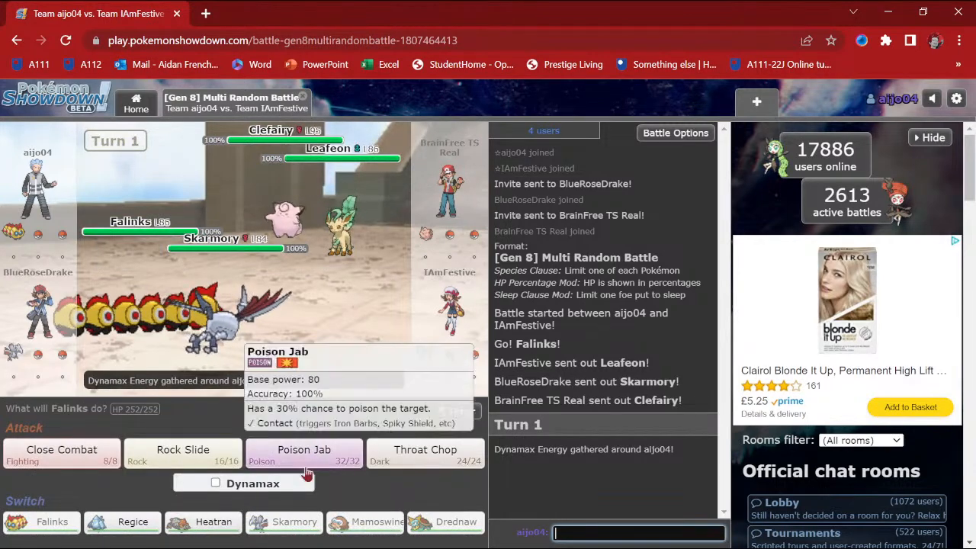
mouse_move(122, 522)
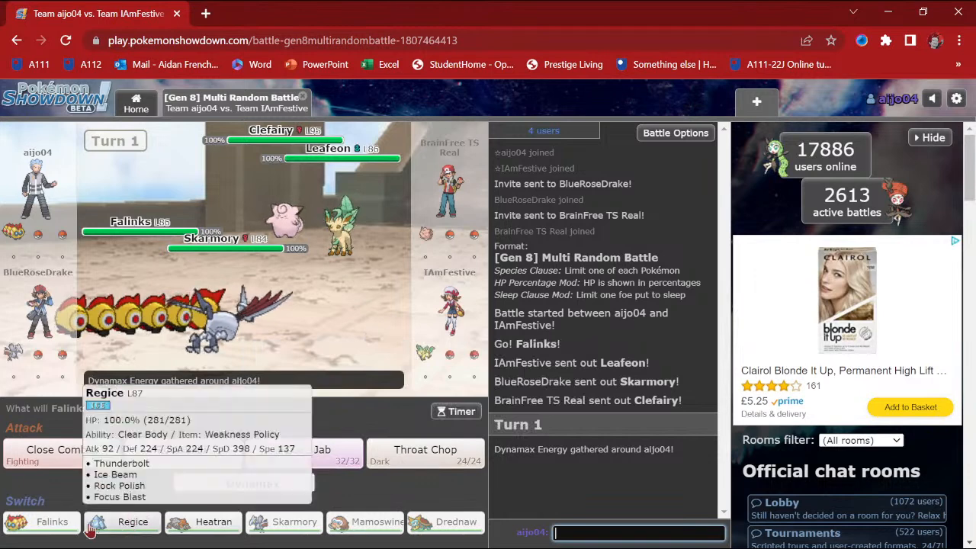
mouse_move(52, 521)
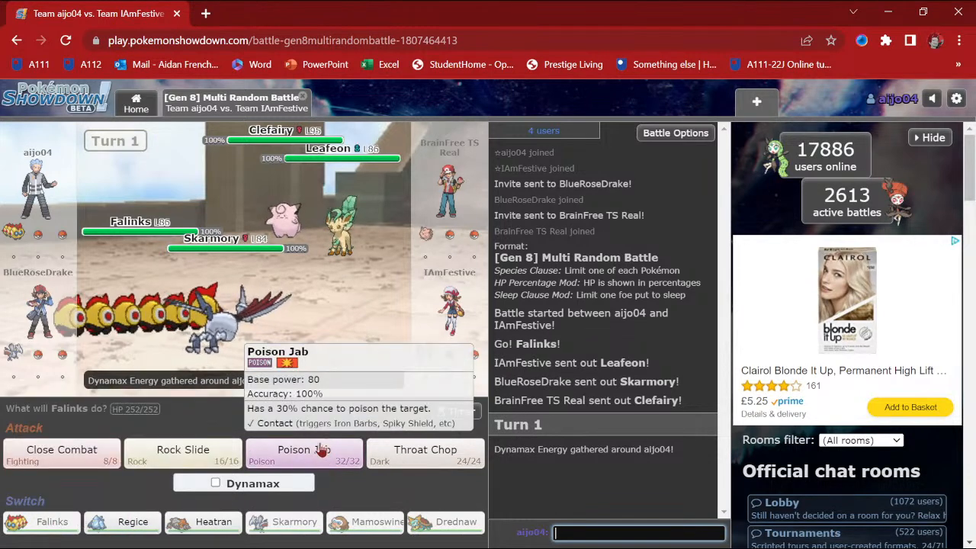
Step: Have Falinks choose Poison Jab for turn 1, which Leafeon's Protect blocks
click(304, 448)
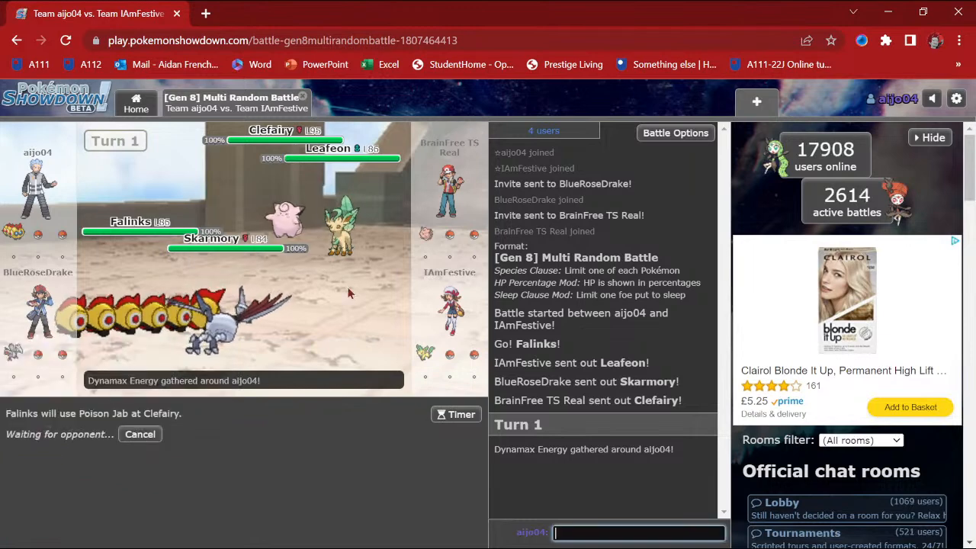
mouse_move(247, 323)
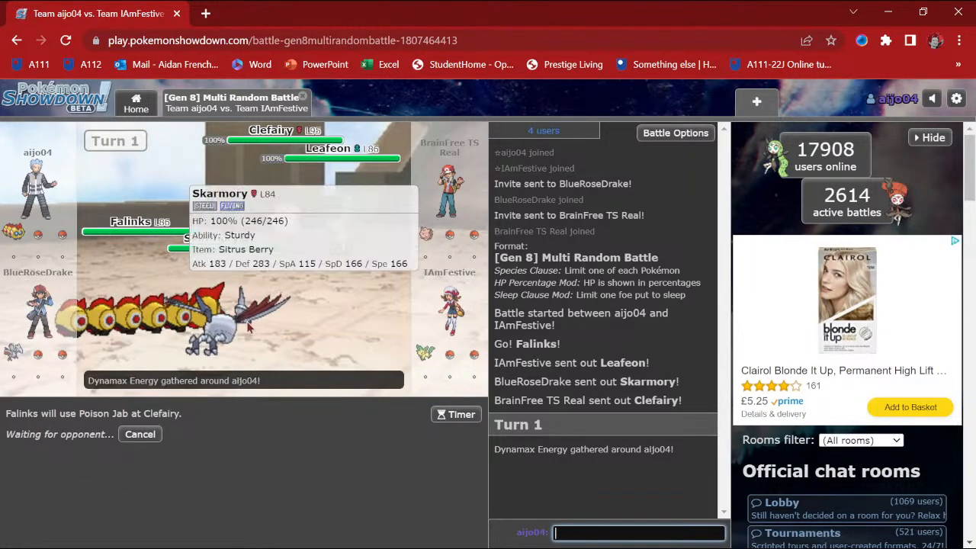
mouse_move(336, 241)
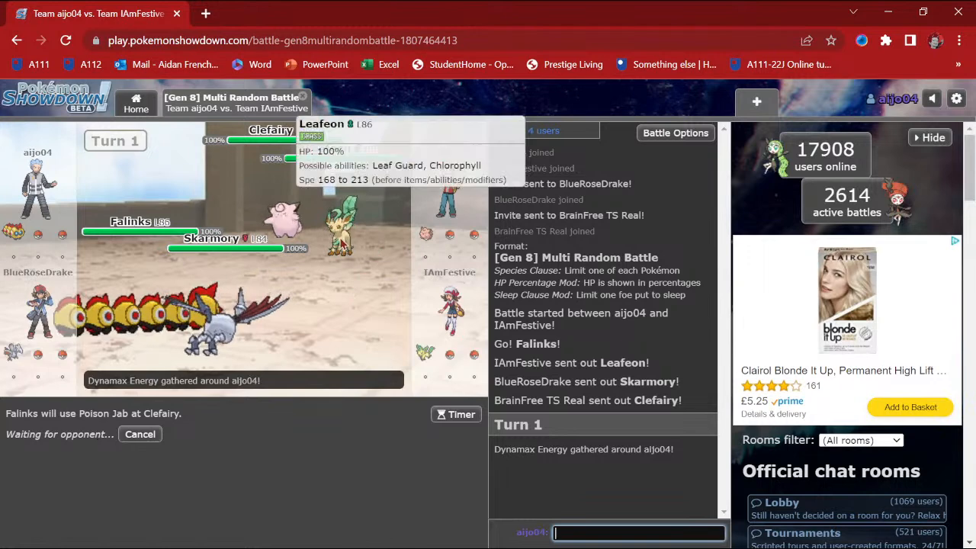
mouse_move(311, 342)
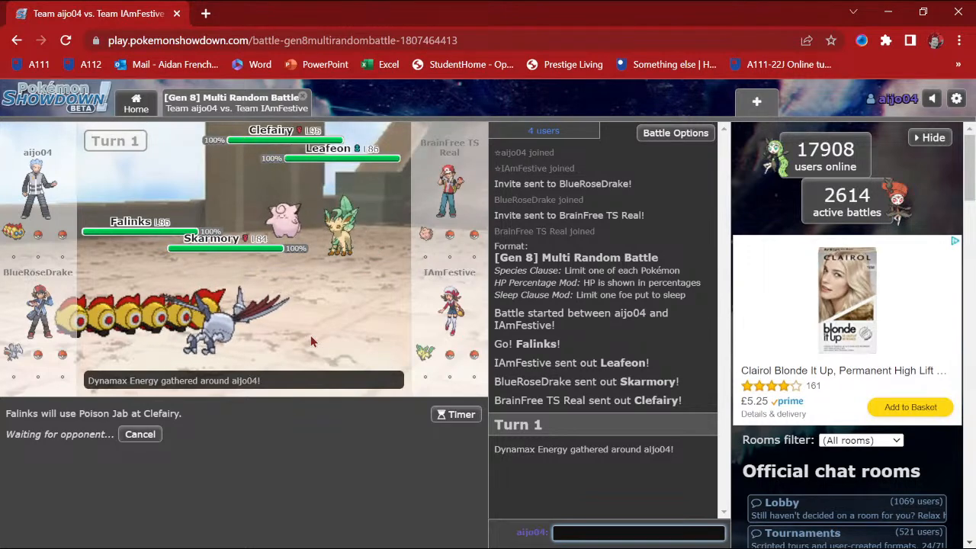
mouse_move(406, 456)
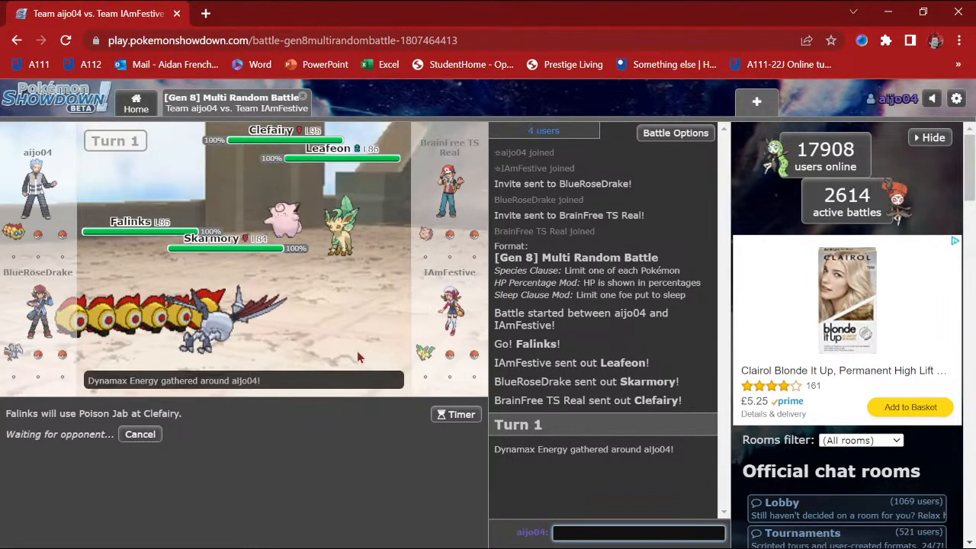
mouse_move(181, 442)
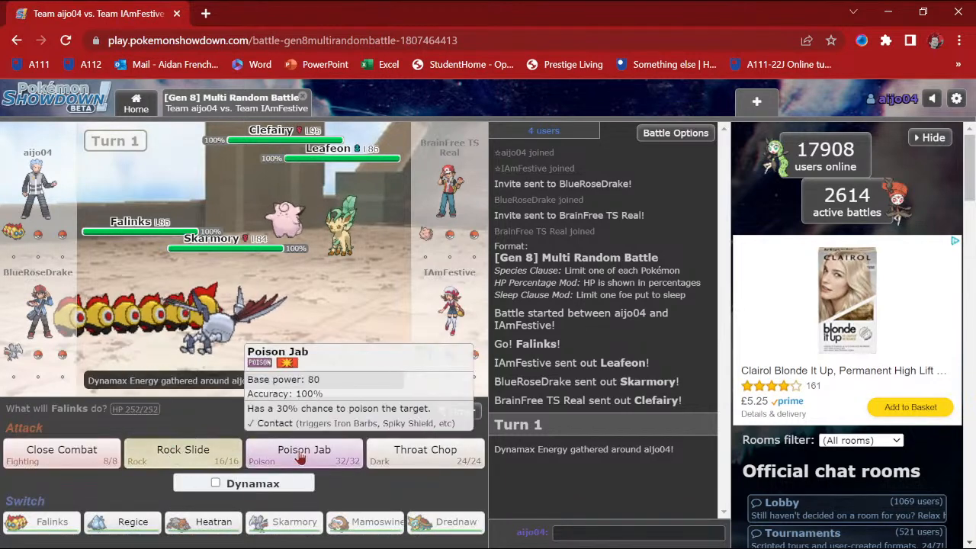
click(303, 450)
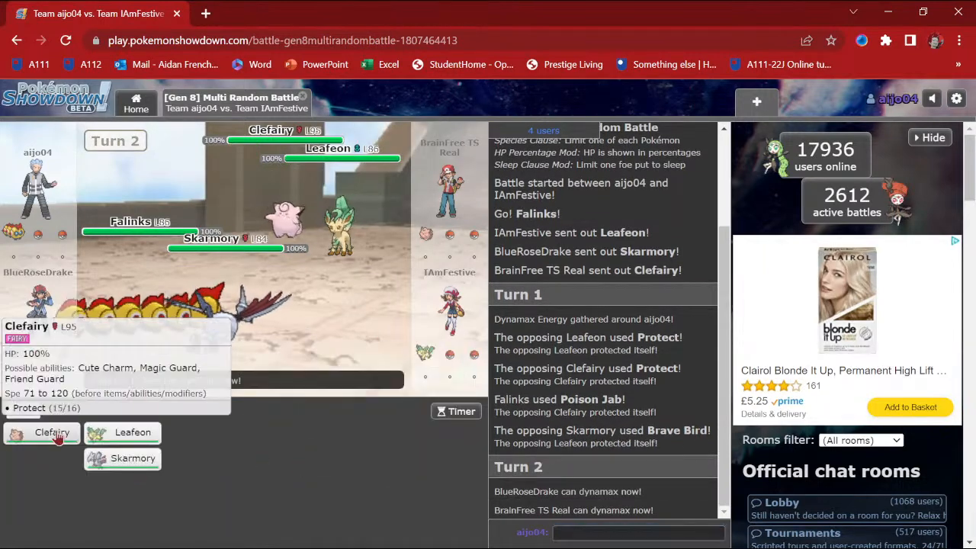
Step: Lock in Falinks' Poison Jab on Clefairy for turn 2
click(52, 434)
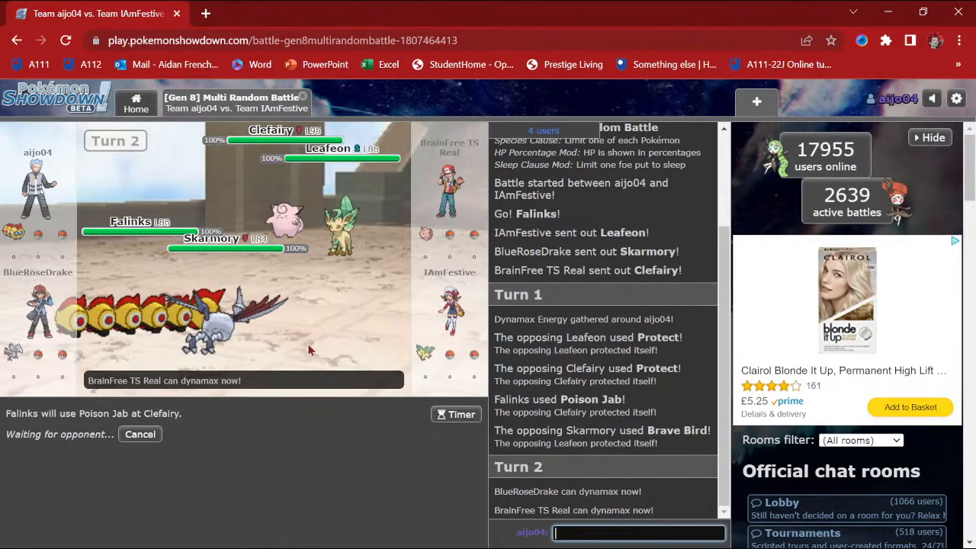
mouse_move(195, 456)
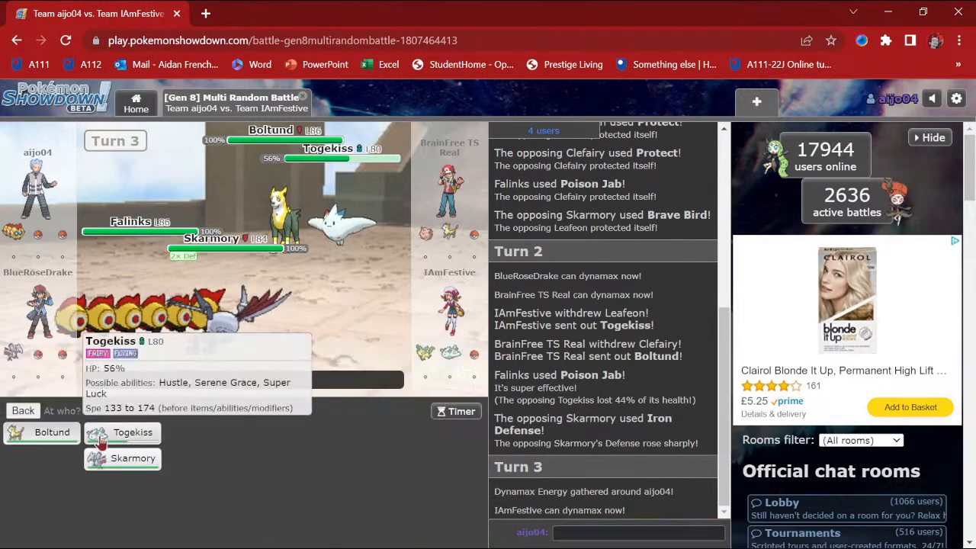
Step: Retarget Falinks' Poison Jab onto the incoming Togekiss, poisoning it
click(132, 433)
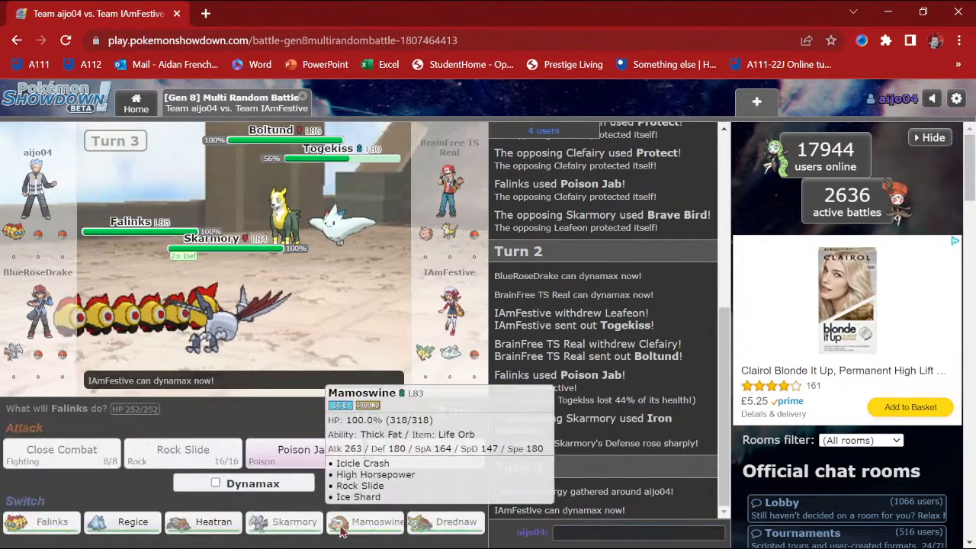
mouse_move(293, 522)
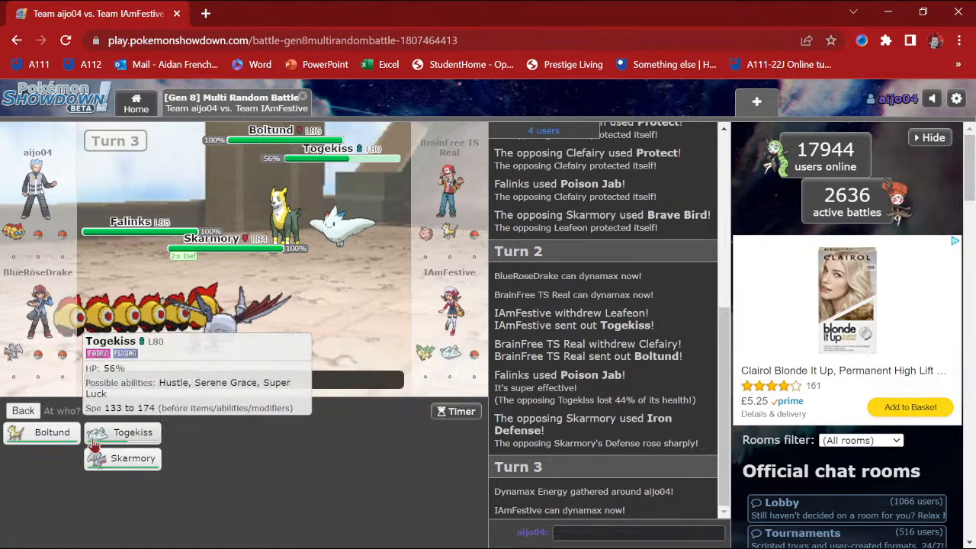
click(122, 433)
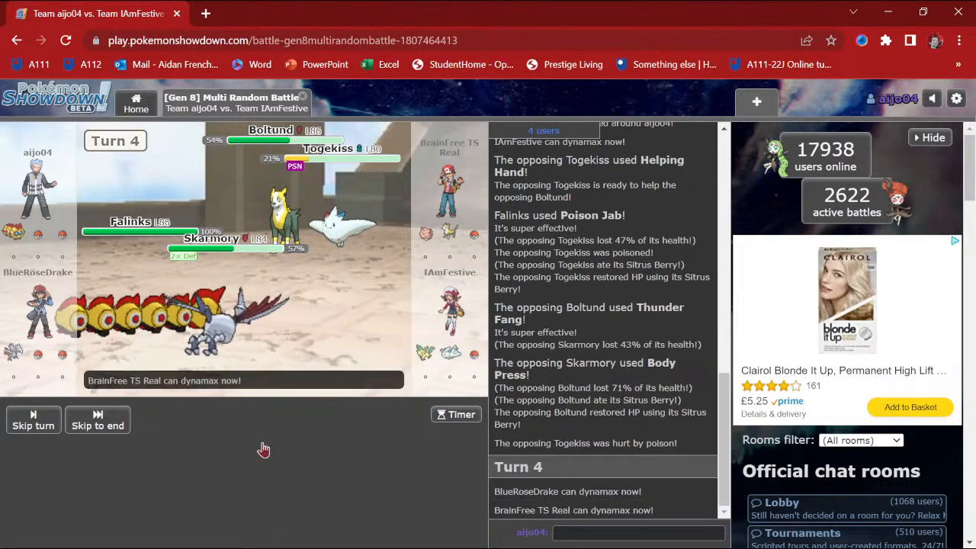
mouse_move(292, 503)
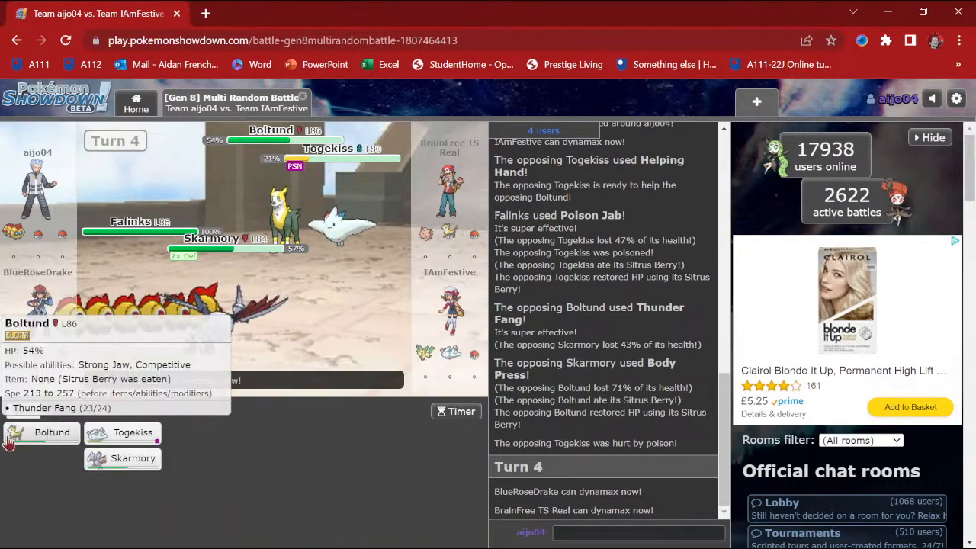
Step: Direct Falinks' turn 4 Poison Jab at Boltund, taking 31% of its health
click(52, 433)
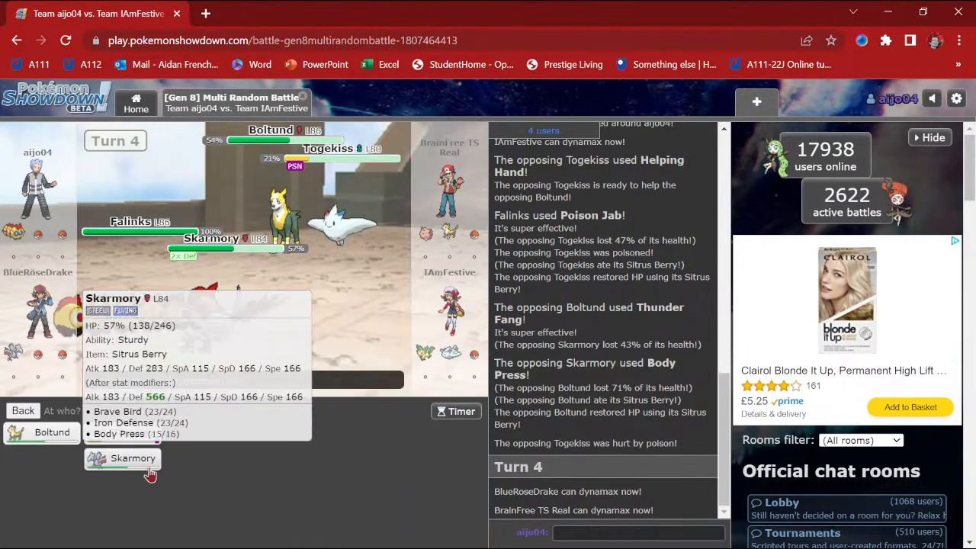
mouse_move(135, 433)
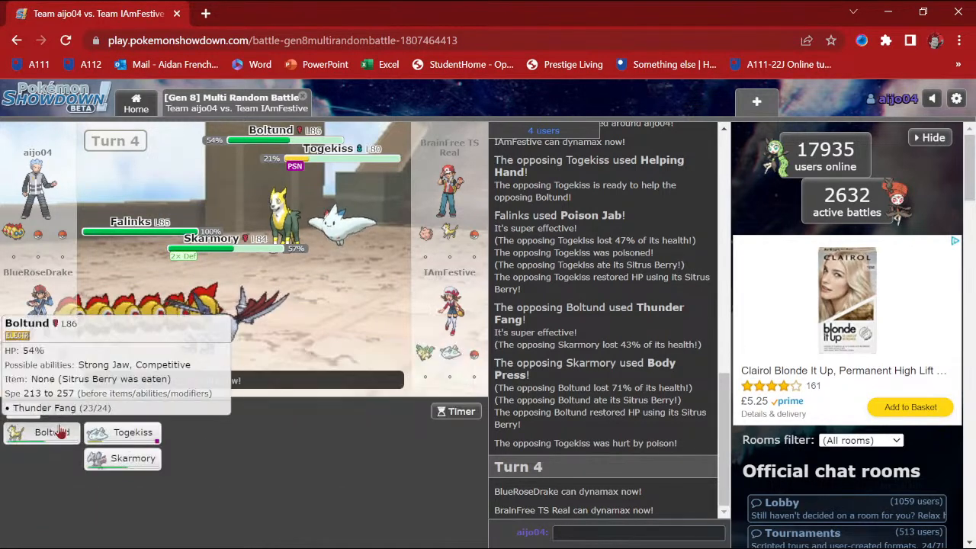
click(41, 433)
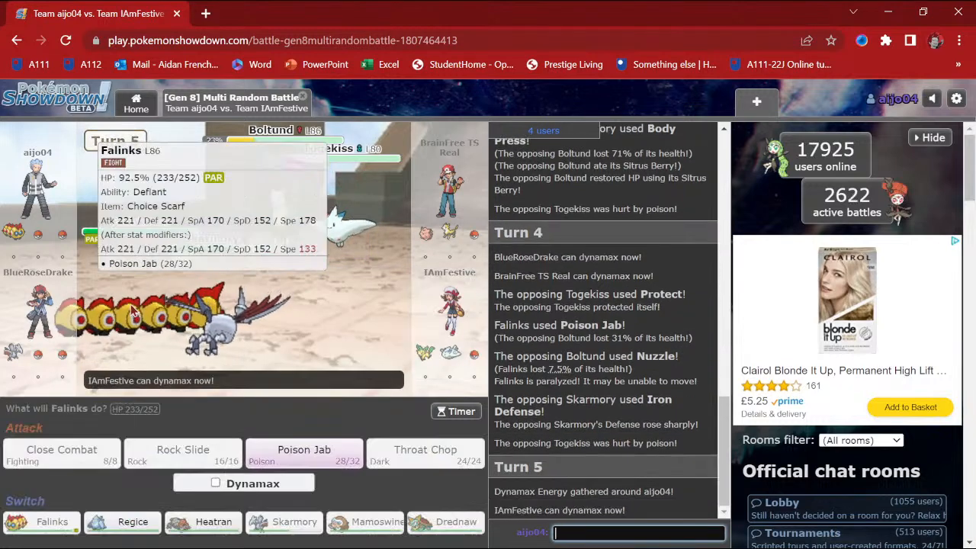
Step: Aim Falinks' Poison Jab at Kyogre, then send Regice in after Falinks faints
click(303, 455)
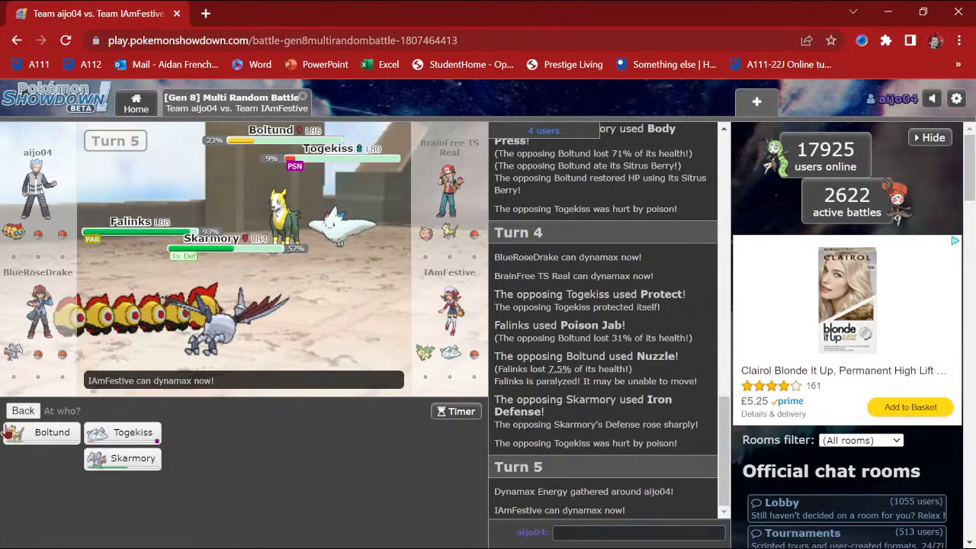
click(52, 433)
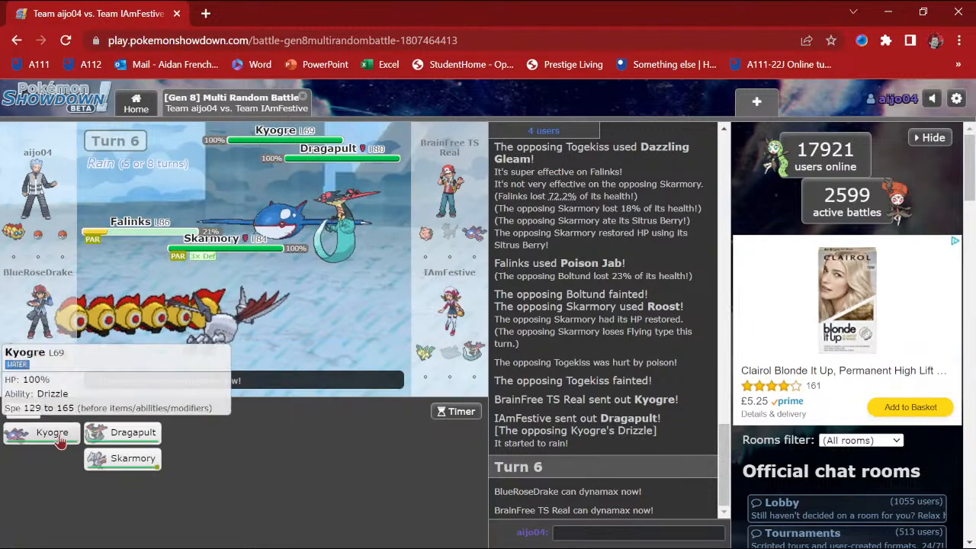
click(52, 433)
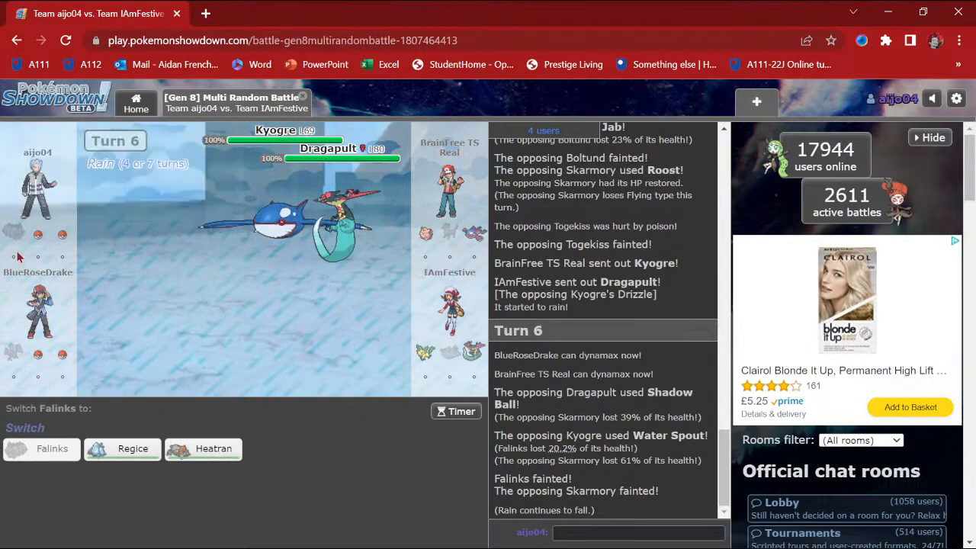
mouse_move(132, 448)
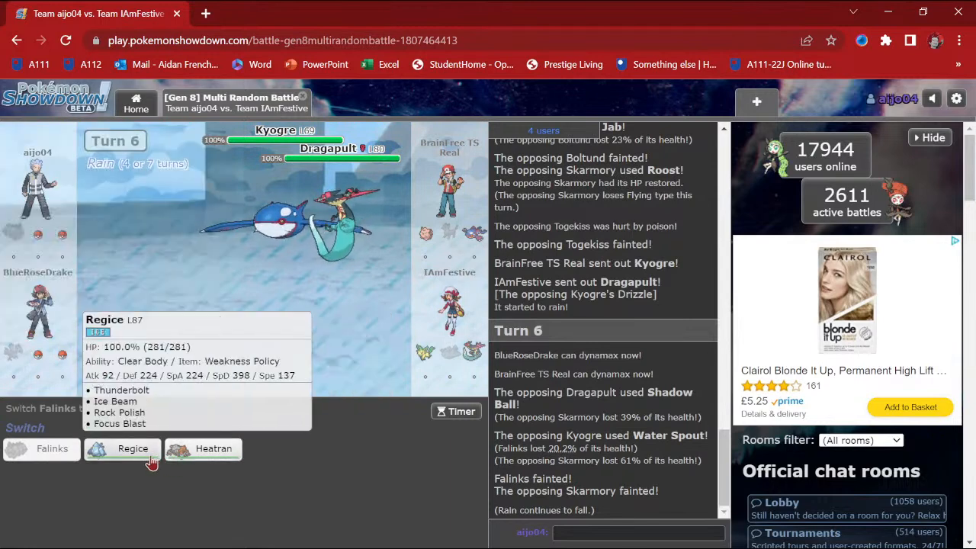
click(131, 448)
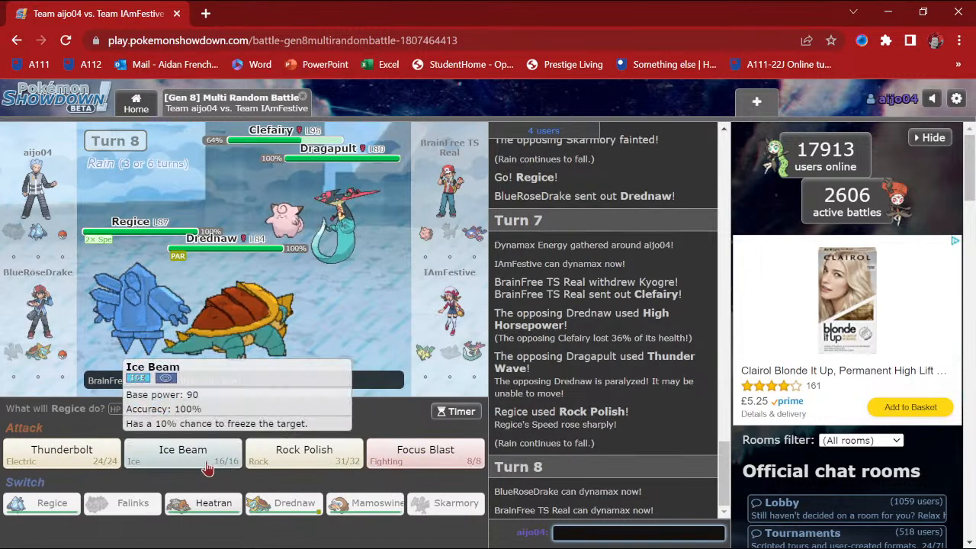
Step: Queue Regice's Ice Beam at Dragapult for turn 8, then cancel the choice
click(183, 455)
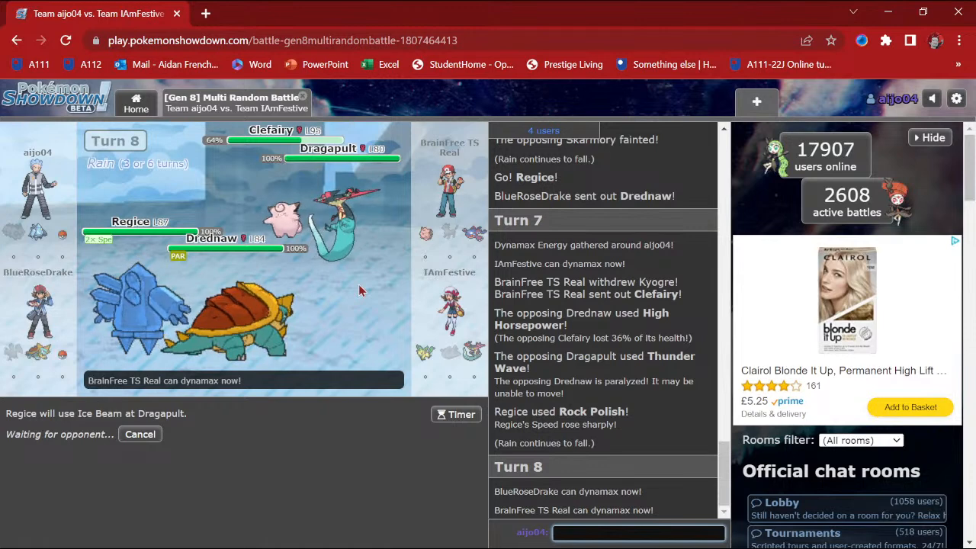
click(140, 433)
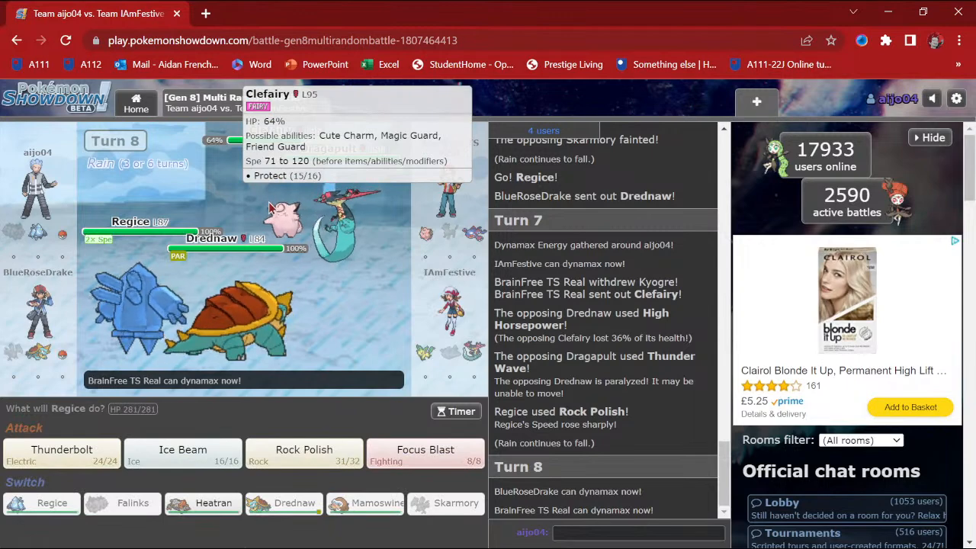
mouse_move(474, 235)
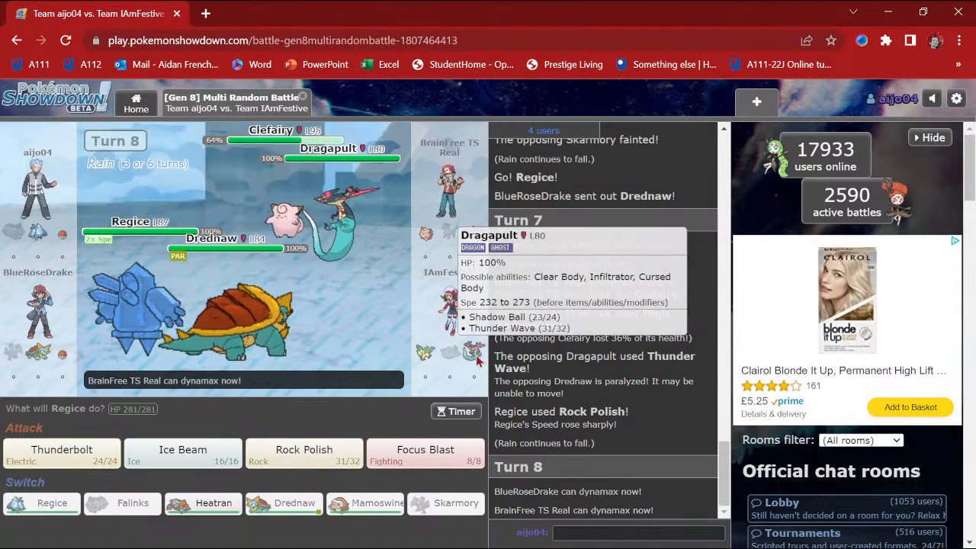
mouse_move(304, 455)
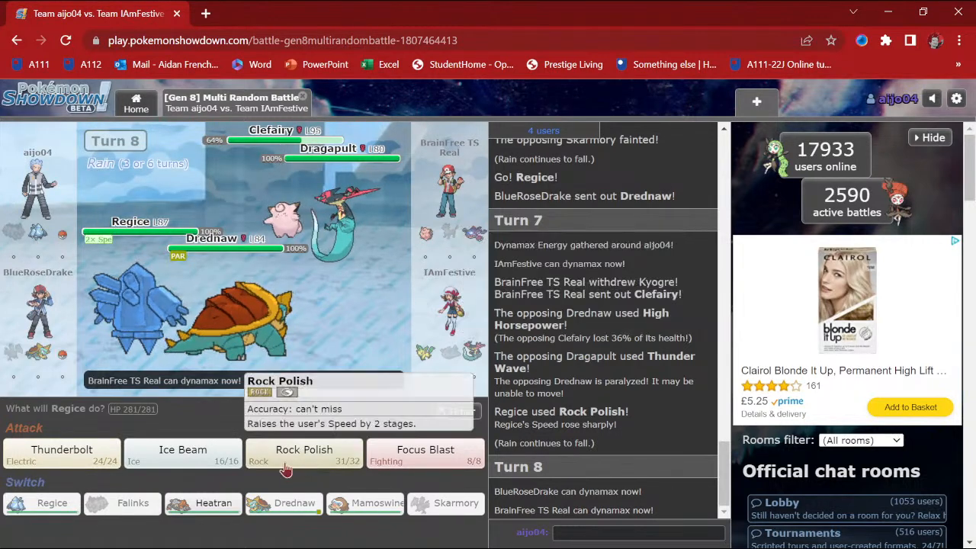
mouse_move(183, 454)
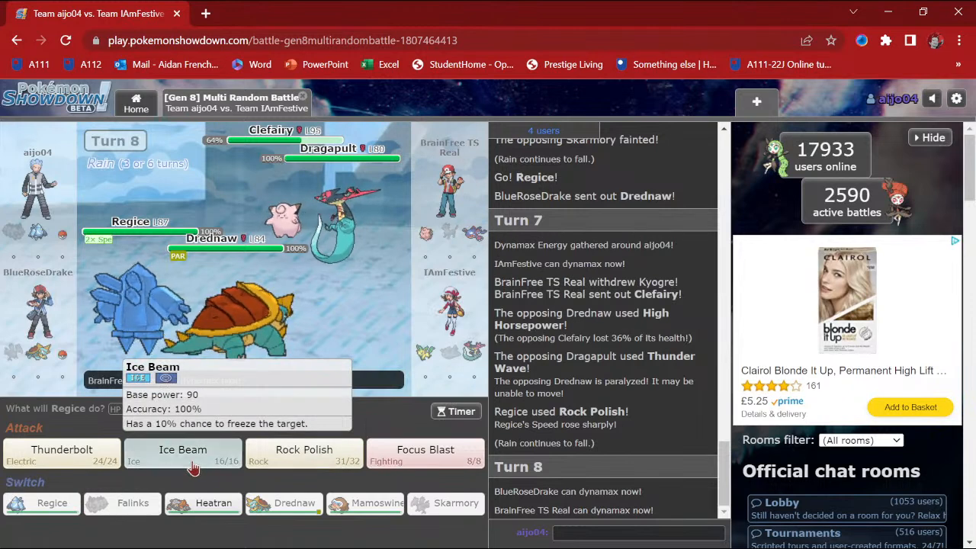
mouse_move(395, 305)
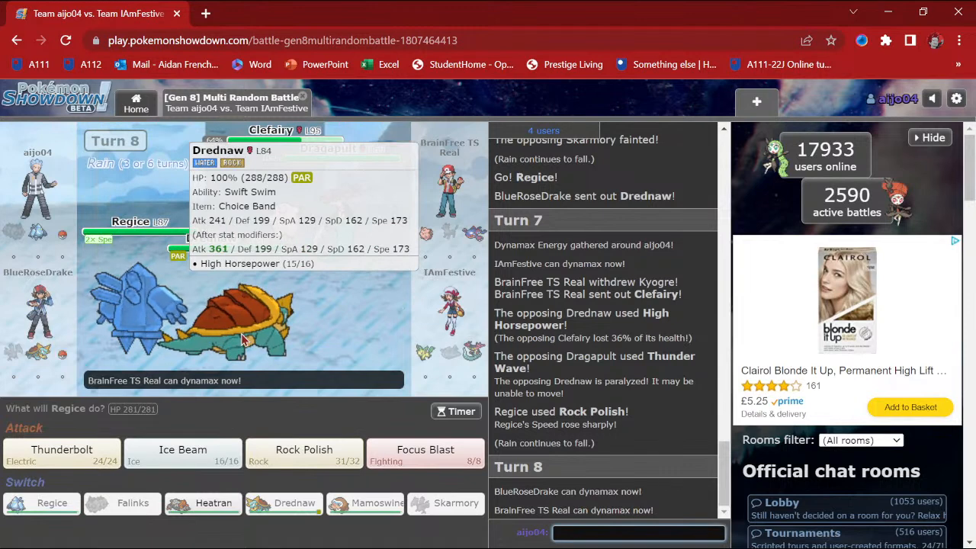
mouse_move(286, 506)
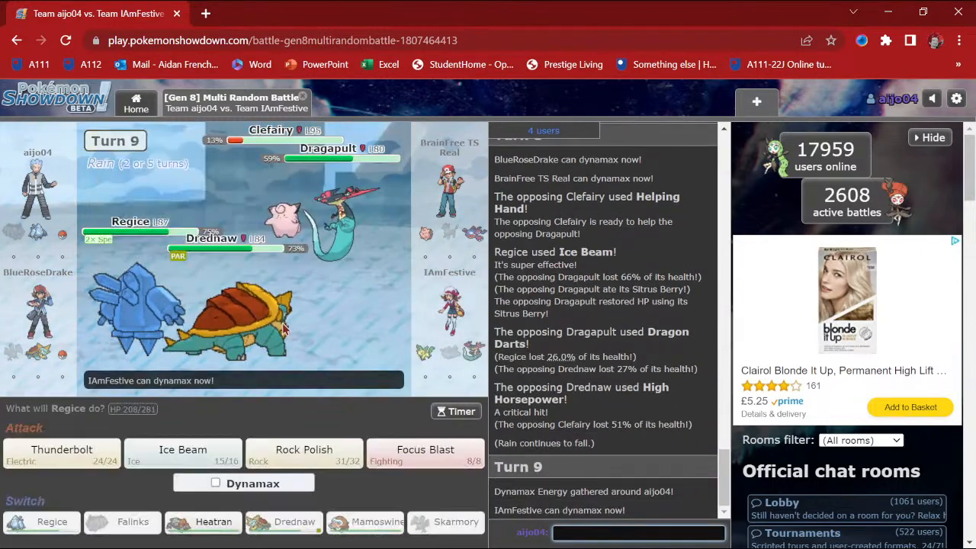
Step: Set Regice to Dynamax for turn 9 after Ice Beam takes 66% from Dragapult
click(183, 448)
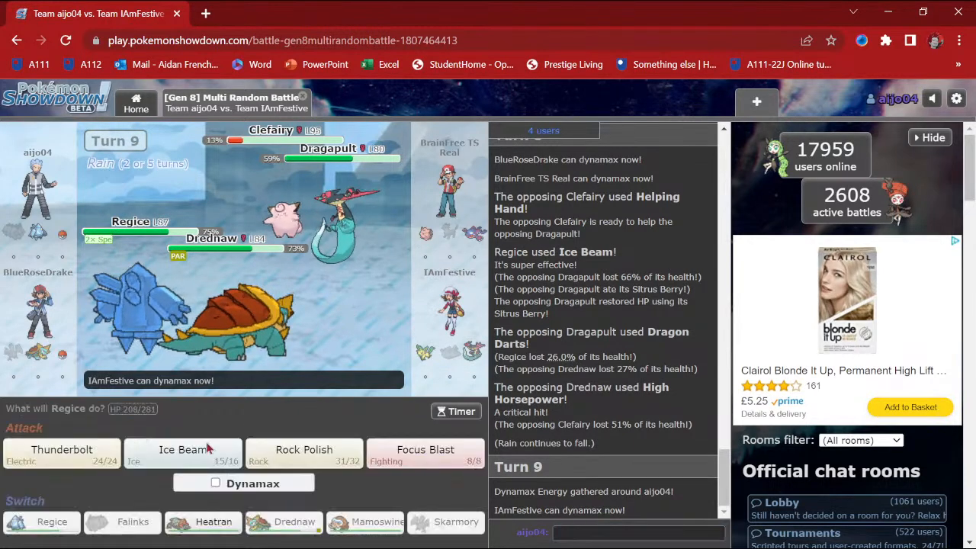
mouse_move(132, 521)
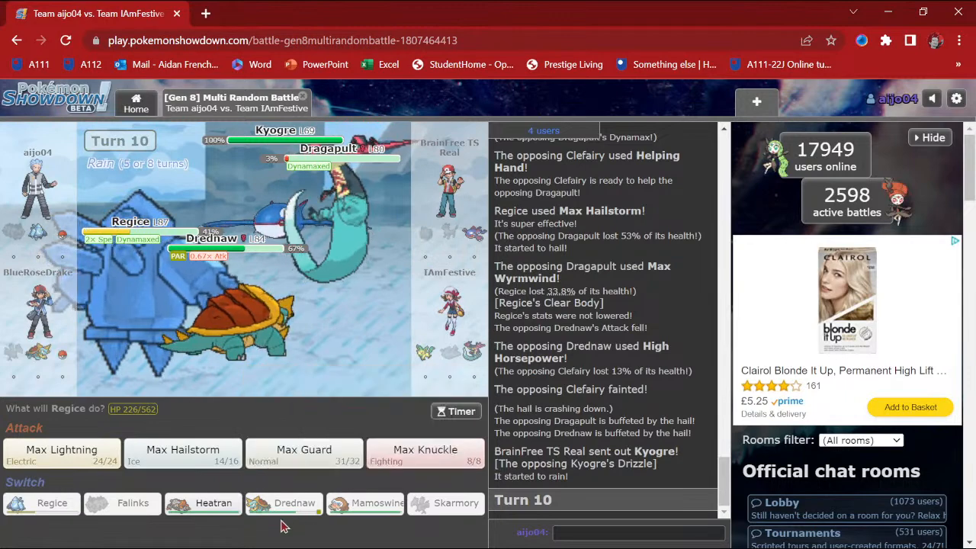
mouse_move(61, 455)
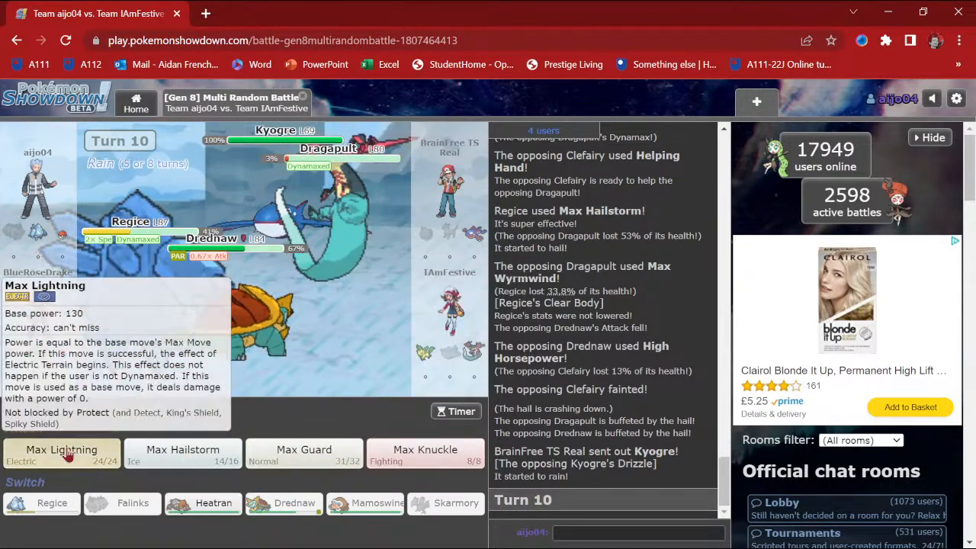
Step: Have Dynamaxed Regice use Max Lightning, taking 69% from Kyogre
click(61, 450)
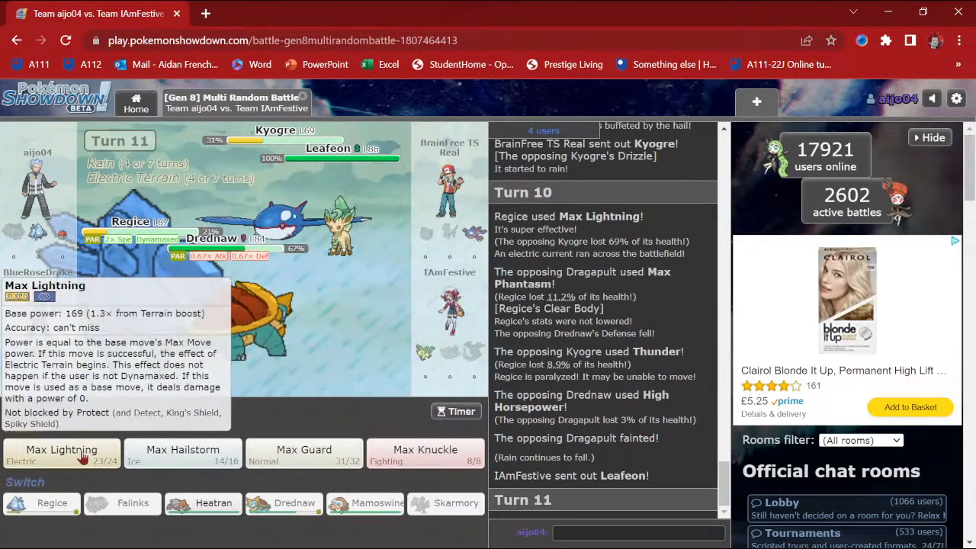
Step: Knock out Kyogre with Regice's Max Lightning on turn 11, then use Ice Beam on turn 12
click(61, 454)
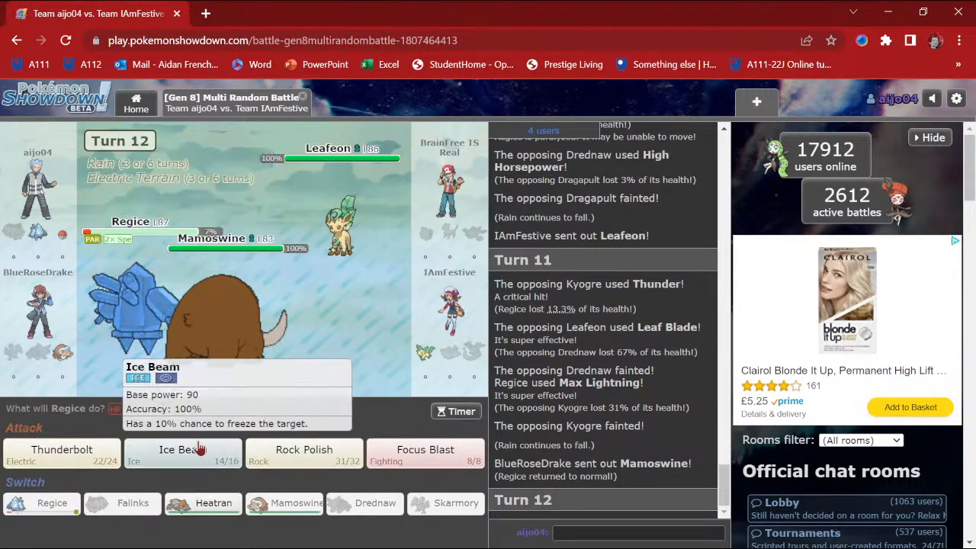
click(181, 449)
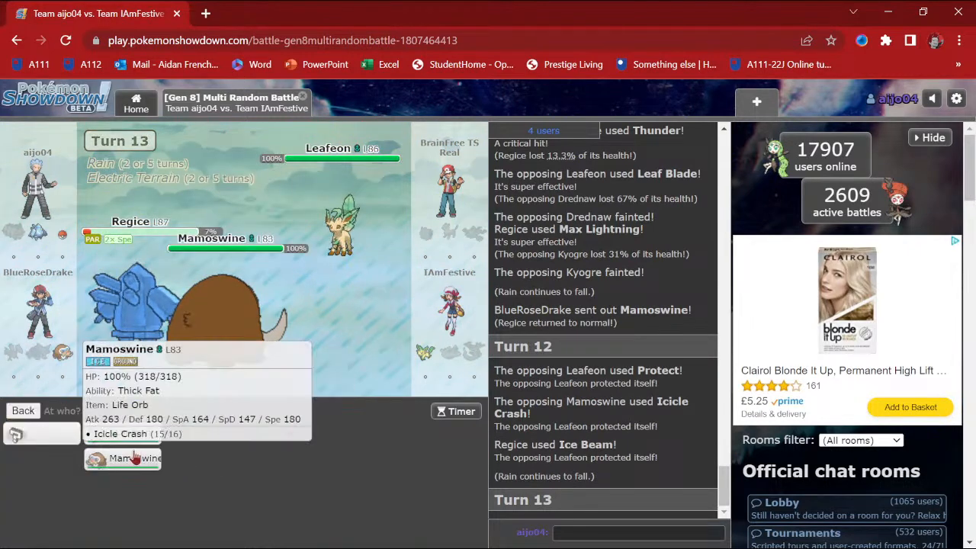
Step: Target Regice's move, skip the turn 13 replay, send in Heatran and lock in Eruption for turn 14
click(122, 433)
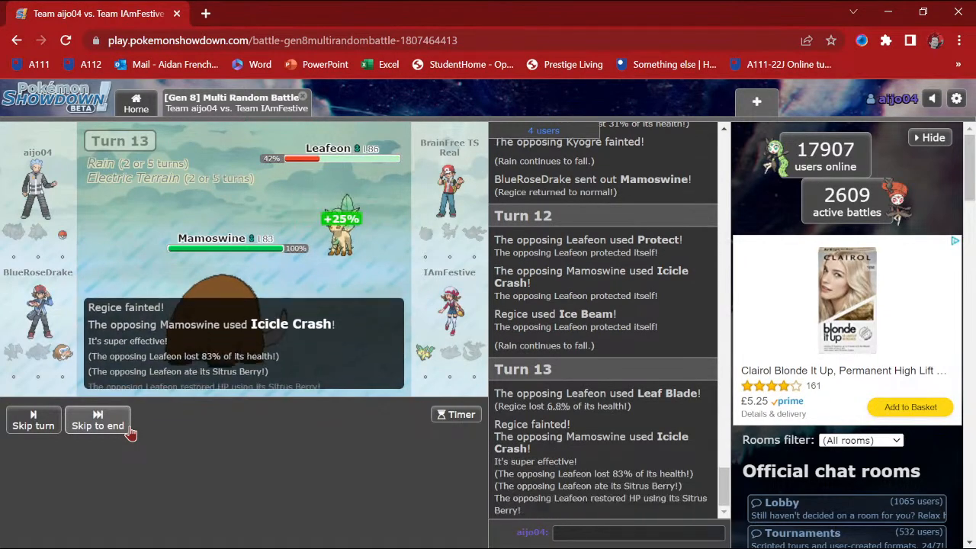
click(98, 421)
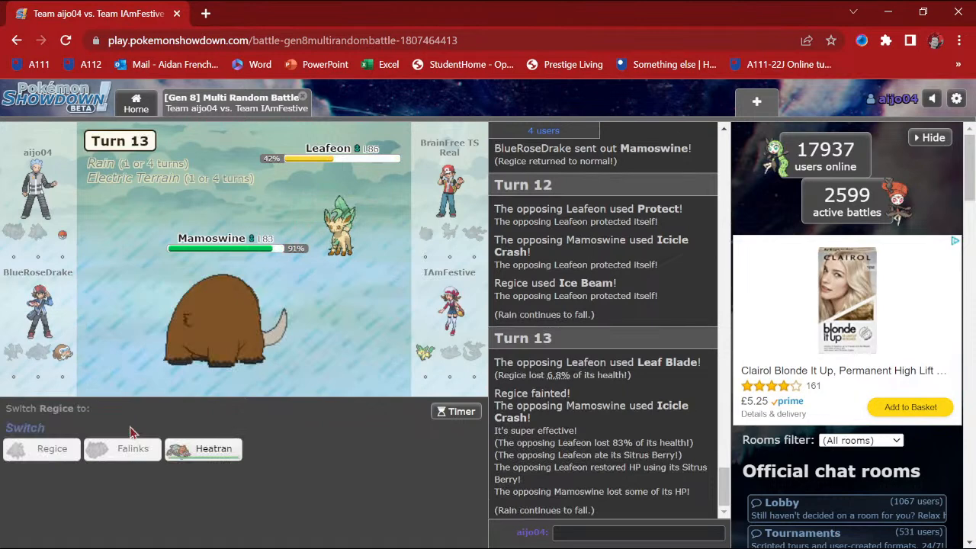
click(213, 448)
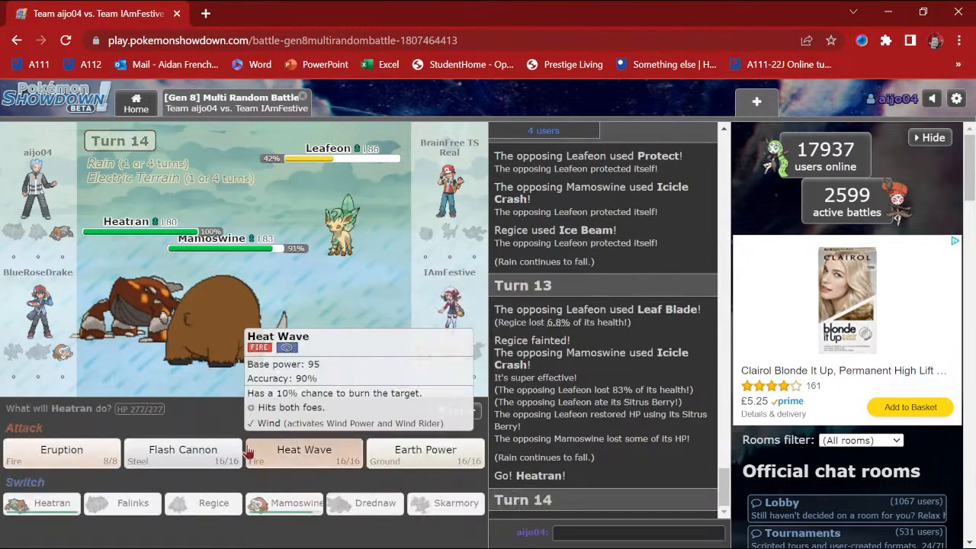
click(61, 448)
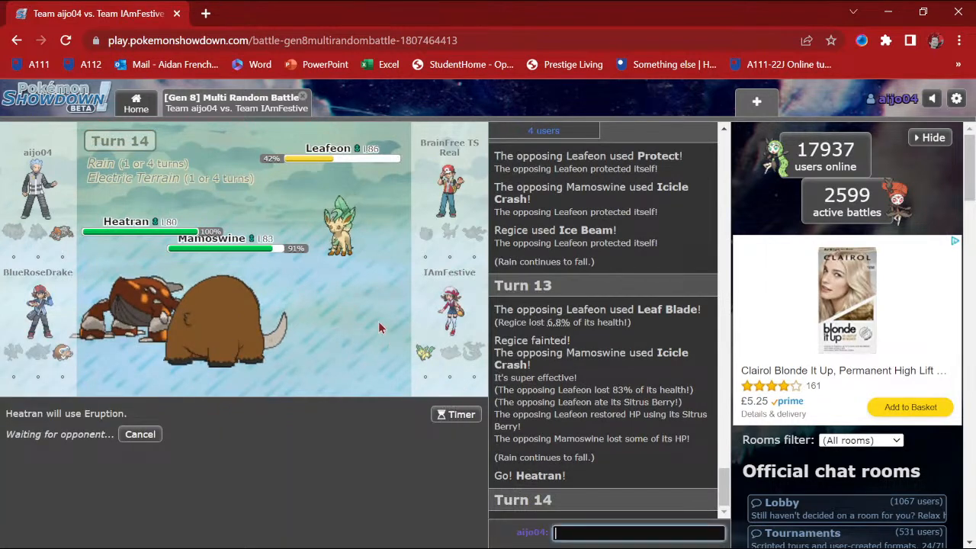